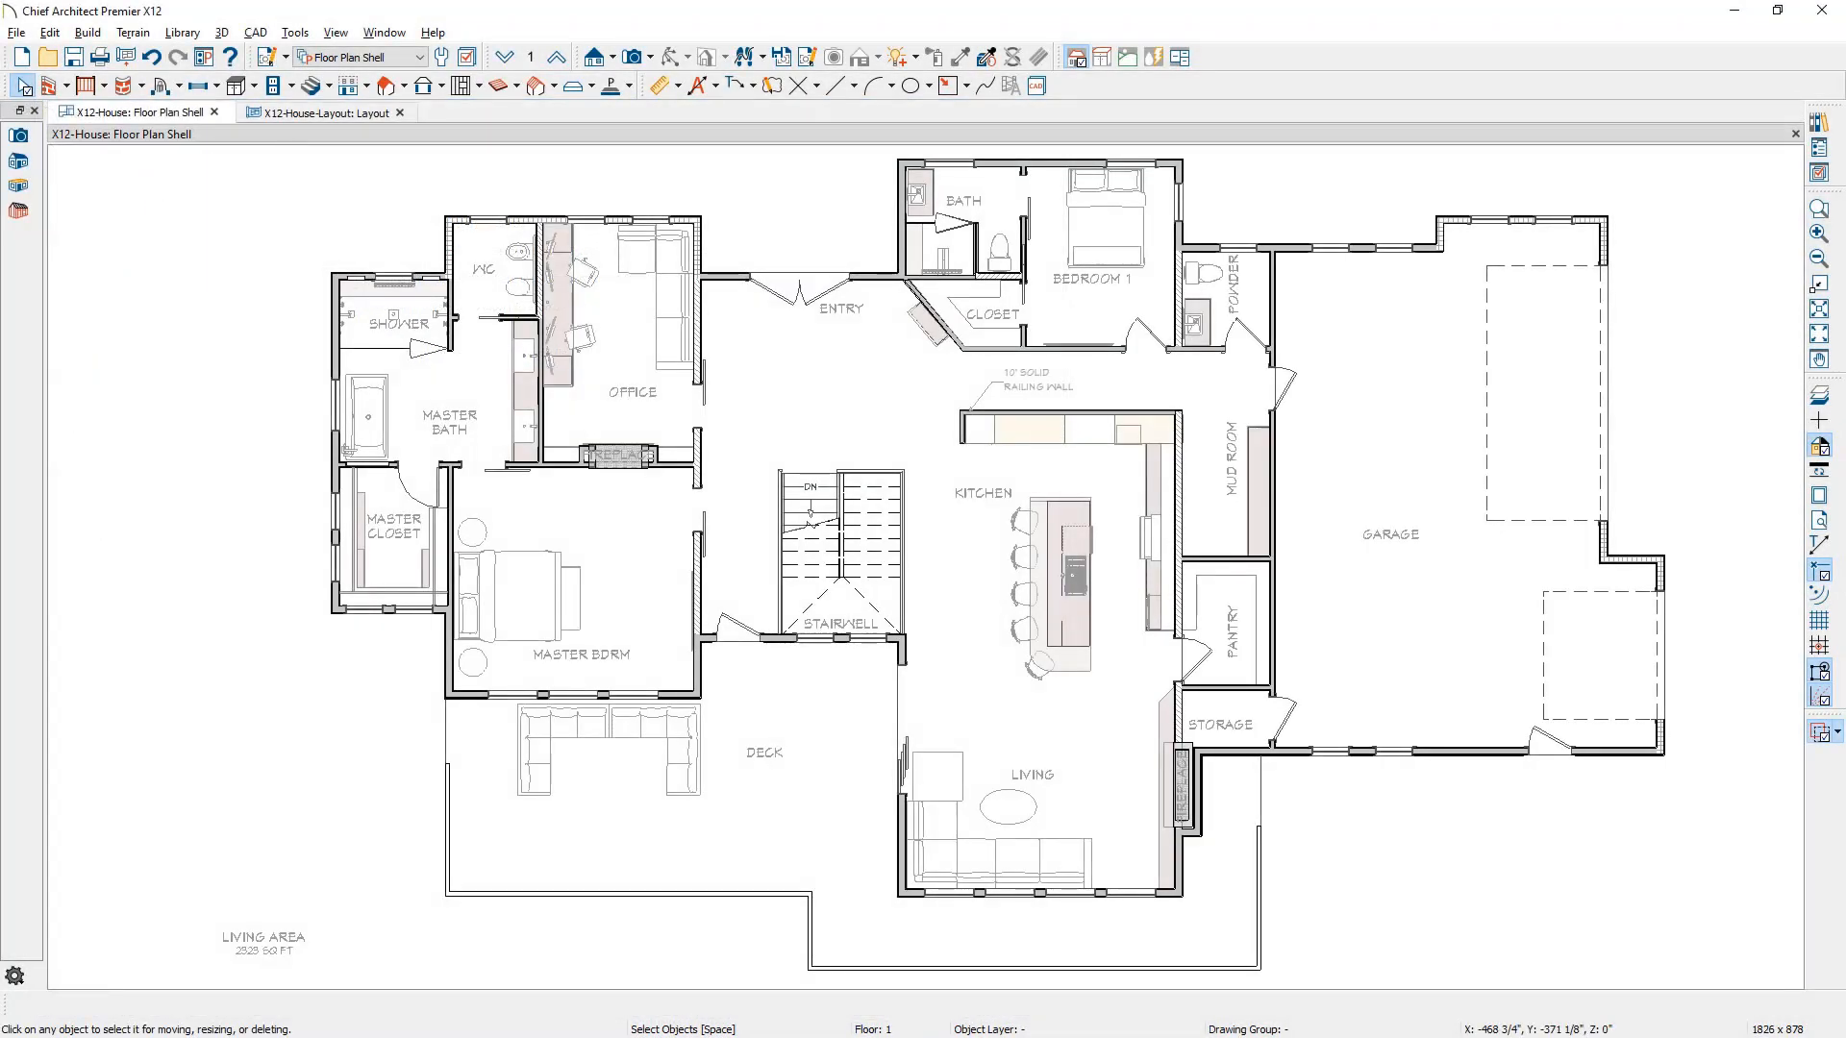
- Save the plan as a template without schedules, and save the layout as the default template
{"action": "left_click", "coordinate": [16, 32]}
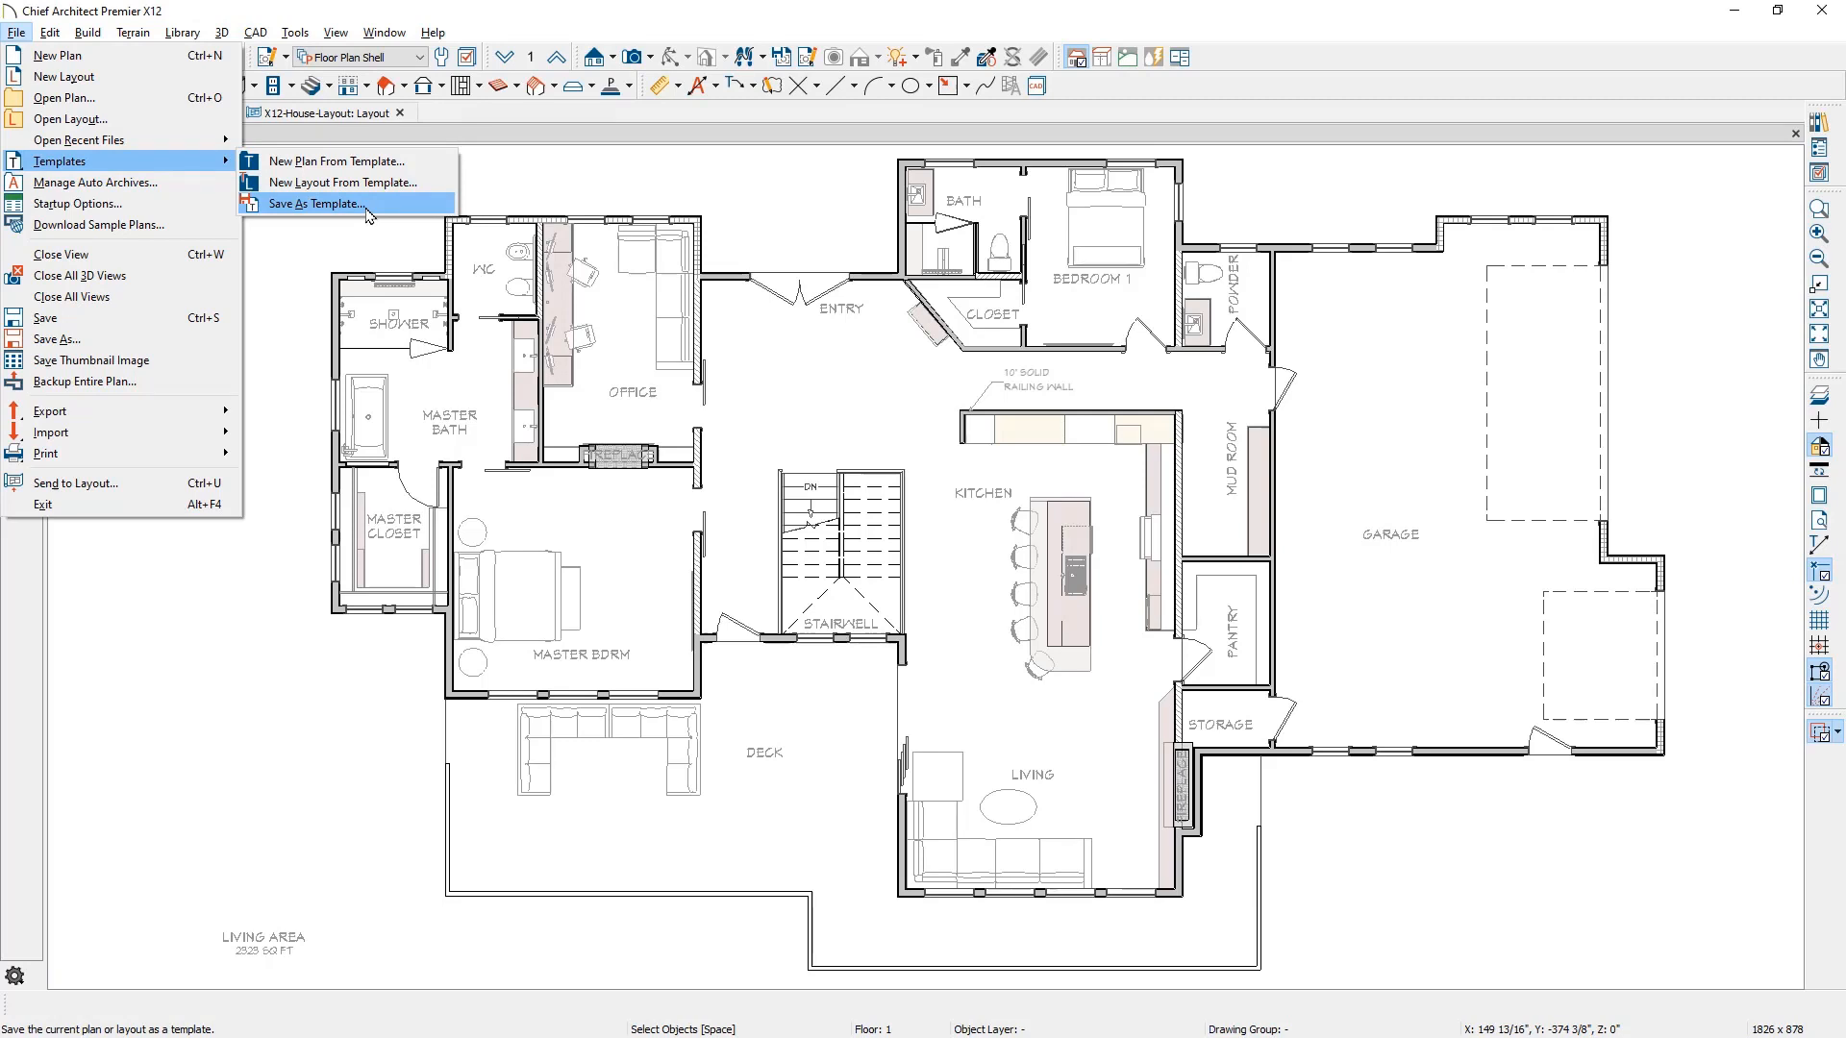
{"action": "left_click", "coordinate": [309, 204]}
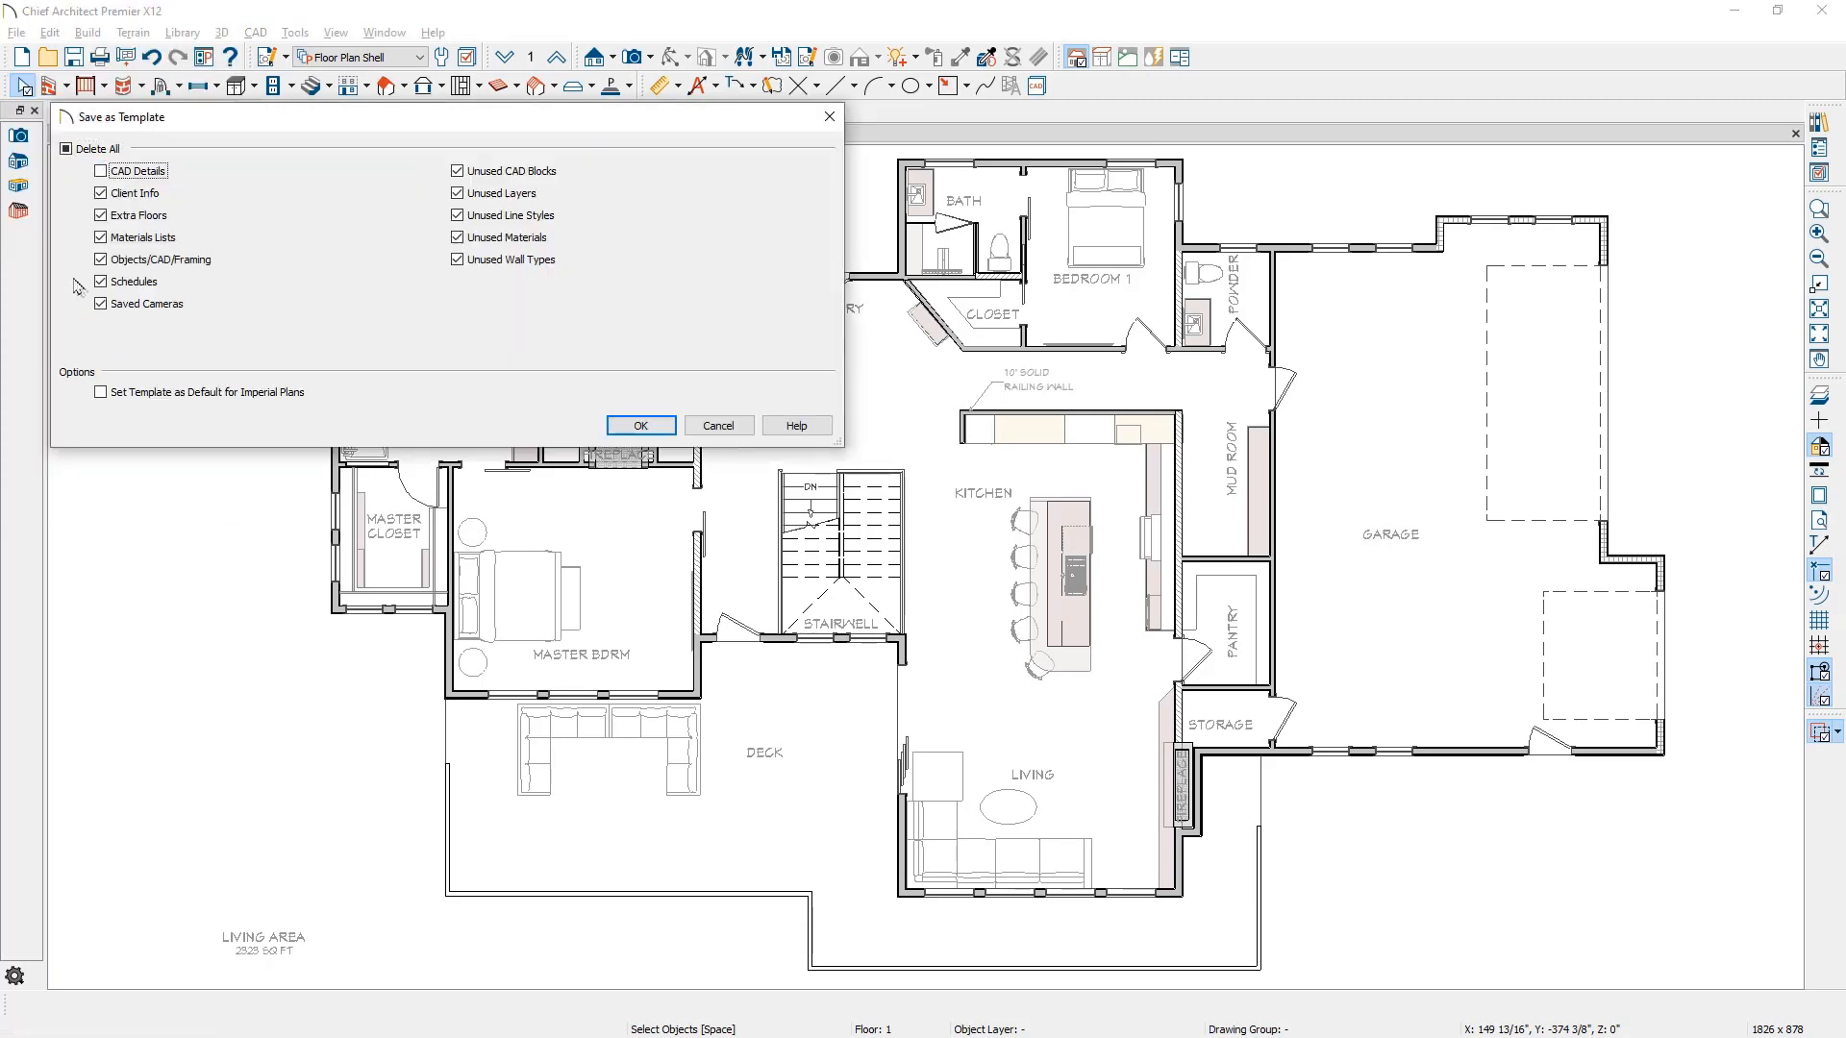
{"action": "left_click", "coordinate": [100, 282]}
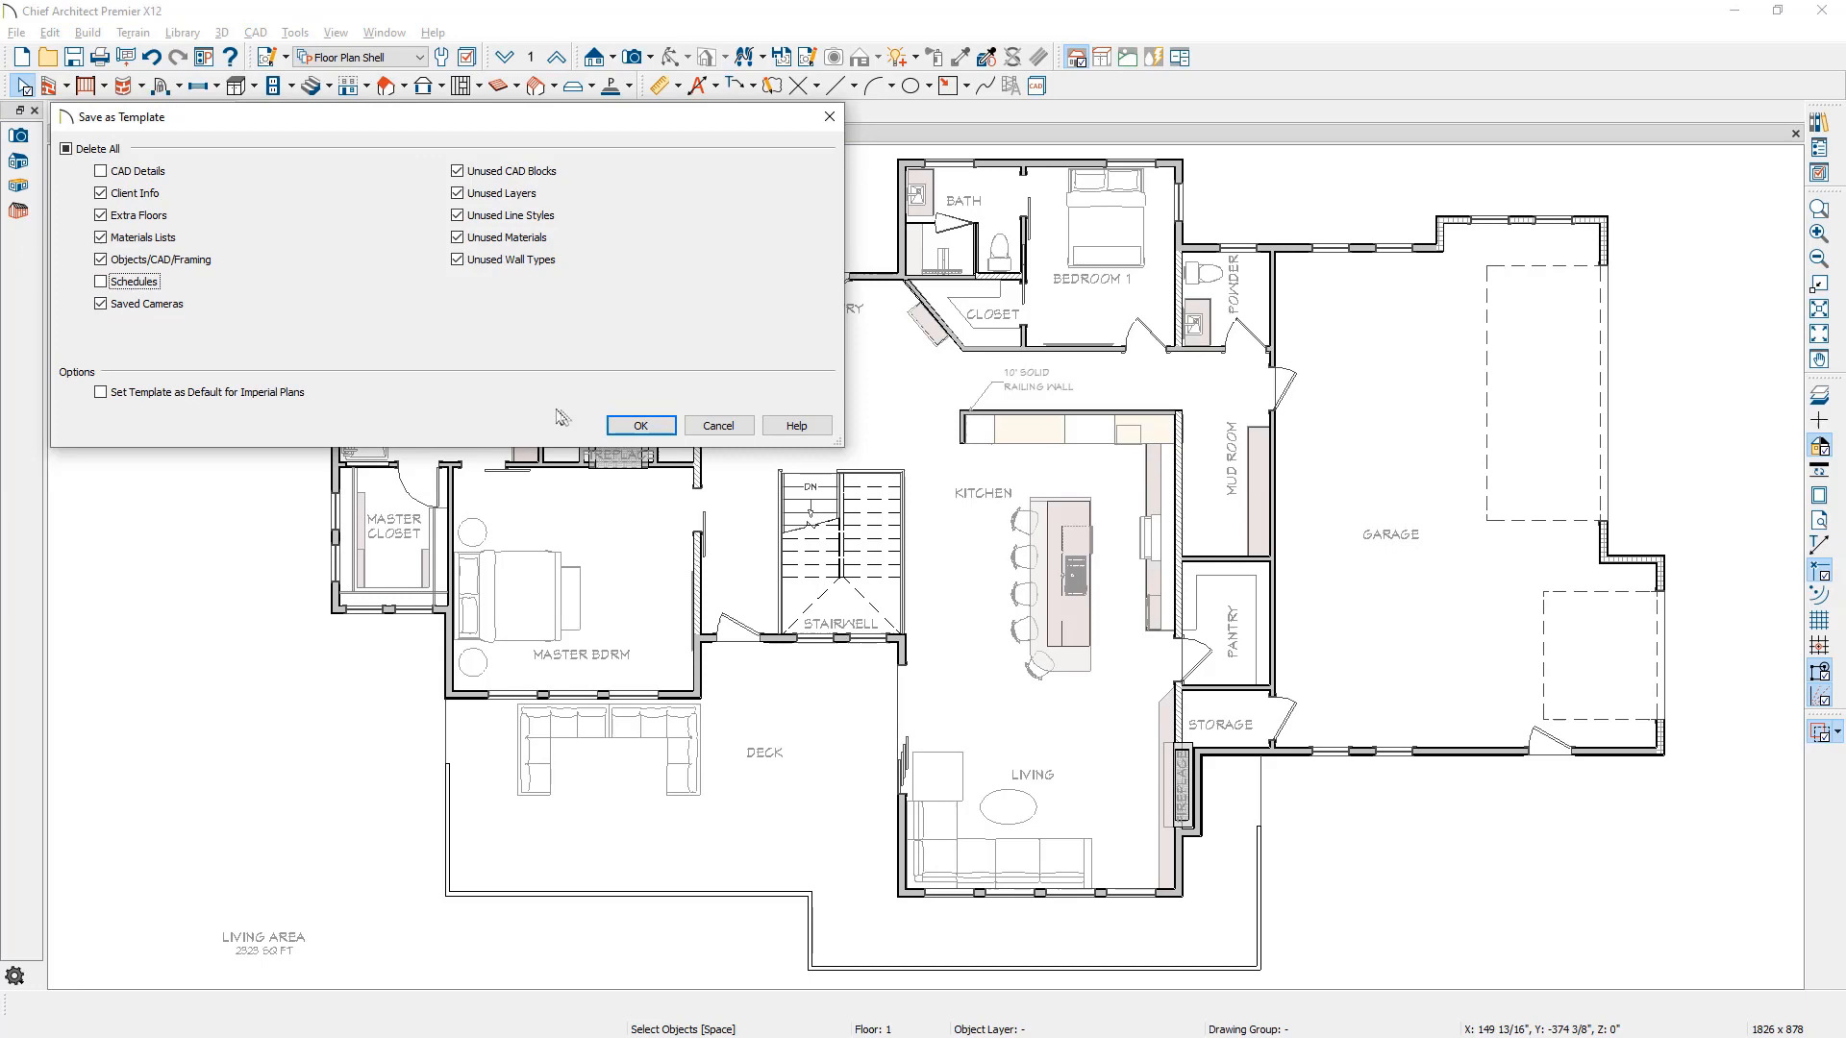
{"action": "left_click", "coordinate": [640, 425]}
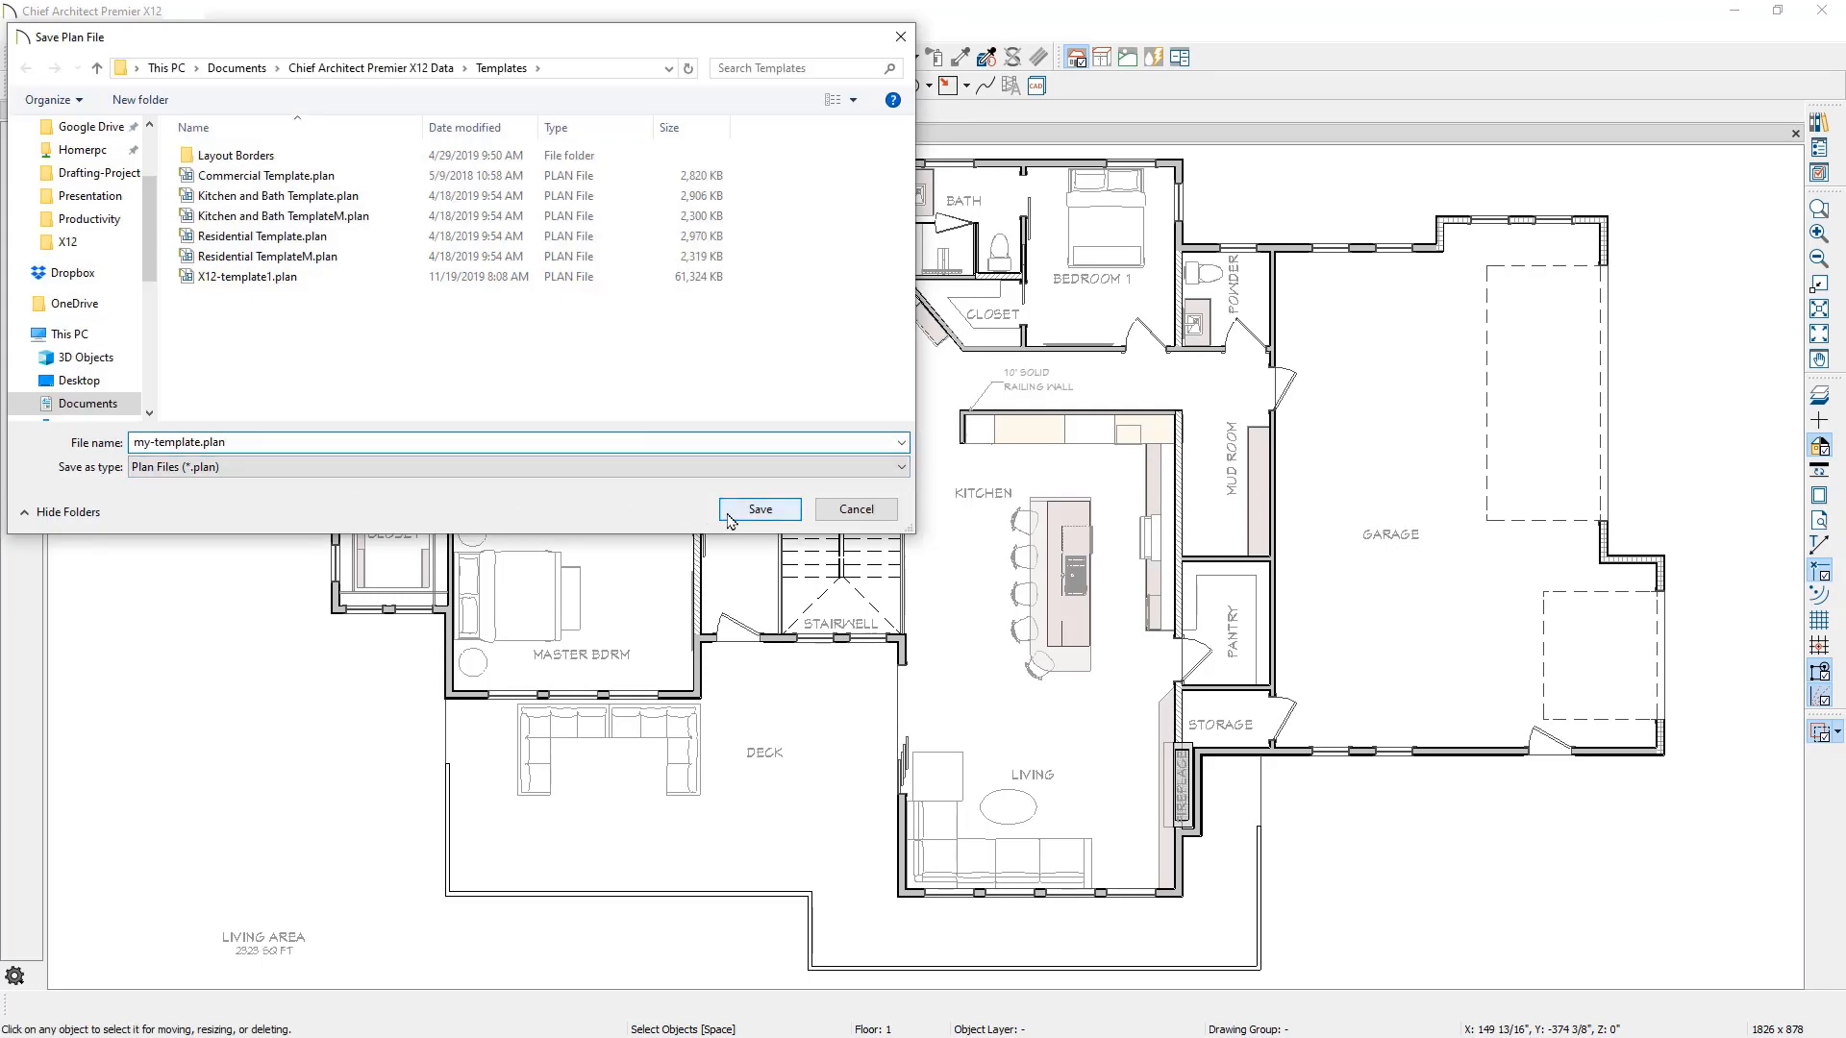
{"action": "left_click", "coordinate": [758, 509]}
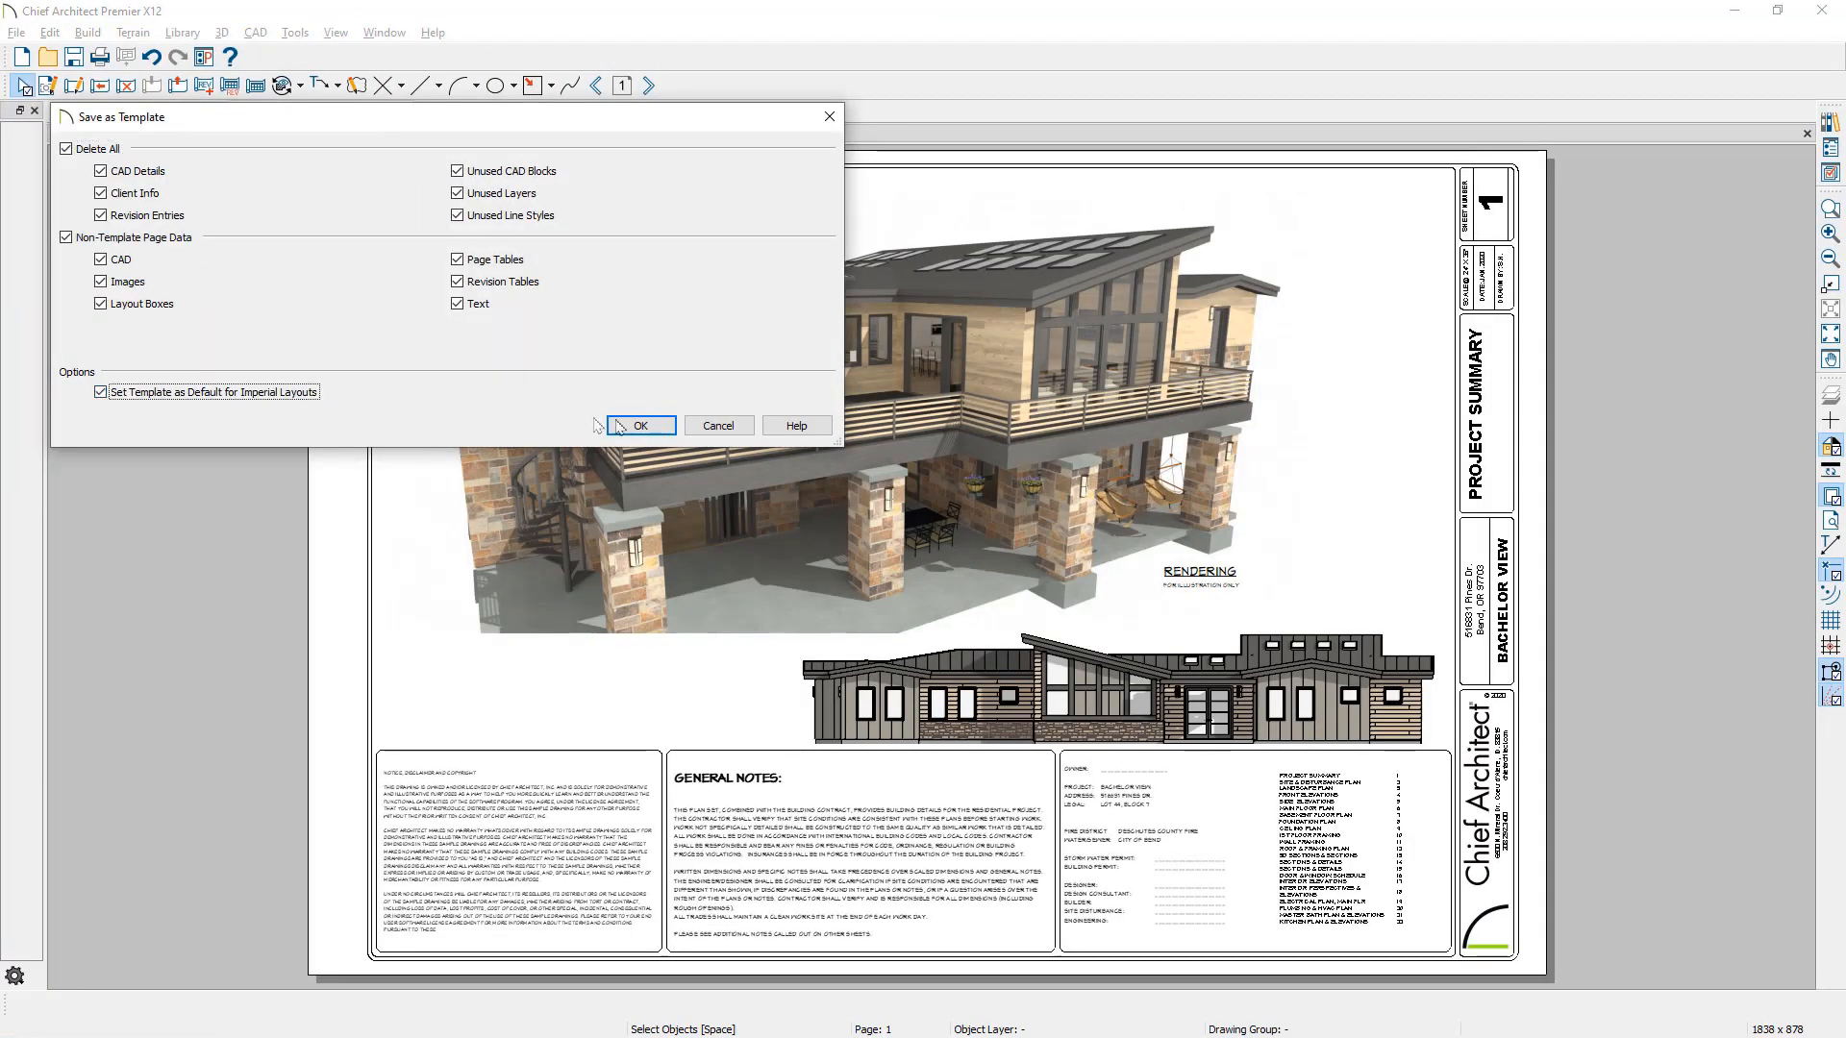
{"action": "left_click", "coordinate": [639, 425]}
{"action": "type", "text": "my-template.layout"}
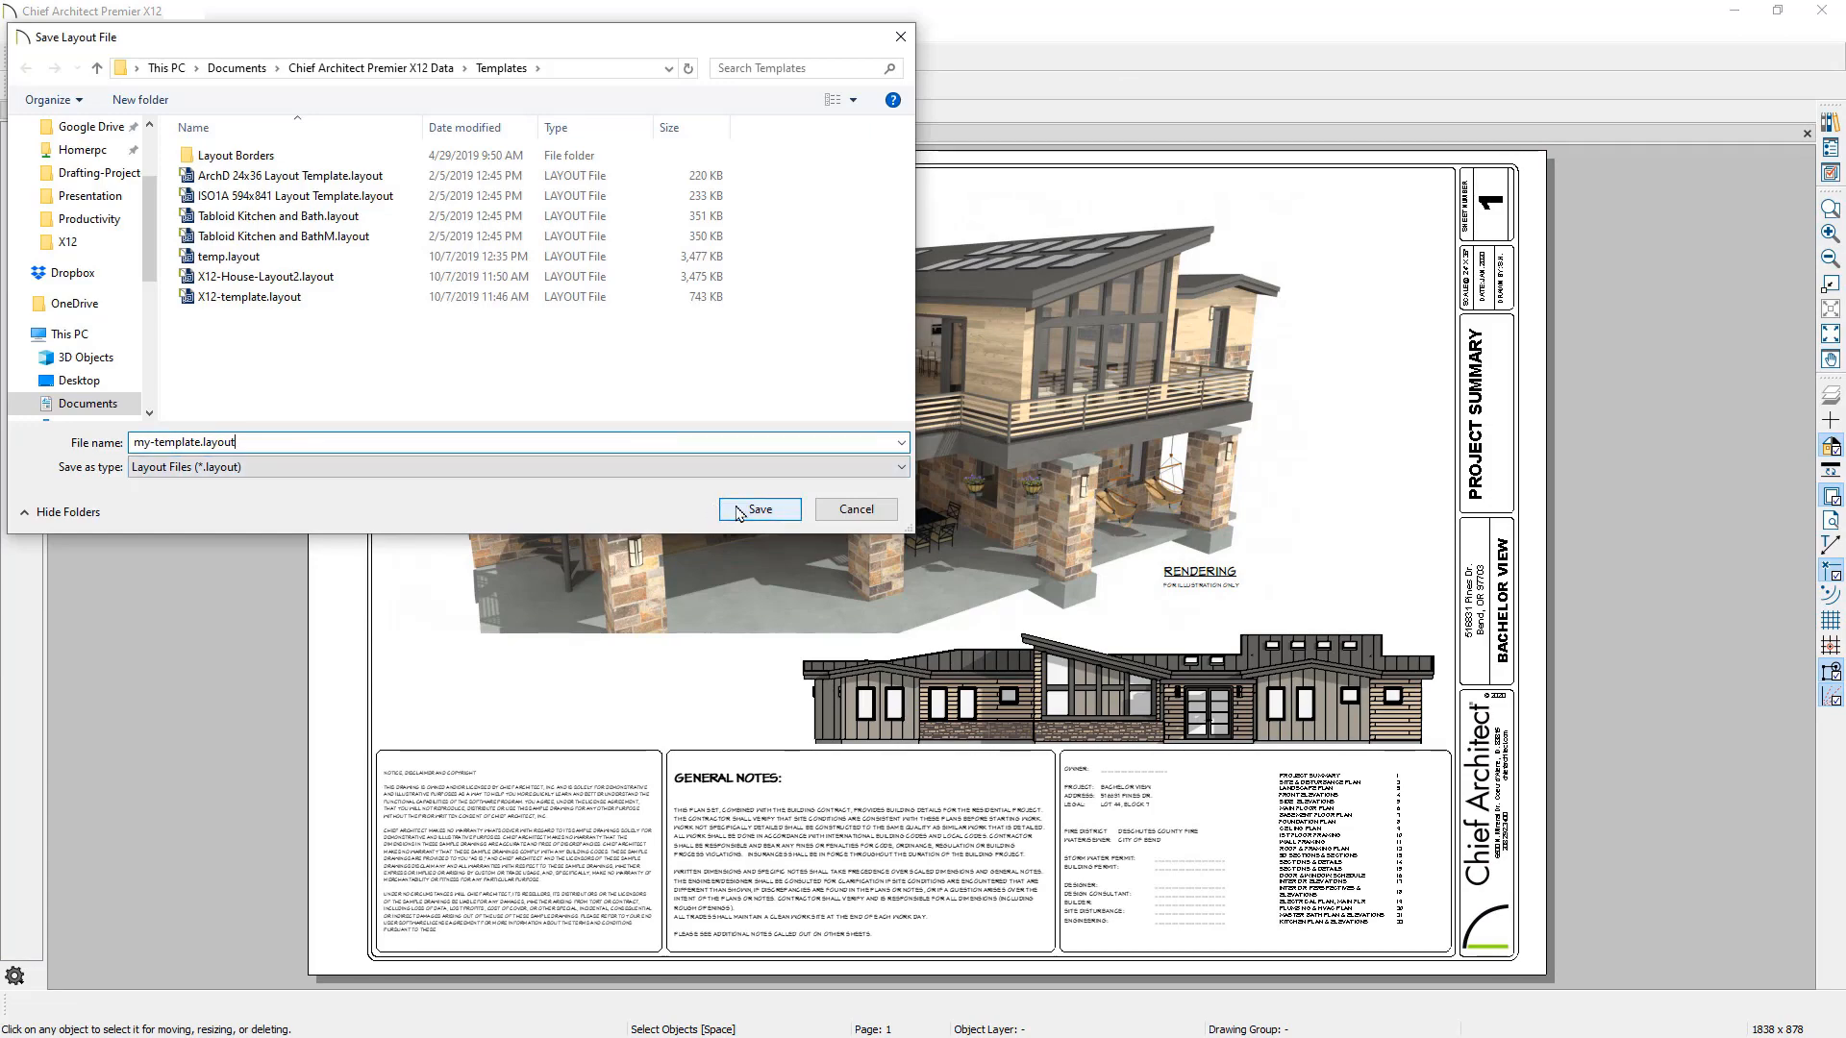
{"action": "left_click", "coordinate": [759, 509]}
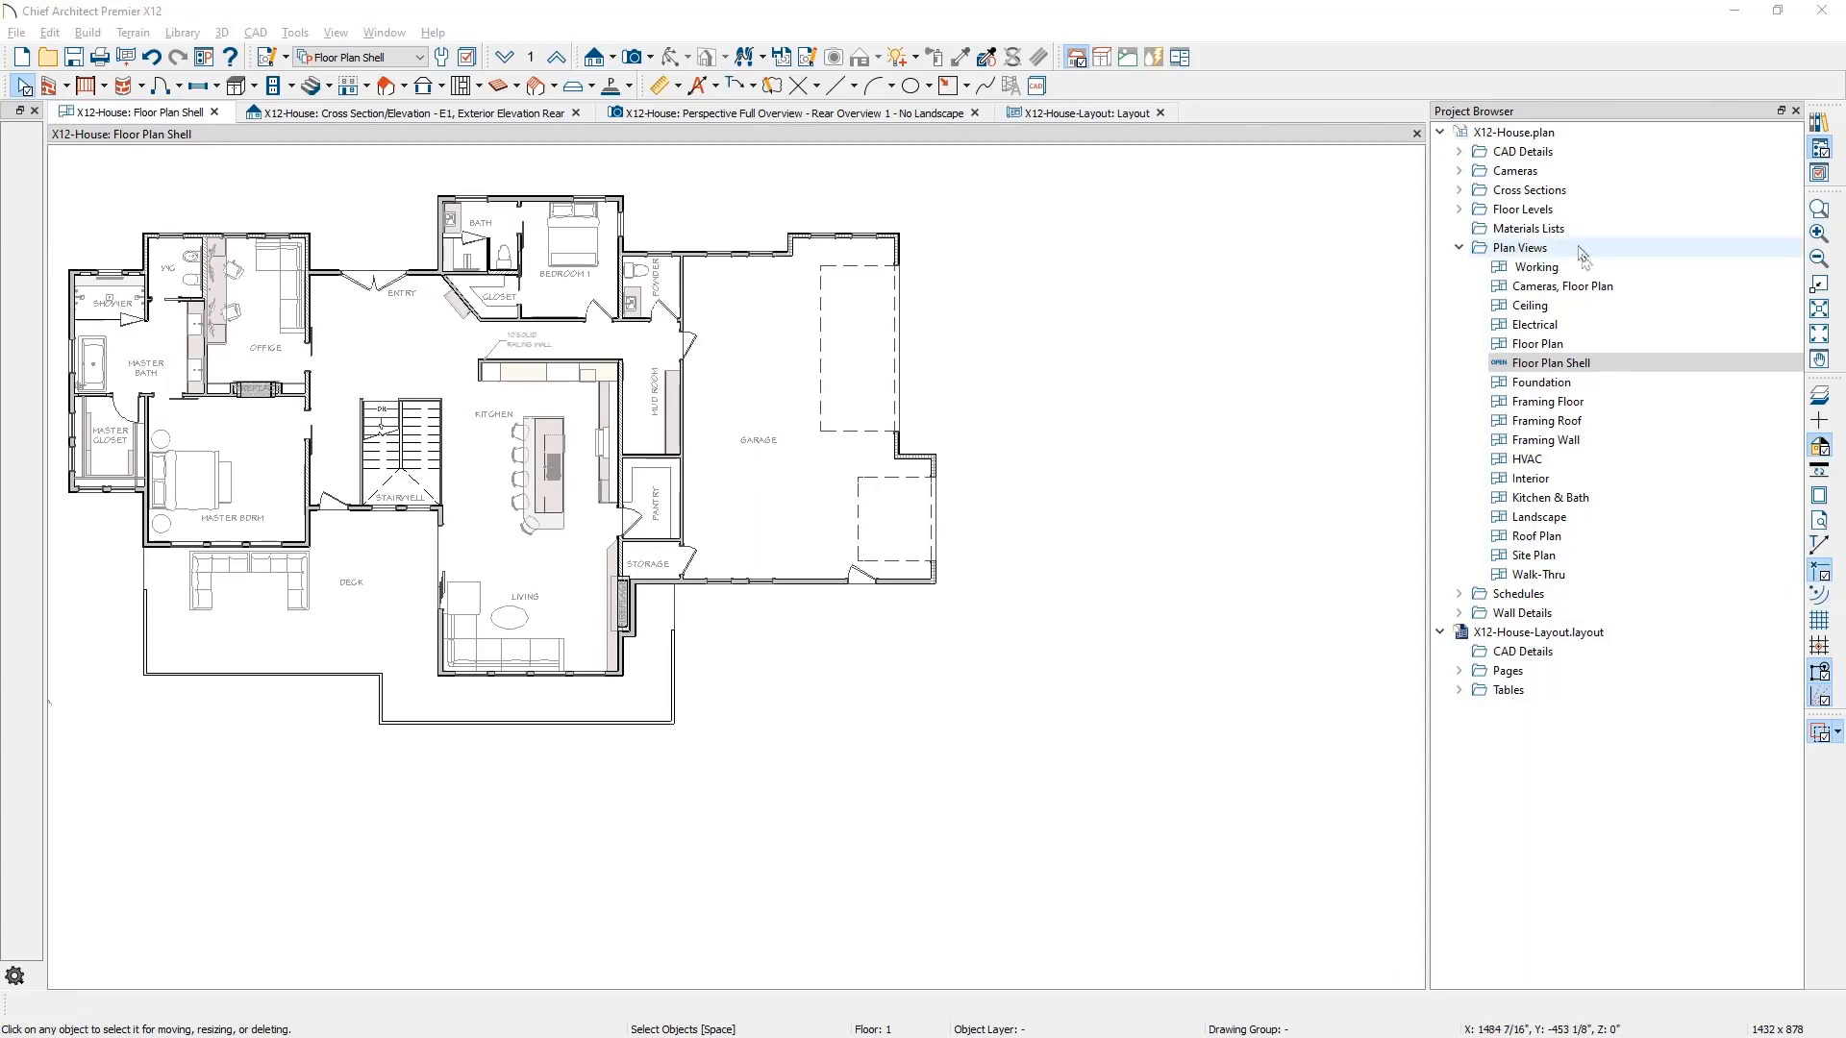
- Set the Floor Plan Shell view's revision cloud default to Plan Changes and view its arc settings
{"action": "right_click", "coordinate": [1548, 362]}
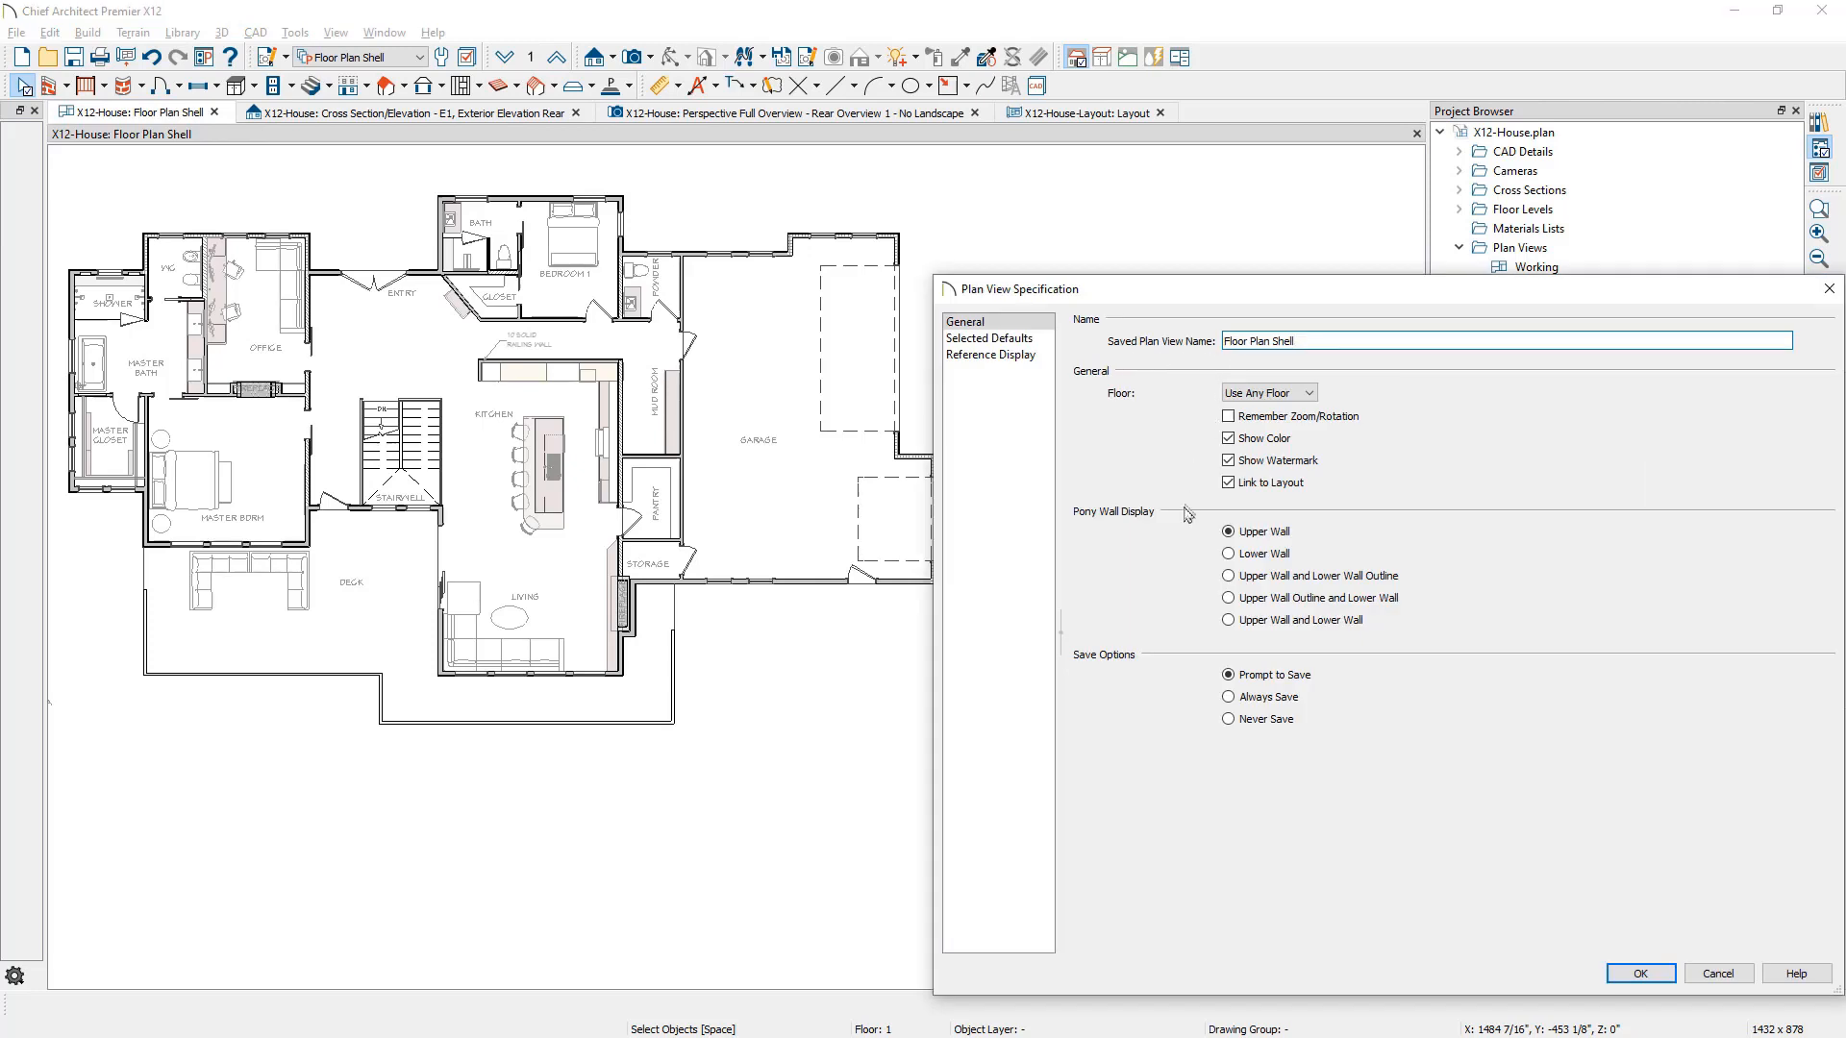
{"action": "mouse_move", "coordinate": [1179, 582]}
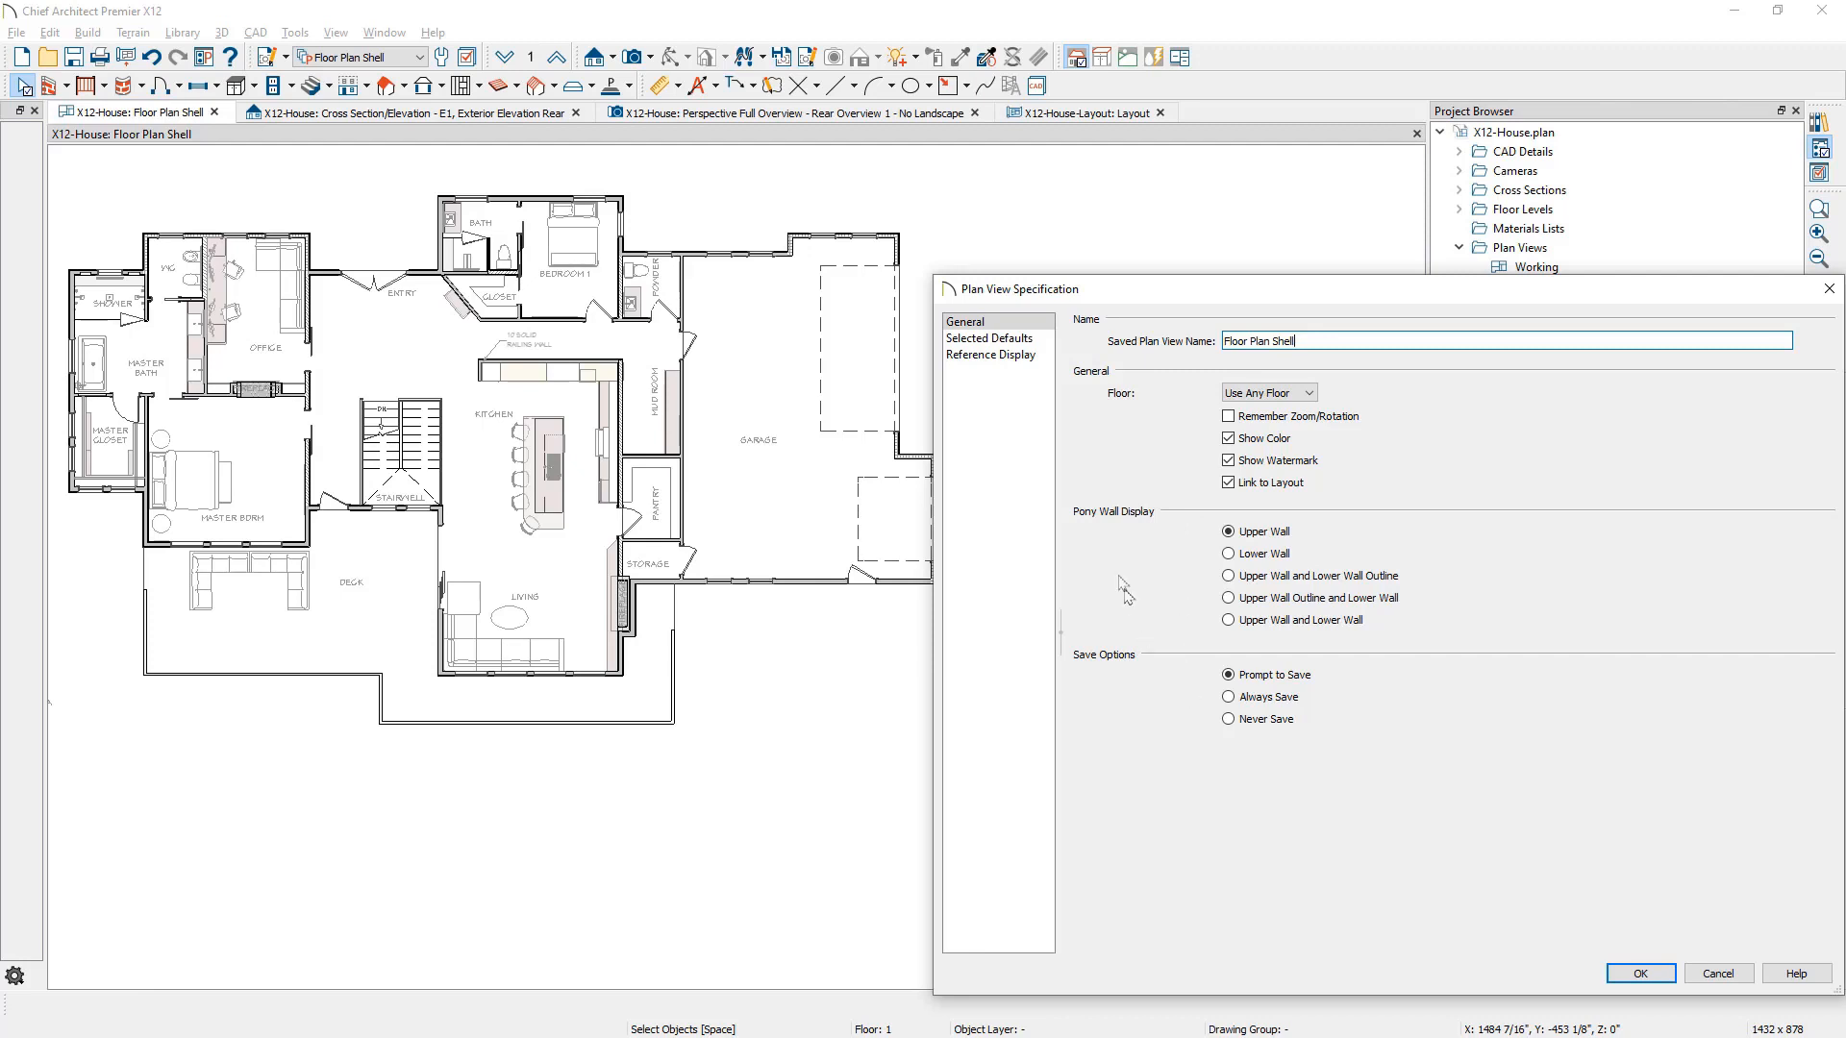
{"action": "left_click", "coordinate": [991, 338]}
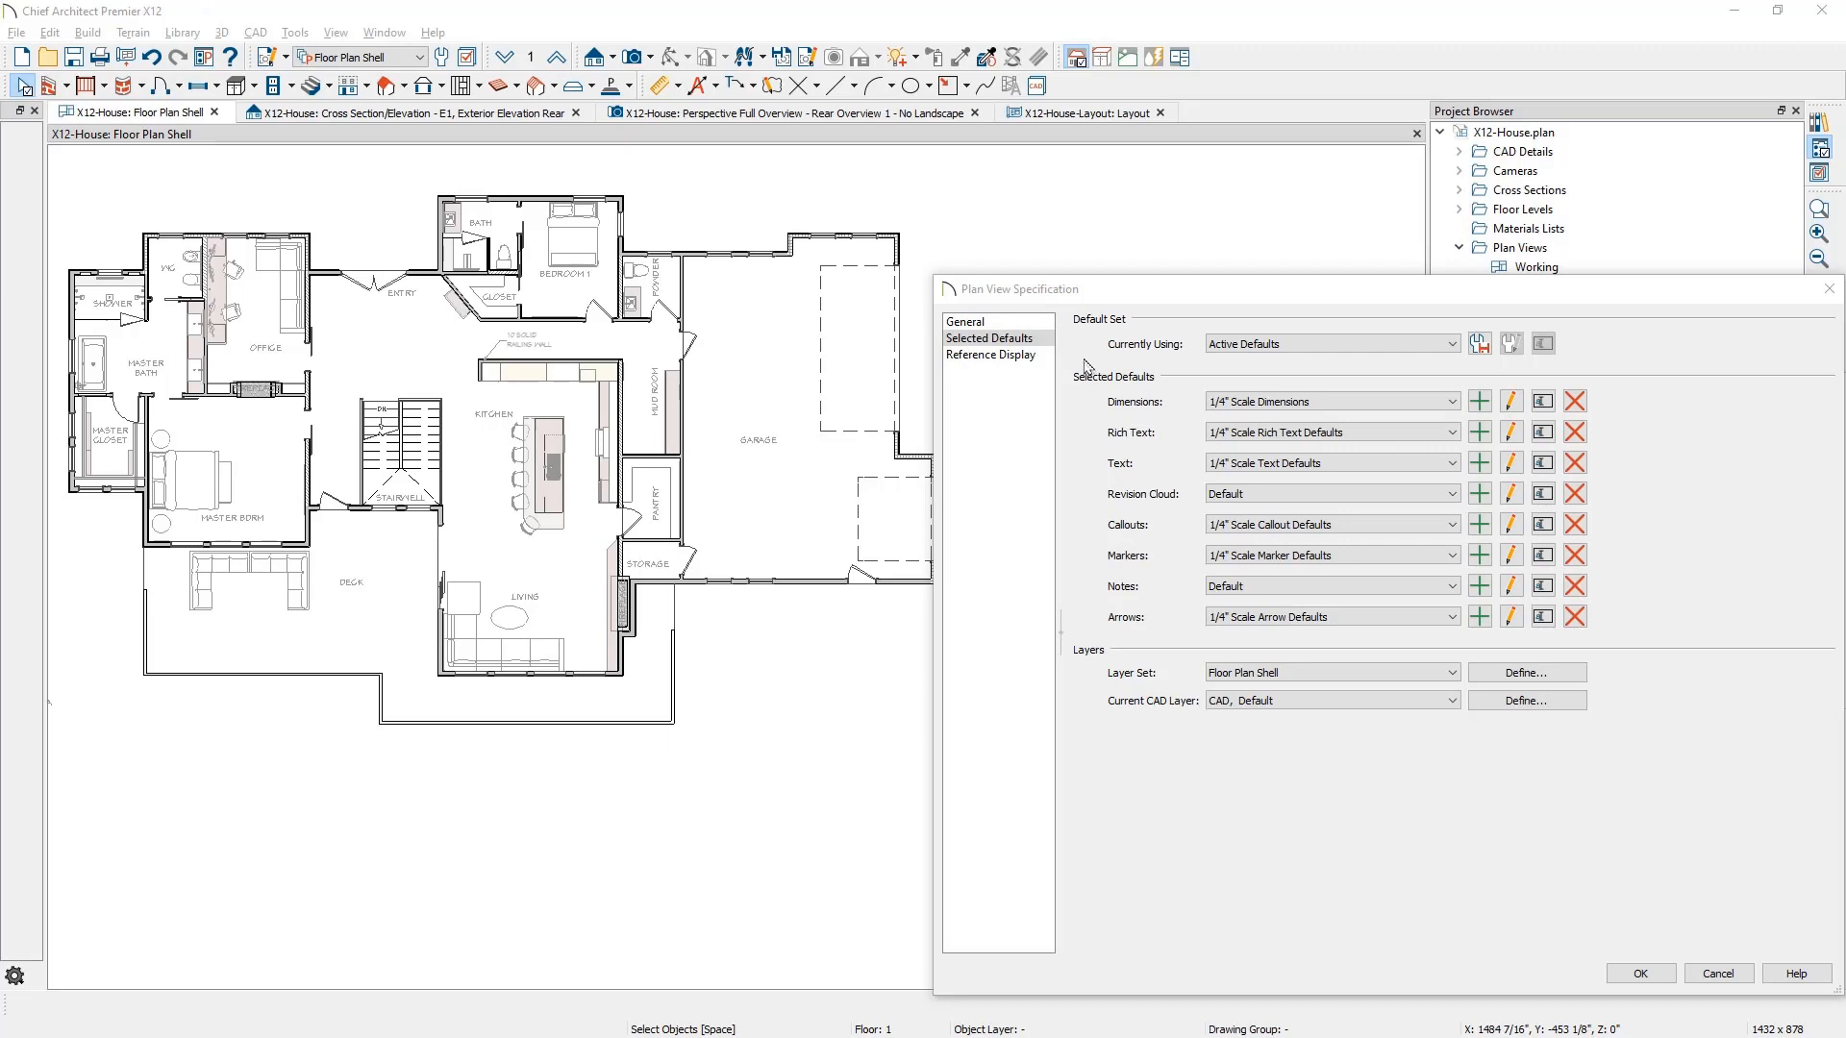
{"action": "mouse_move", "coordinate": [1254, 511]}
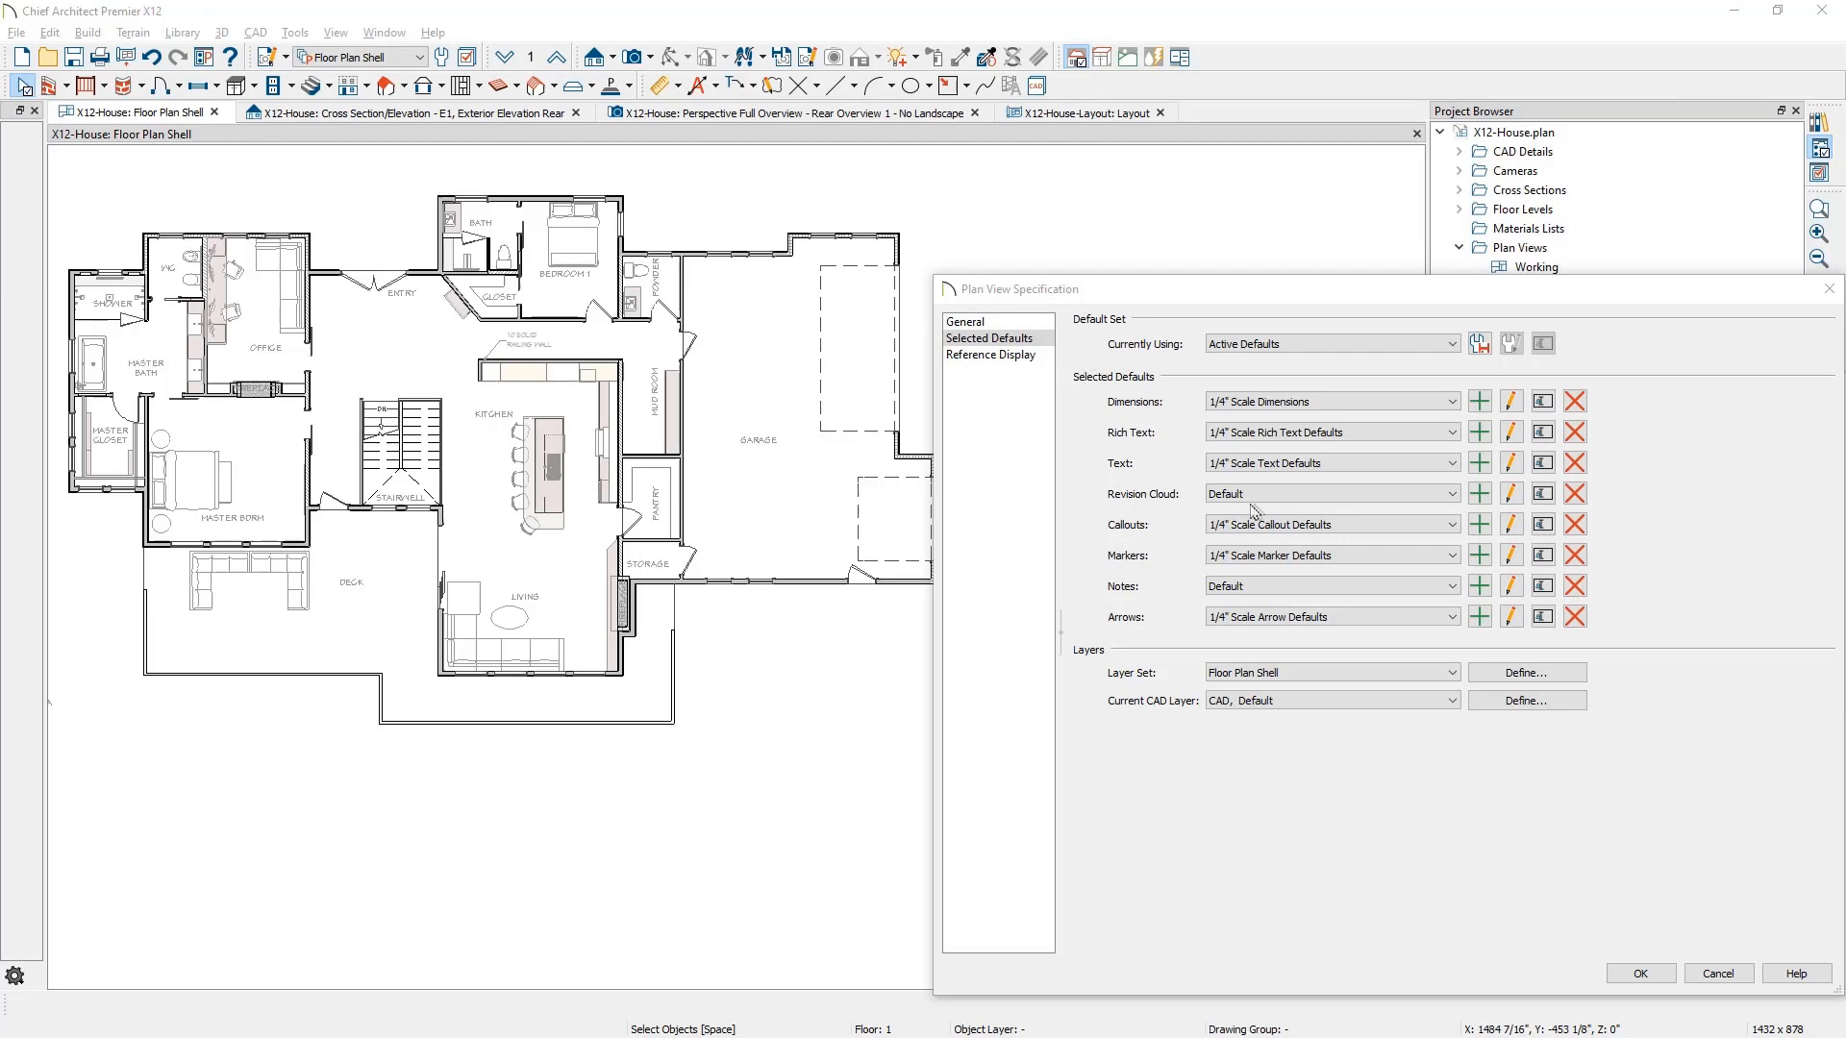
{"action": "left_click", "coordinate": [1451, 493]}
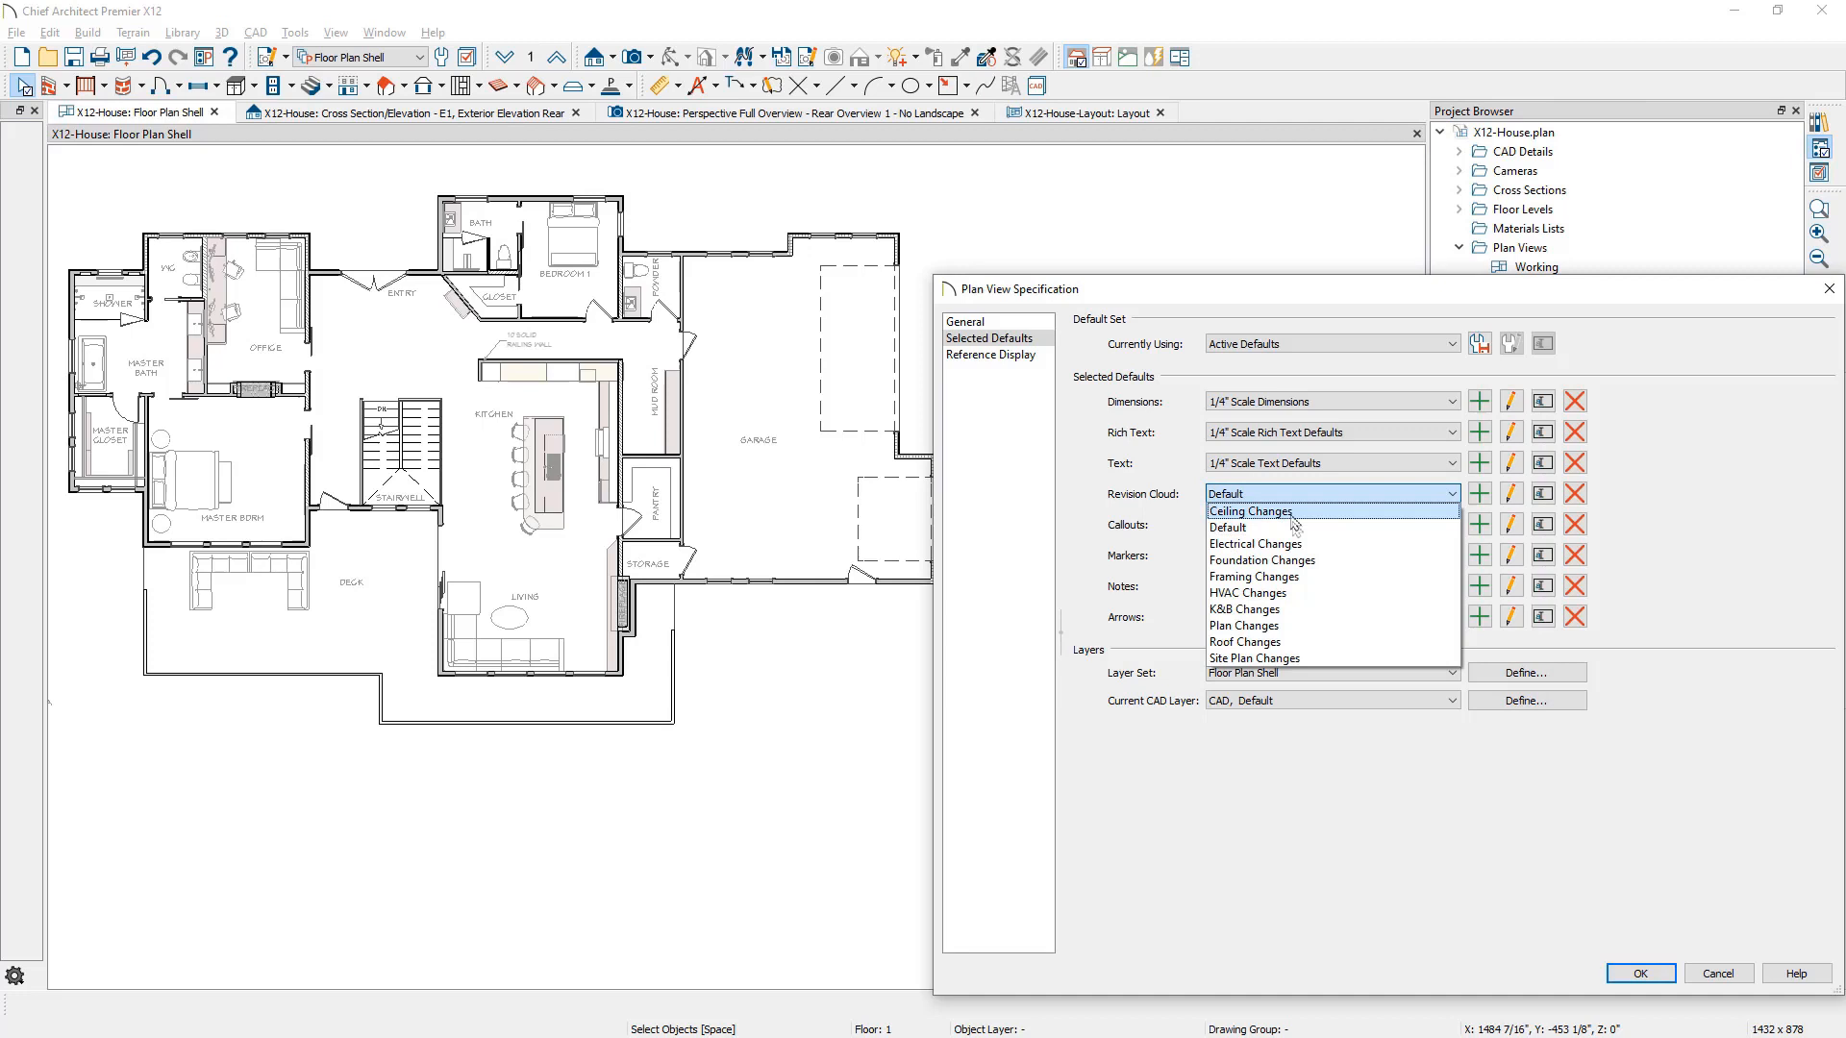
{"action": "mouse_move", "coordinate": [1306, 625]}
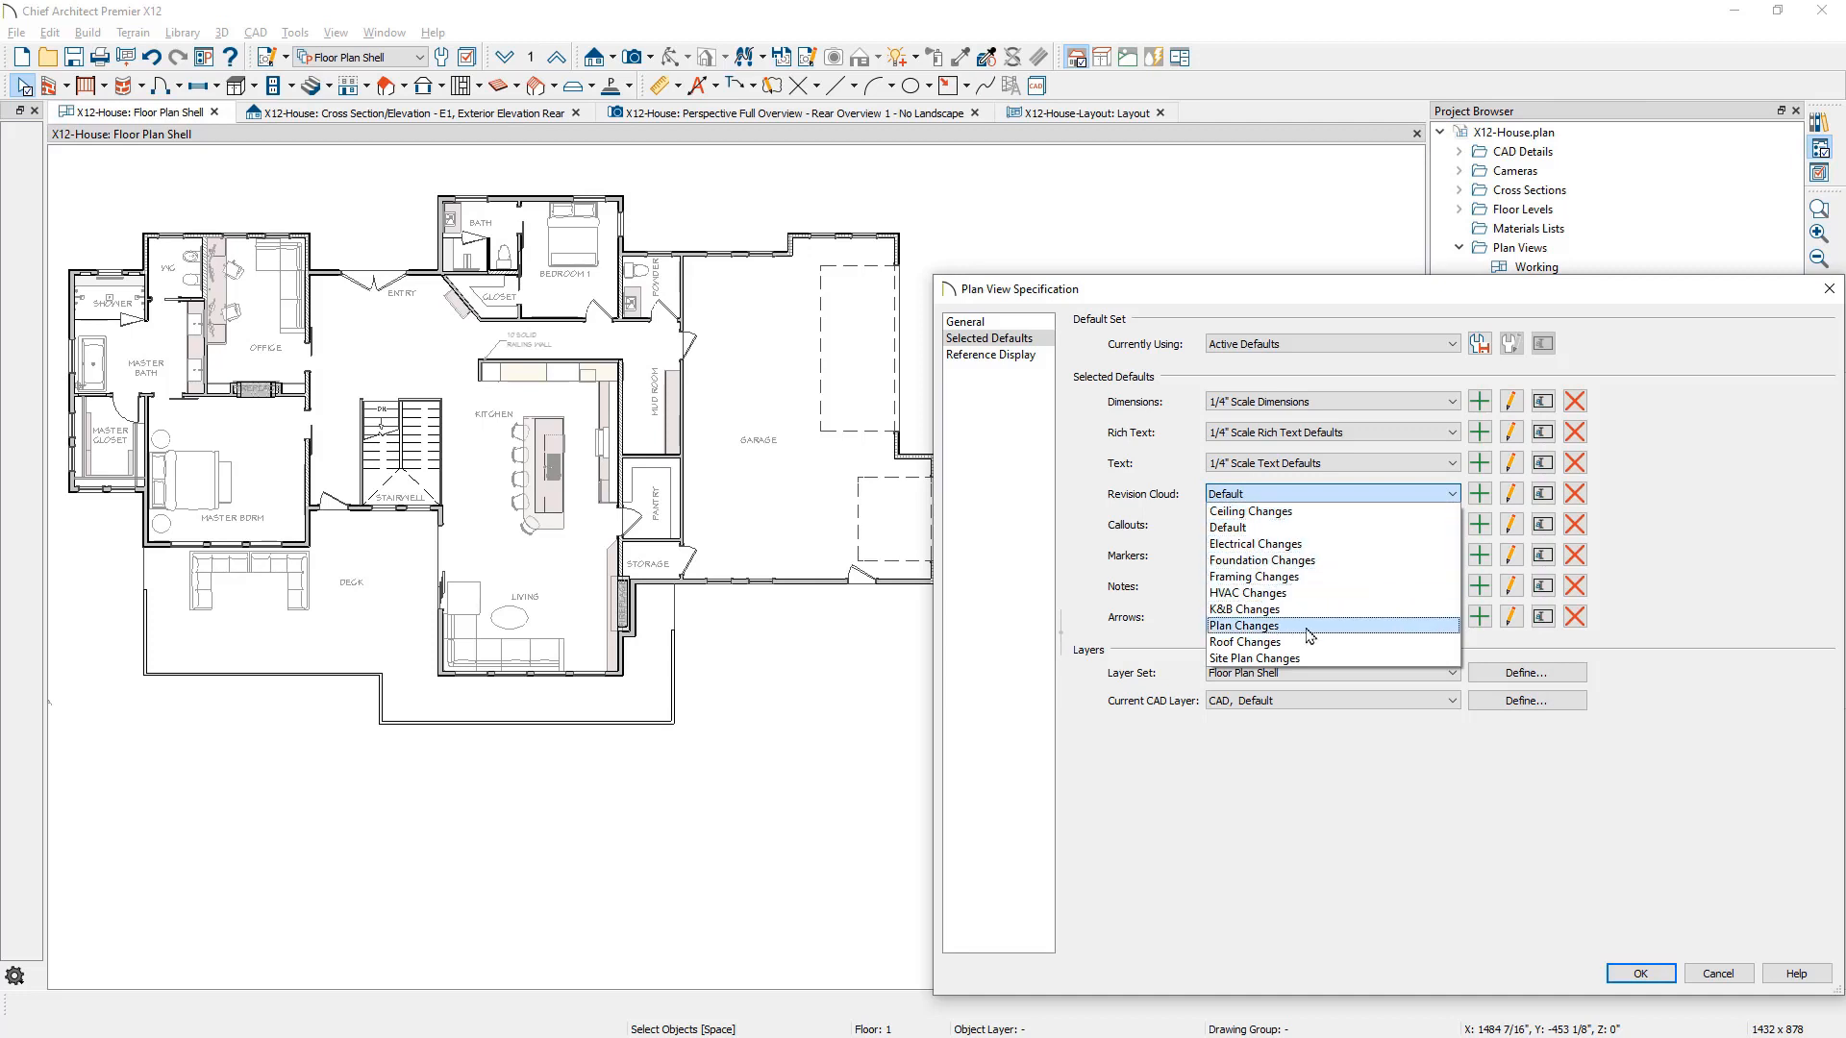
{"action": "left_click", "coordinate": [1247, 624]}
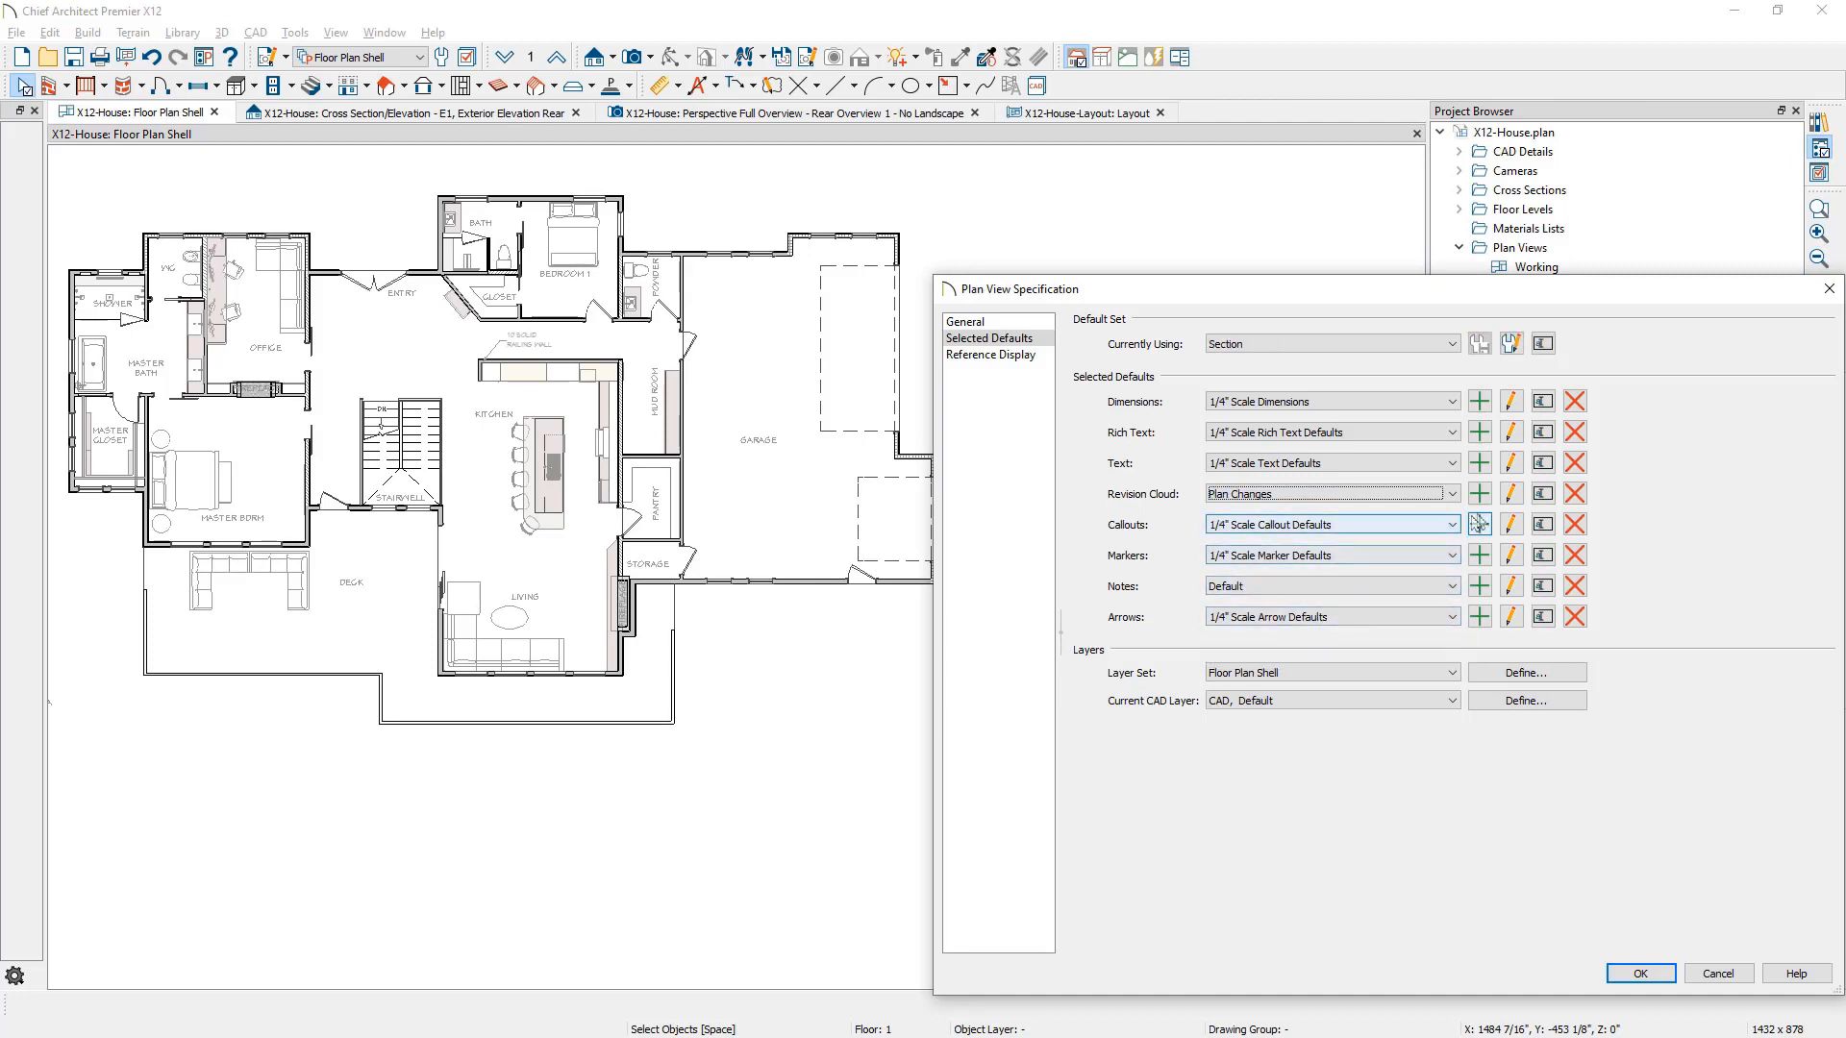
{"action": "left_click", "coordinate": [1510, 493]}
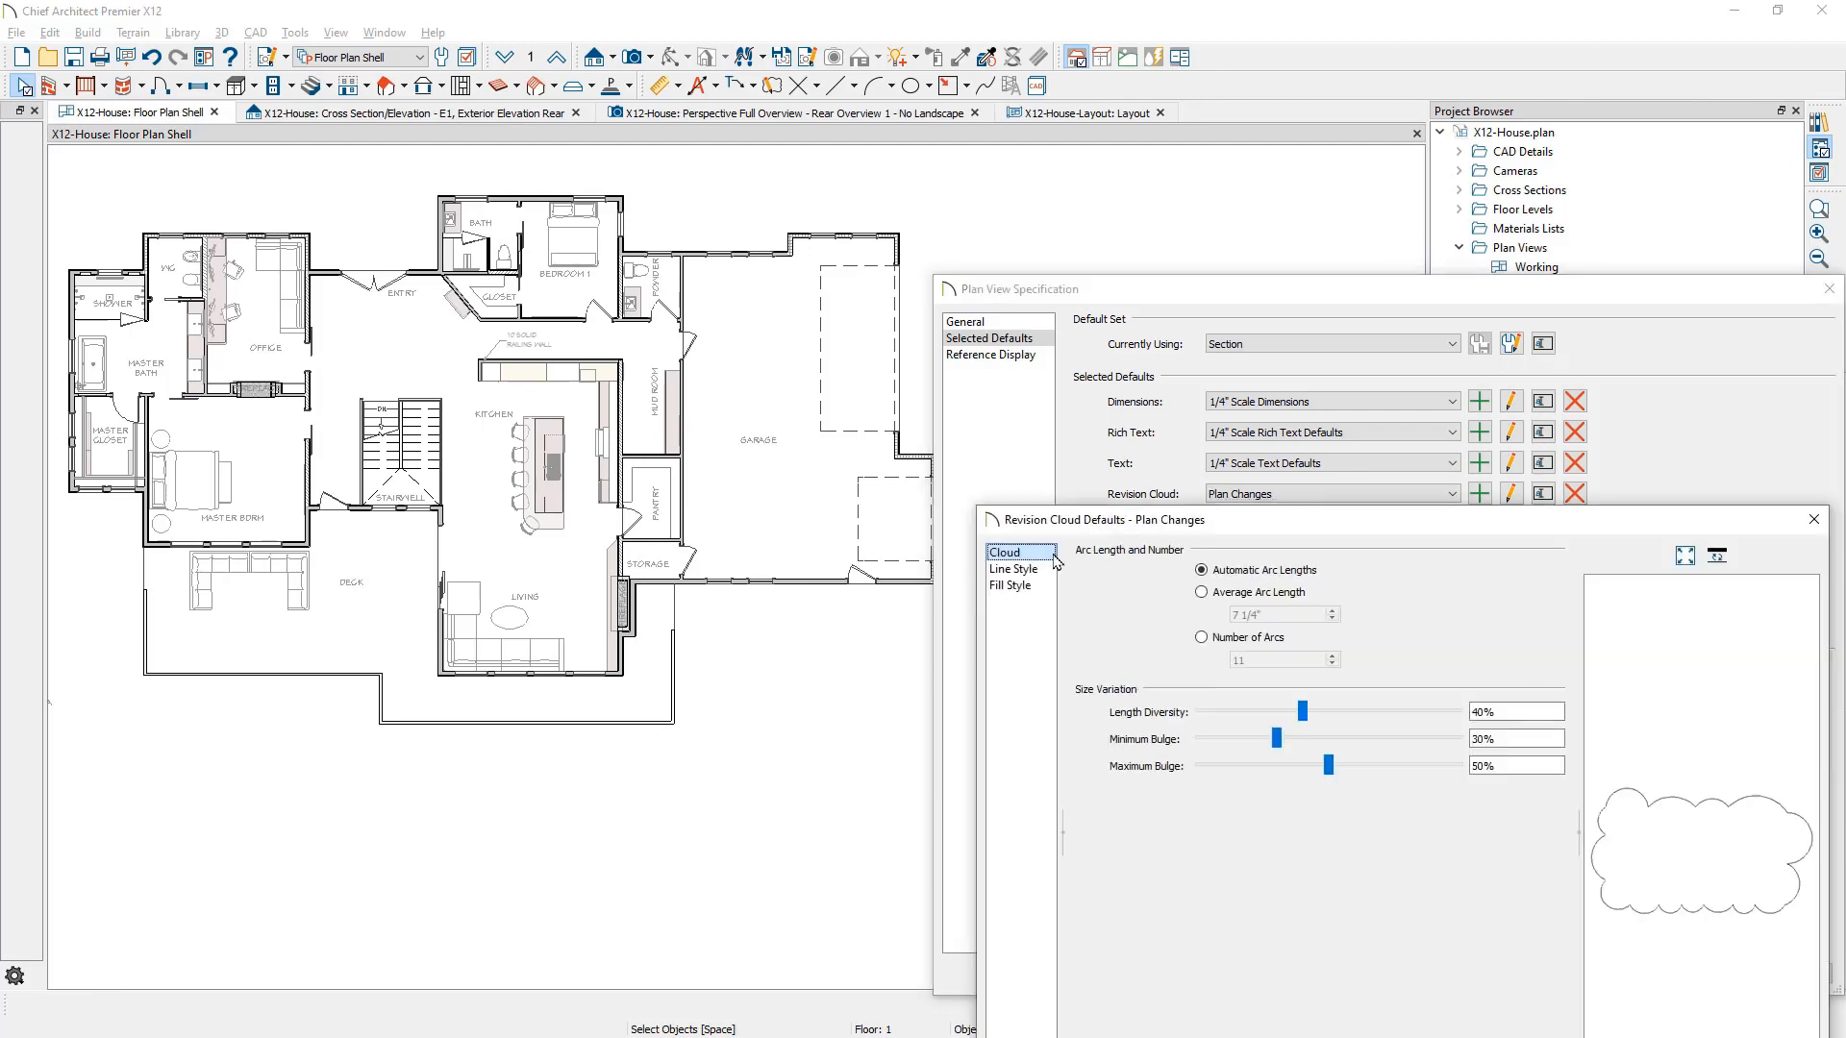
{"action": "left_click", "coordinate": [1013, 568]}
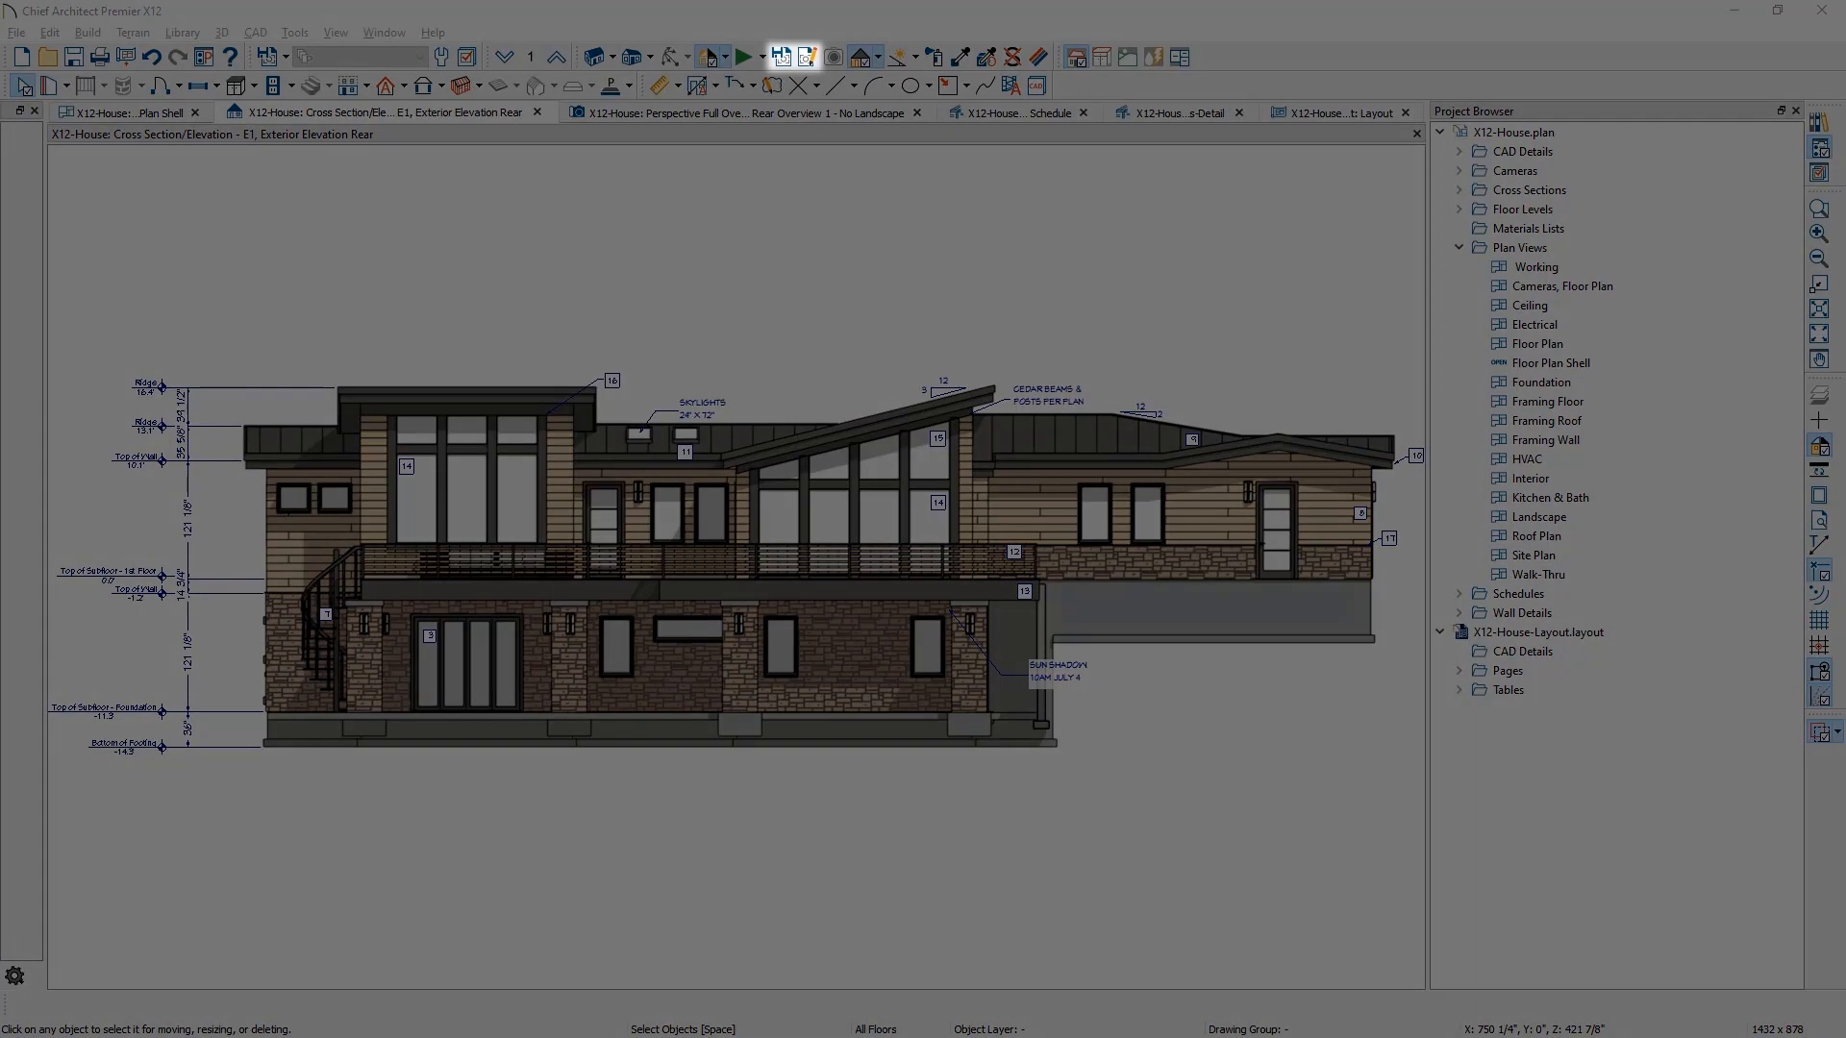
- Switch through the rear perspective to the Doors-Detail view and show its CAD detail defaults
{"action": "left_click", "coordinate": [748, 111]}
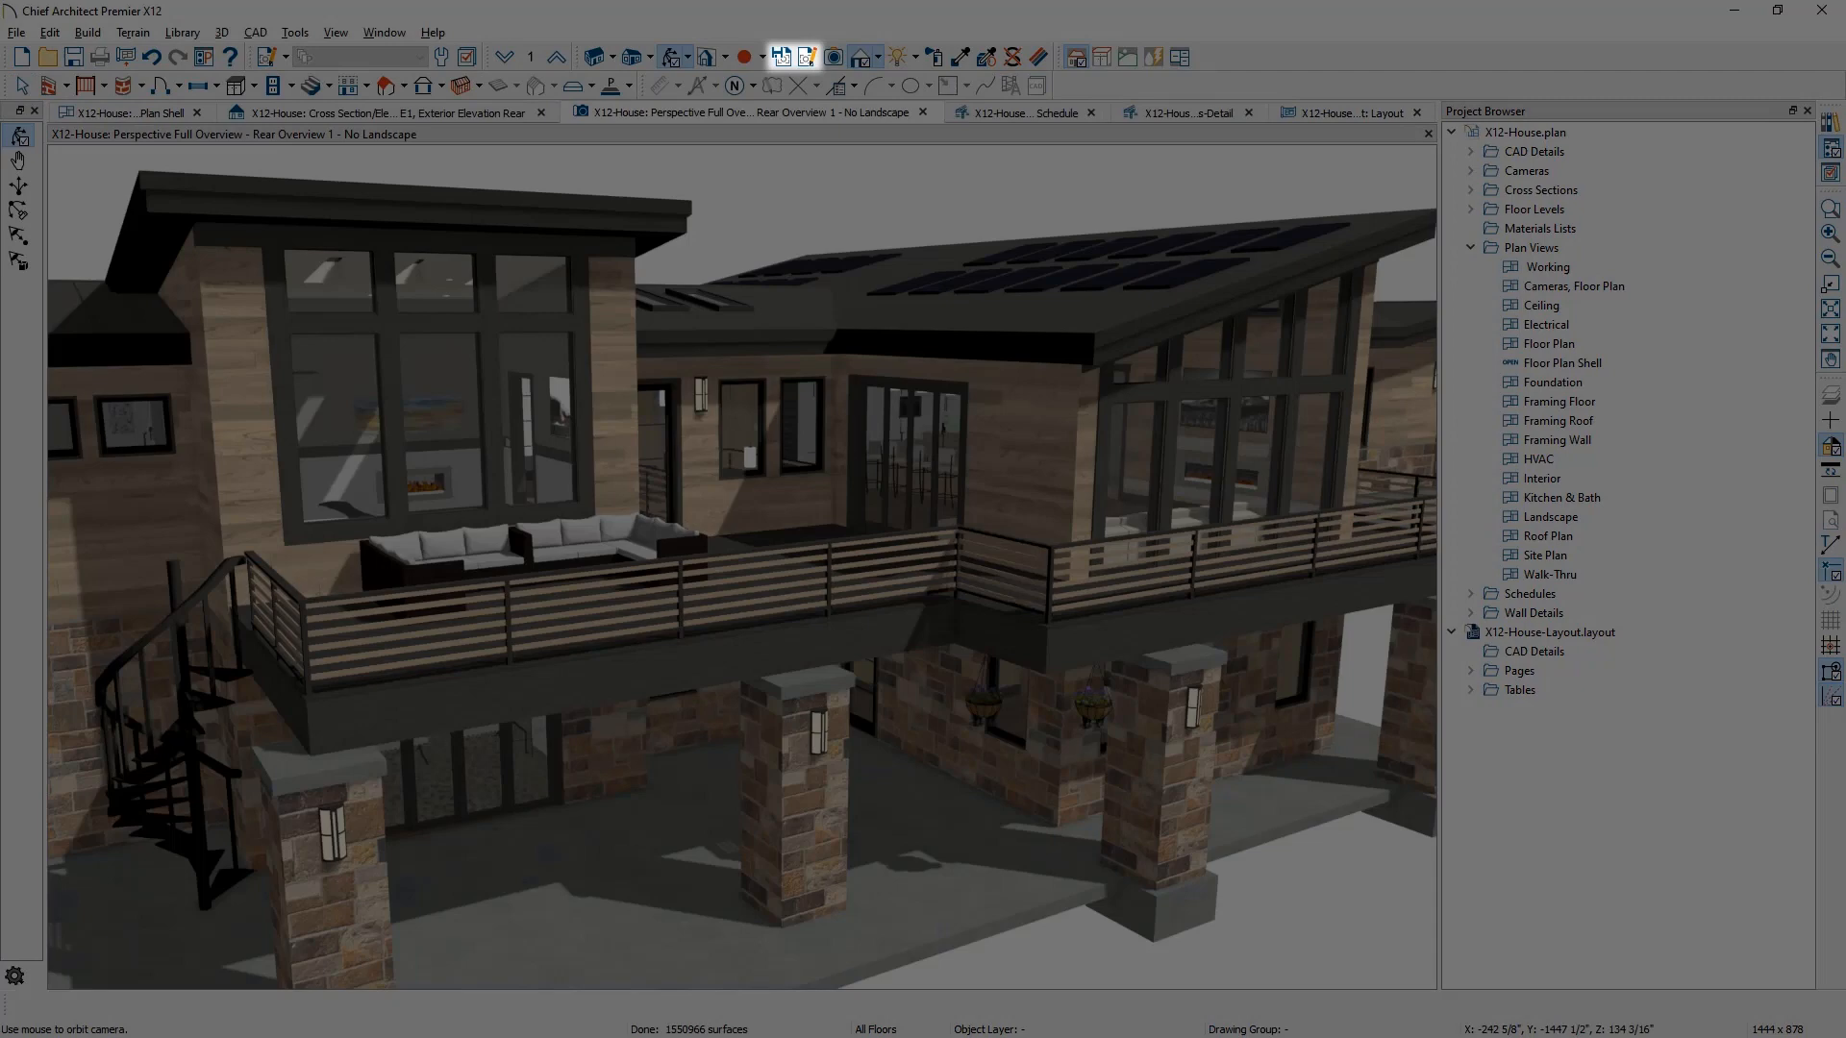
{"action": "left_click", "coordinate": [1169, 111]}
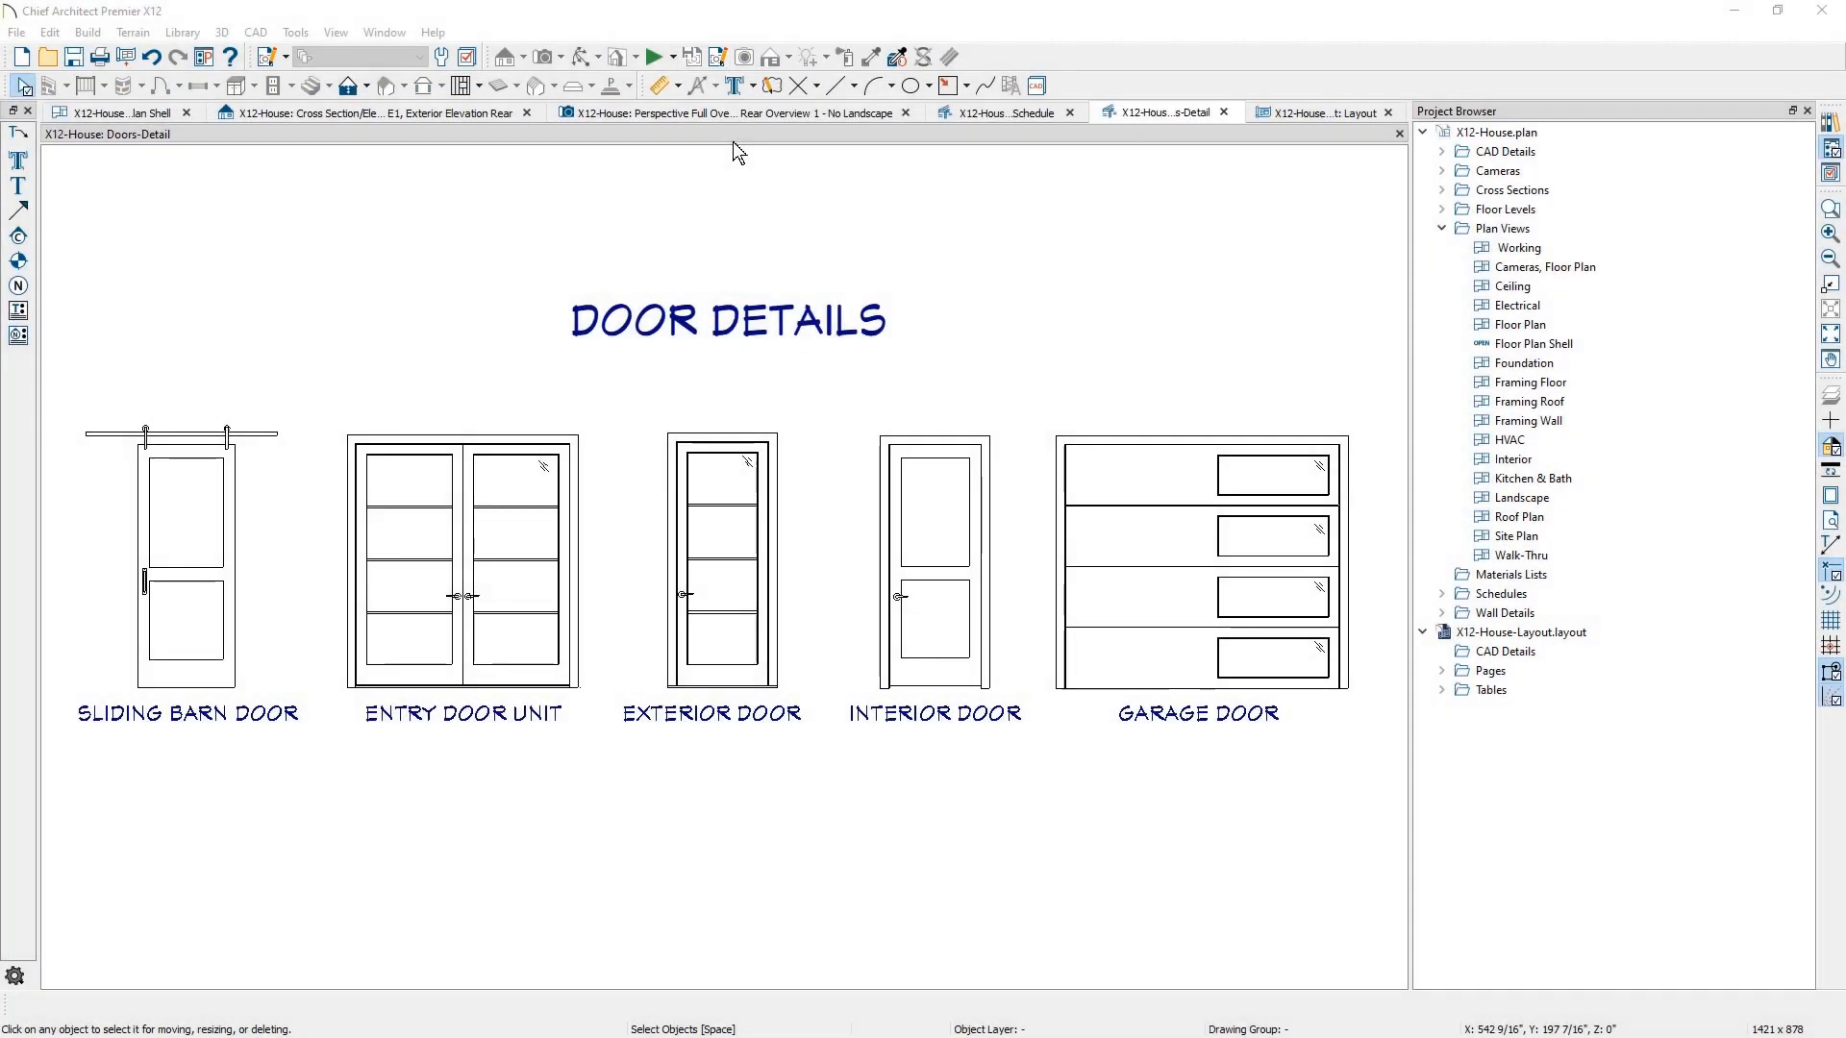
{"action": "mouse_move", "coordinate": [724, 56]}
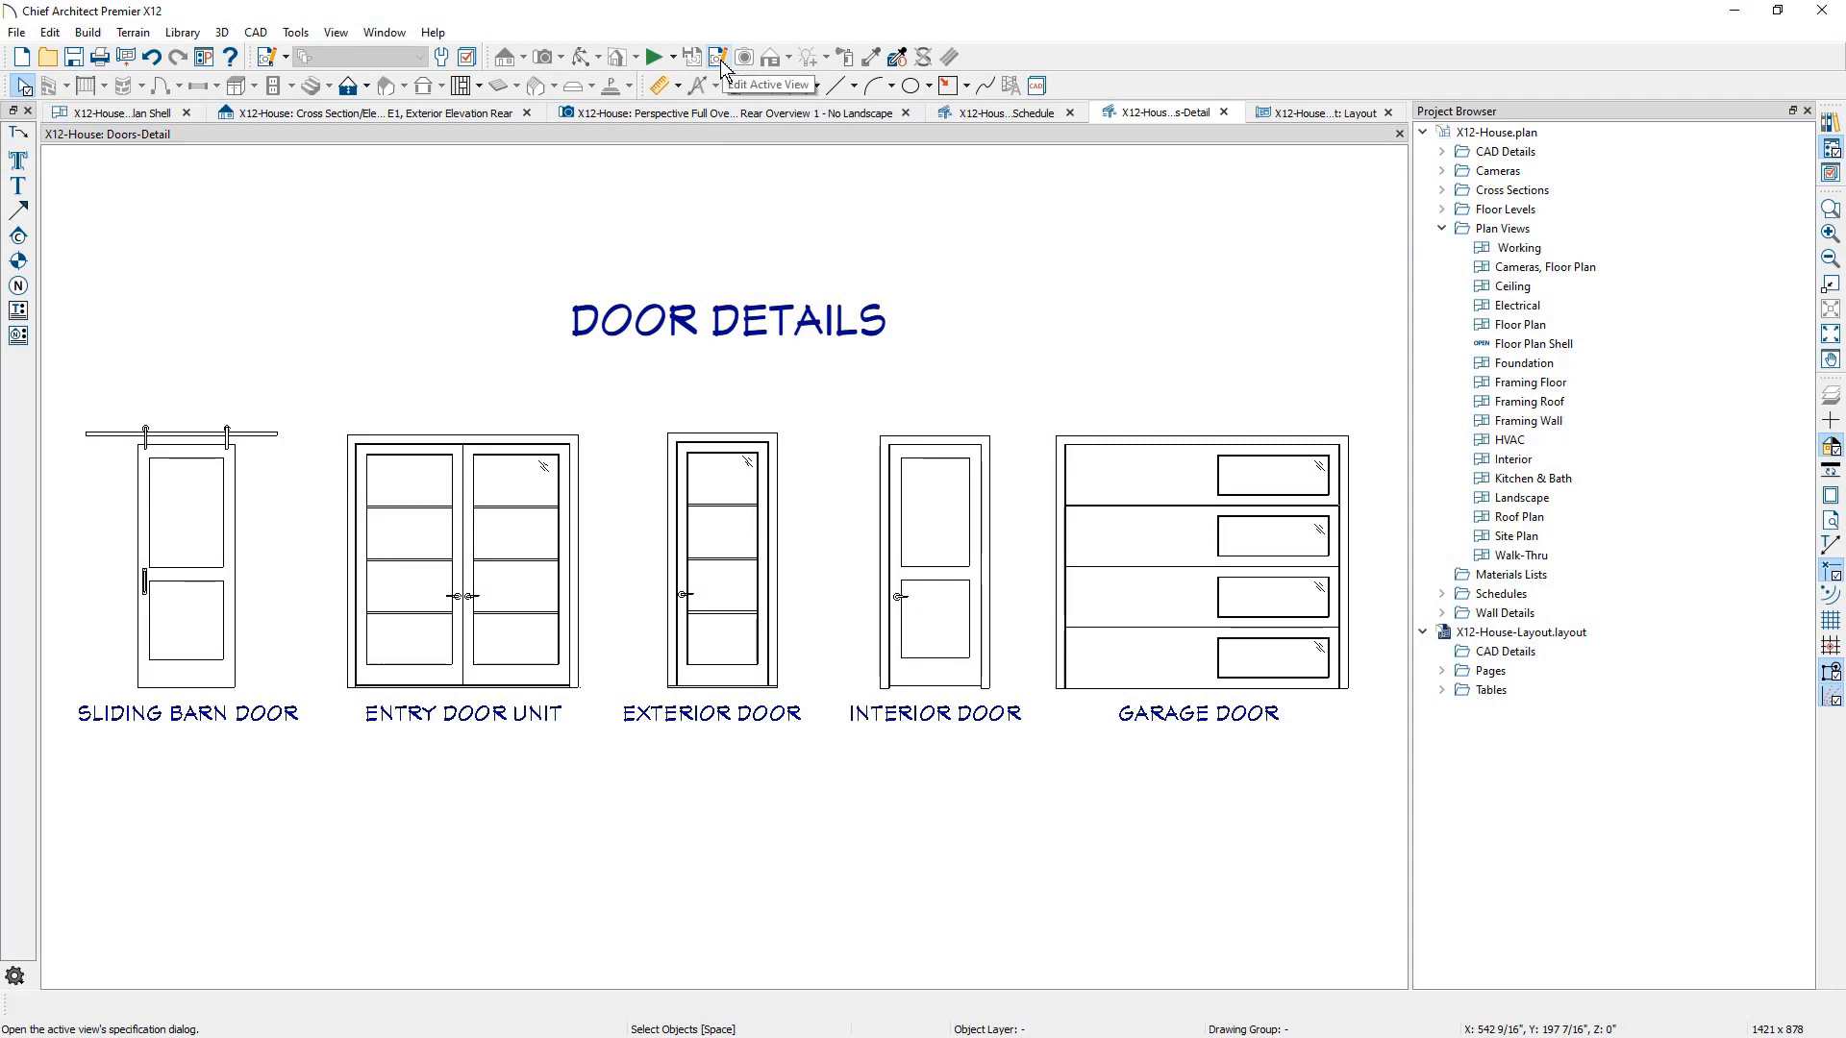
{"action": "left_click", "coordinate": [719, 57]}
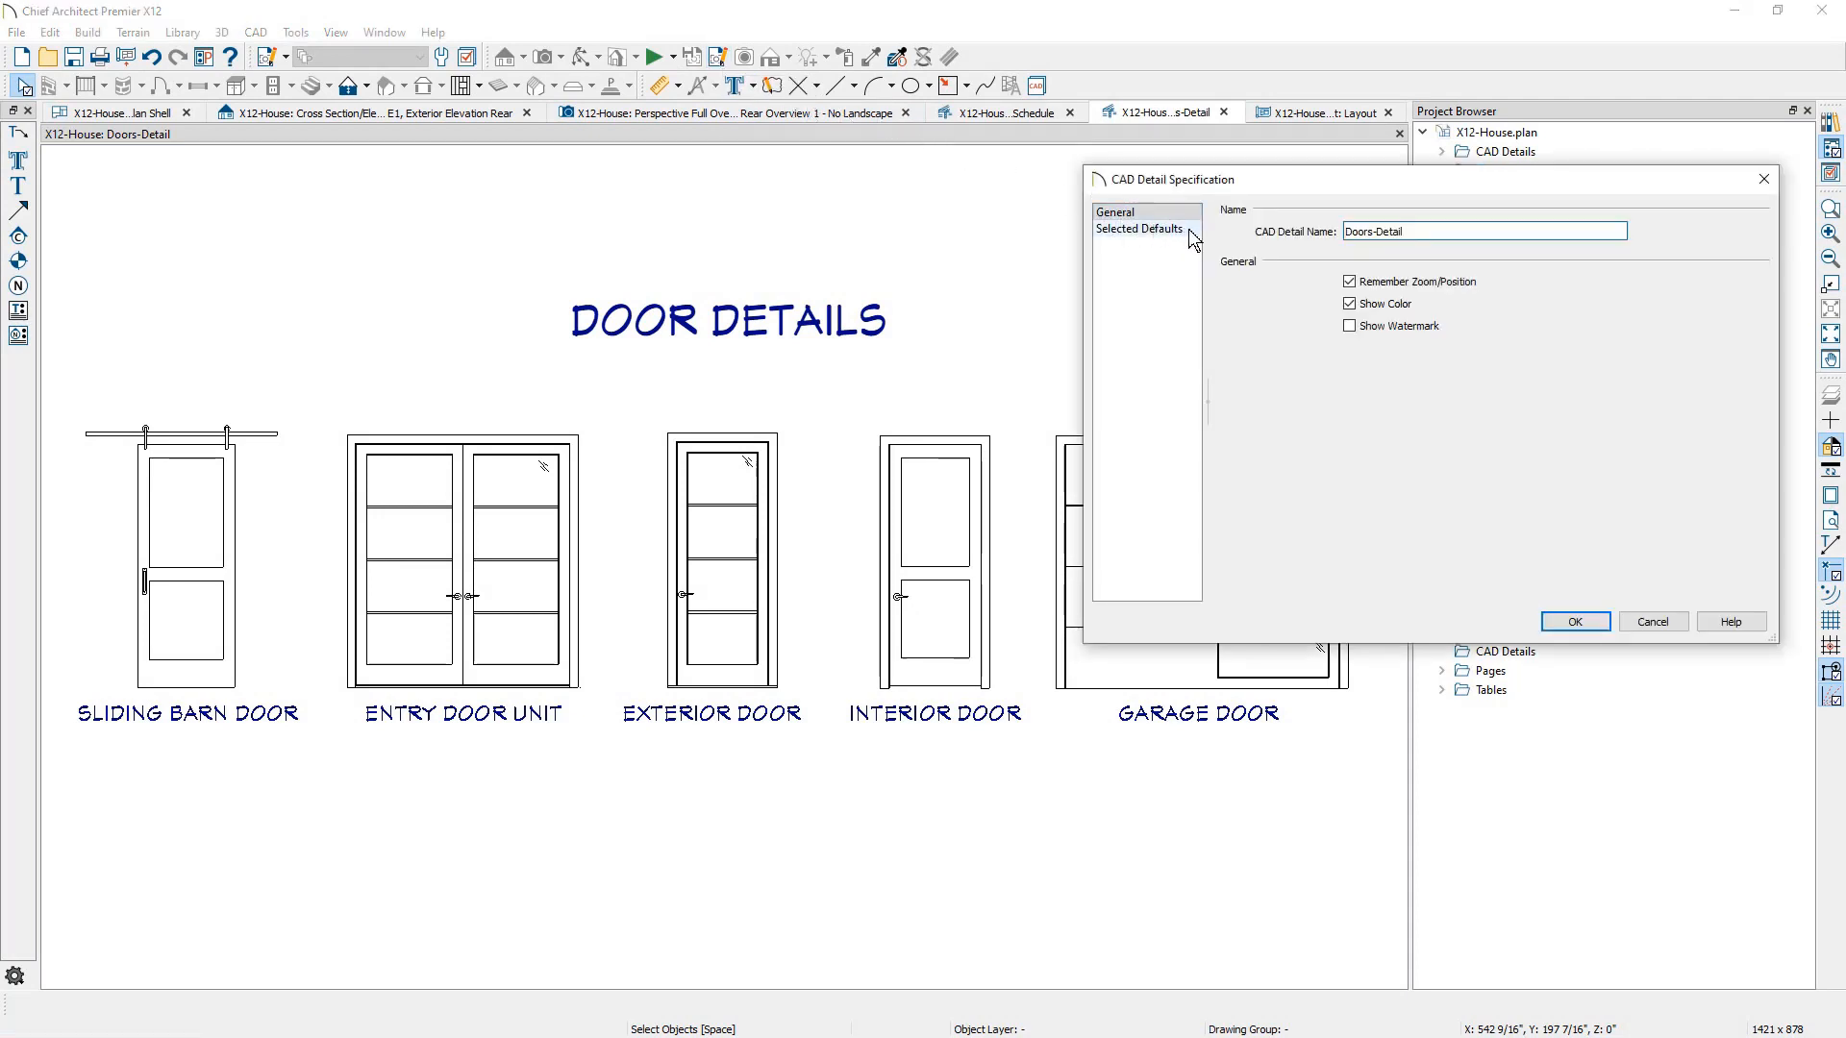
{"action": "left_click", "coordinate": [1139, 228]}
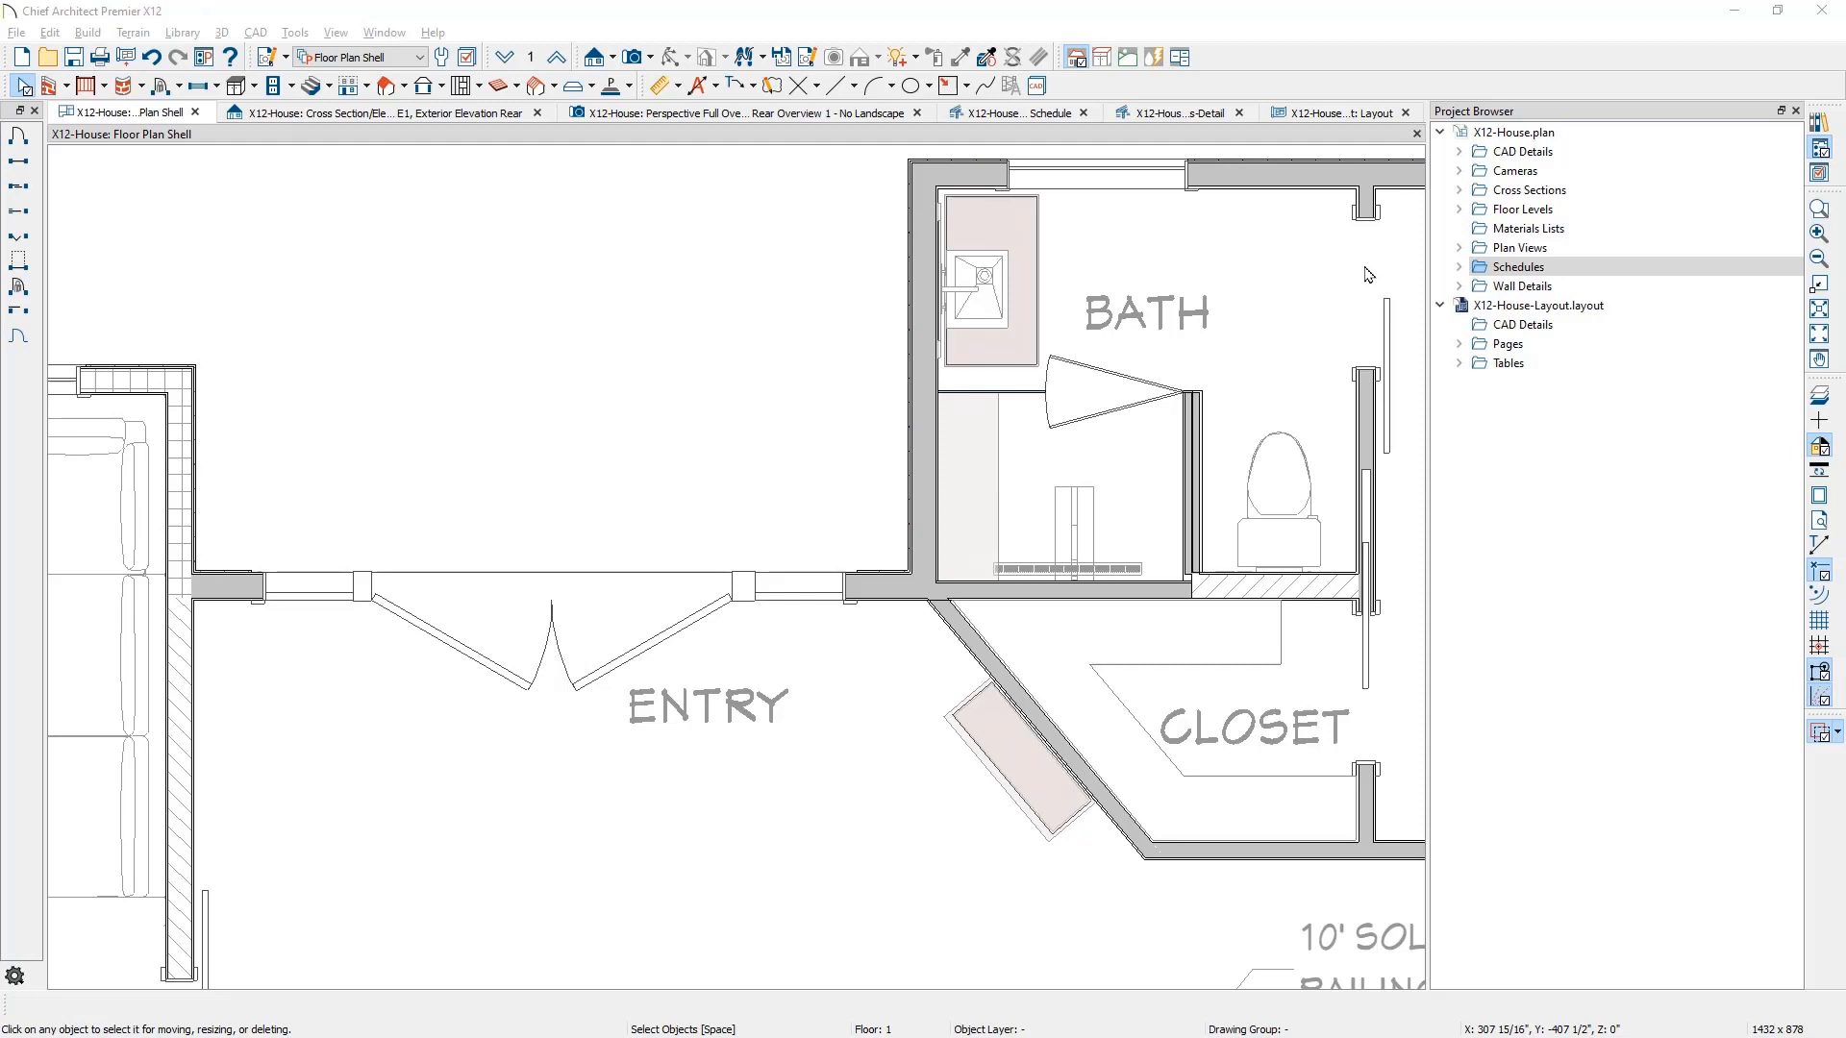
{"action": "mouse_move", "coordinate": [1463, 280]}
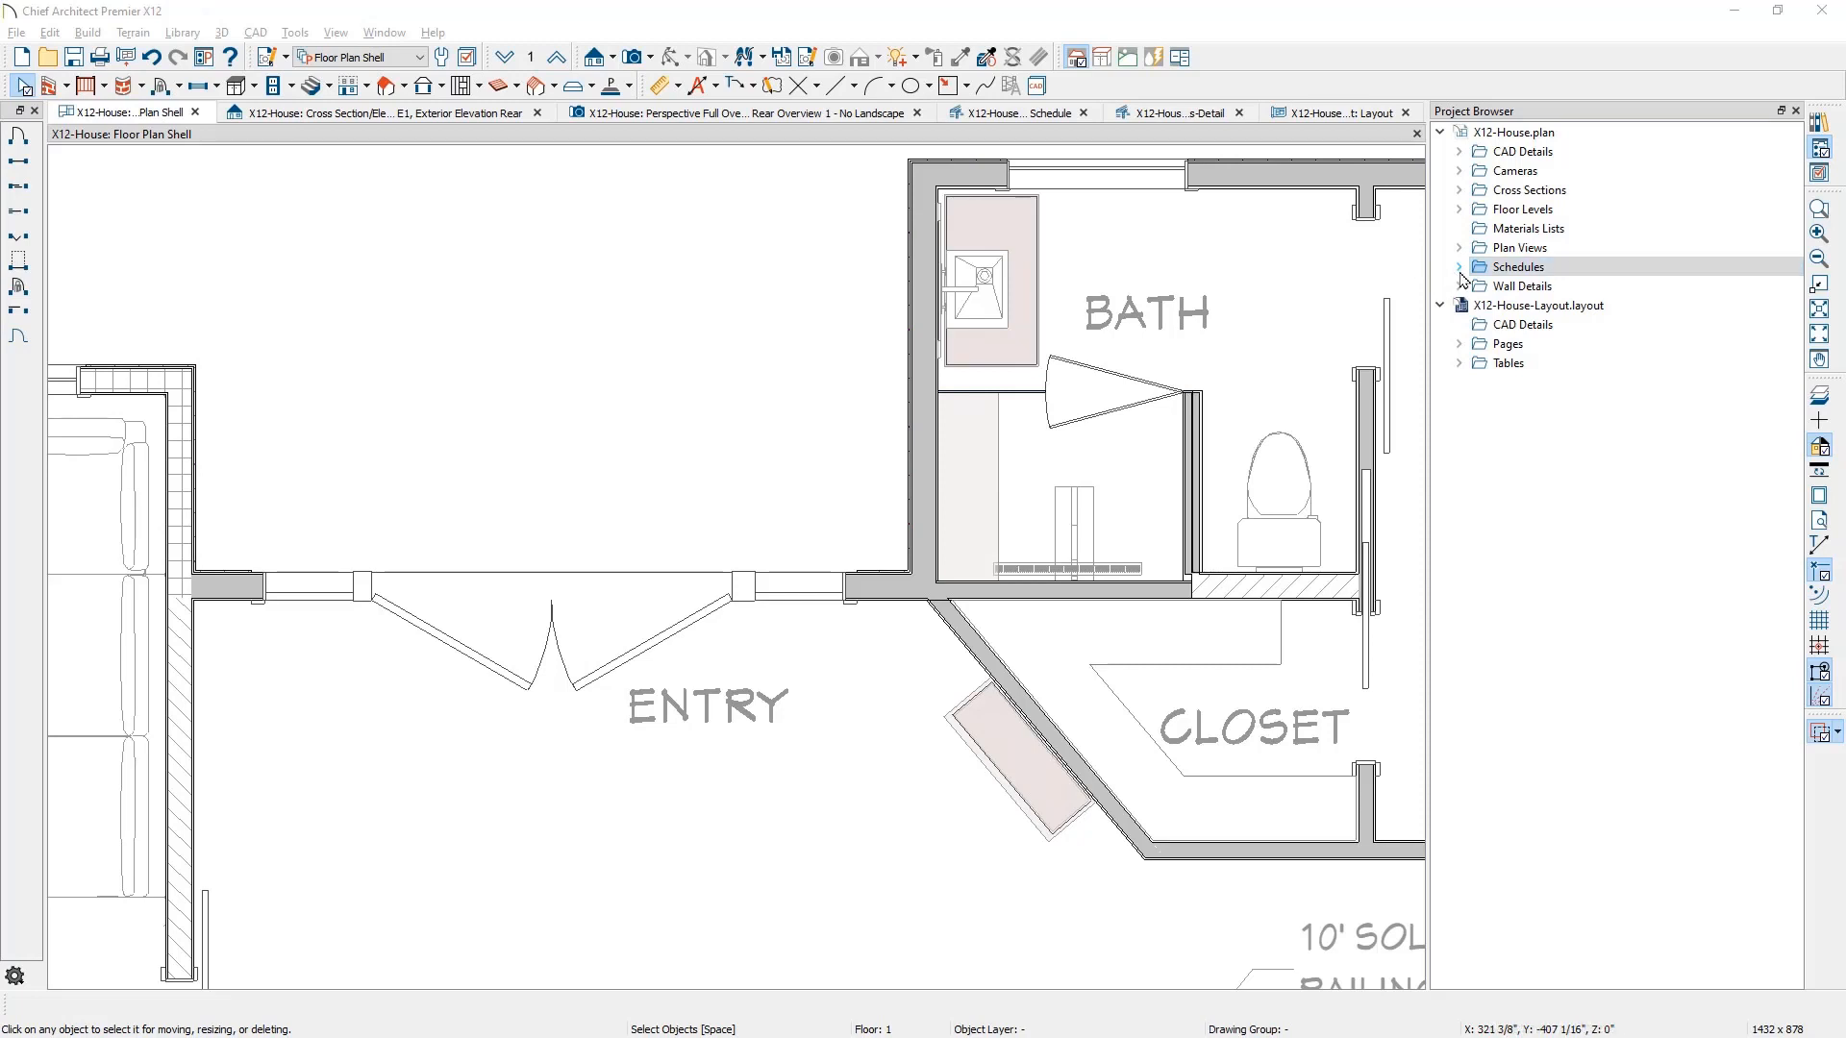
- Expand Schedules in the Project Browser and open the Window Schedule
{"action": "left_click", "coordinate": [1460, 267]}
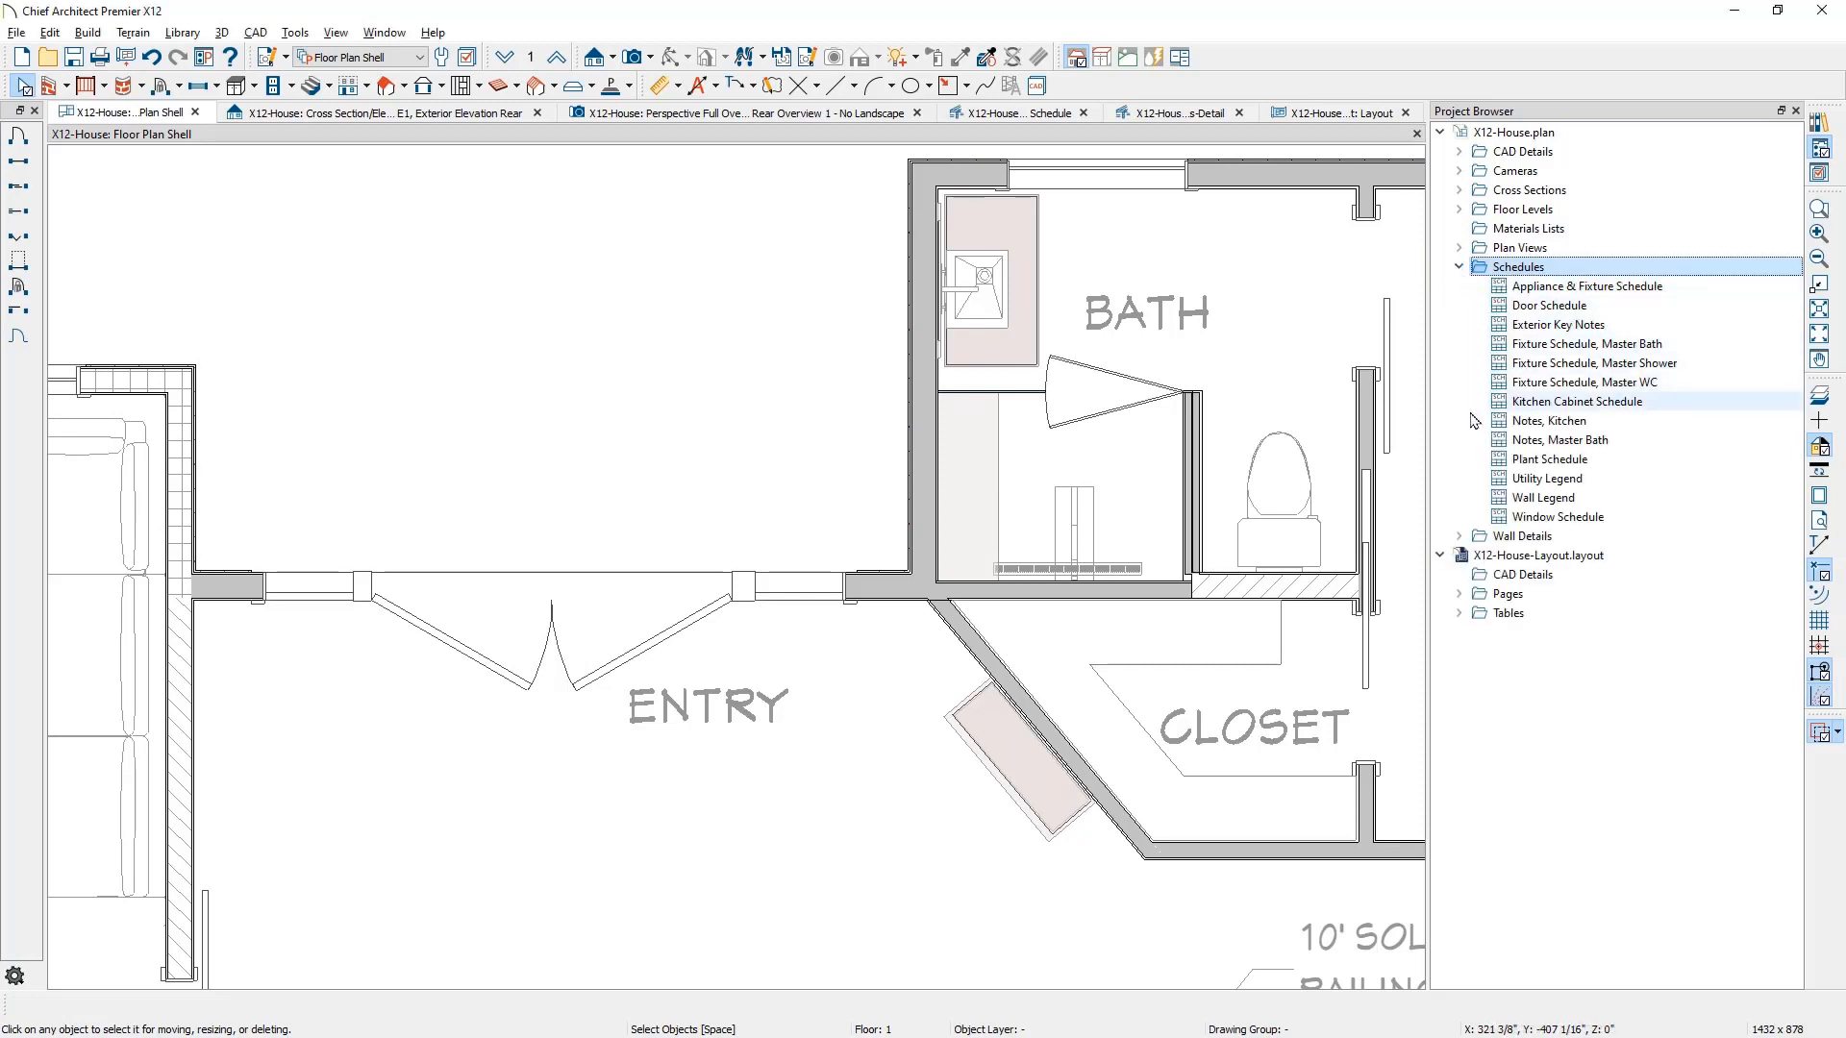
{"action": "left_click", "coordinate": [1559, 515]}
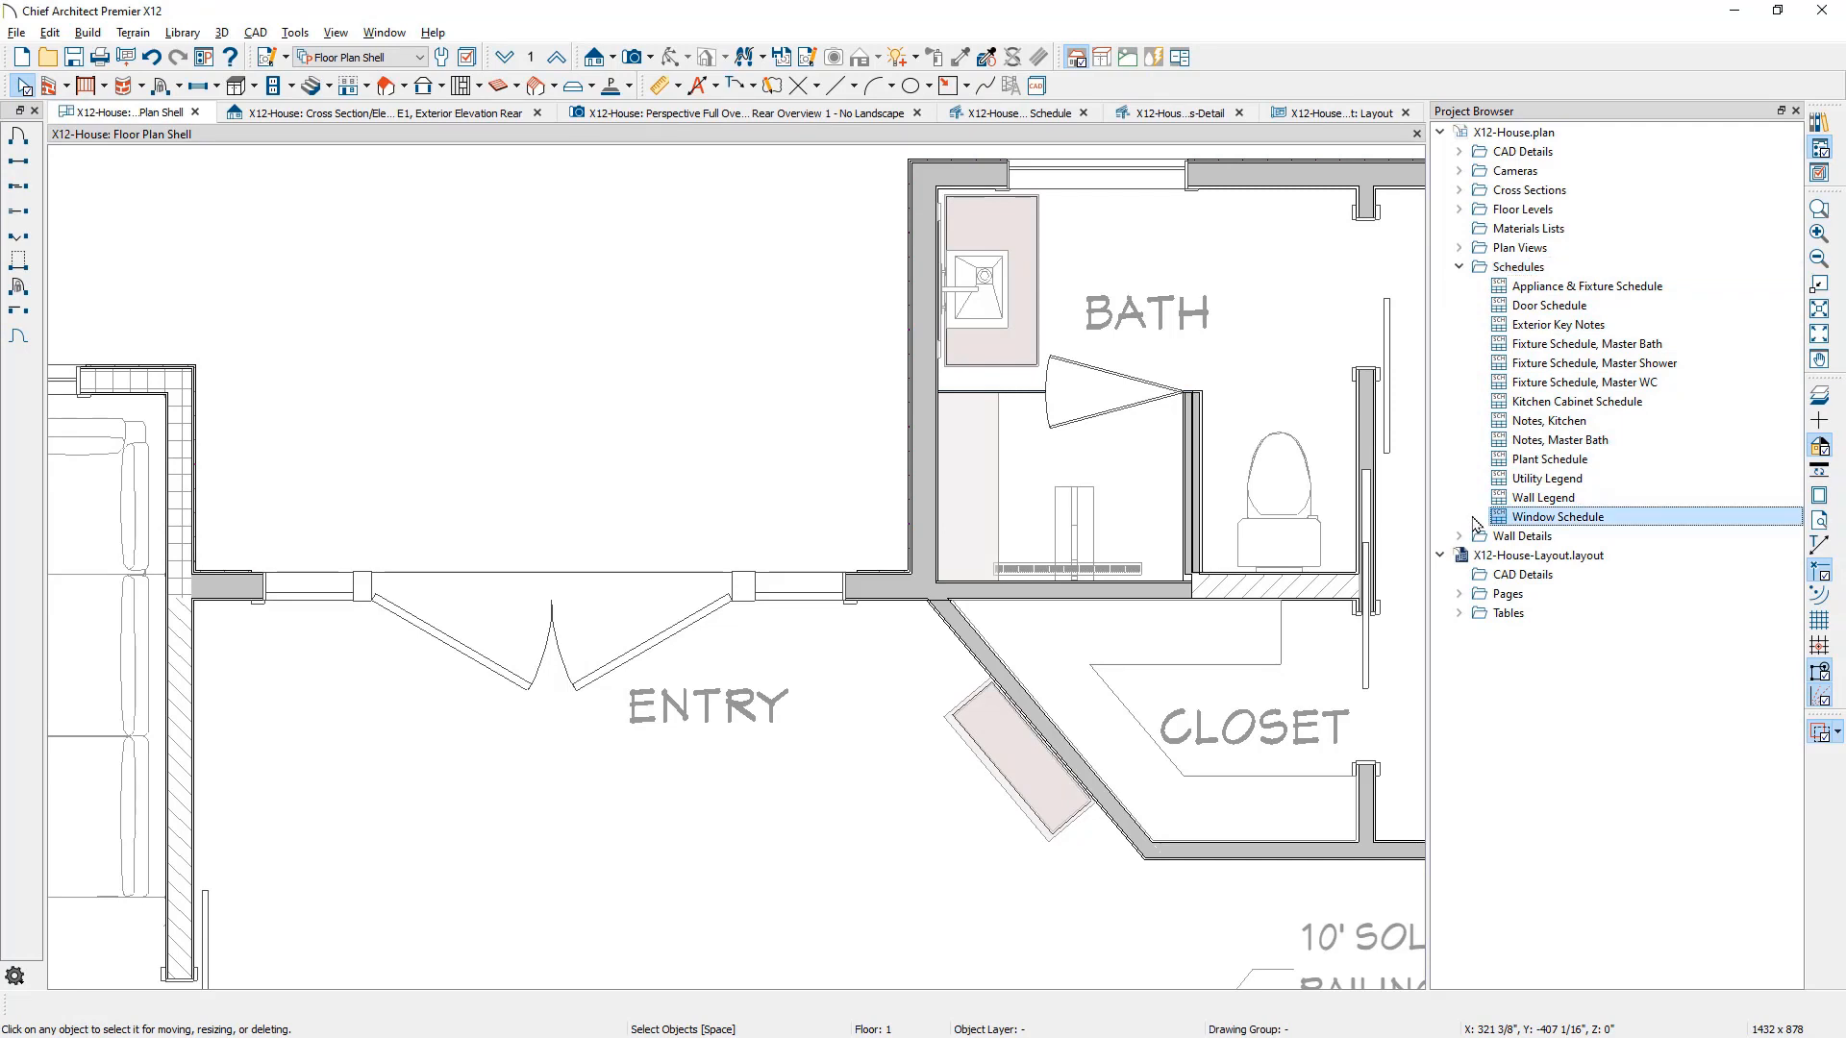
{"action": "double_click", "coordinate": [1566, 517]}
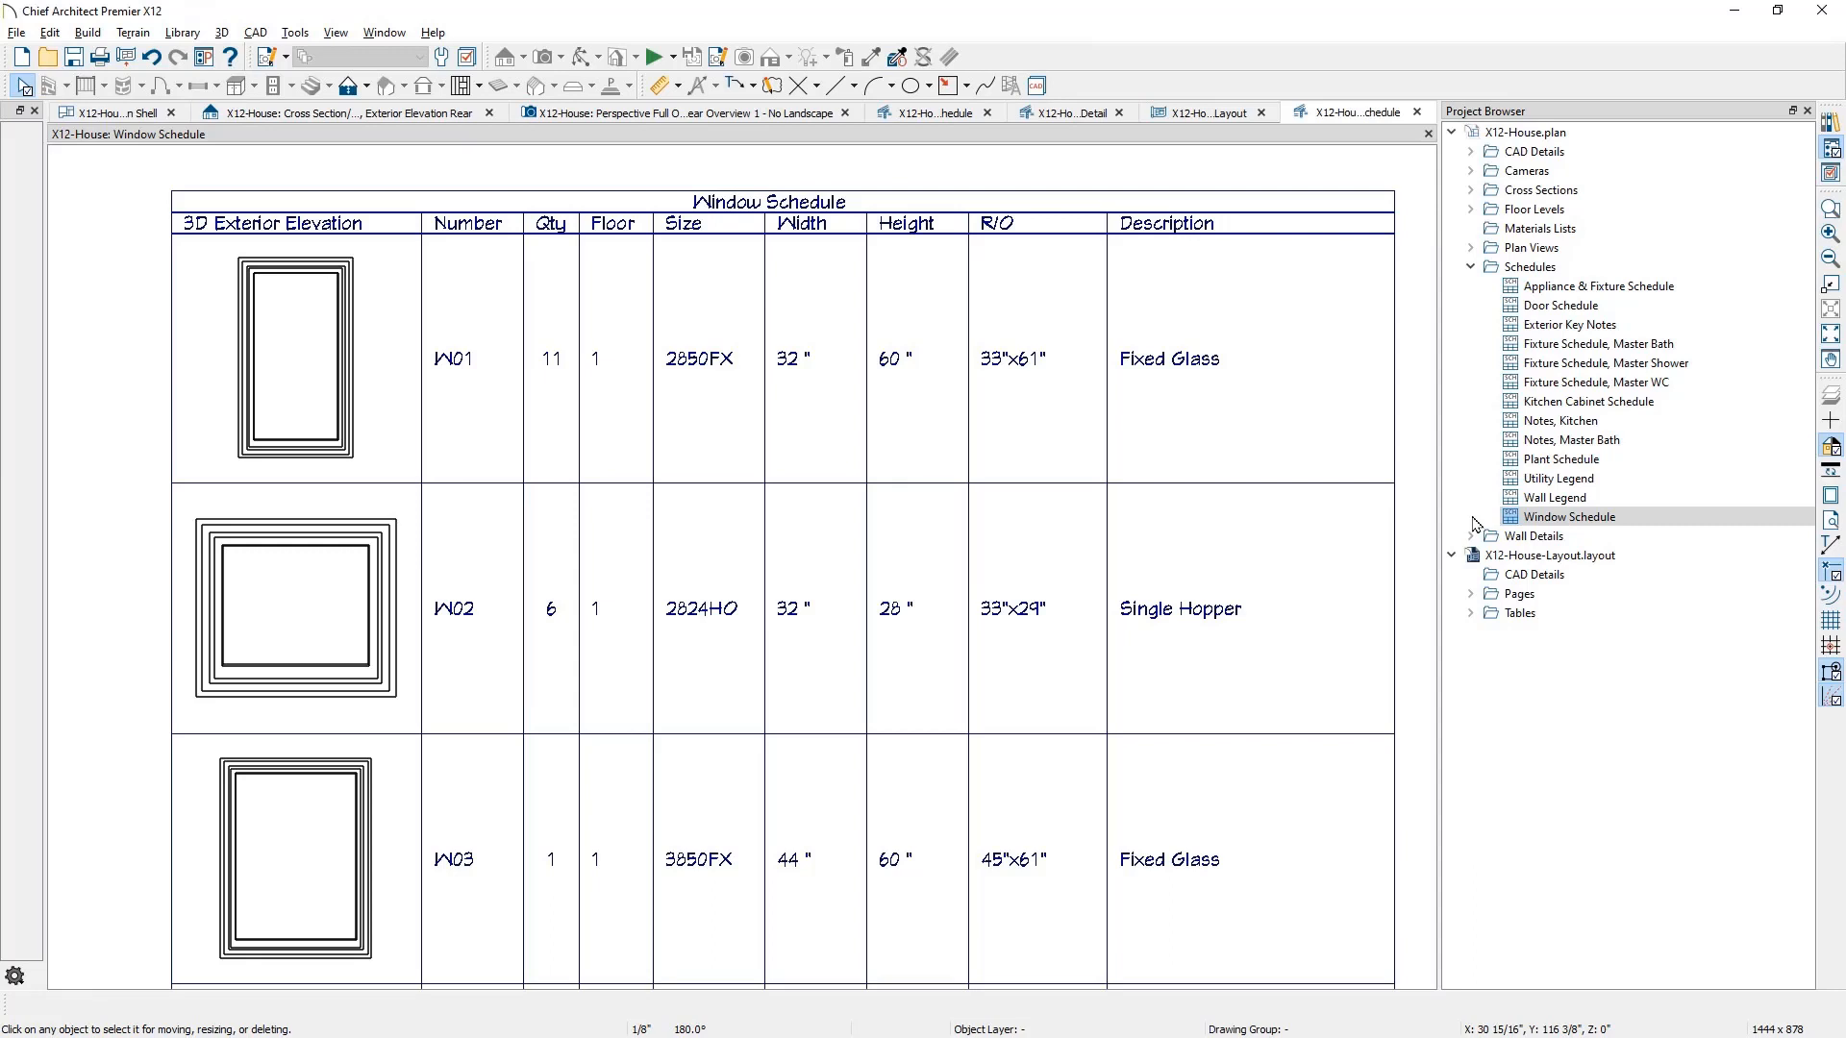
- Run Check Spelling and replace 'Entryz' with 'Entry'
{"action": "left_click", "coordinate": [294, 31]}
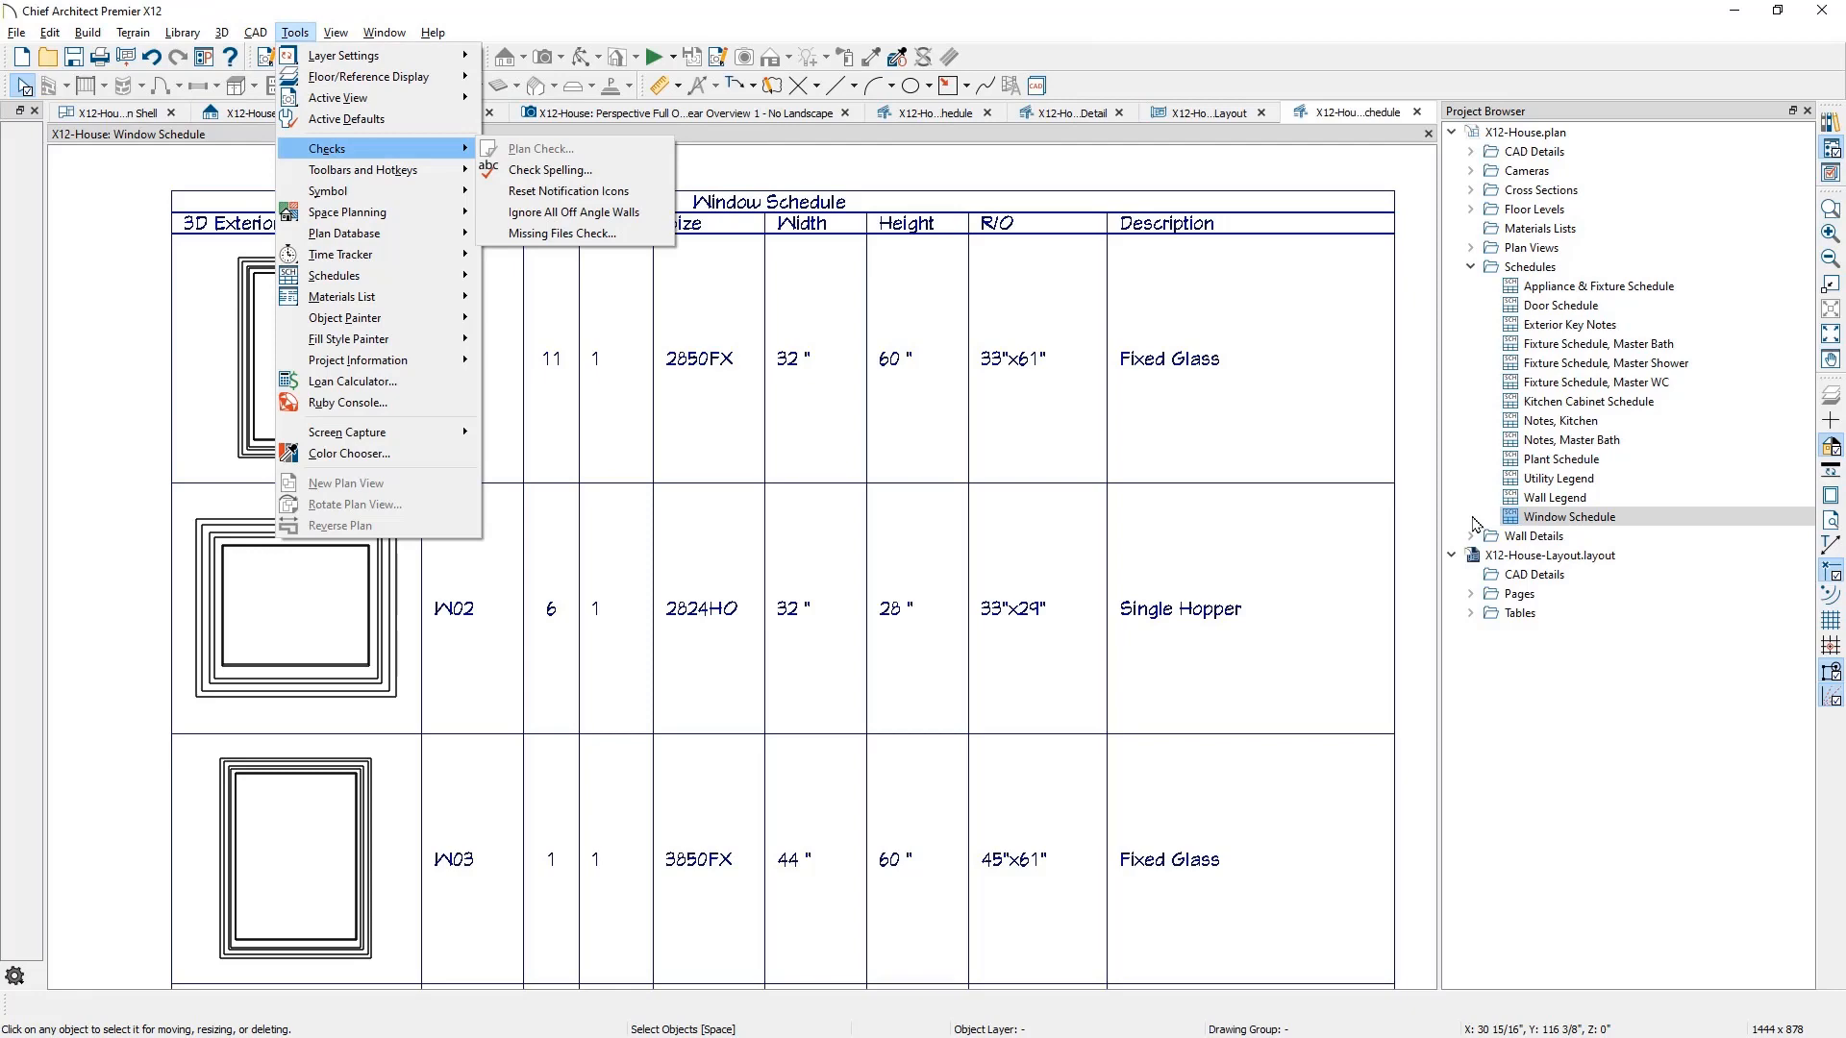
{"action": "mouse_move", "coordinate": [549, 169]}
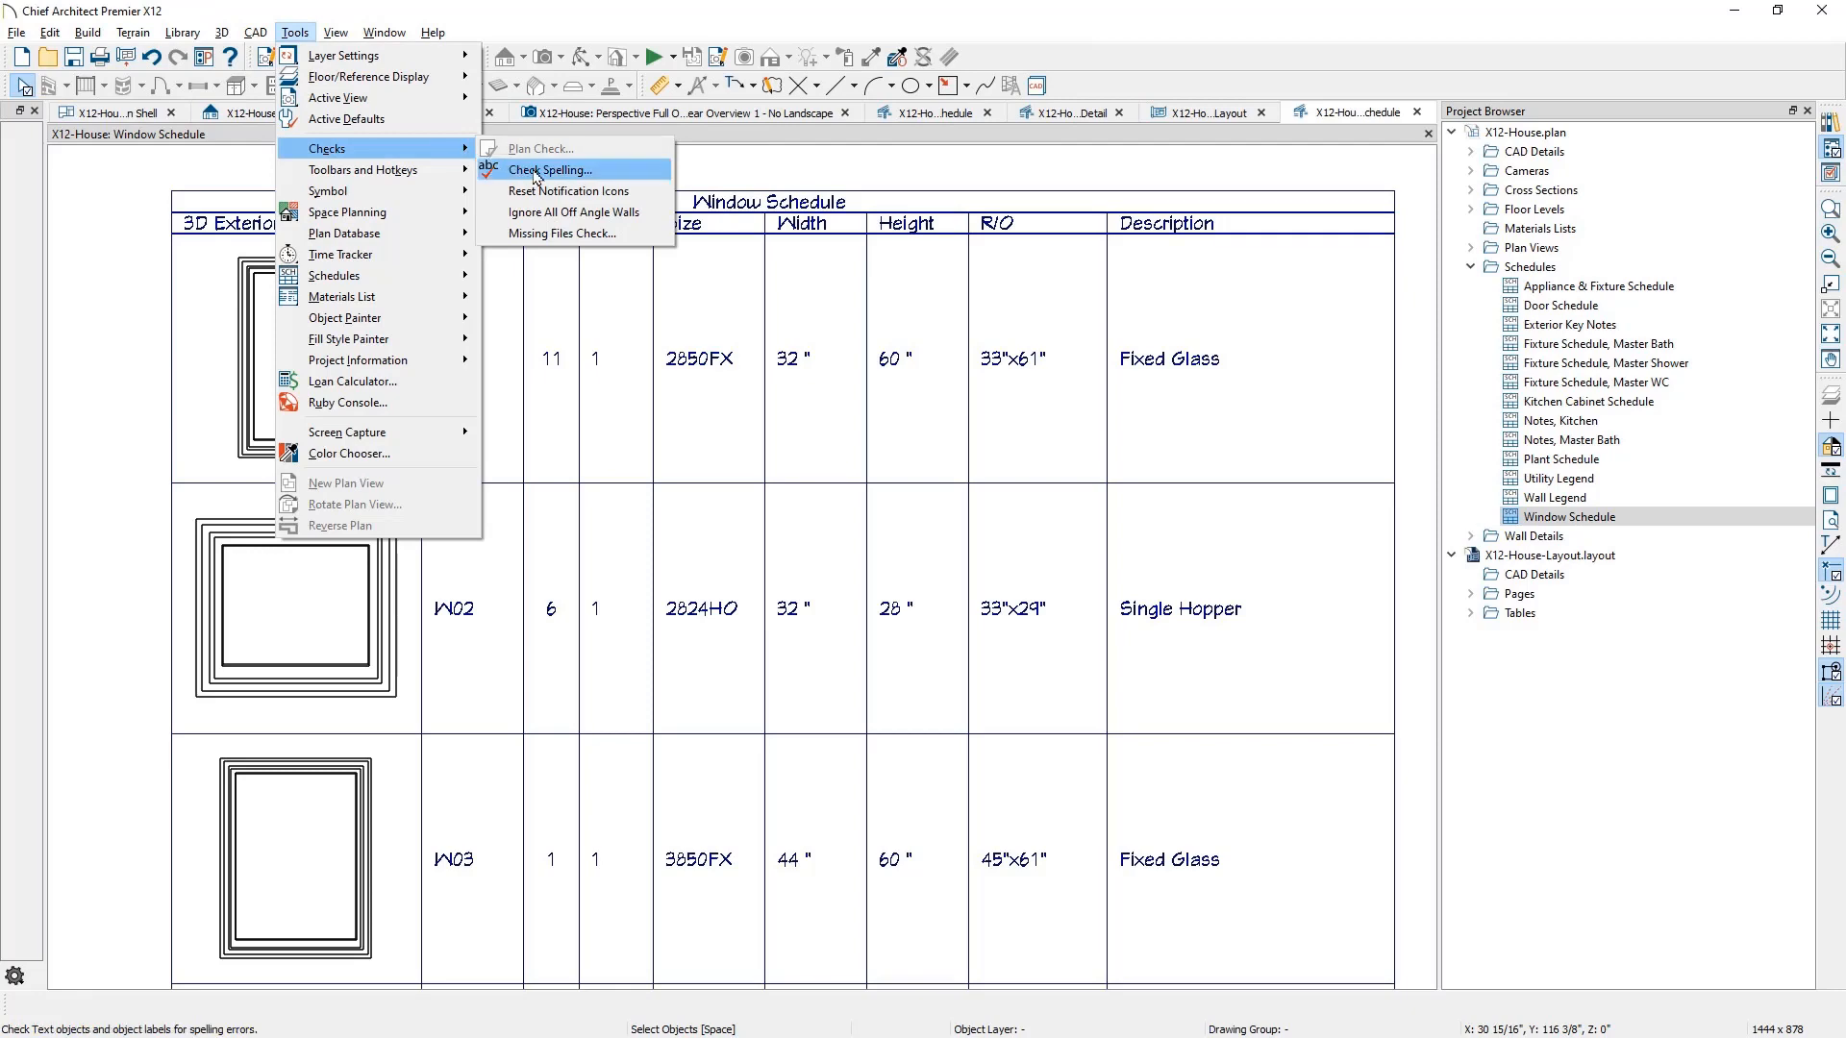
{"action": "left_click", "coordinate": [549, 169]}
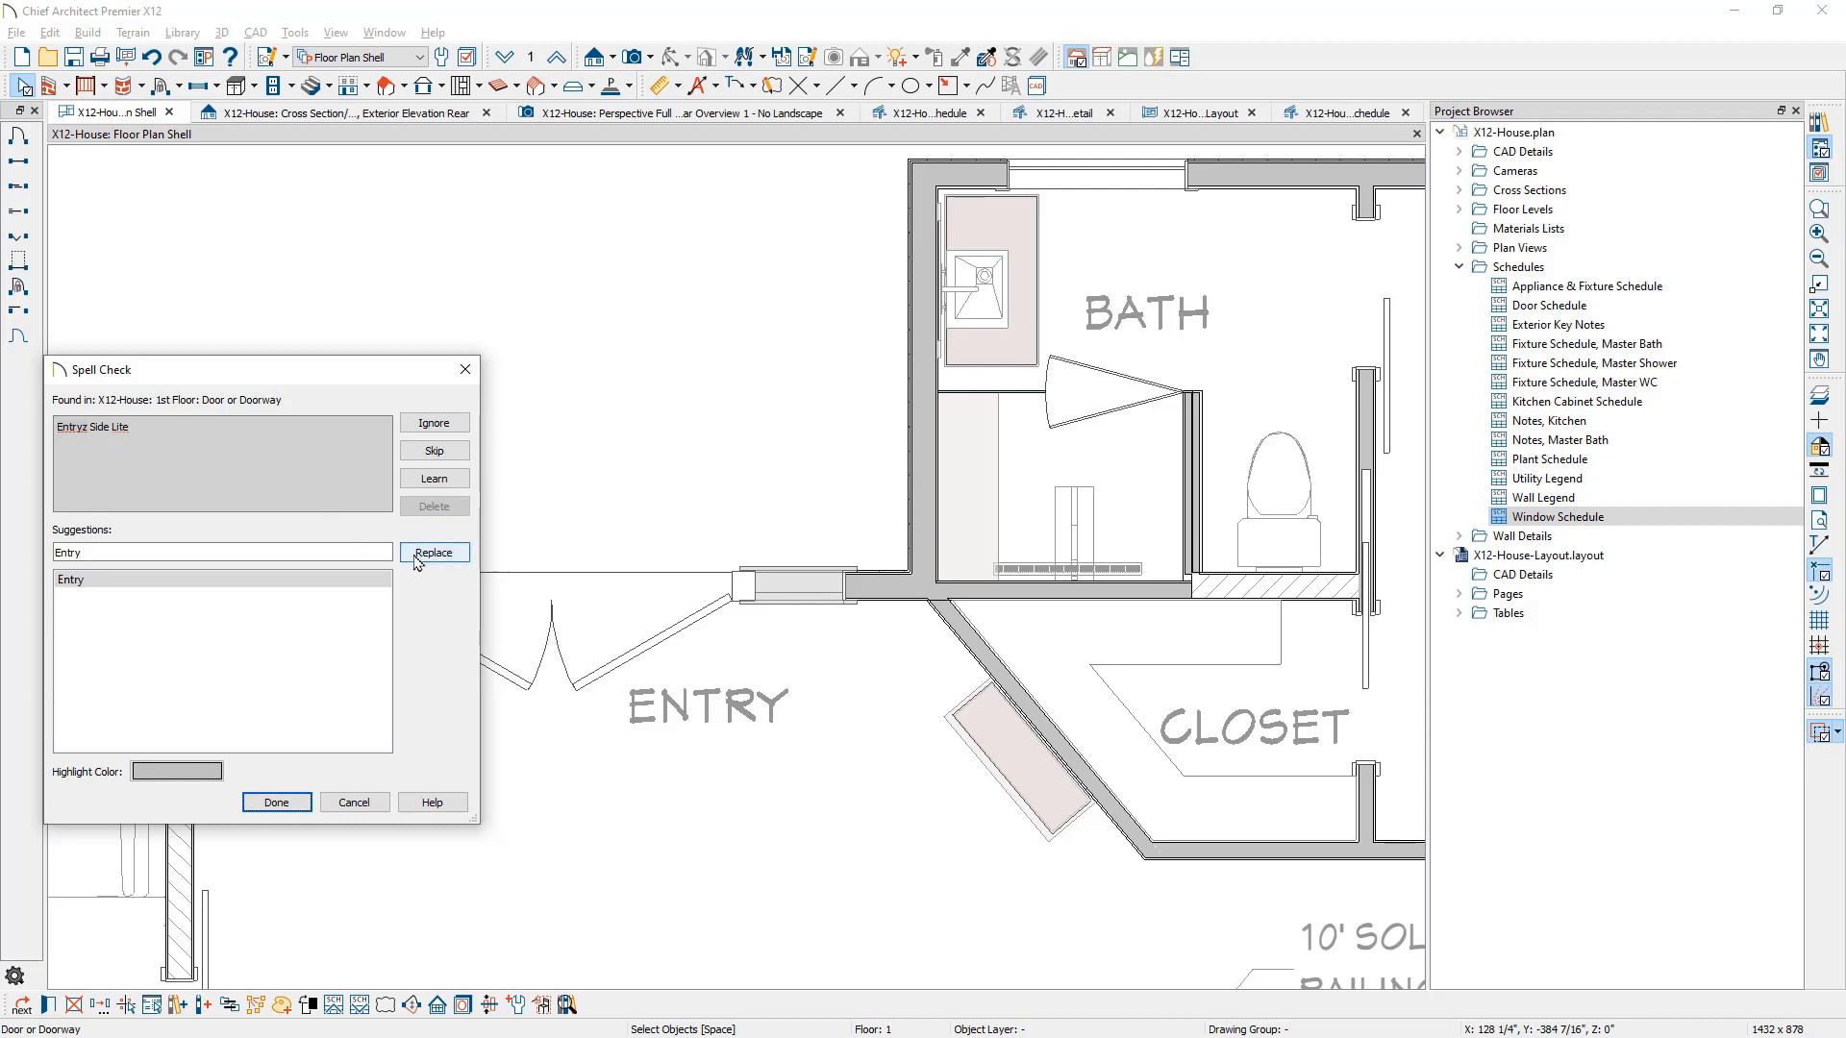
{"action": "left_click", "coordinate": [434, 553]}
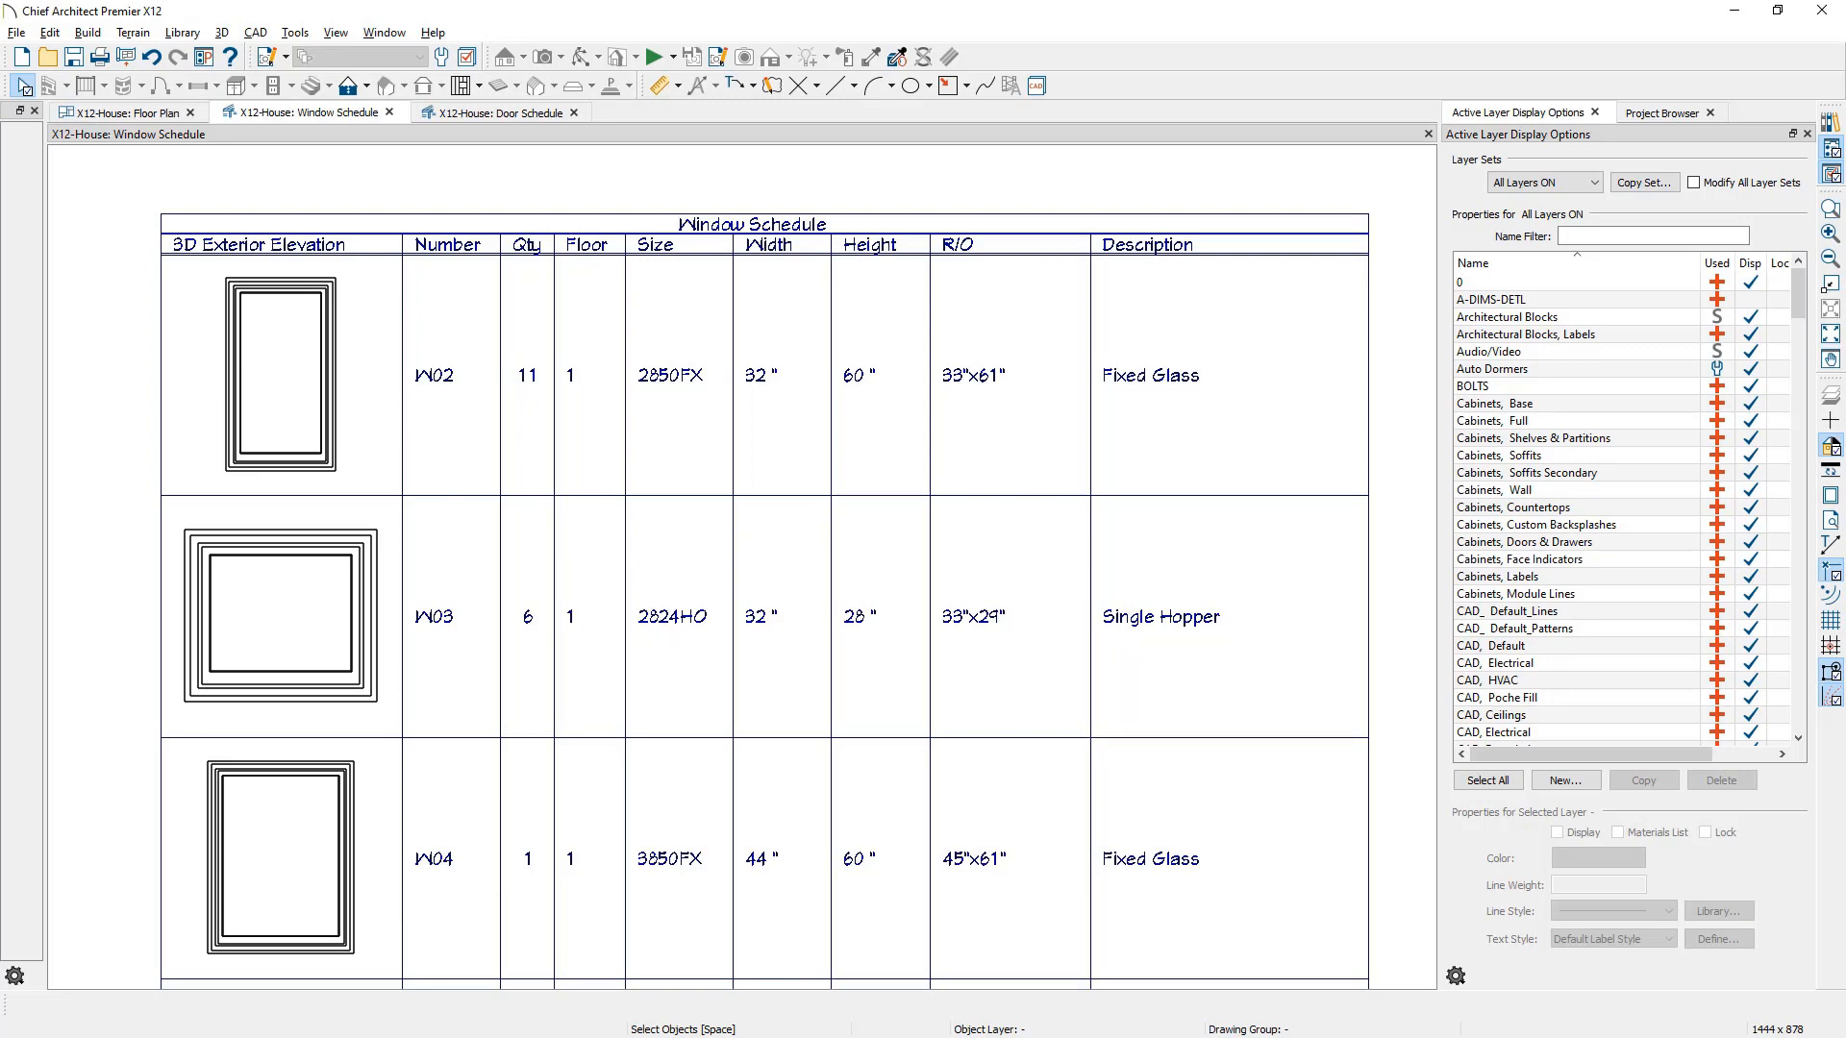
{"action": "mouse_move", "coordinate": [162, 138]}
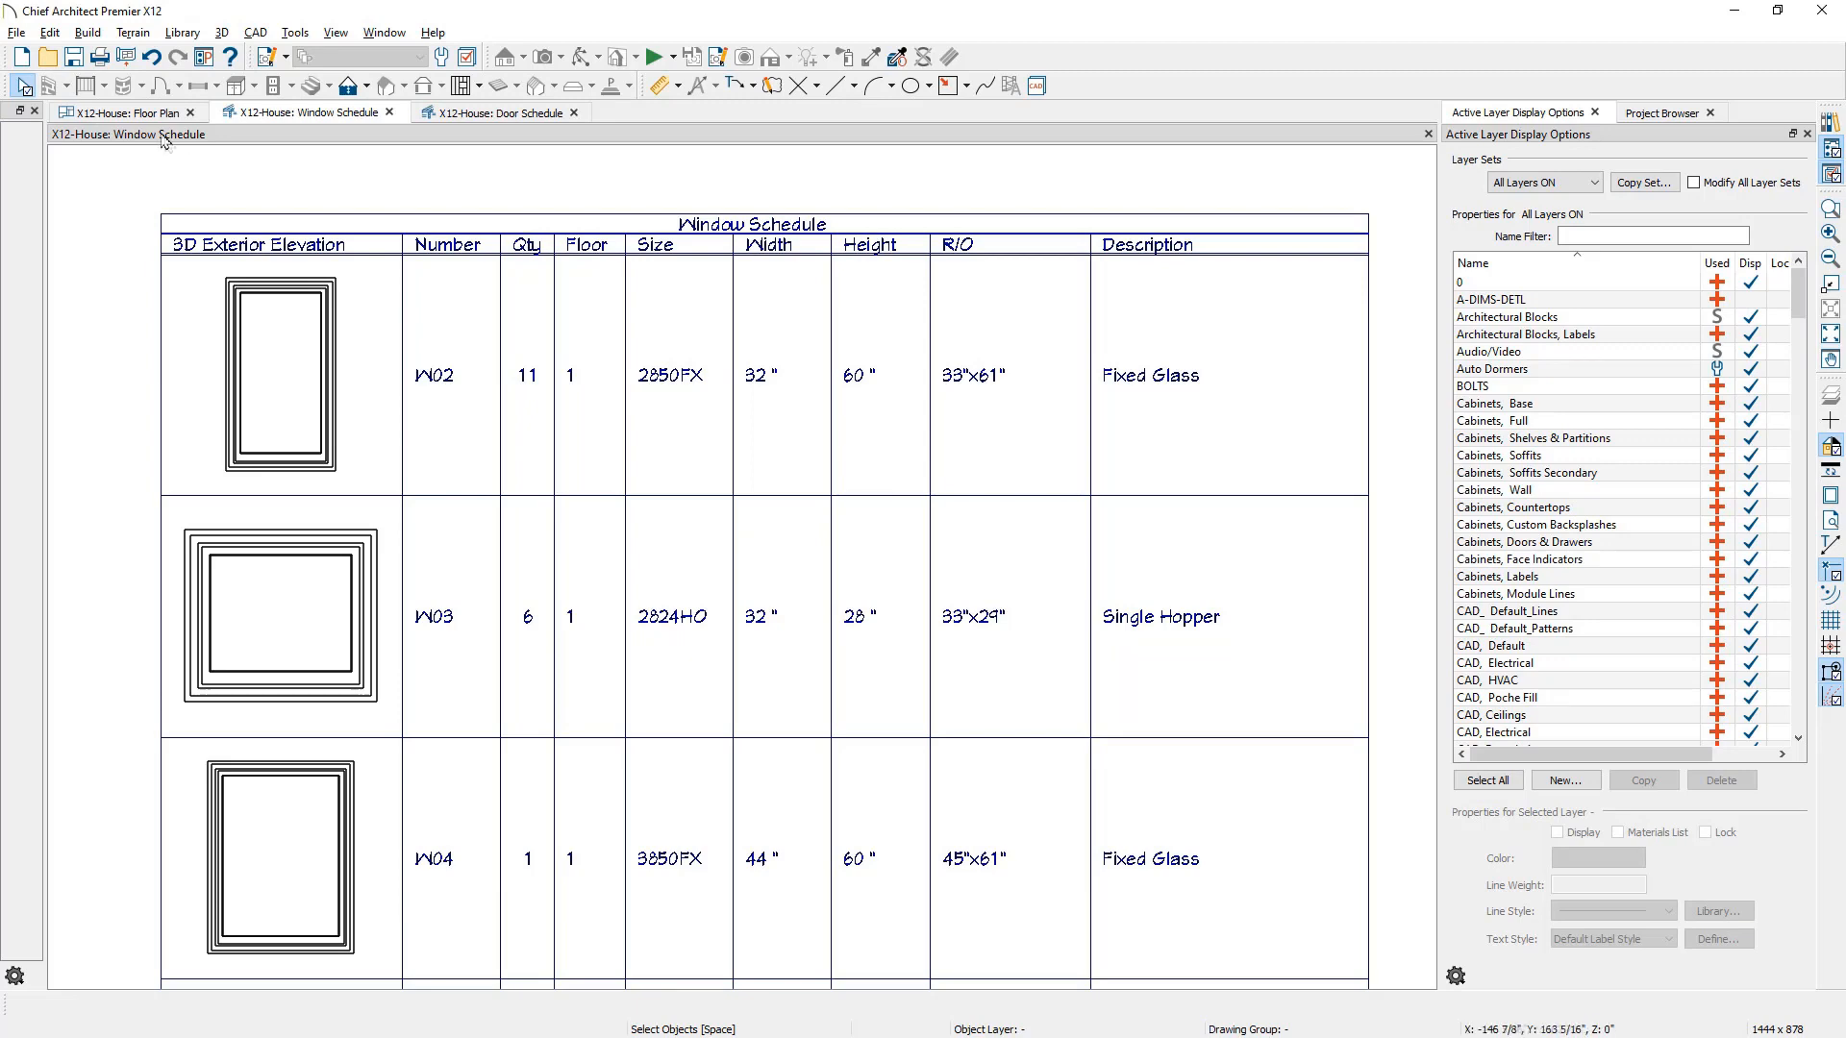
- Schedule the entry side-lite door as a Fixed Window and view it in the Window Schedule
{"action": "left_click", "coordinate": [127, 111]}
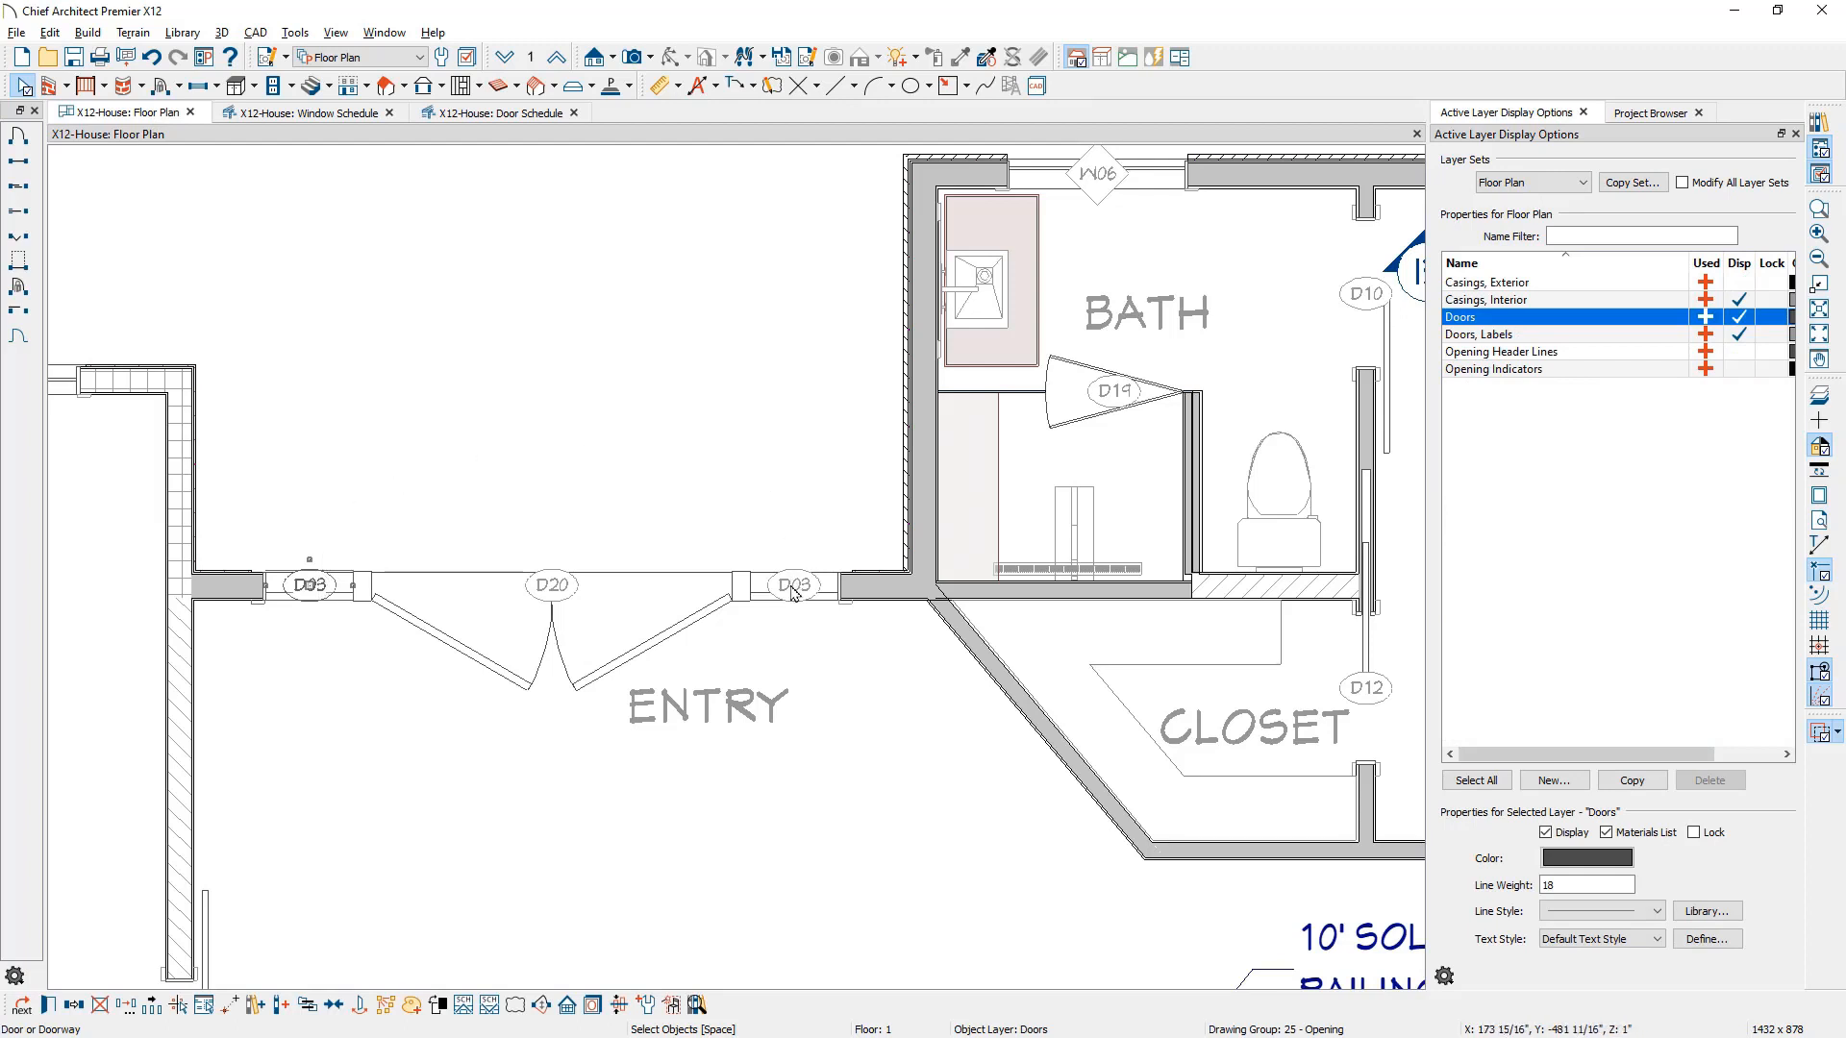
{"action": "double_click", "coordinate": [792, 586]}
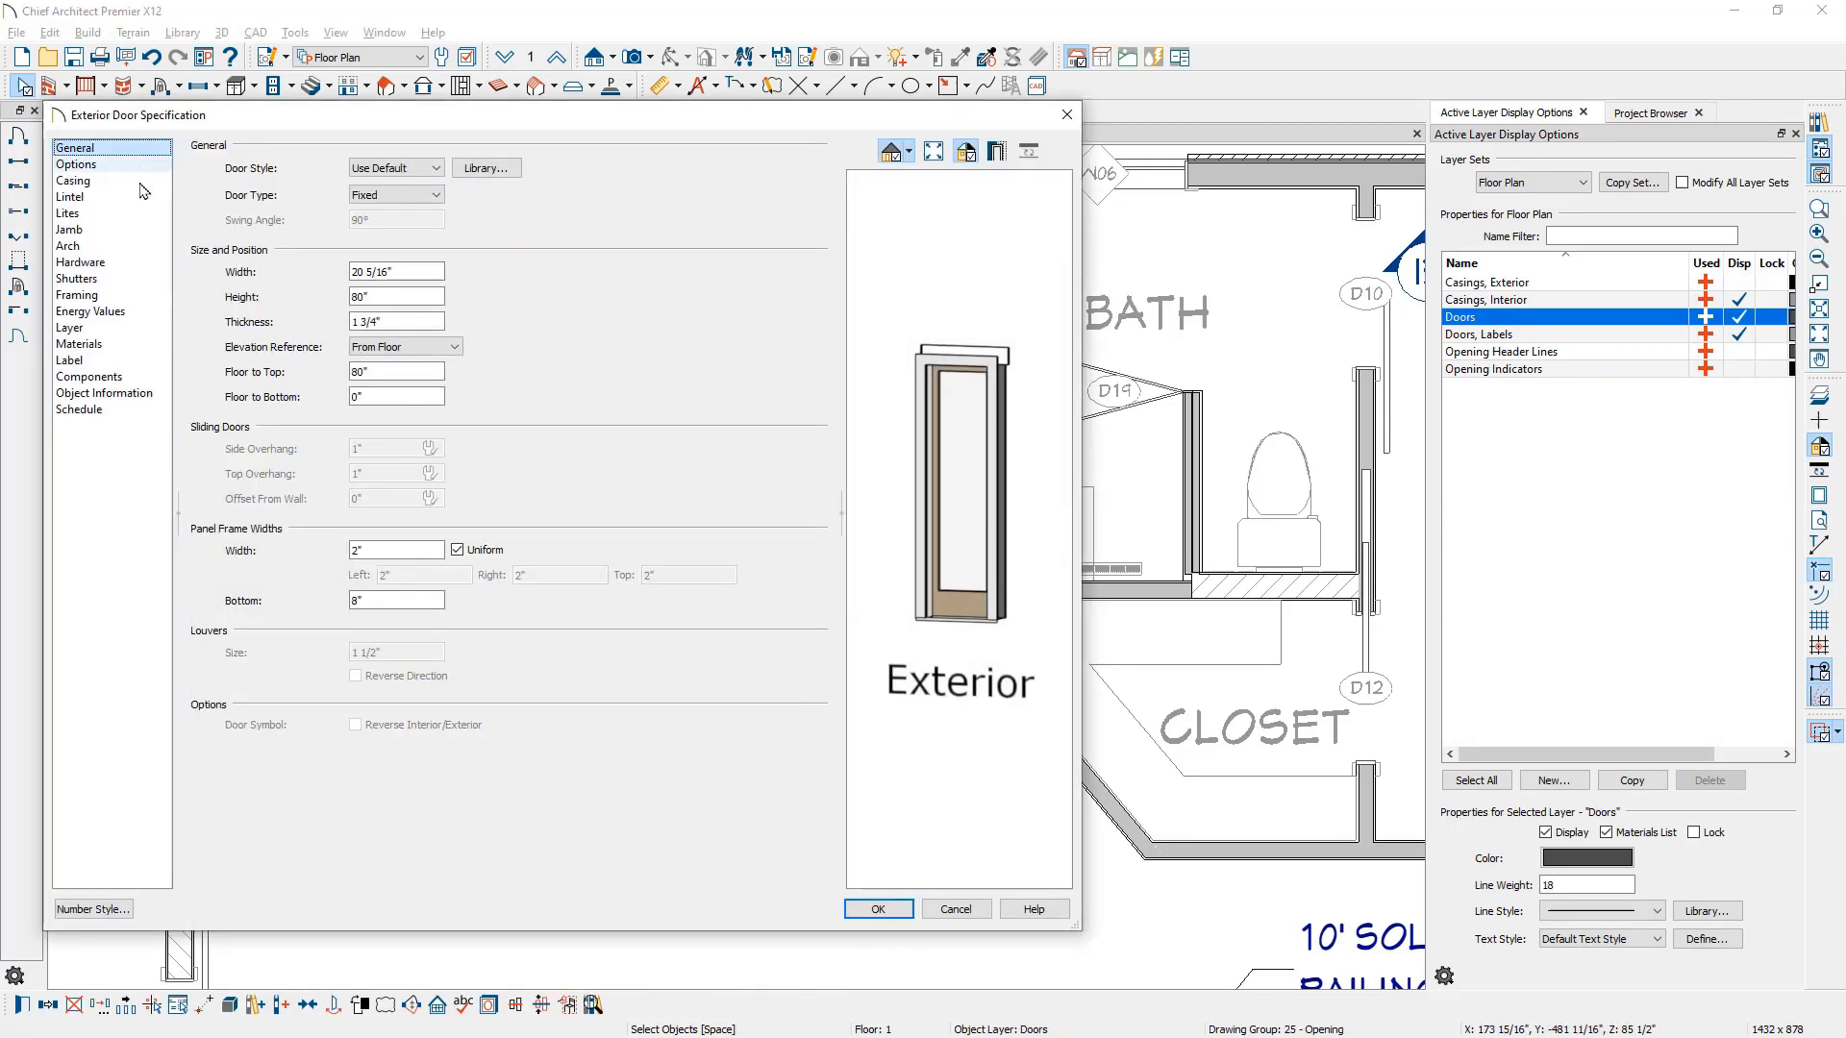
{"action": "left_click", "coordinate": [79, 409]}
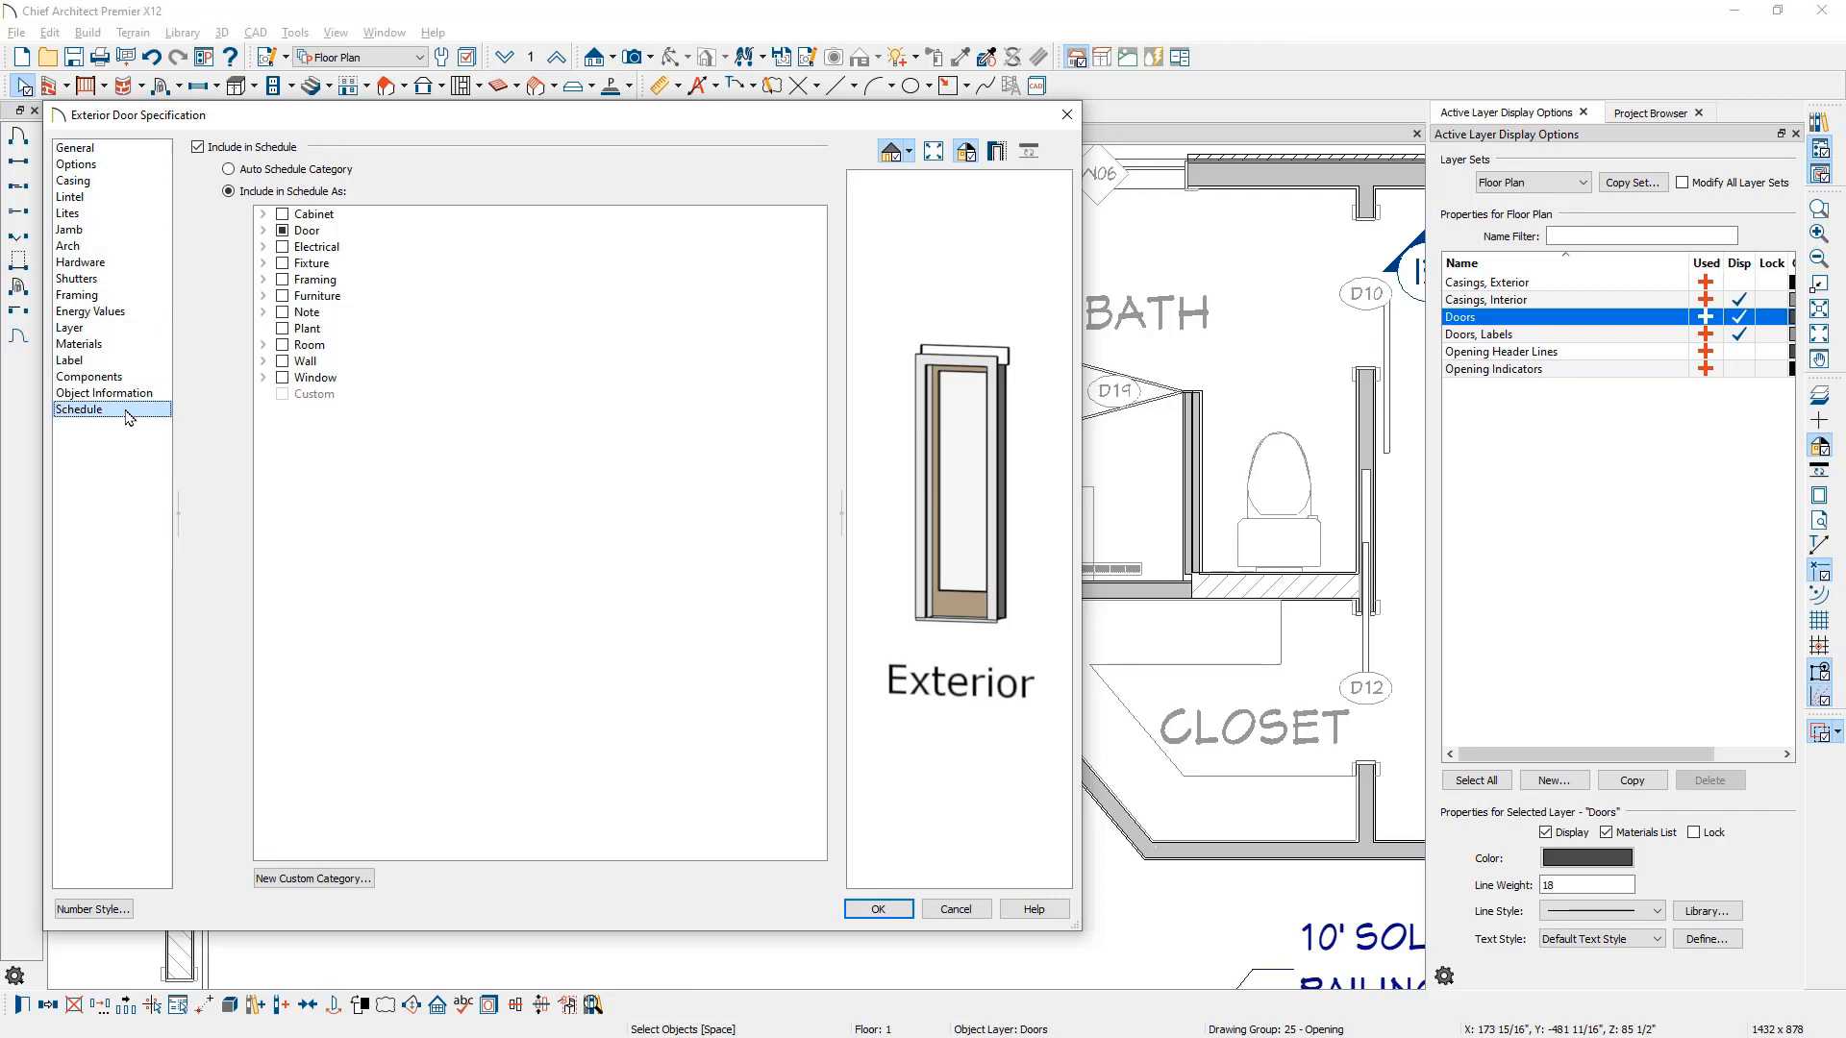
{"action": "left_click", "coordinate": [263, 231]}
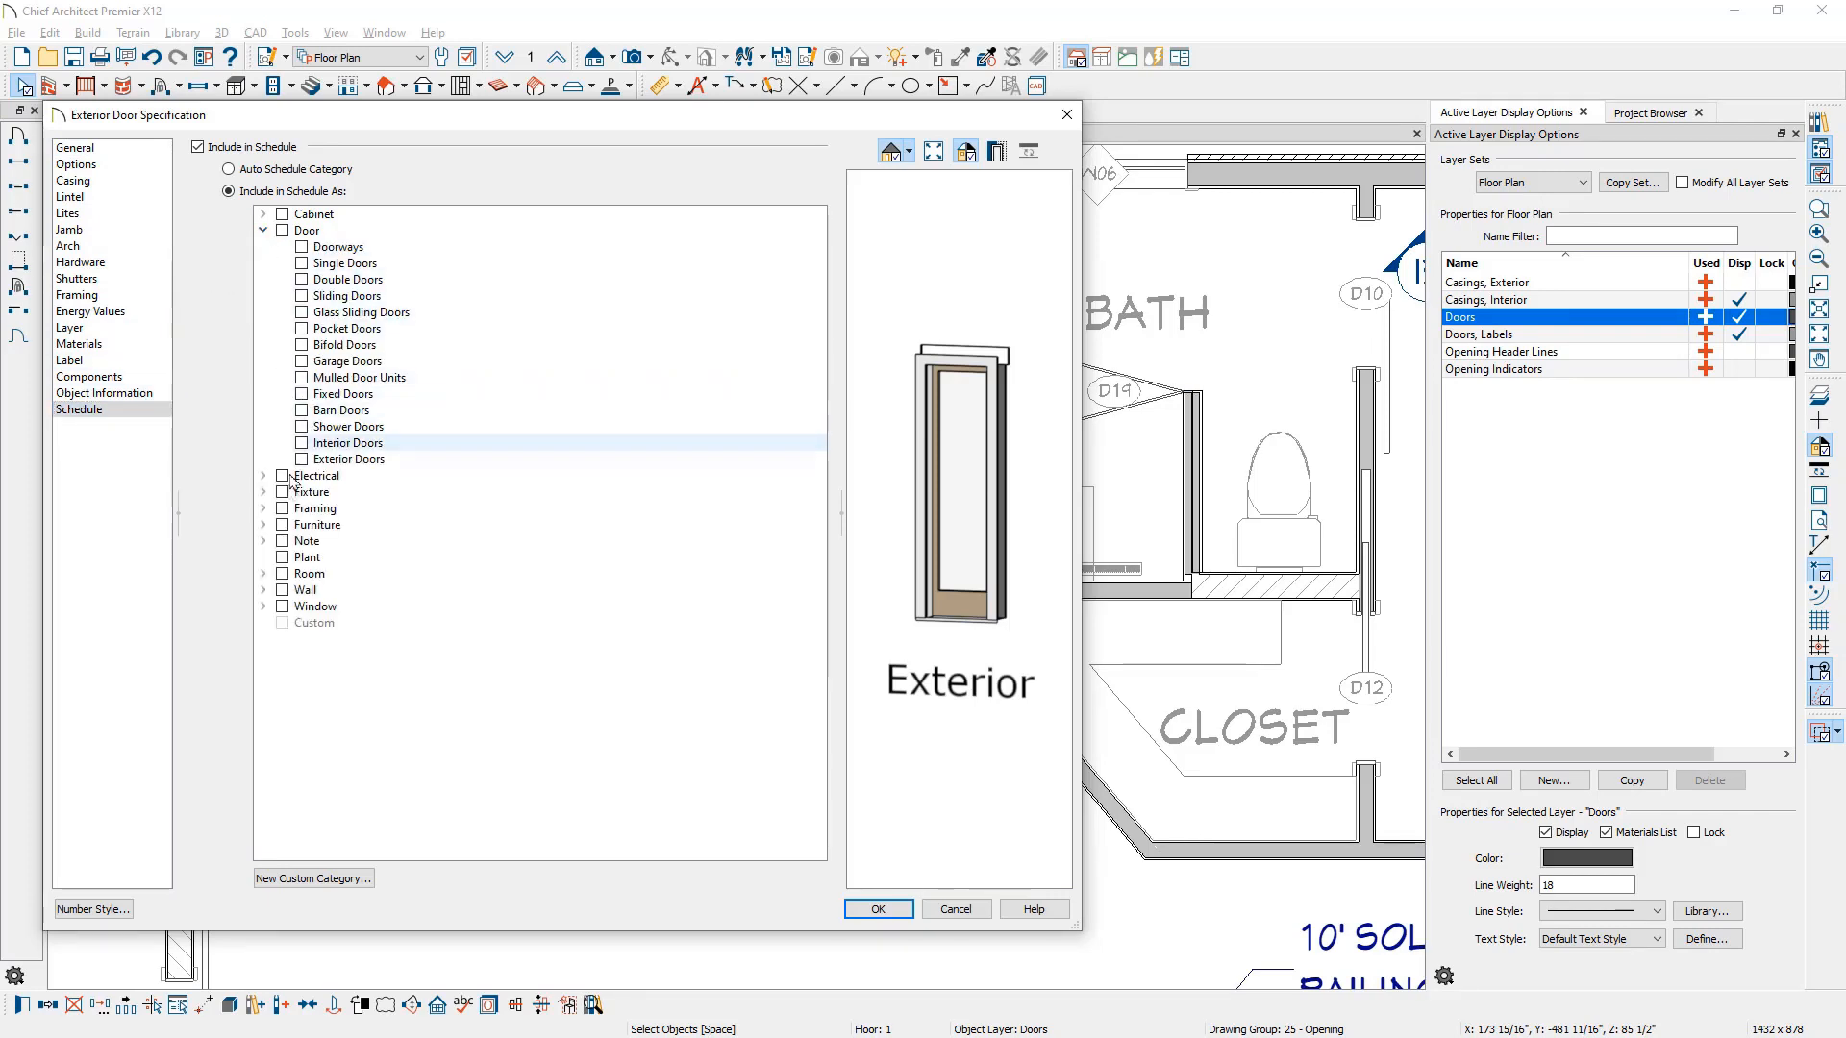
{"action": "left_click", "coordinate": [263, 607]}
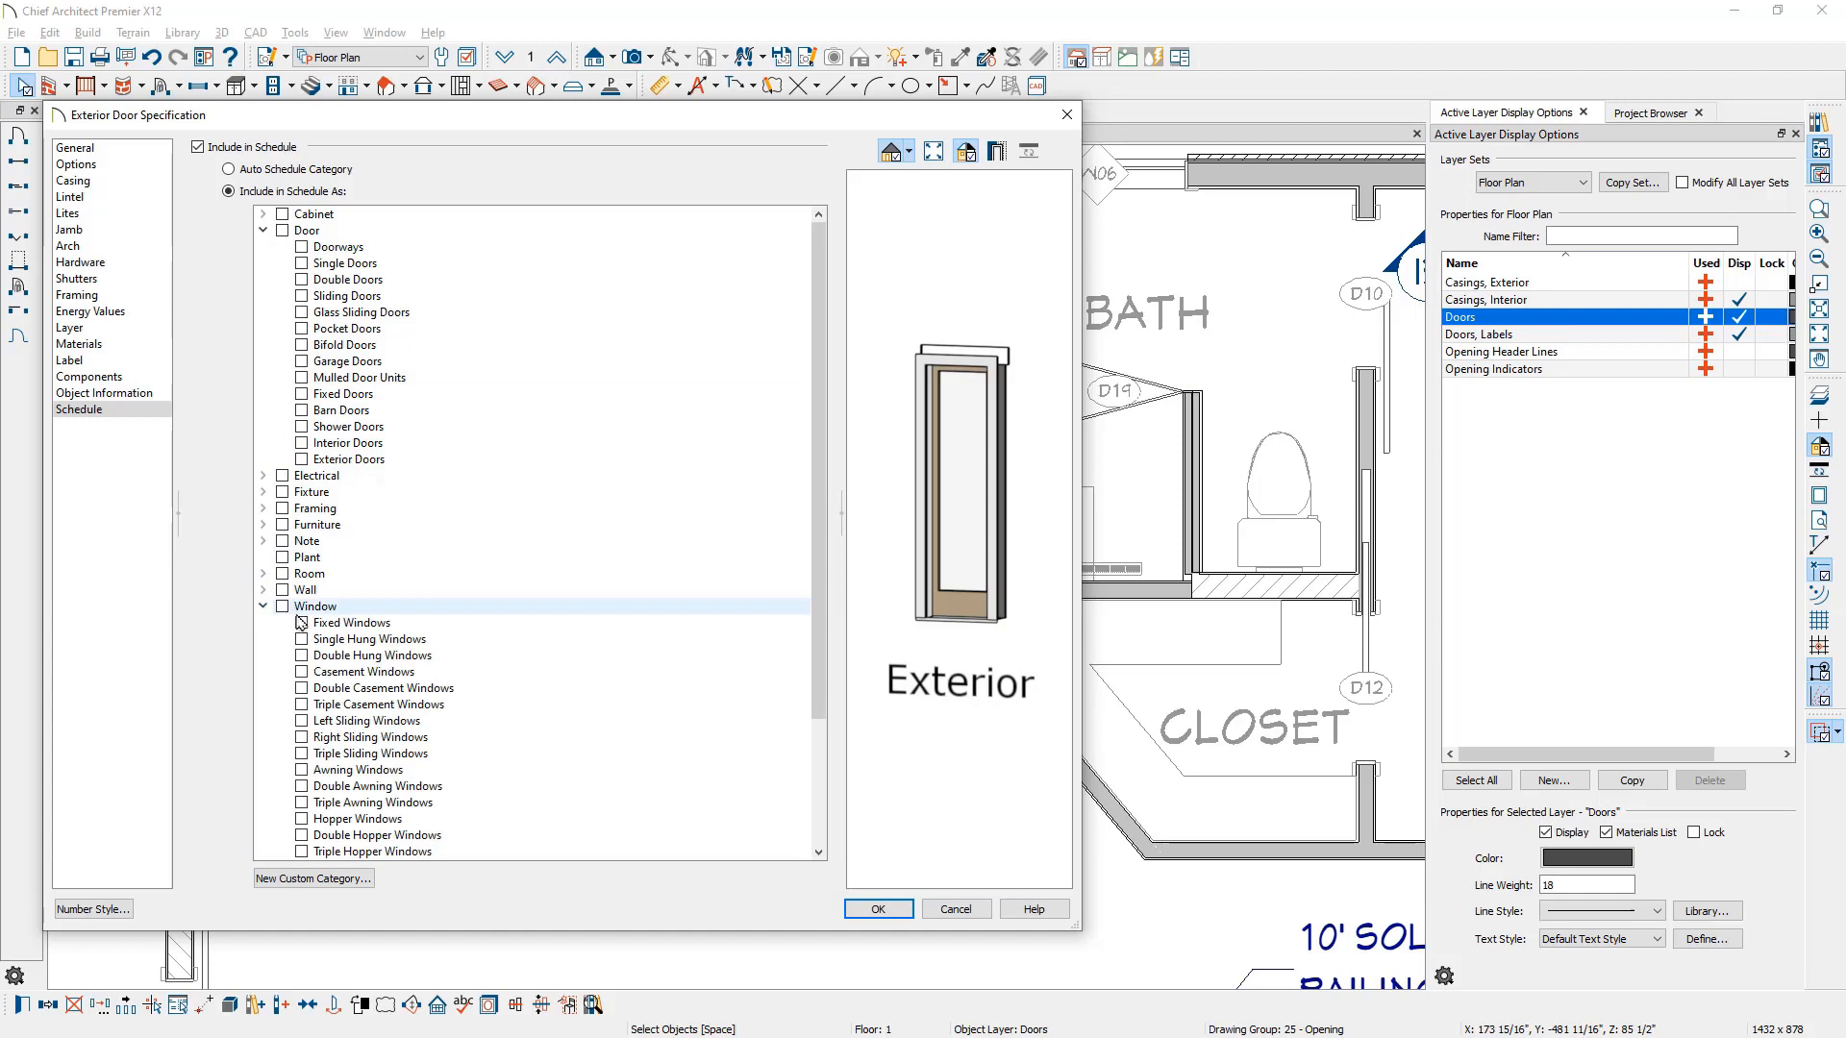
{"action": "left_click", "coordinate": [282, 606]}
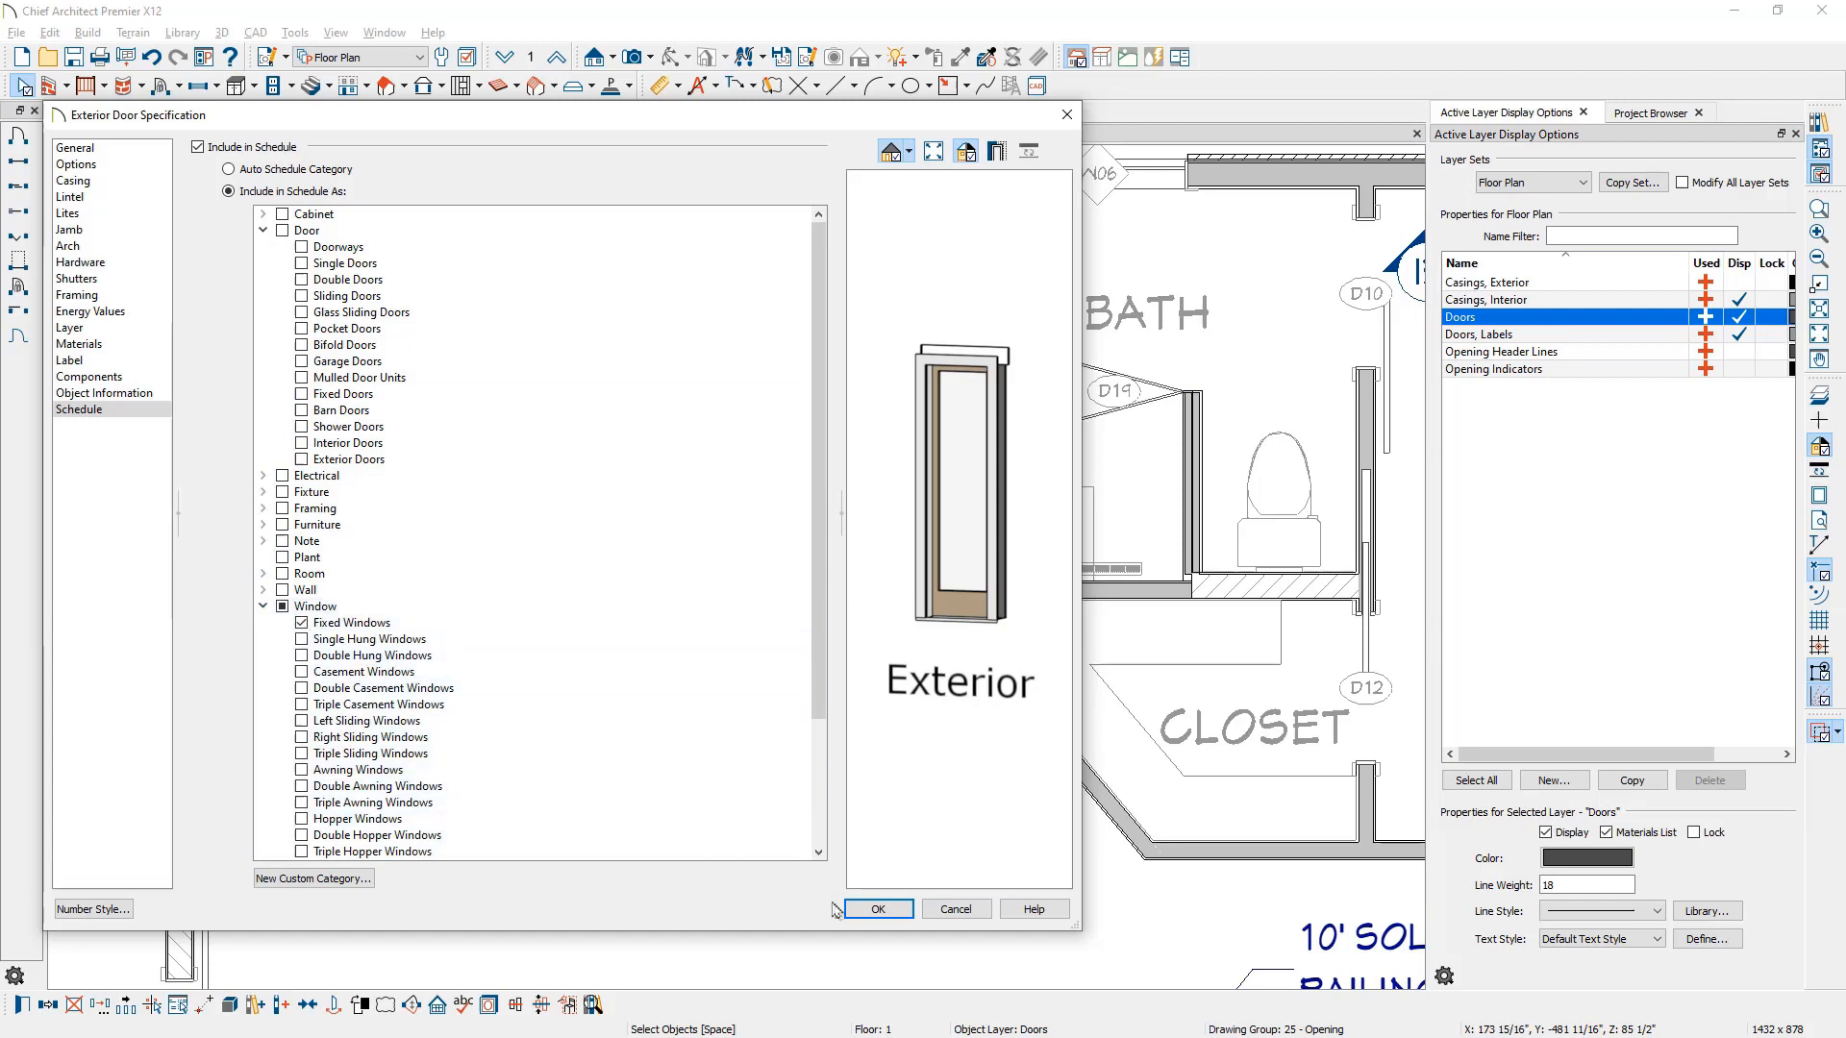
{"action": "left_click", "coordinate": [875, 907]}
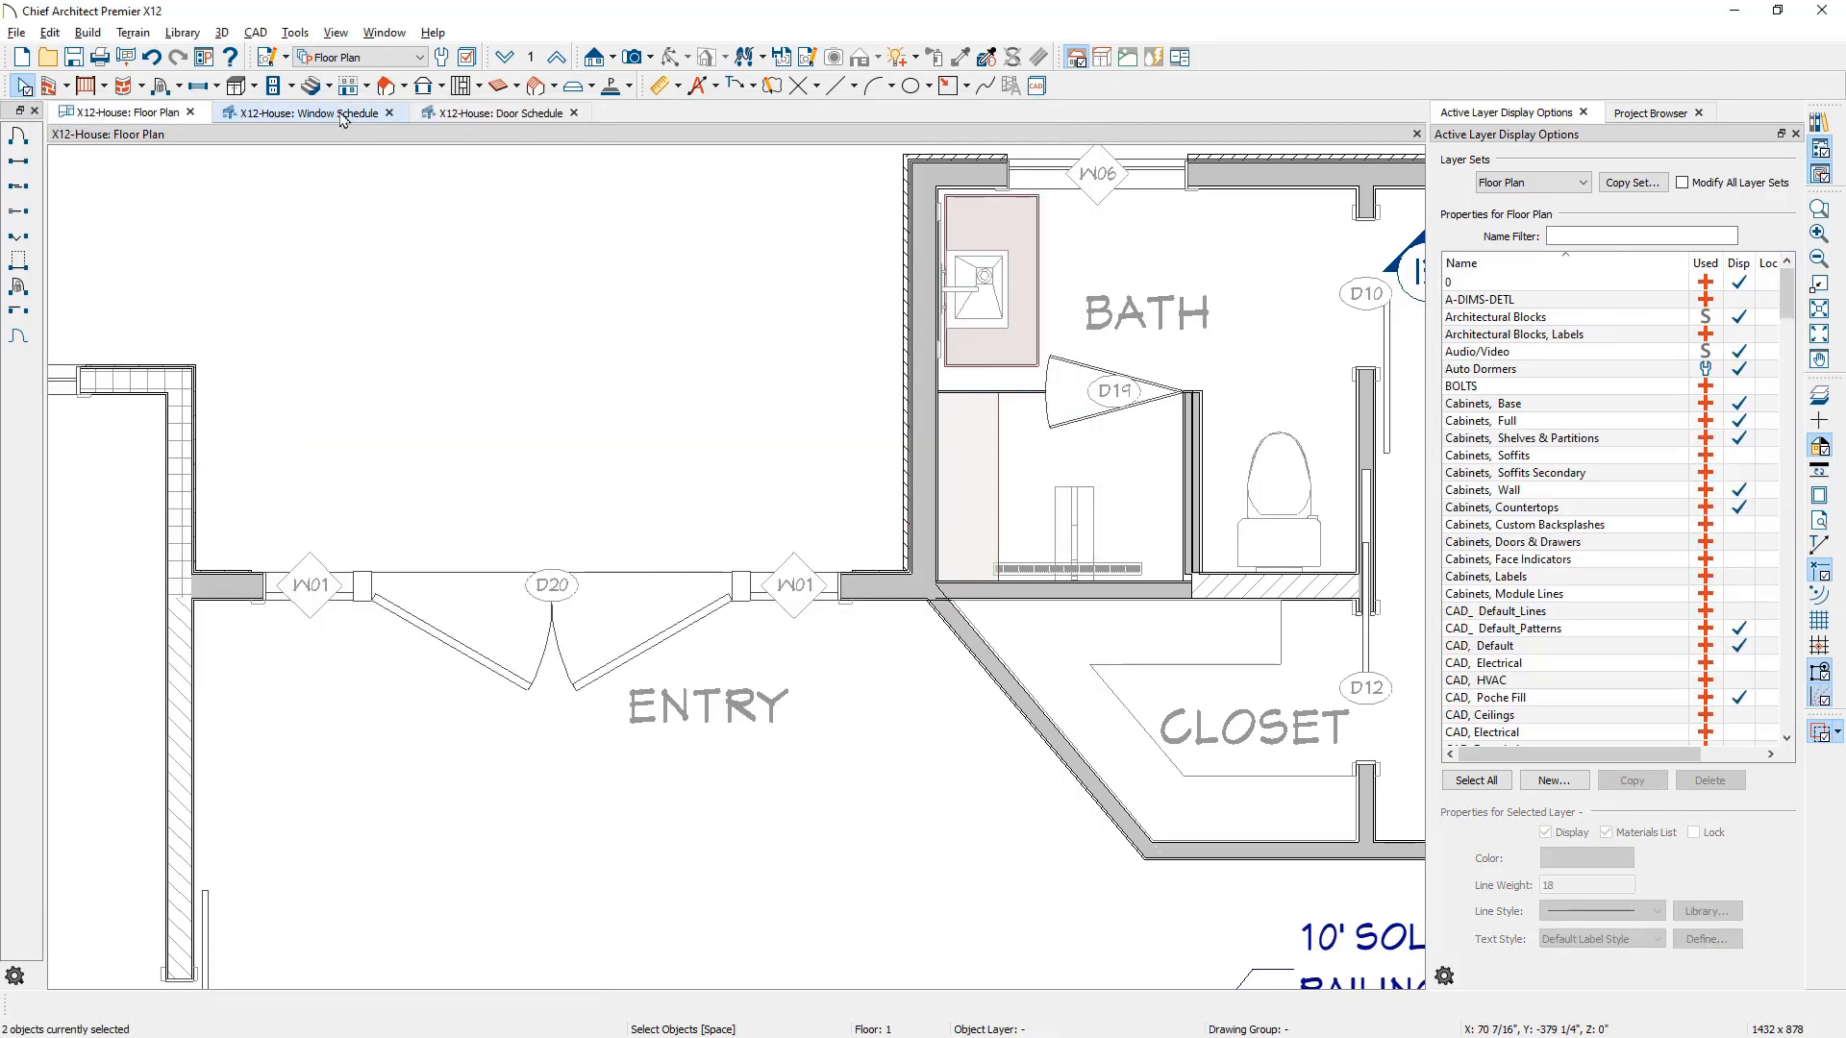
{"action": "left_click", "coordinate": [306, 111]}
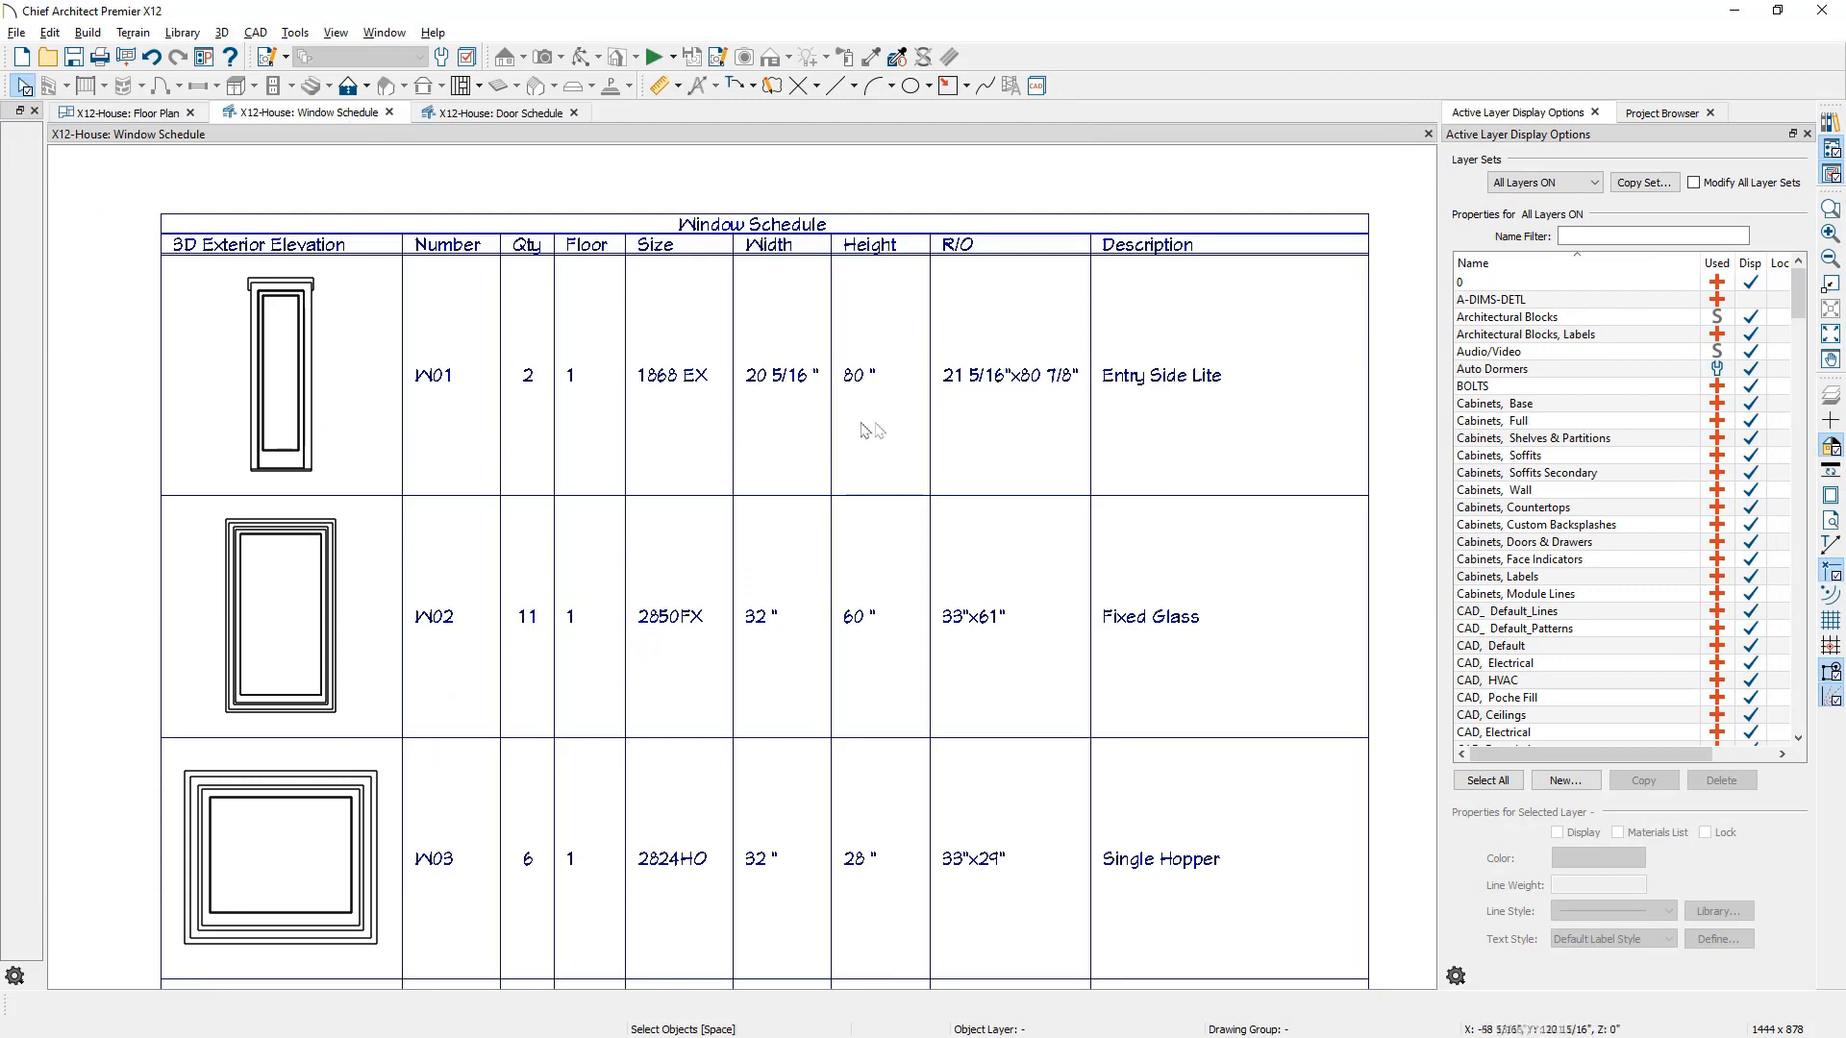
{"action": "mouse_move", "coordinate": [1180, 415]}
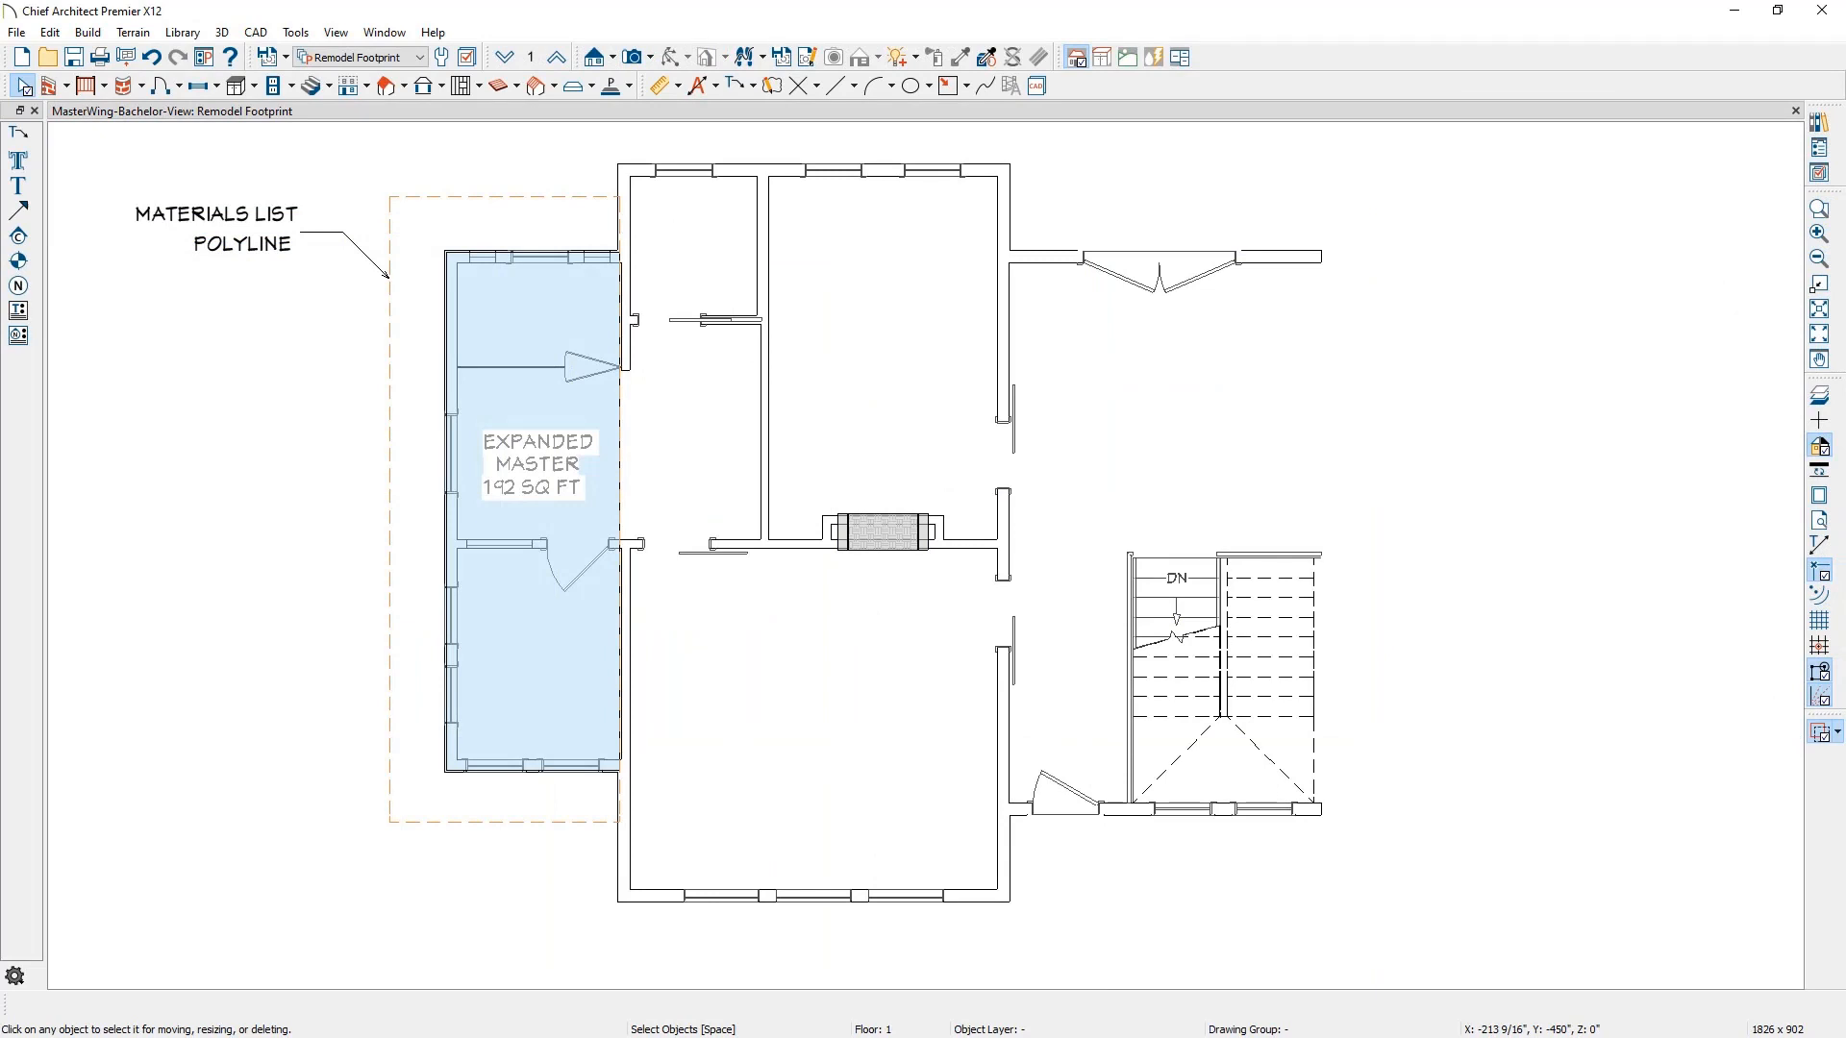
- Set the materials list polyline to include all floors without foundation accessories, then calculate its materials
{"action": "double_click", "coordinate": [529, 530]}
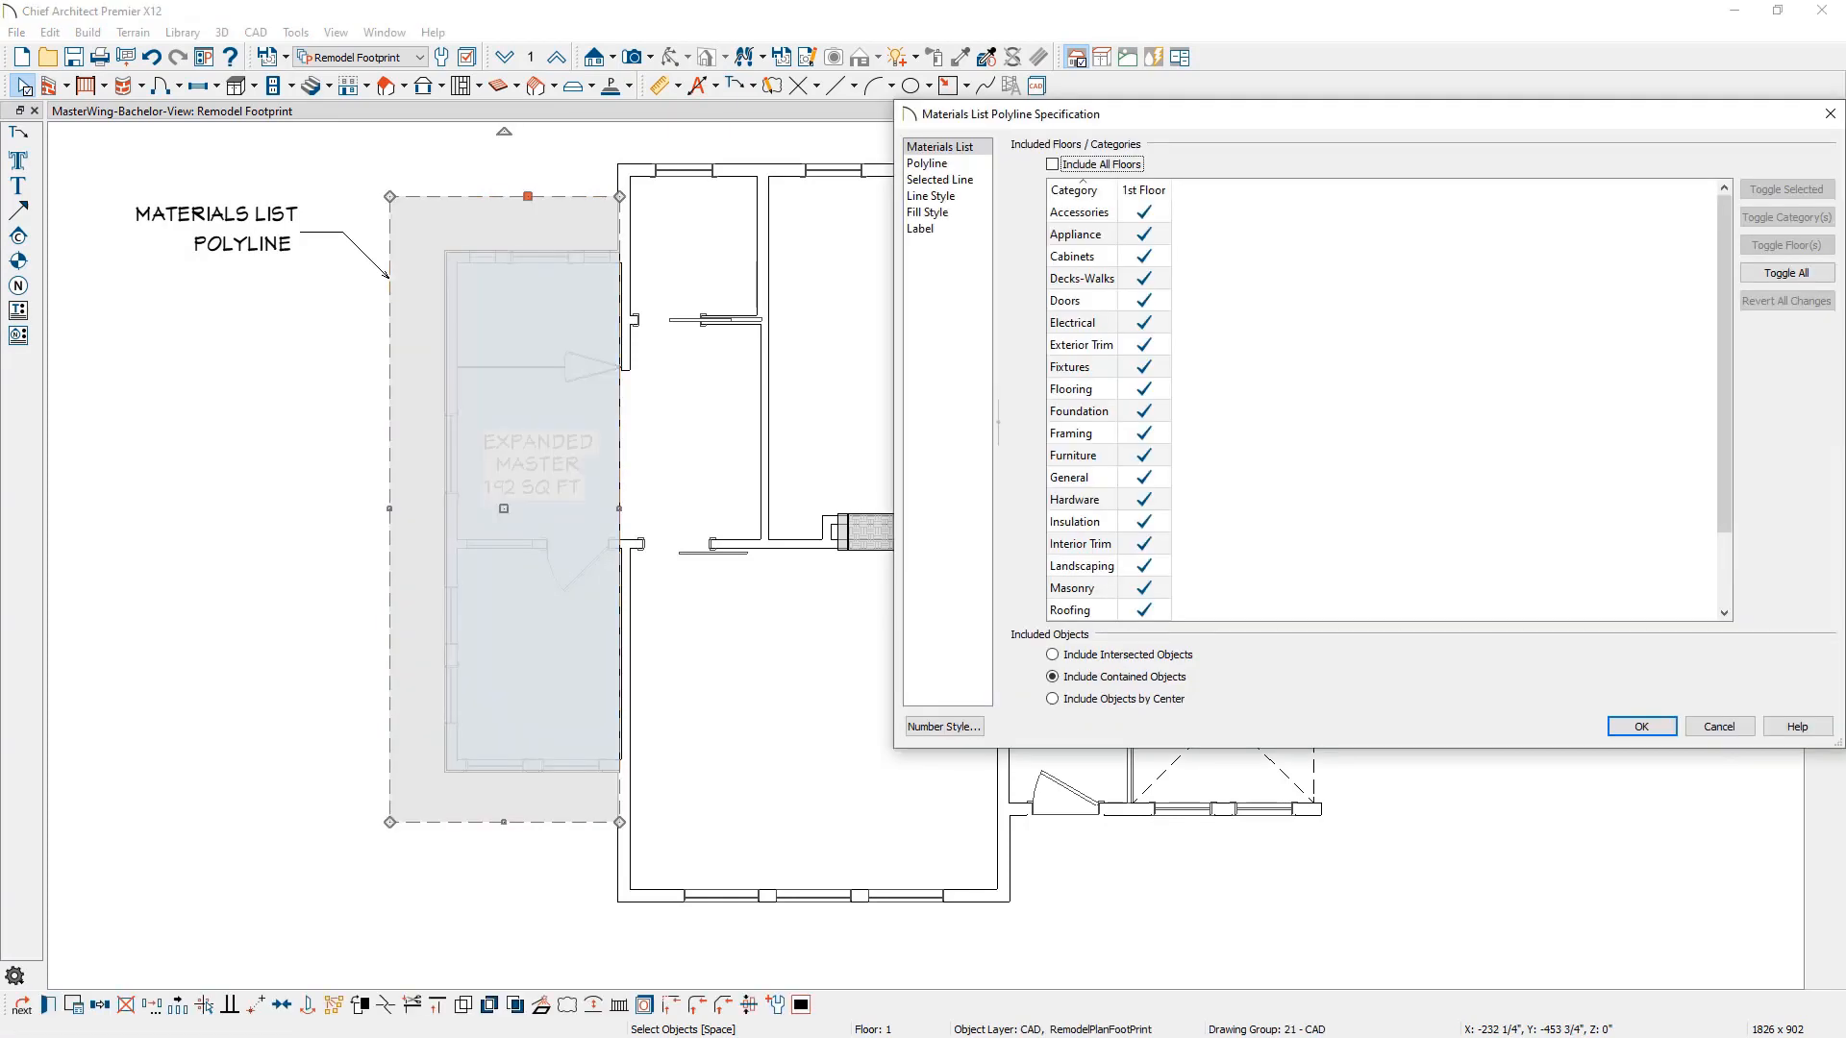
{"action": "left_click", "coordinate": [1051, 163]}
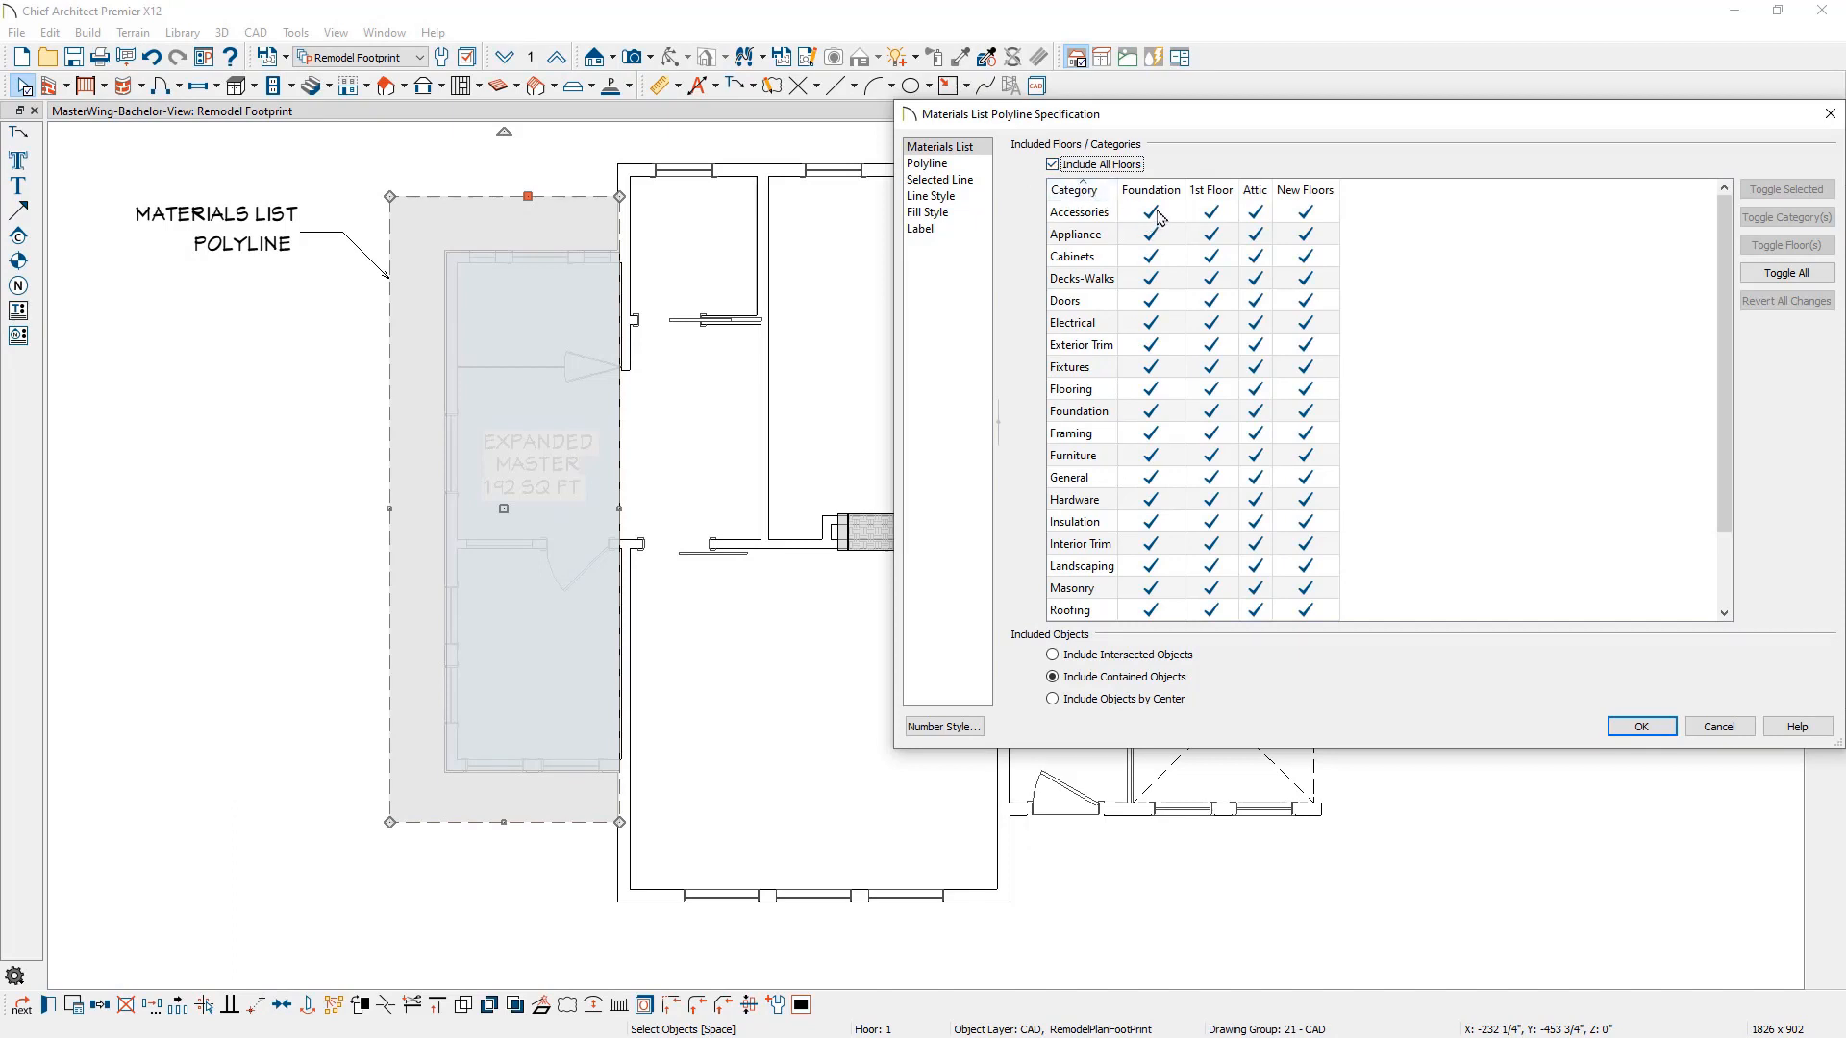
{"action": "left_click", "coordinate": [1149, 235]}
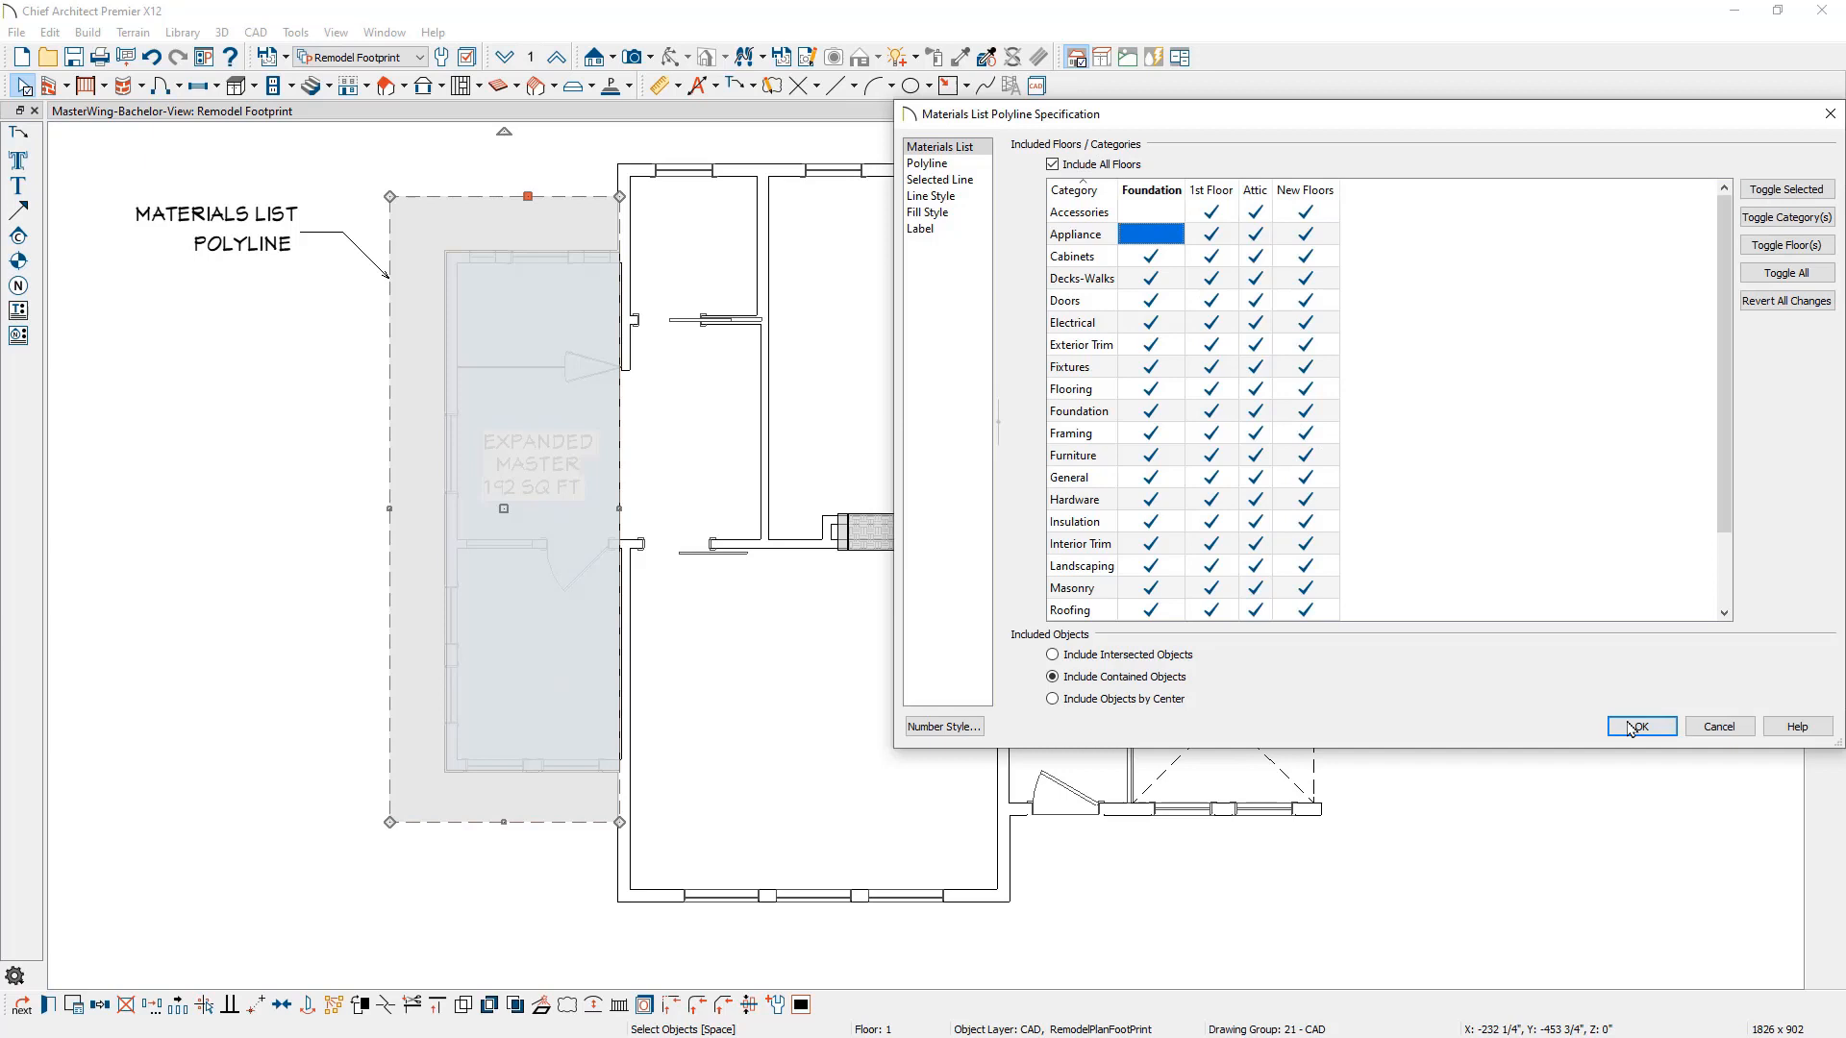
{"action": "left_click", "coordinate": [1638, 727]}
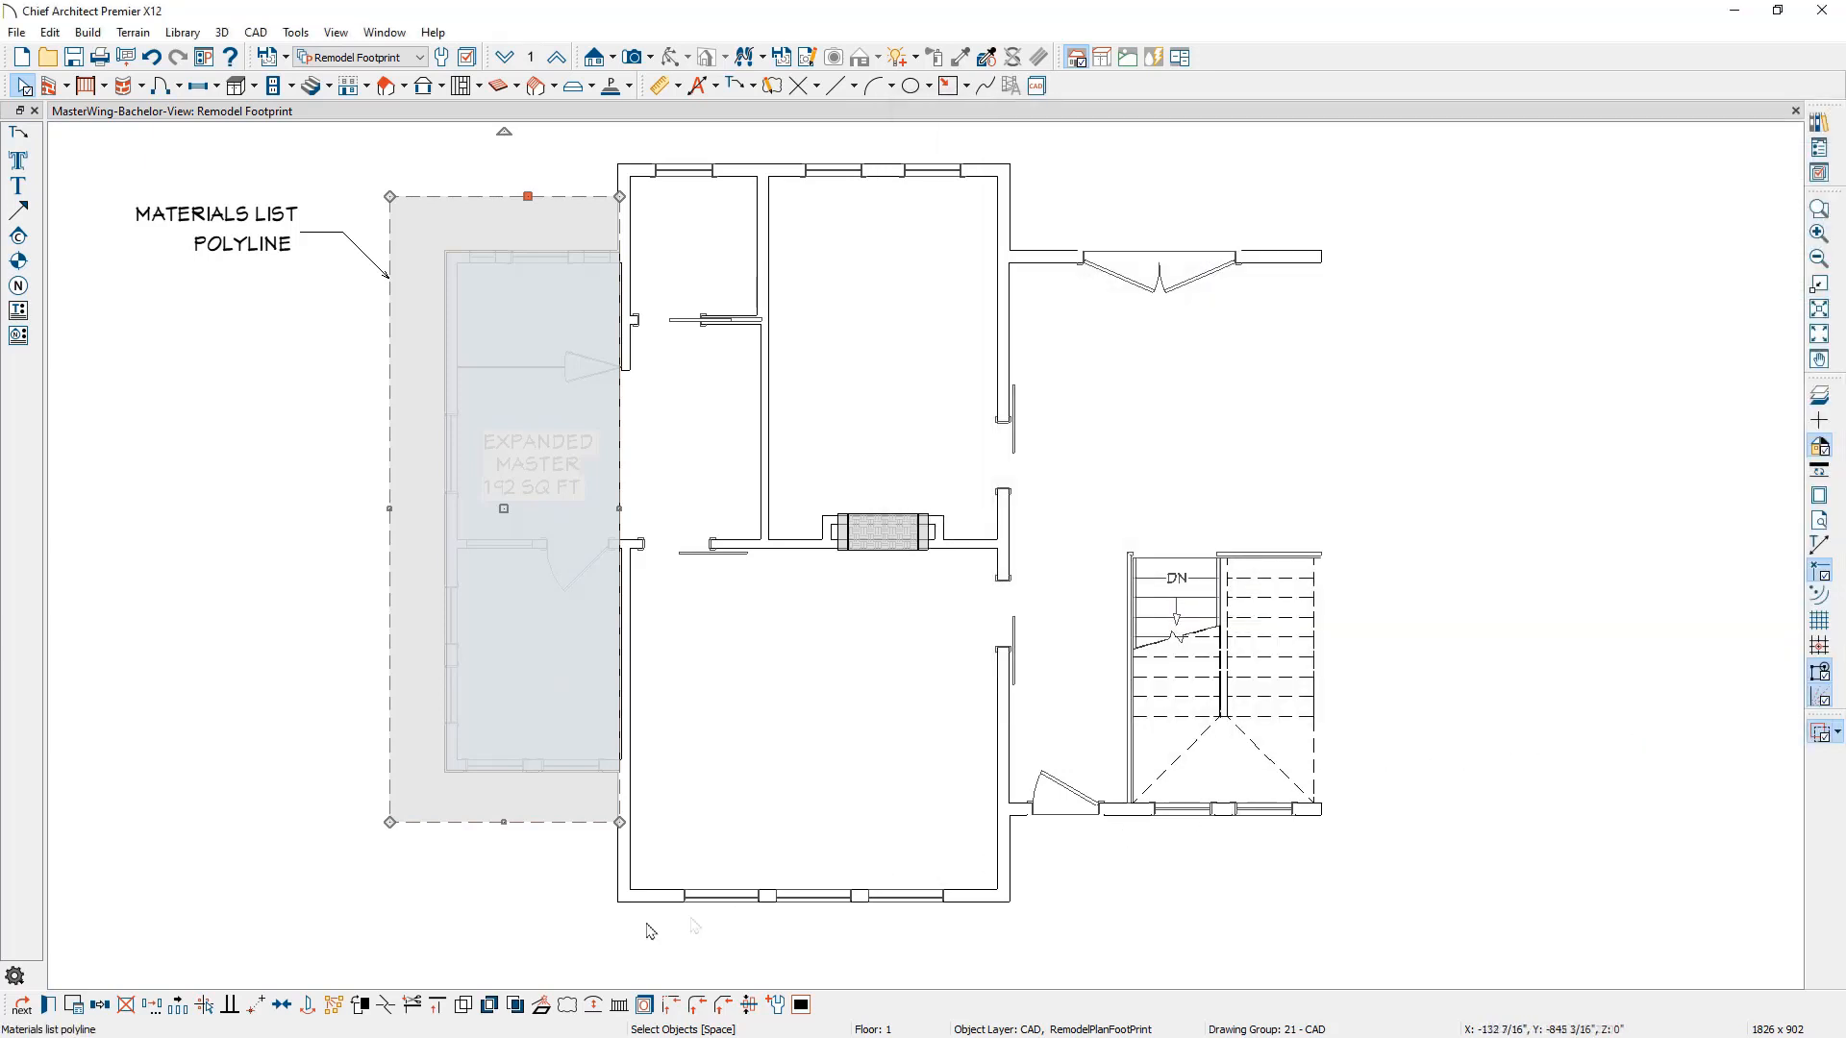
{"action": "mouse_move", "coordinate": [75, 1004]}
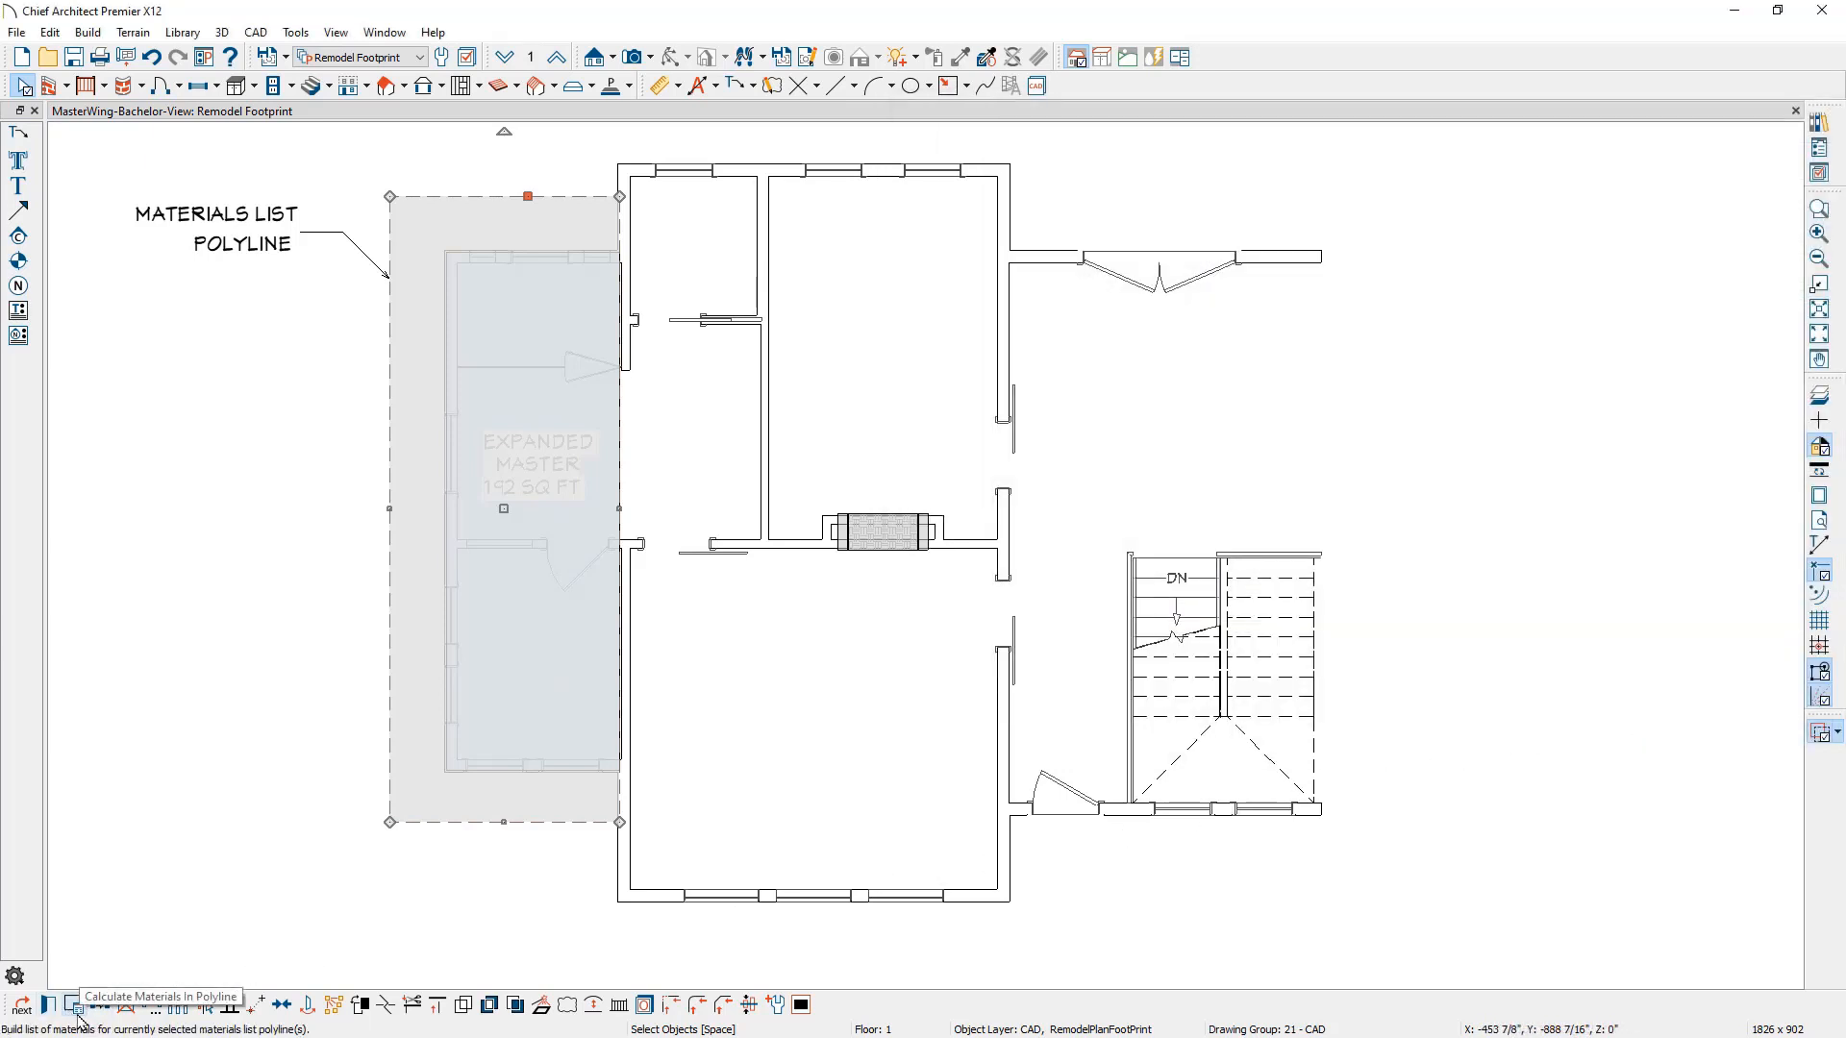
{"action": "left_click", "coordinate": [75, 1004]}
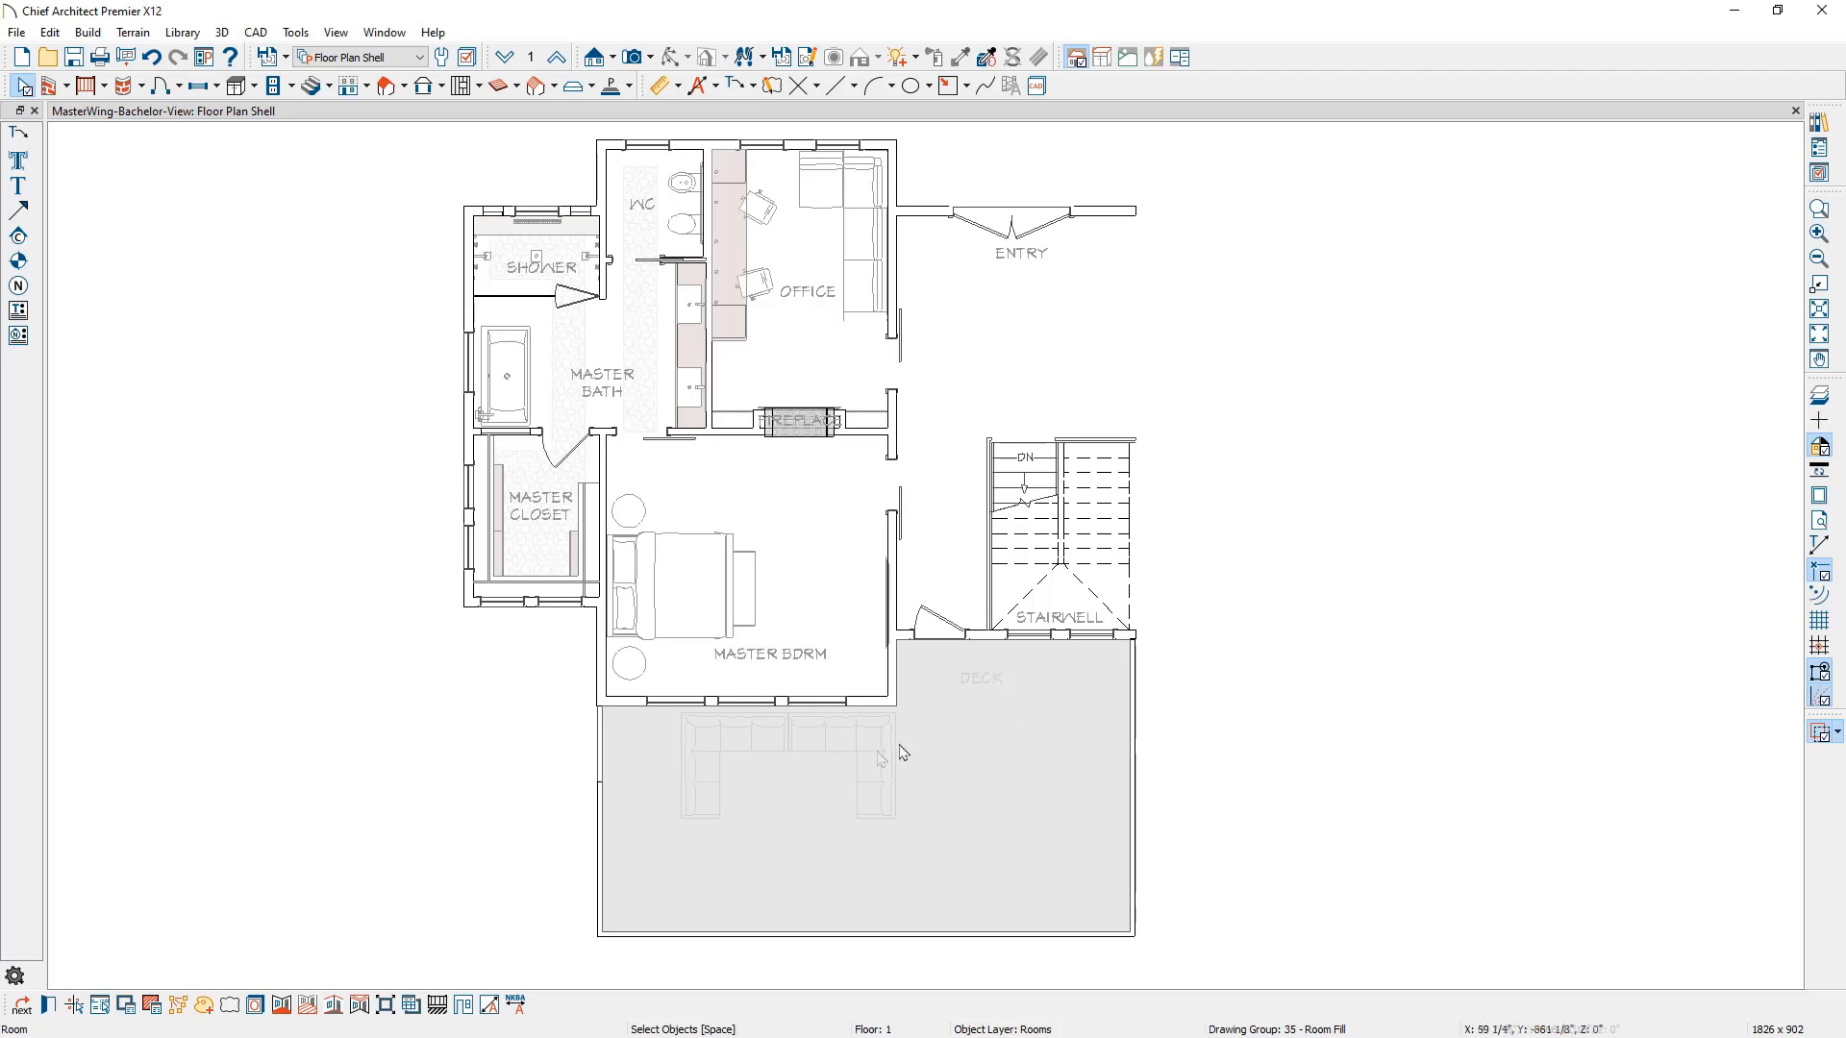
{"action": "mouse_move", "coordinate": [151, 1007]}
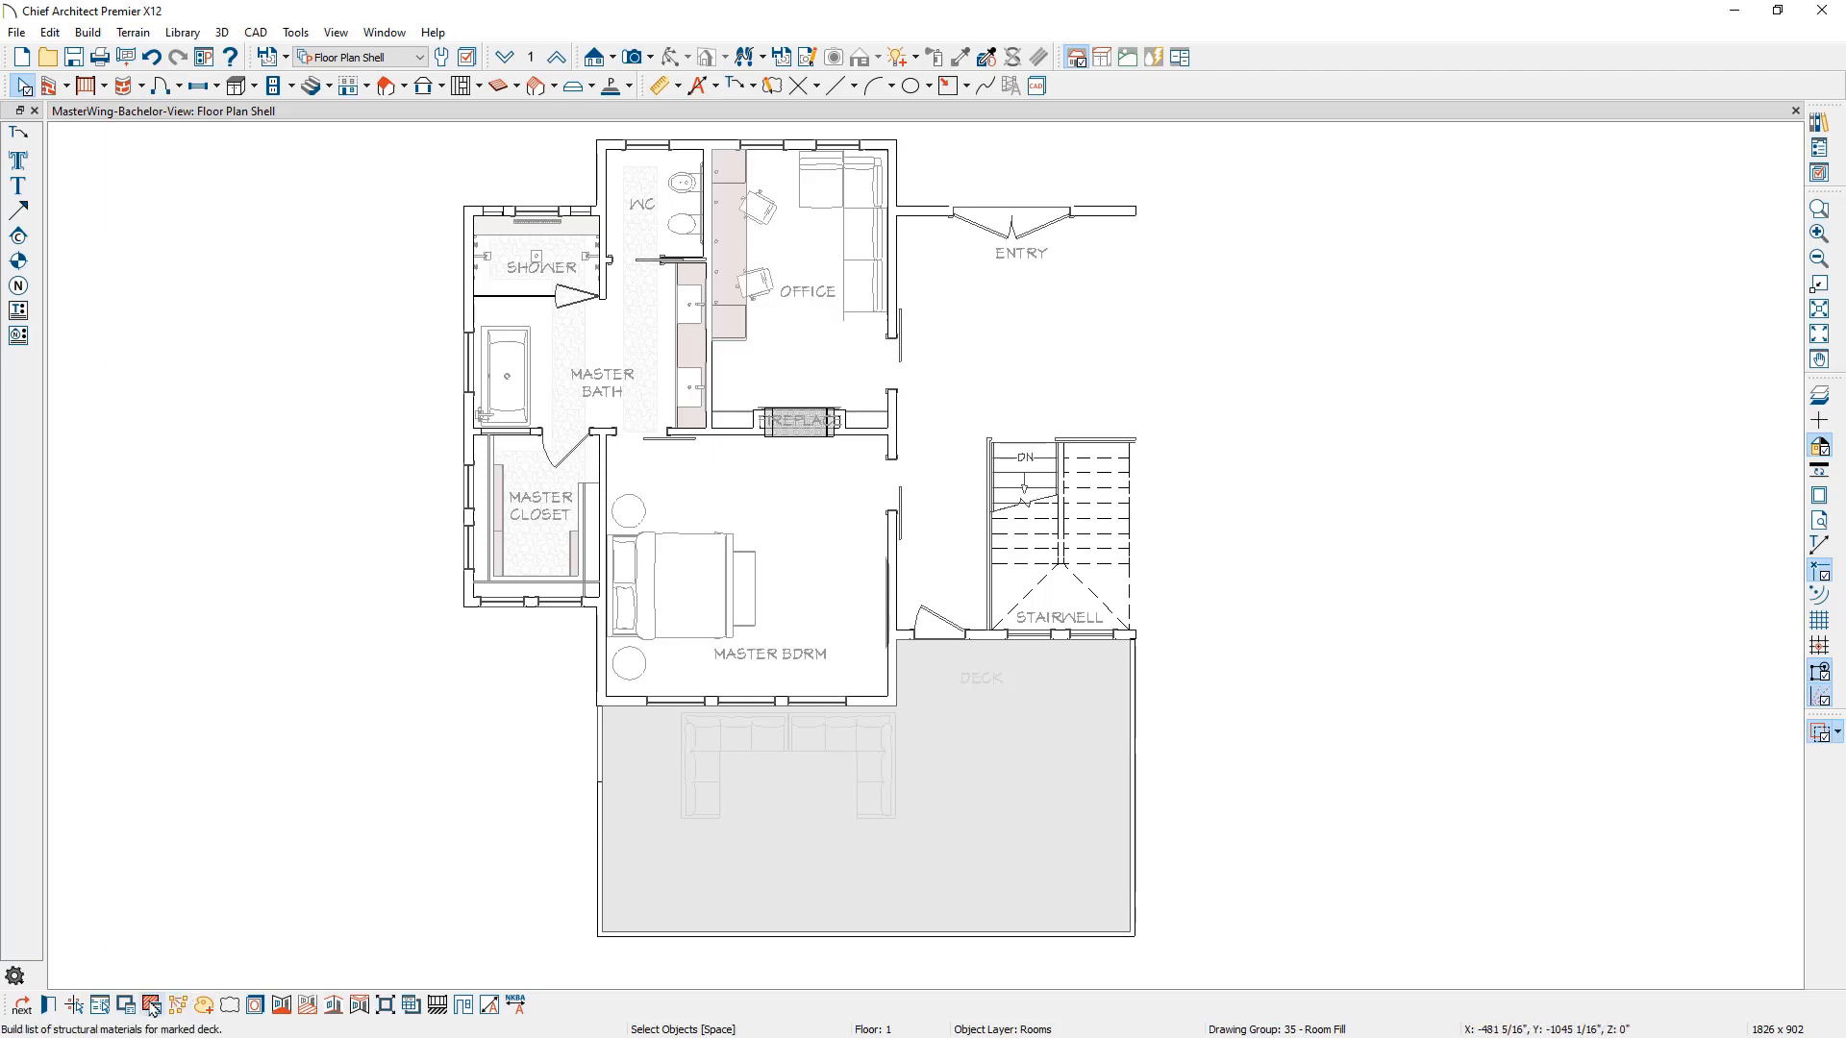
{"action": "mouse_move", "coordinate": [151, 1004]}
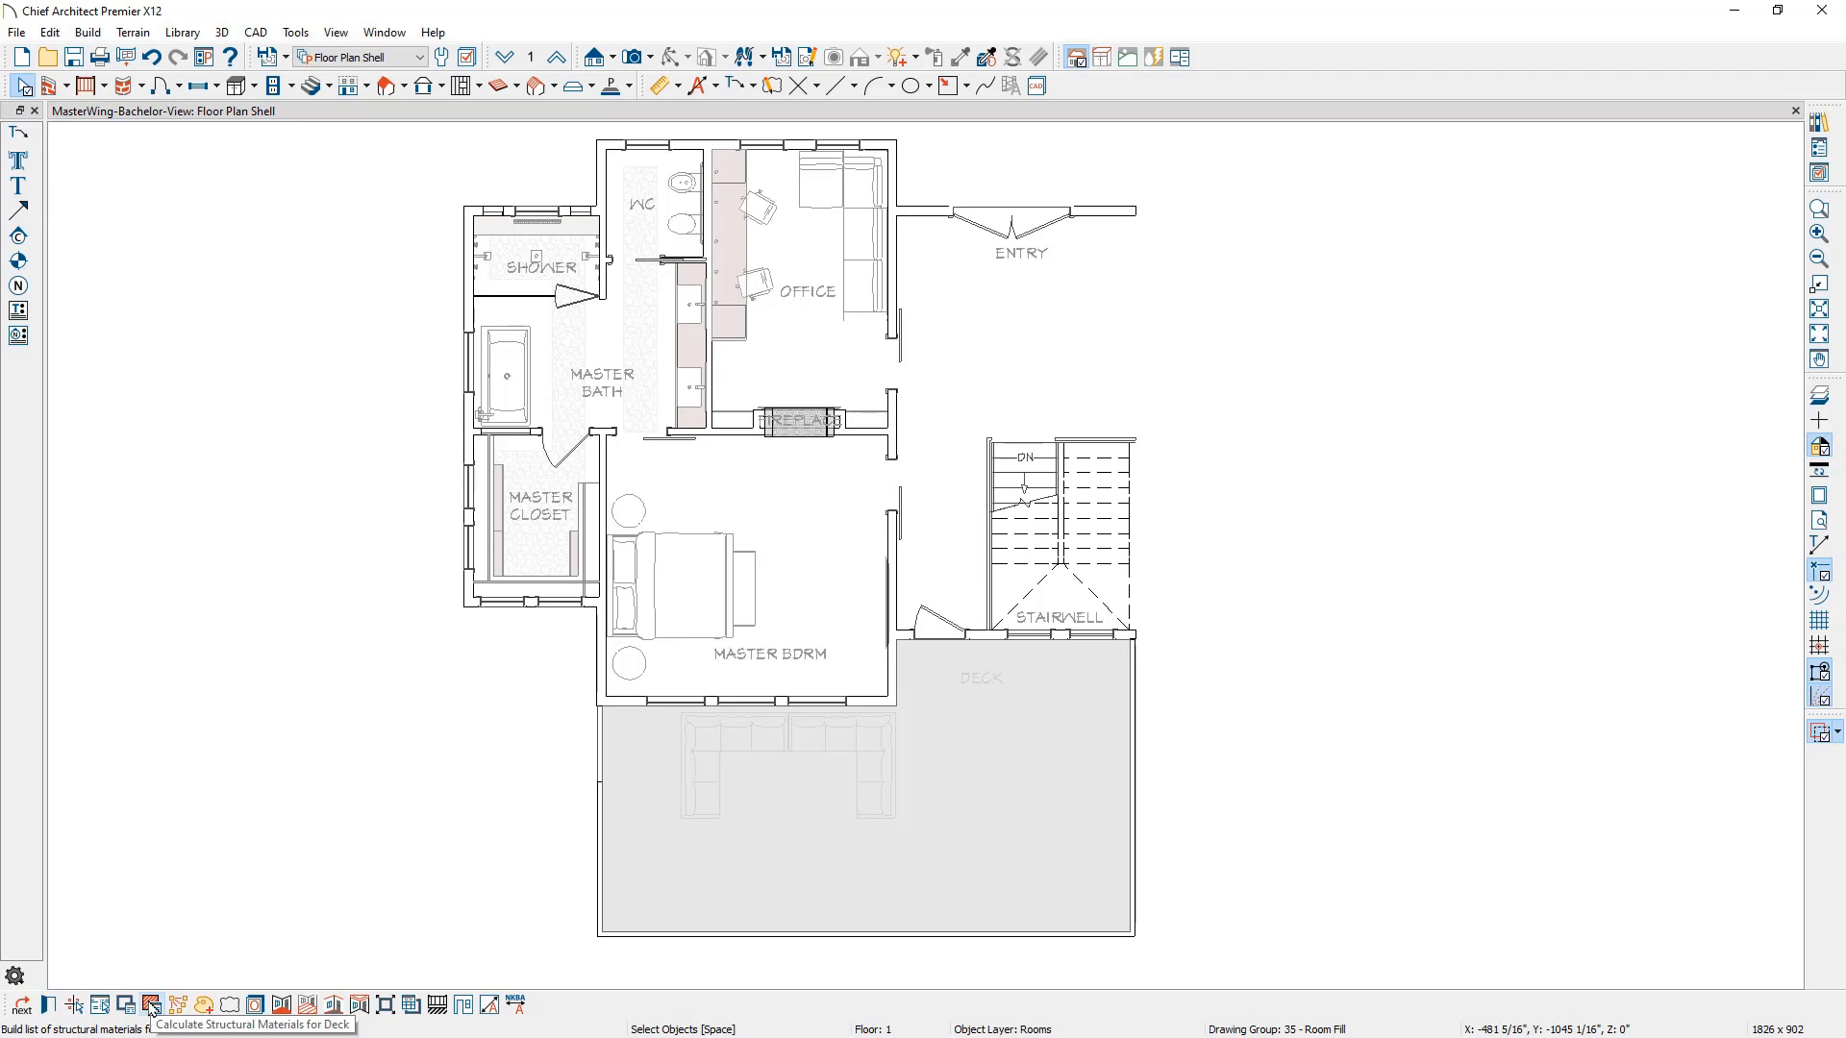
- Calculate the deck's structural materials and enter an extra 1114 ft for DW9 deck planks
{"action": "left_click", "coordinate": [151, 1006]}
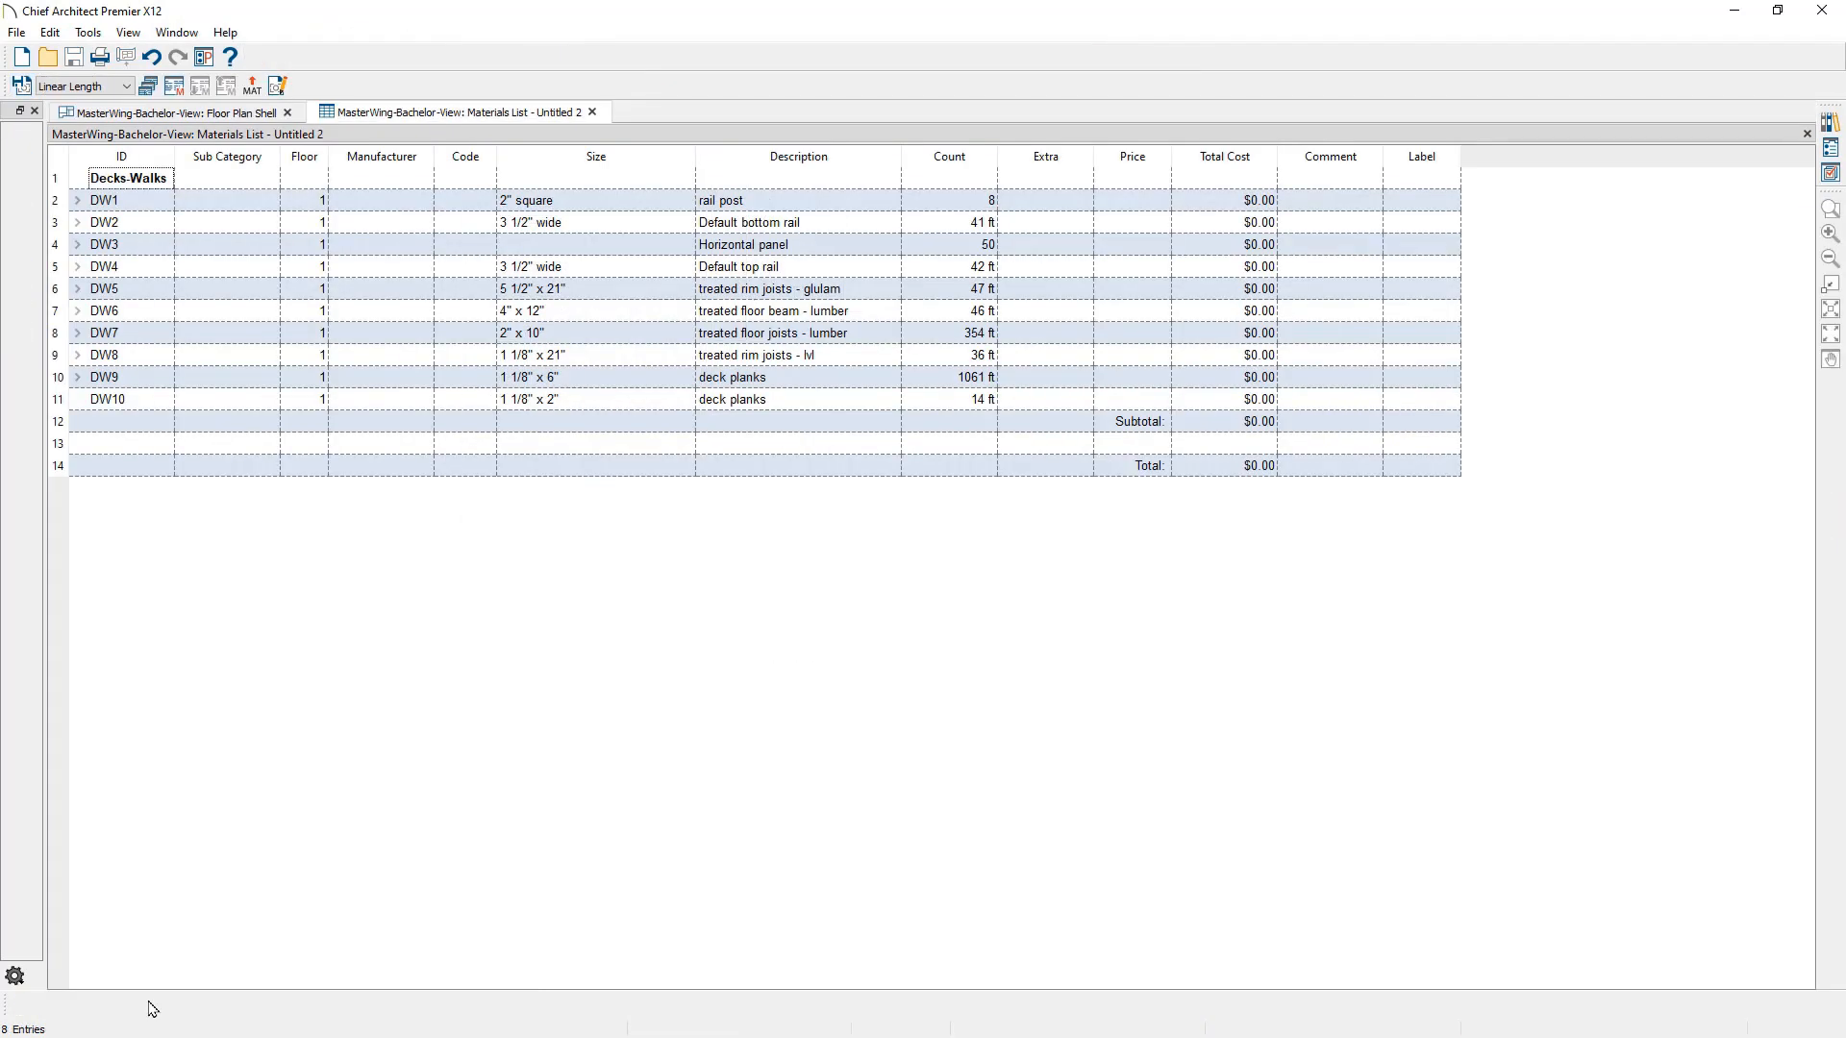
{"action": "mouse_move", "coordinate": [860, 366]}
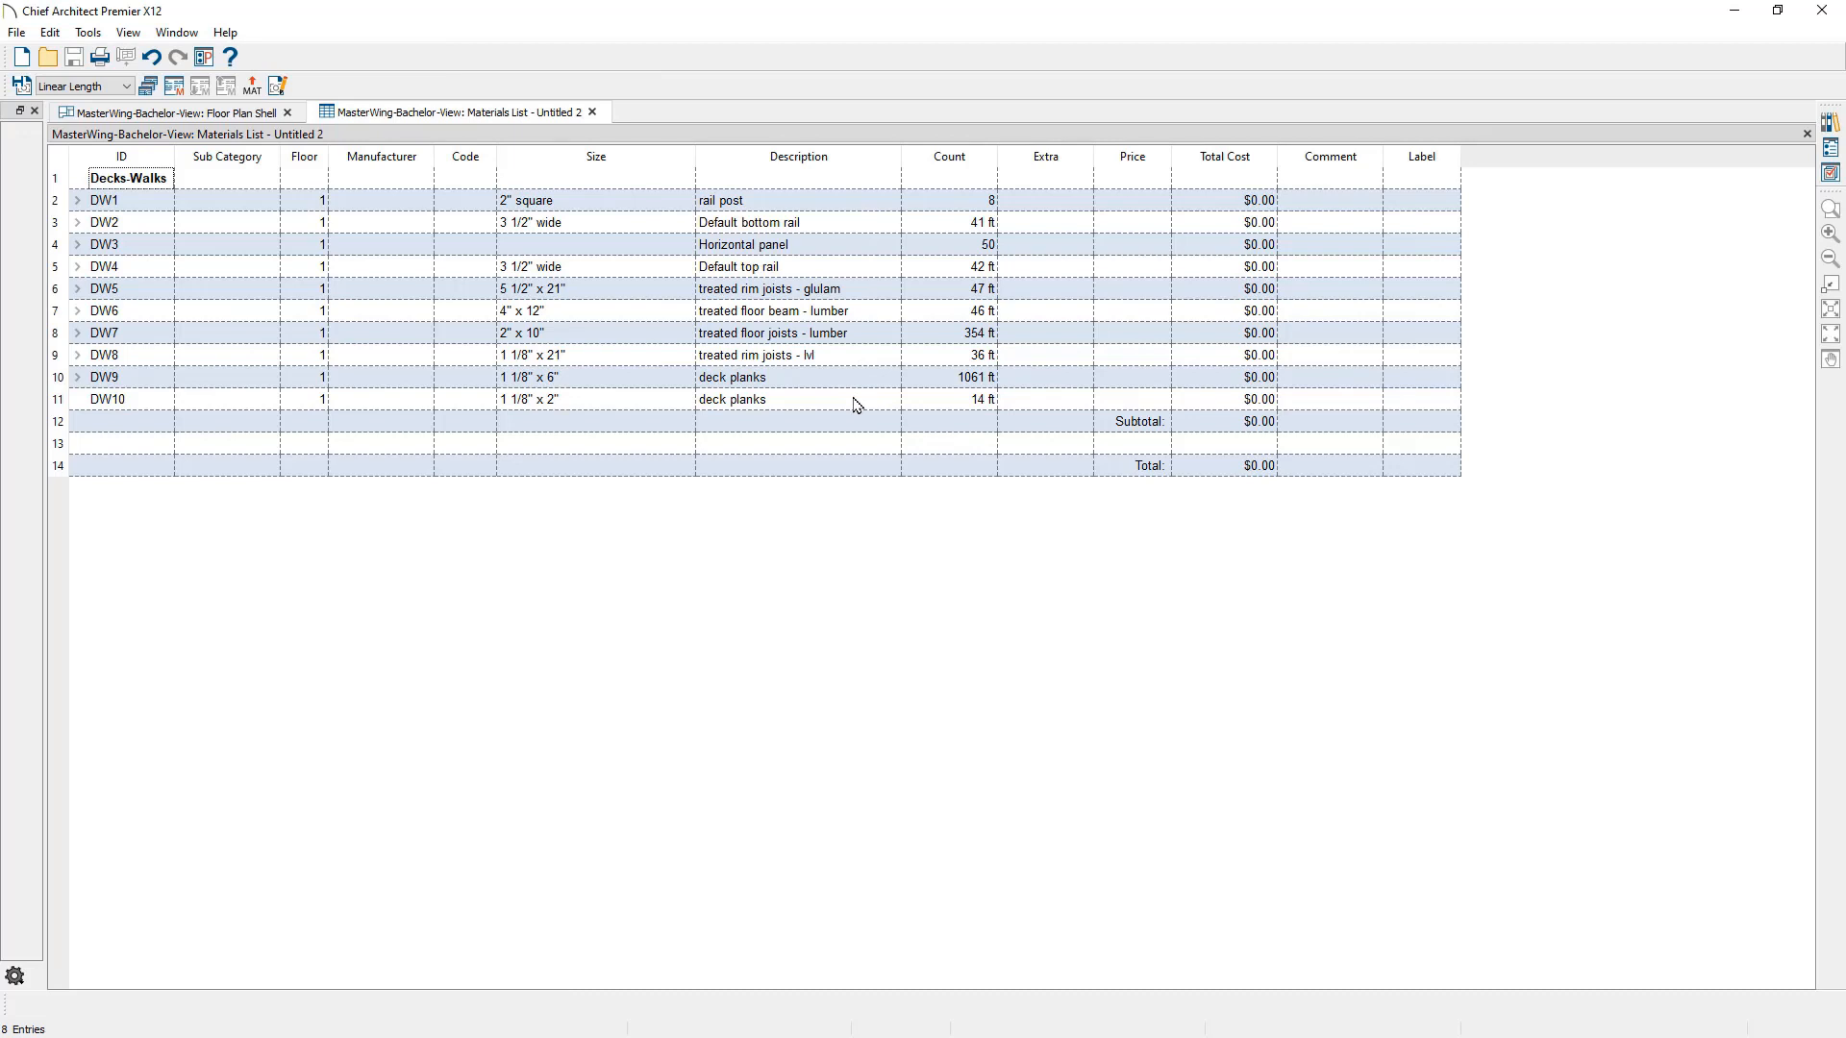
{"action": "left_click", "coordinate": [1045, 377]}
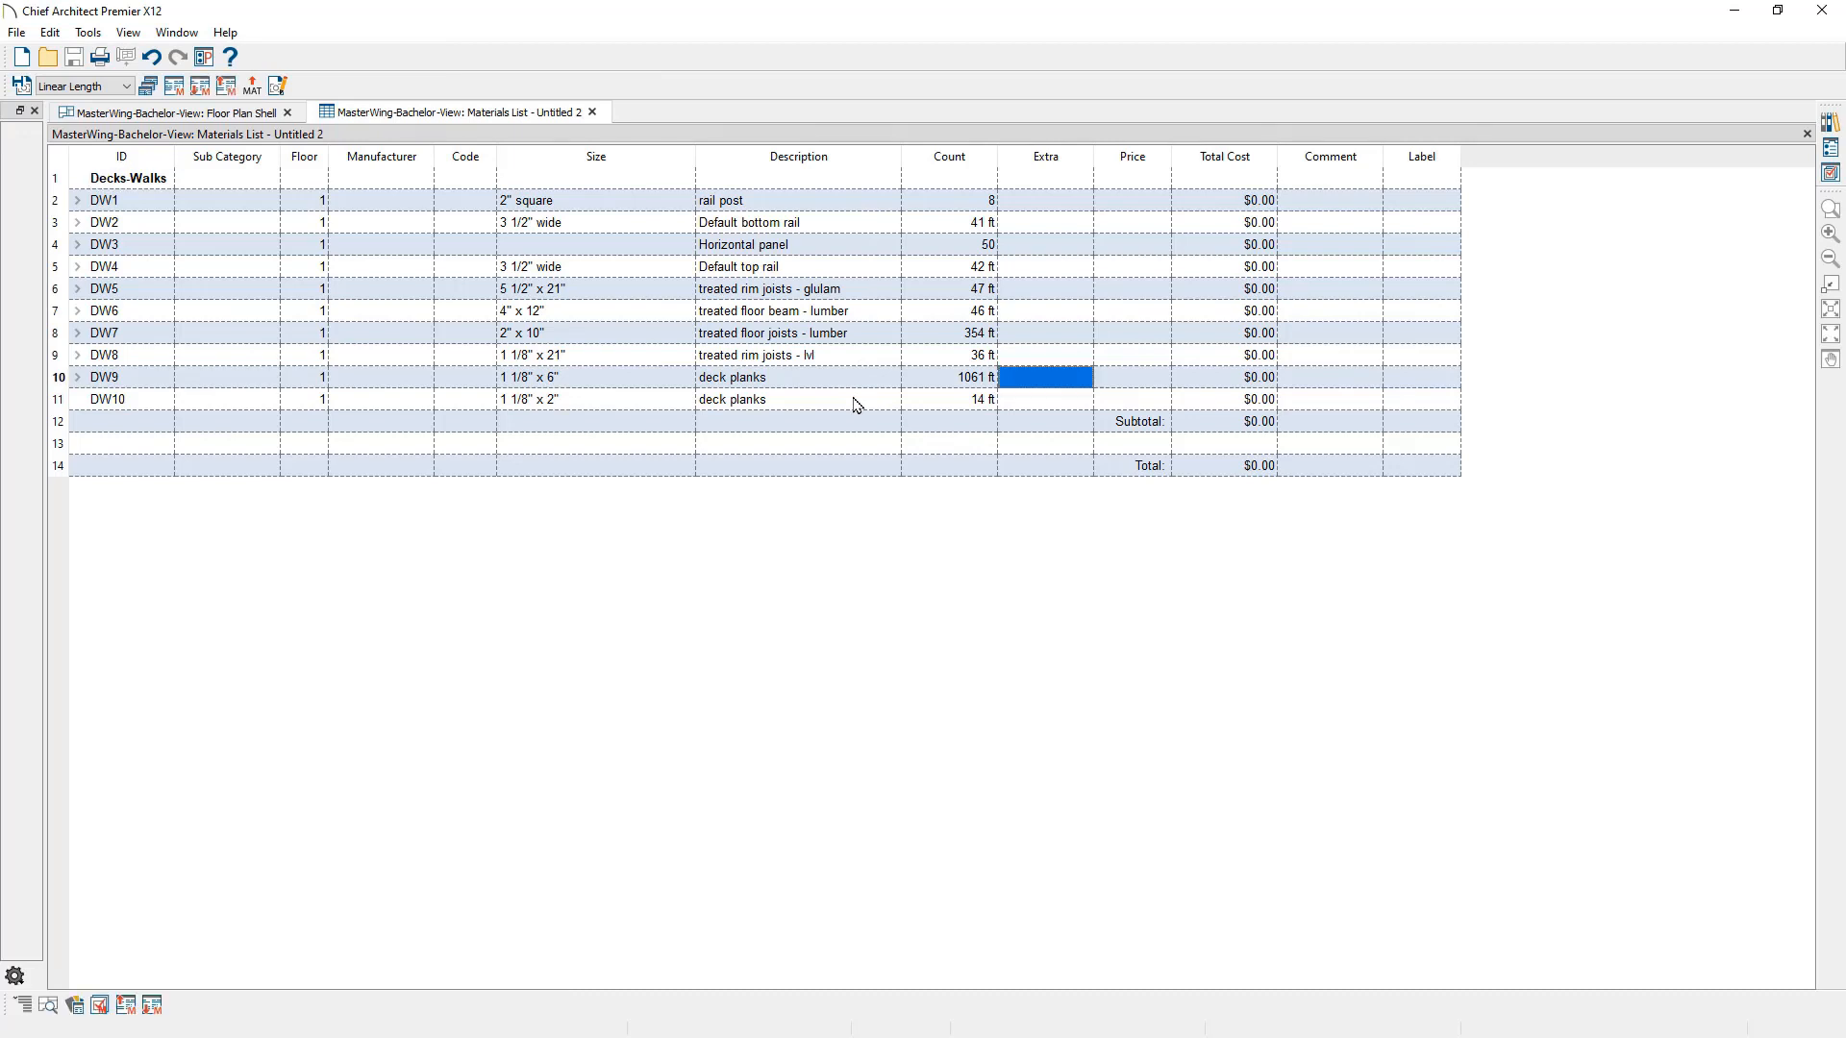
{"action": "double_click", "coordinate": [1044, 377]}
{"action": "type", "text": "1114 ft"}
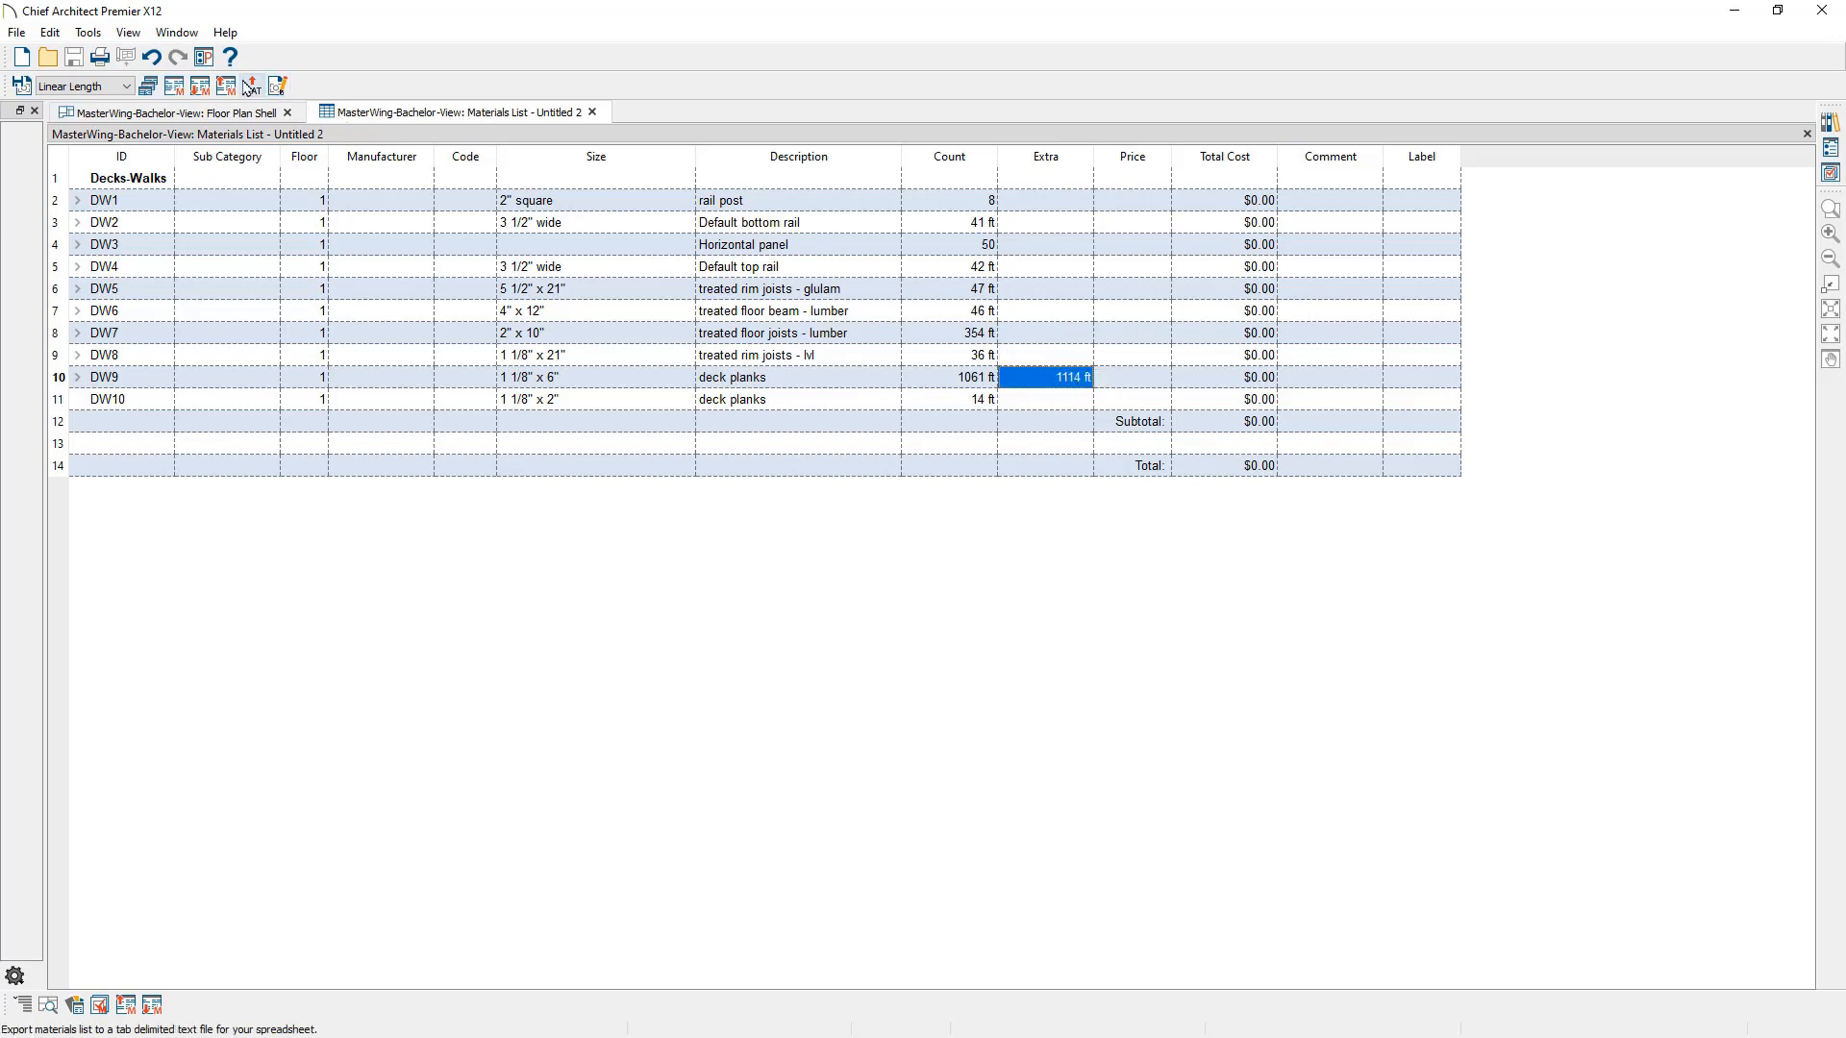
{"action": "left_click", "coordinate": [153, 57]}
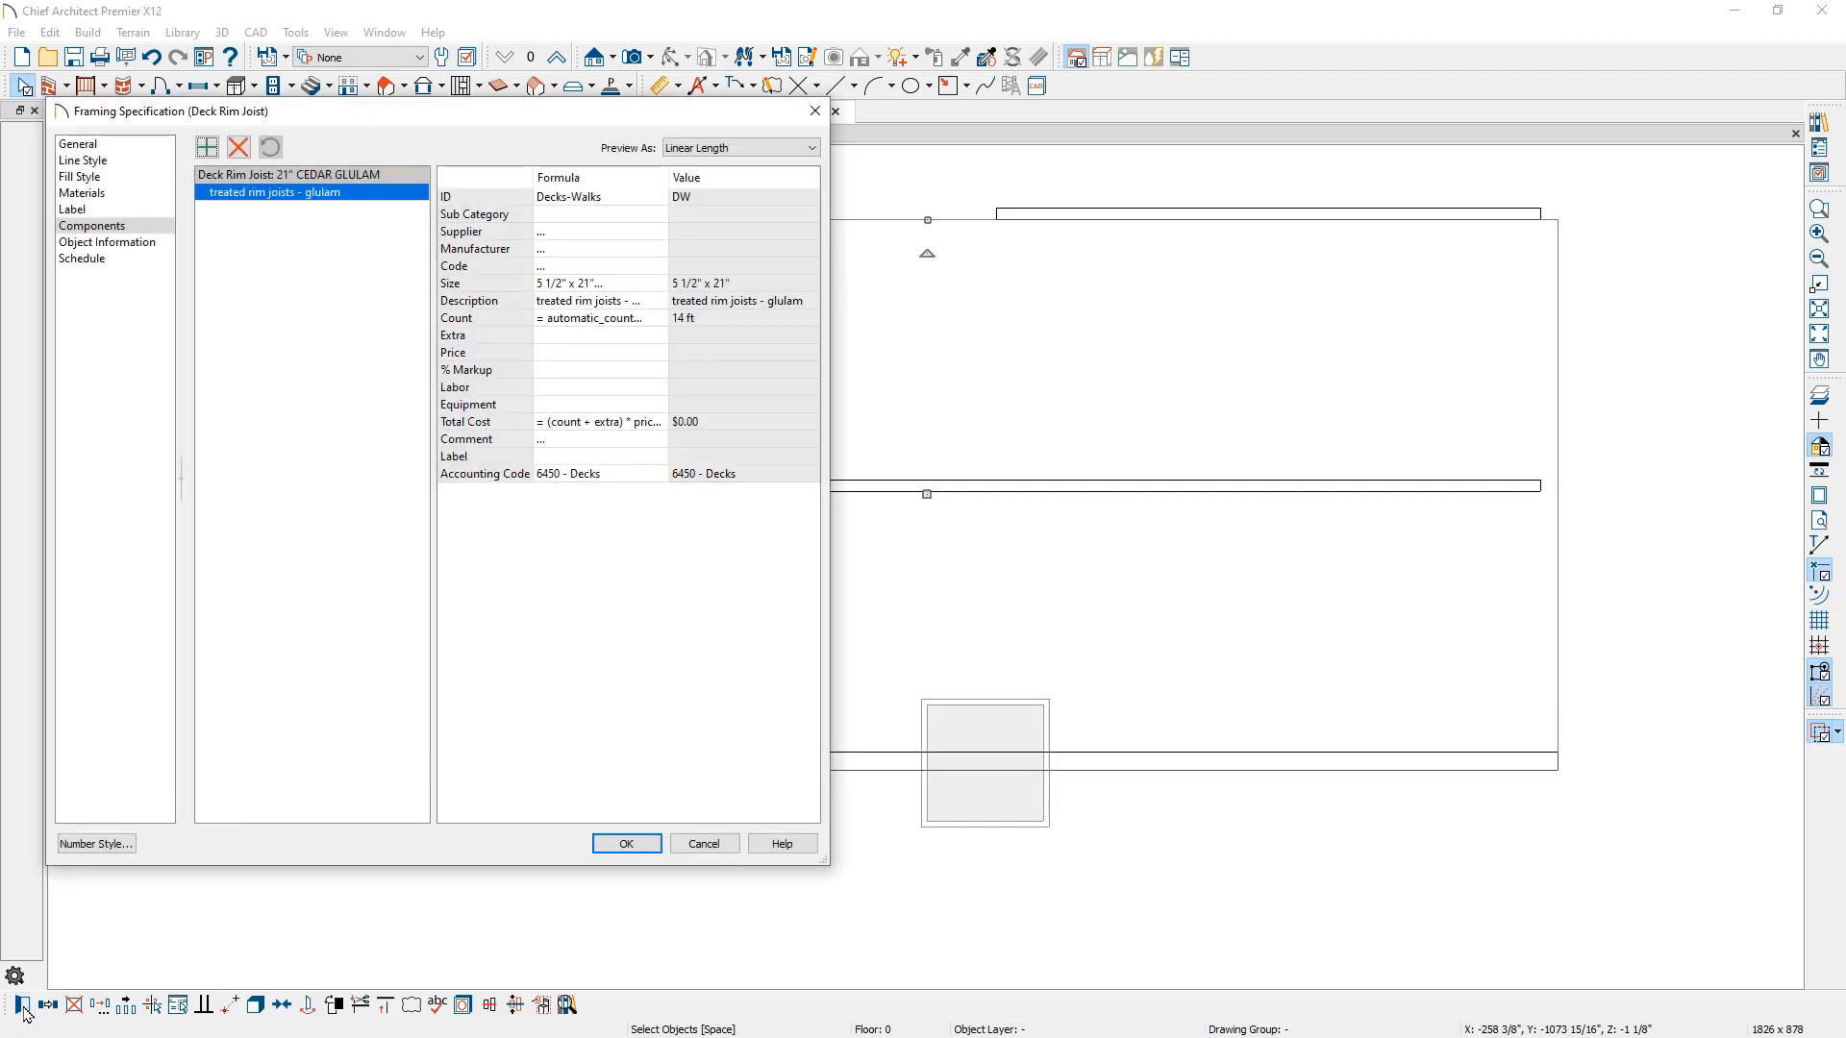
{"action": "mouse_move", "coordinate": [408, 262]}
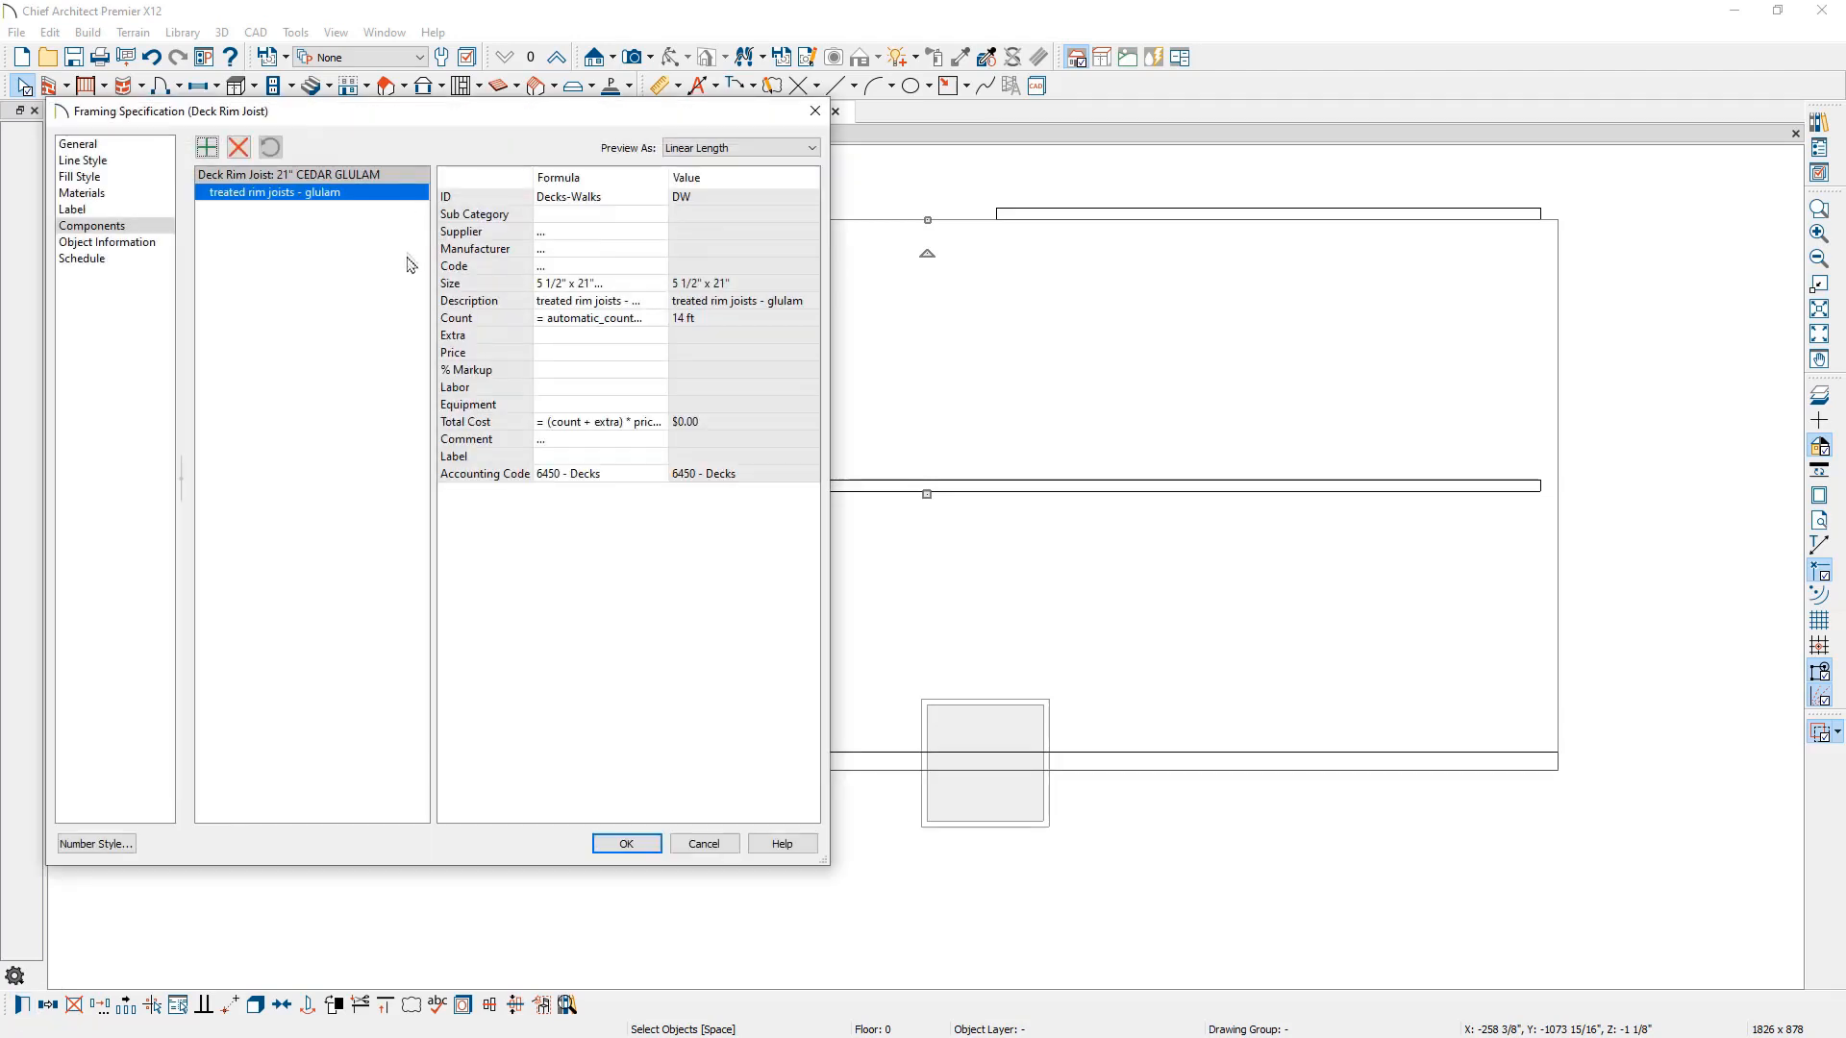
{"action": "mouse_move", "coordinate": [404, 489]}
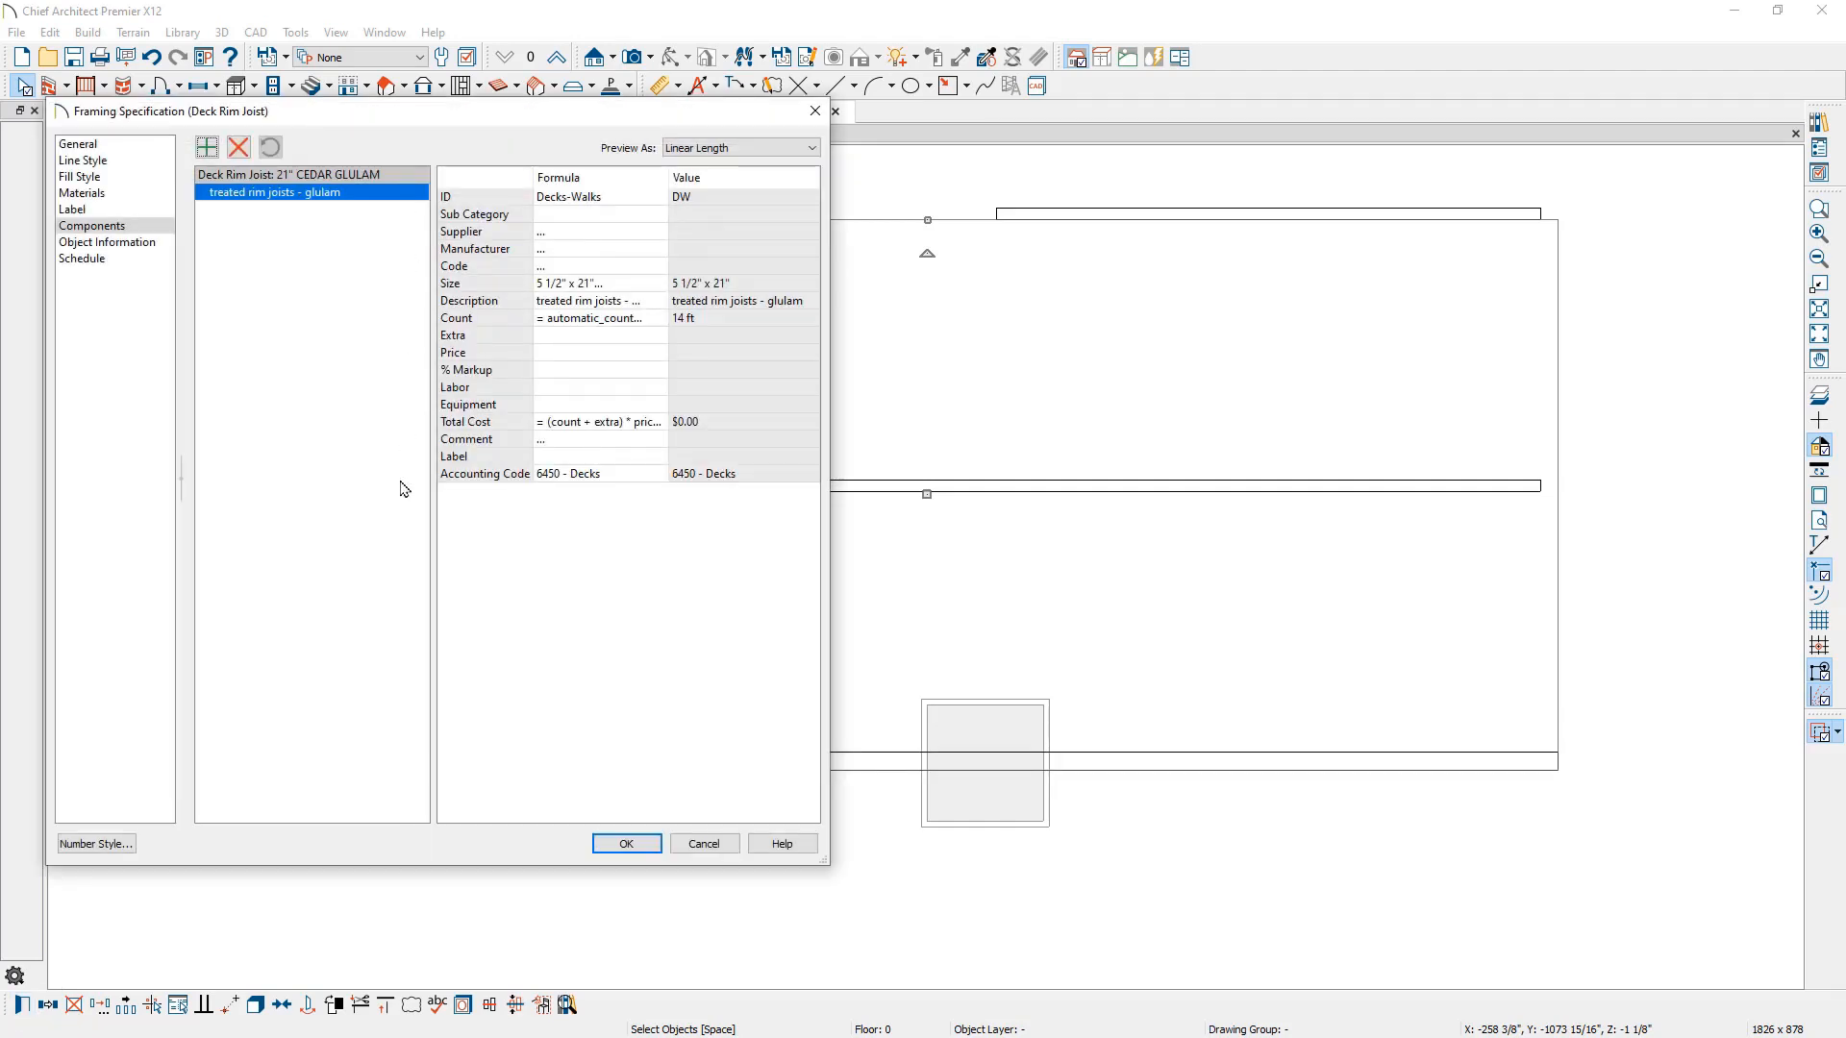
{"action": "mouse_move", "coordinate": [399, 513]}
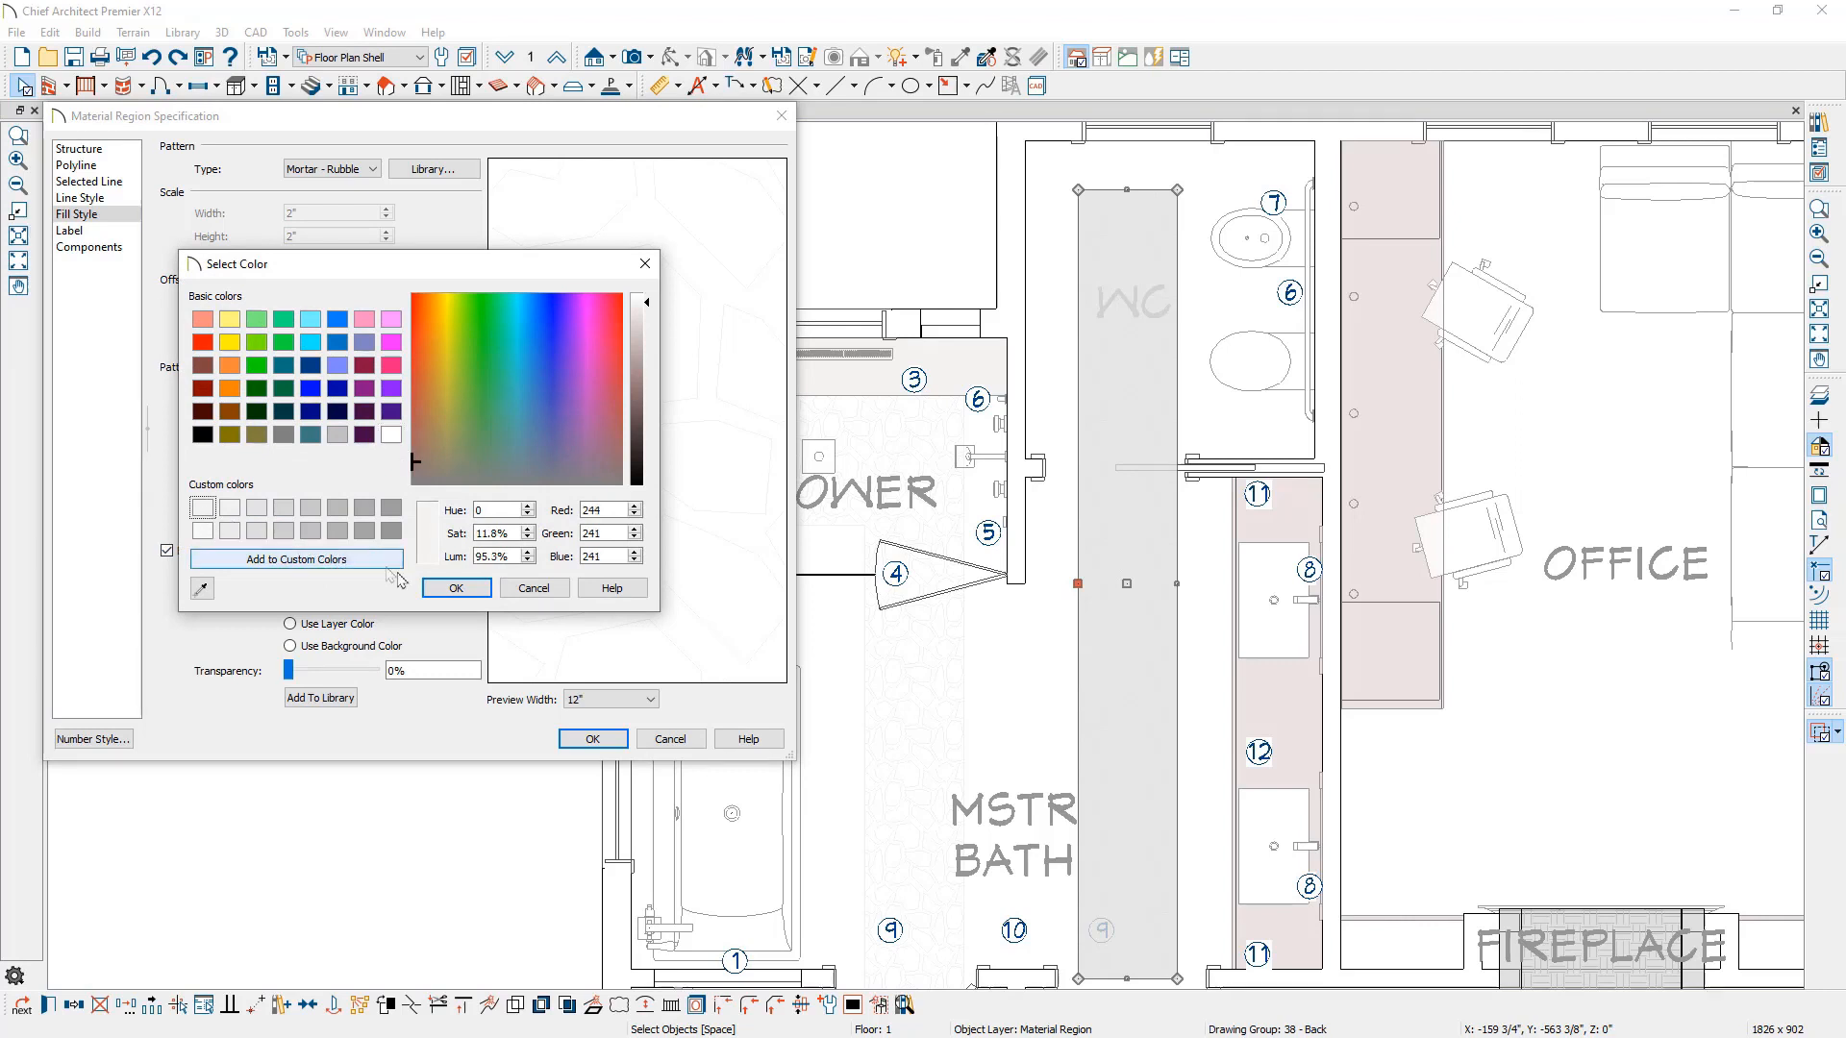
- Give the rubble region fill a white background at 11% transparency
{"action": "left_click", "coordinate": [456, 587]}
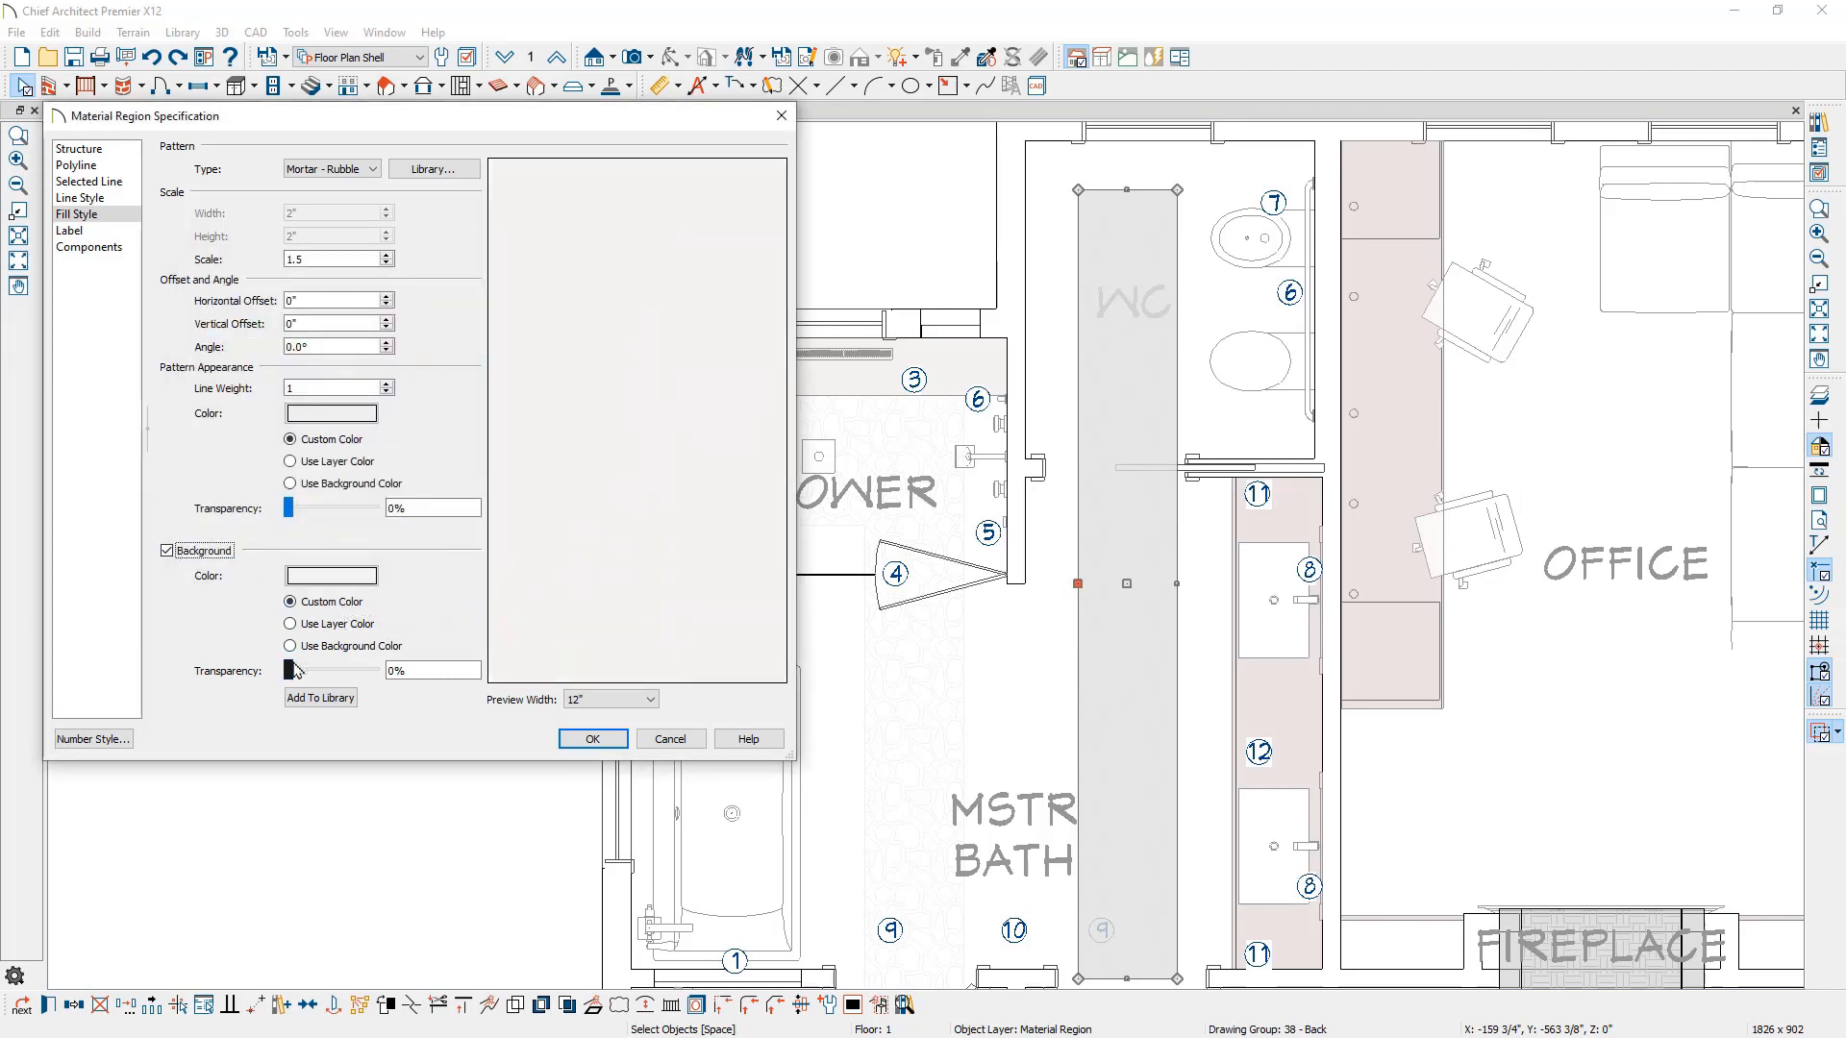
{"action": "left_click_drag", "start_coordinate": [293, 670], "coordinate": [303, 670]}
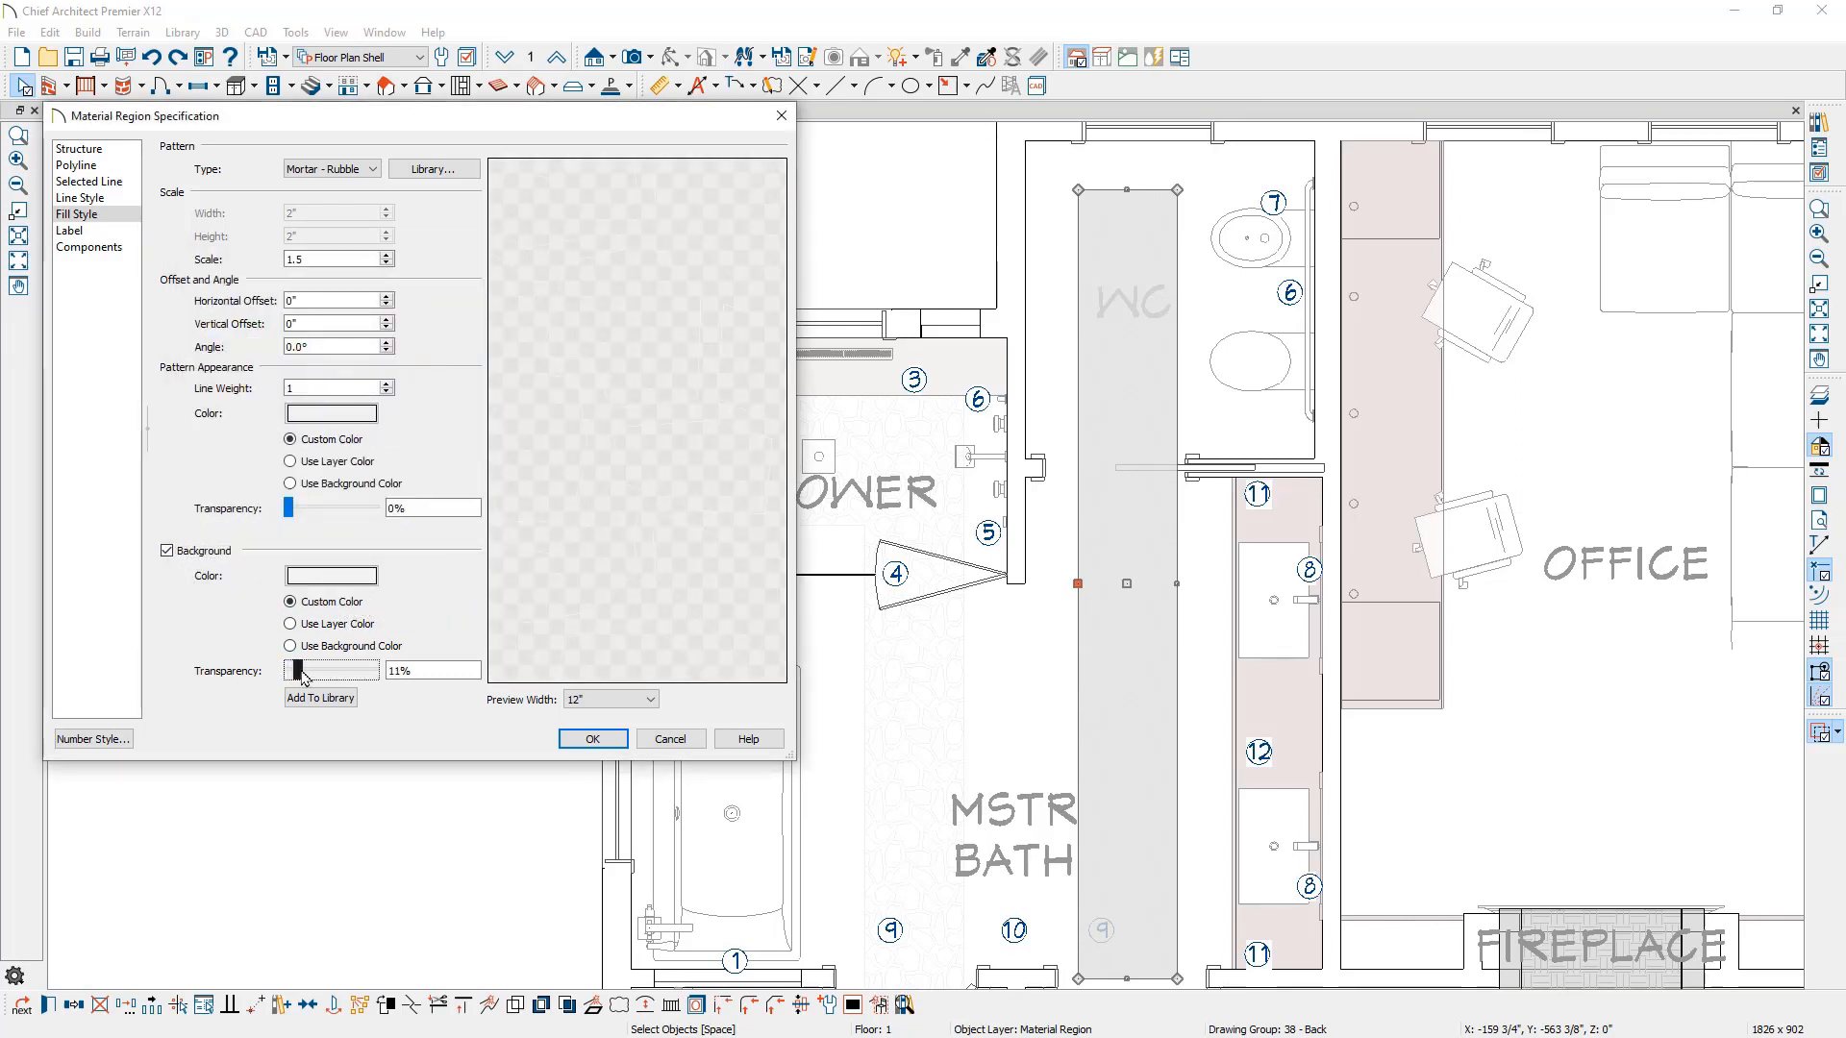
{"action": "left_click", "coordinate": [330, 575]}
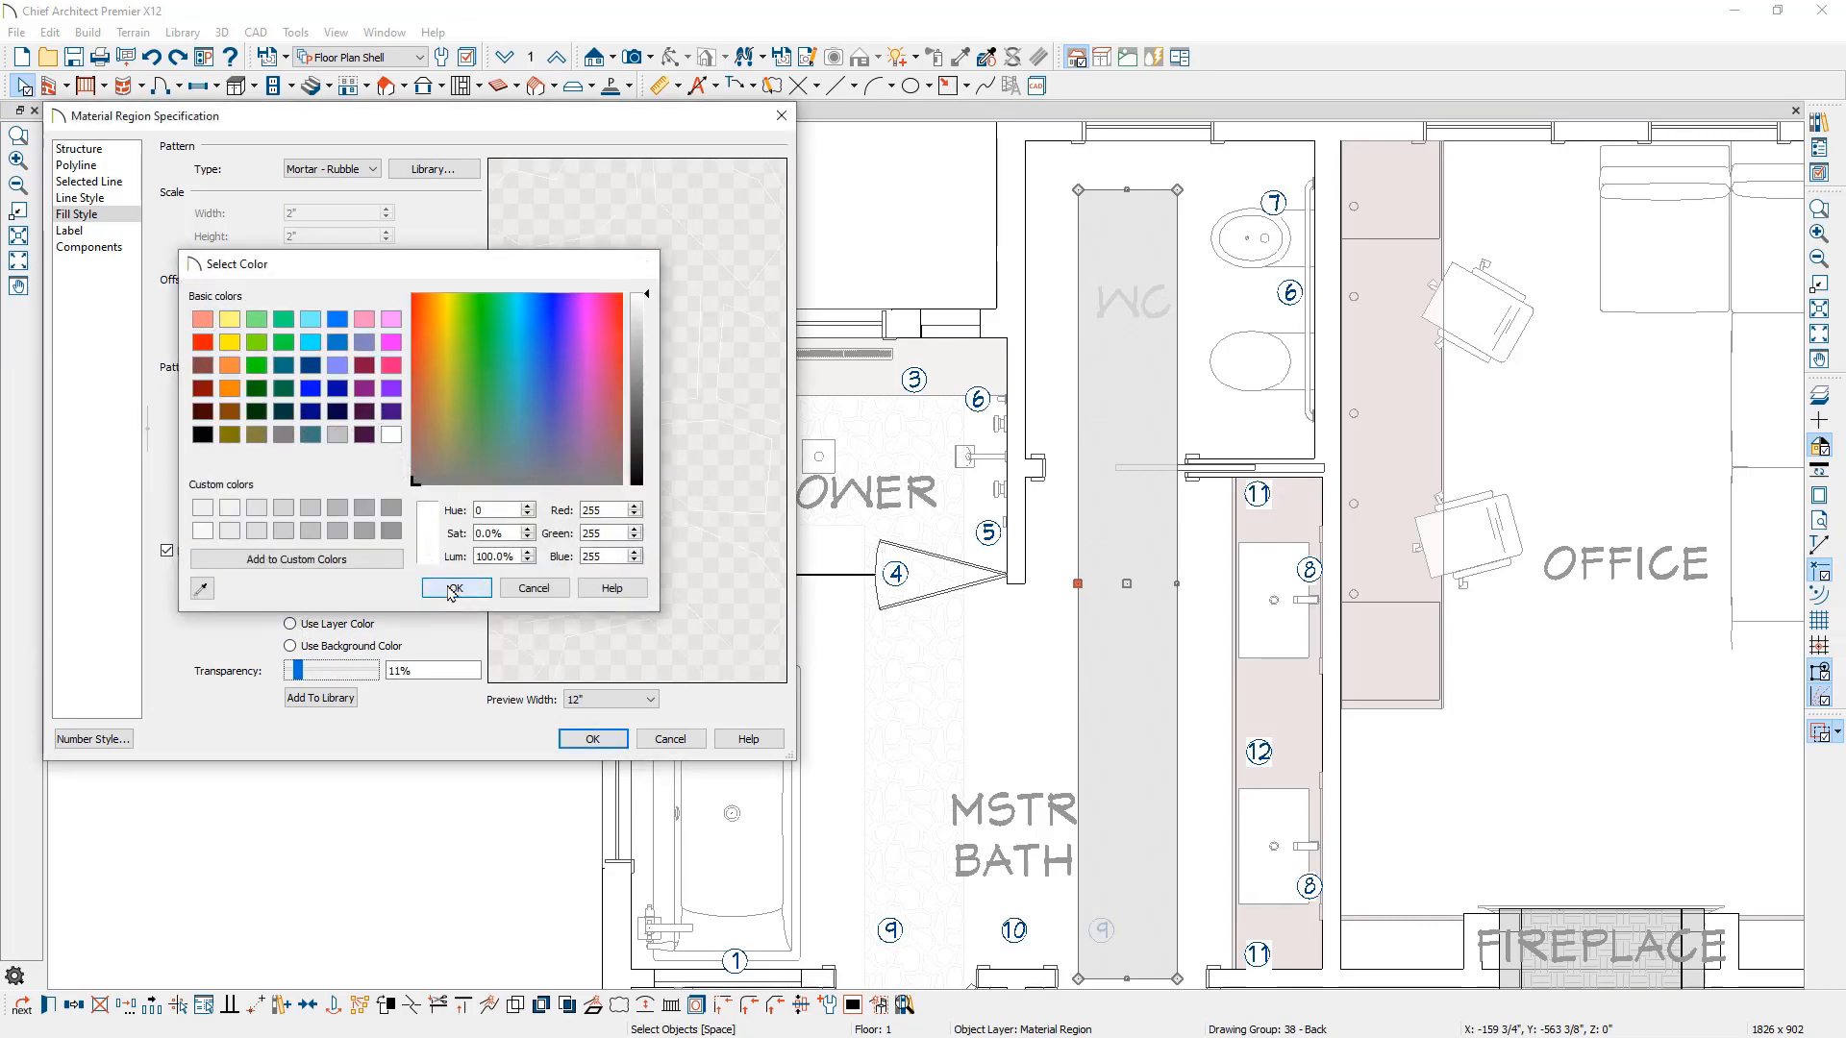
{"action": "left_click", "coordinate": [454, 587]}
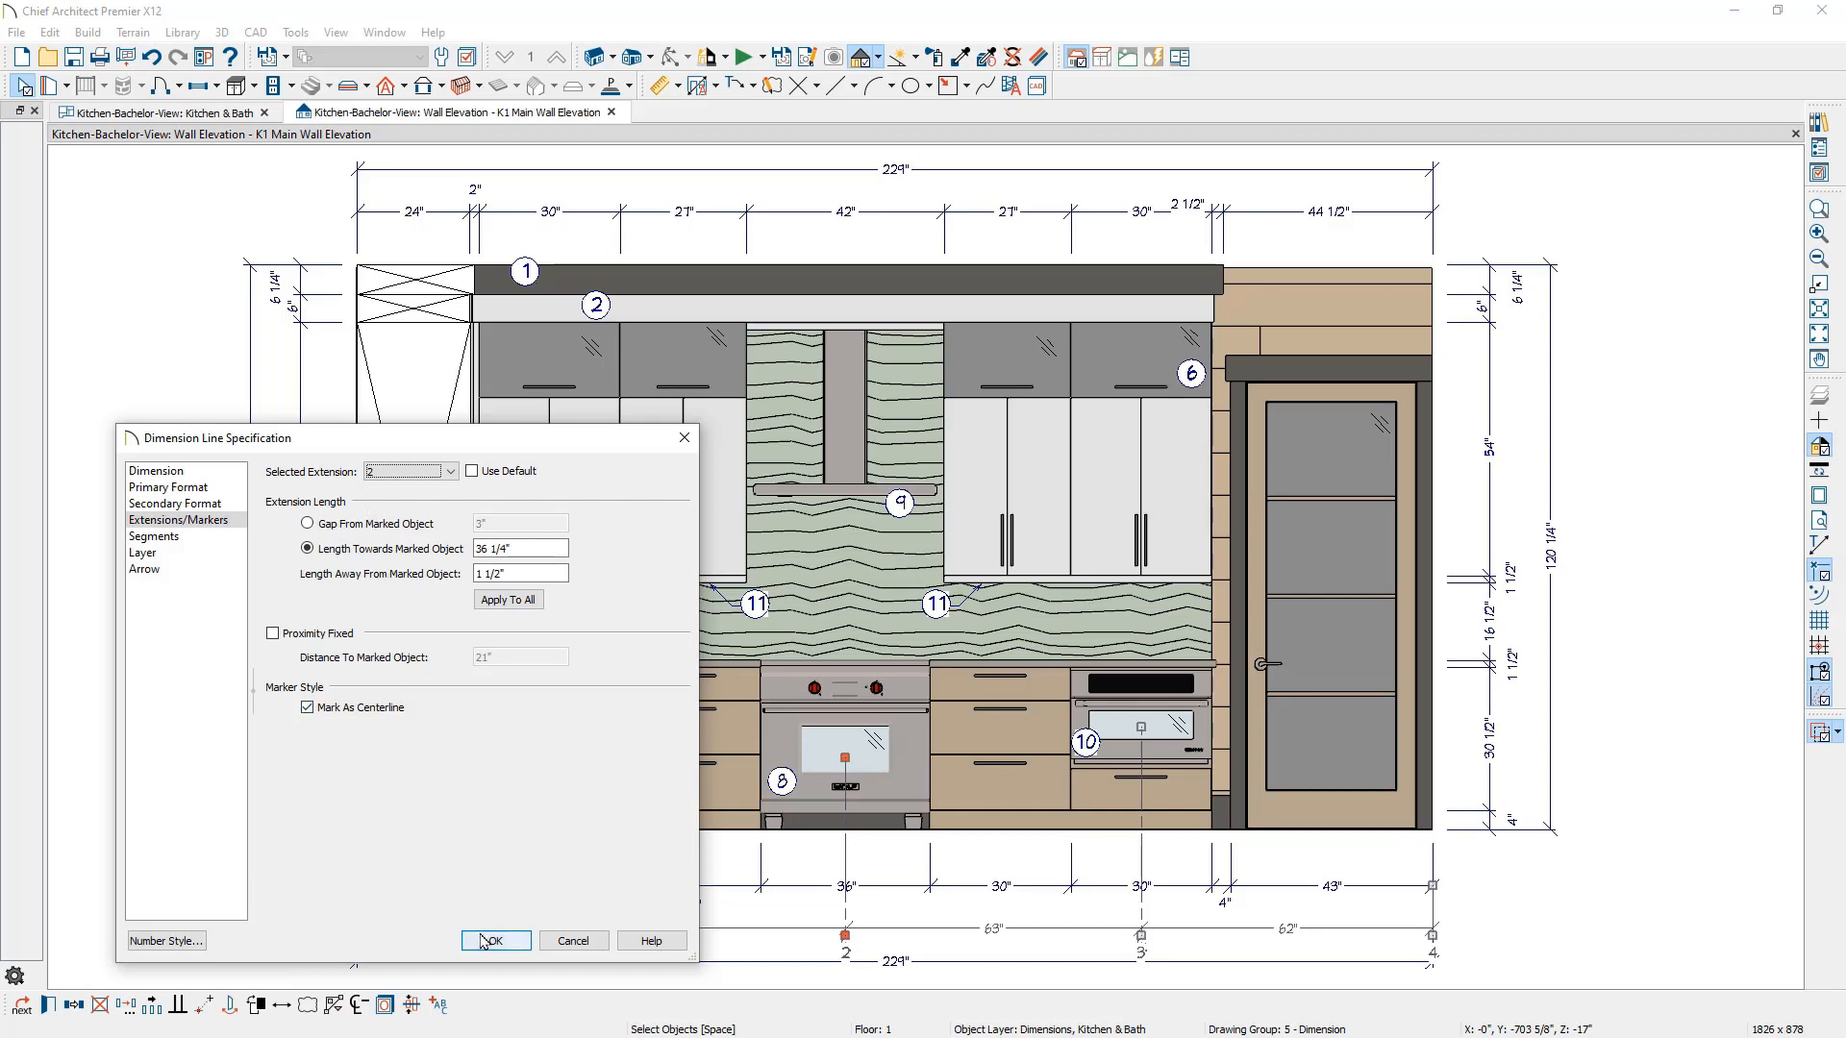
- Apply the centerline extension reaching toward the range to the bottom dimension
{"action": "left_click", "coordinate": [495, 940]}
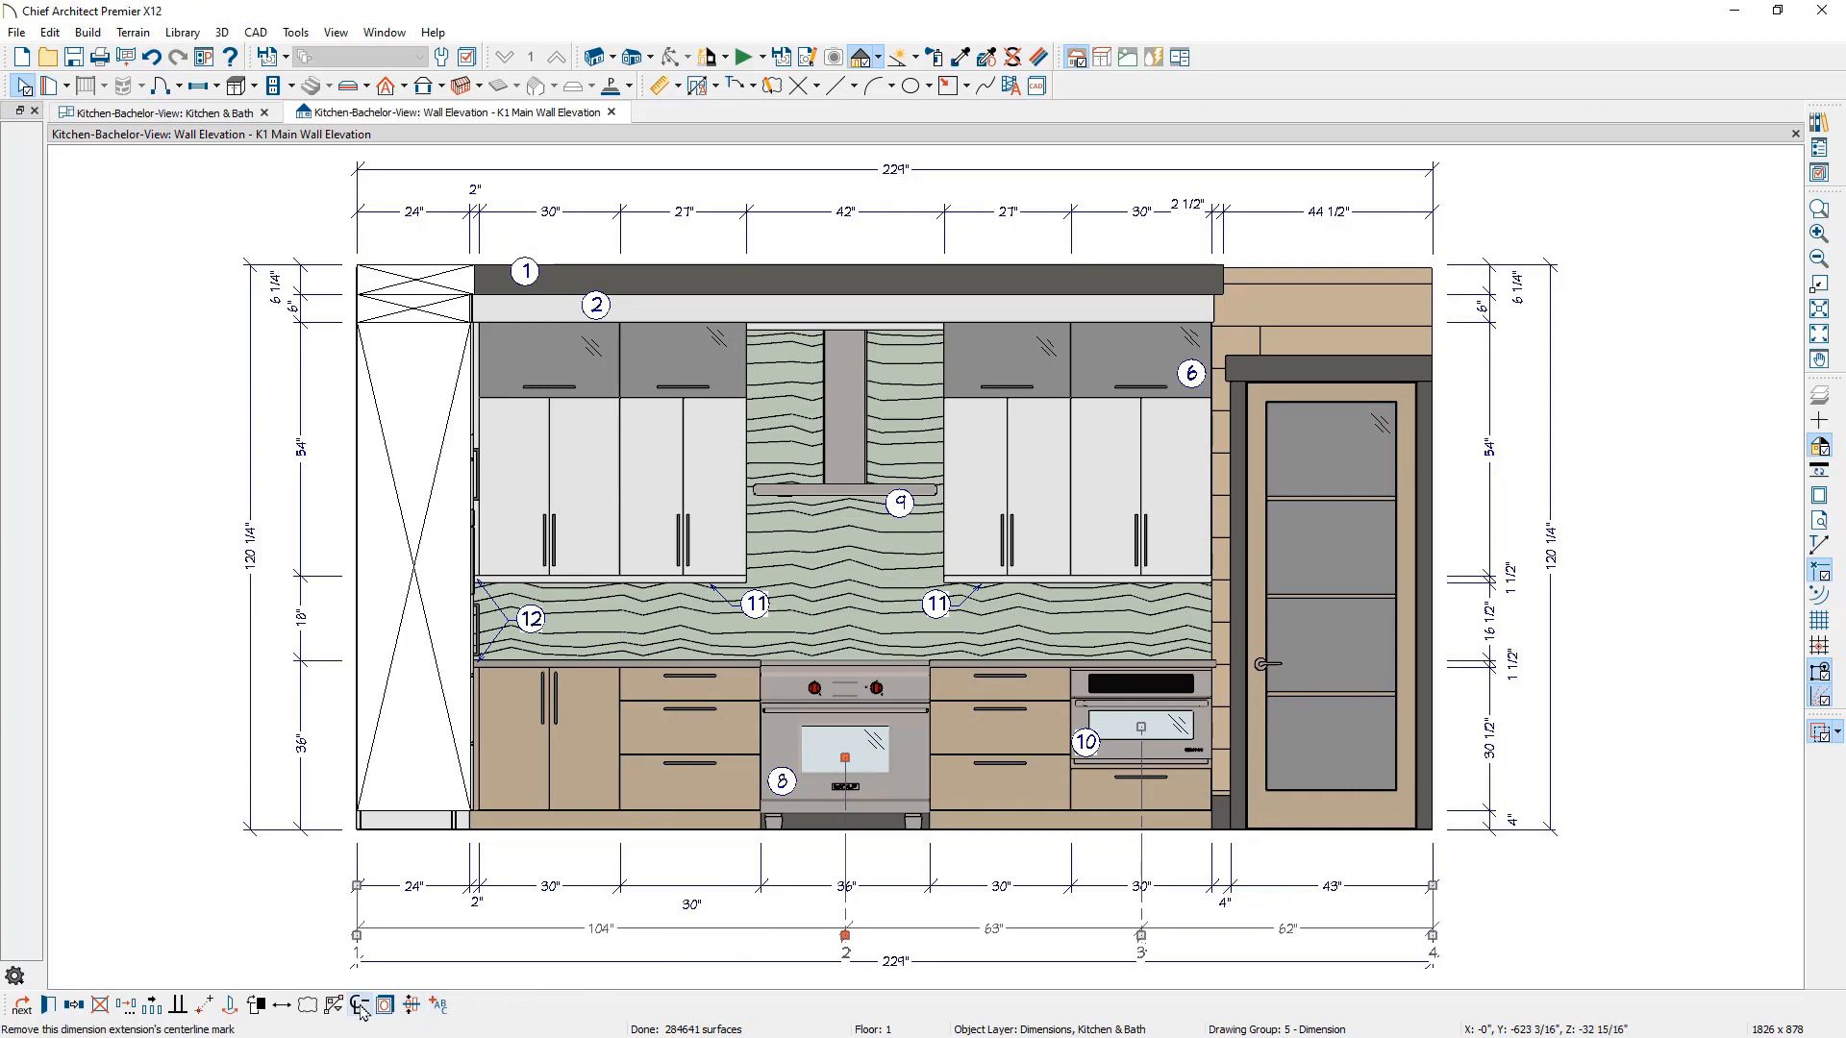
{"action": "mouse_move", "coordinate": [365, 1004]}
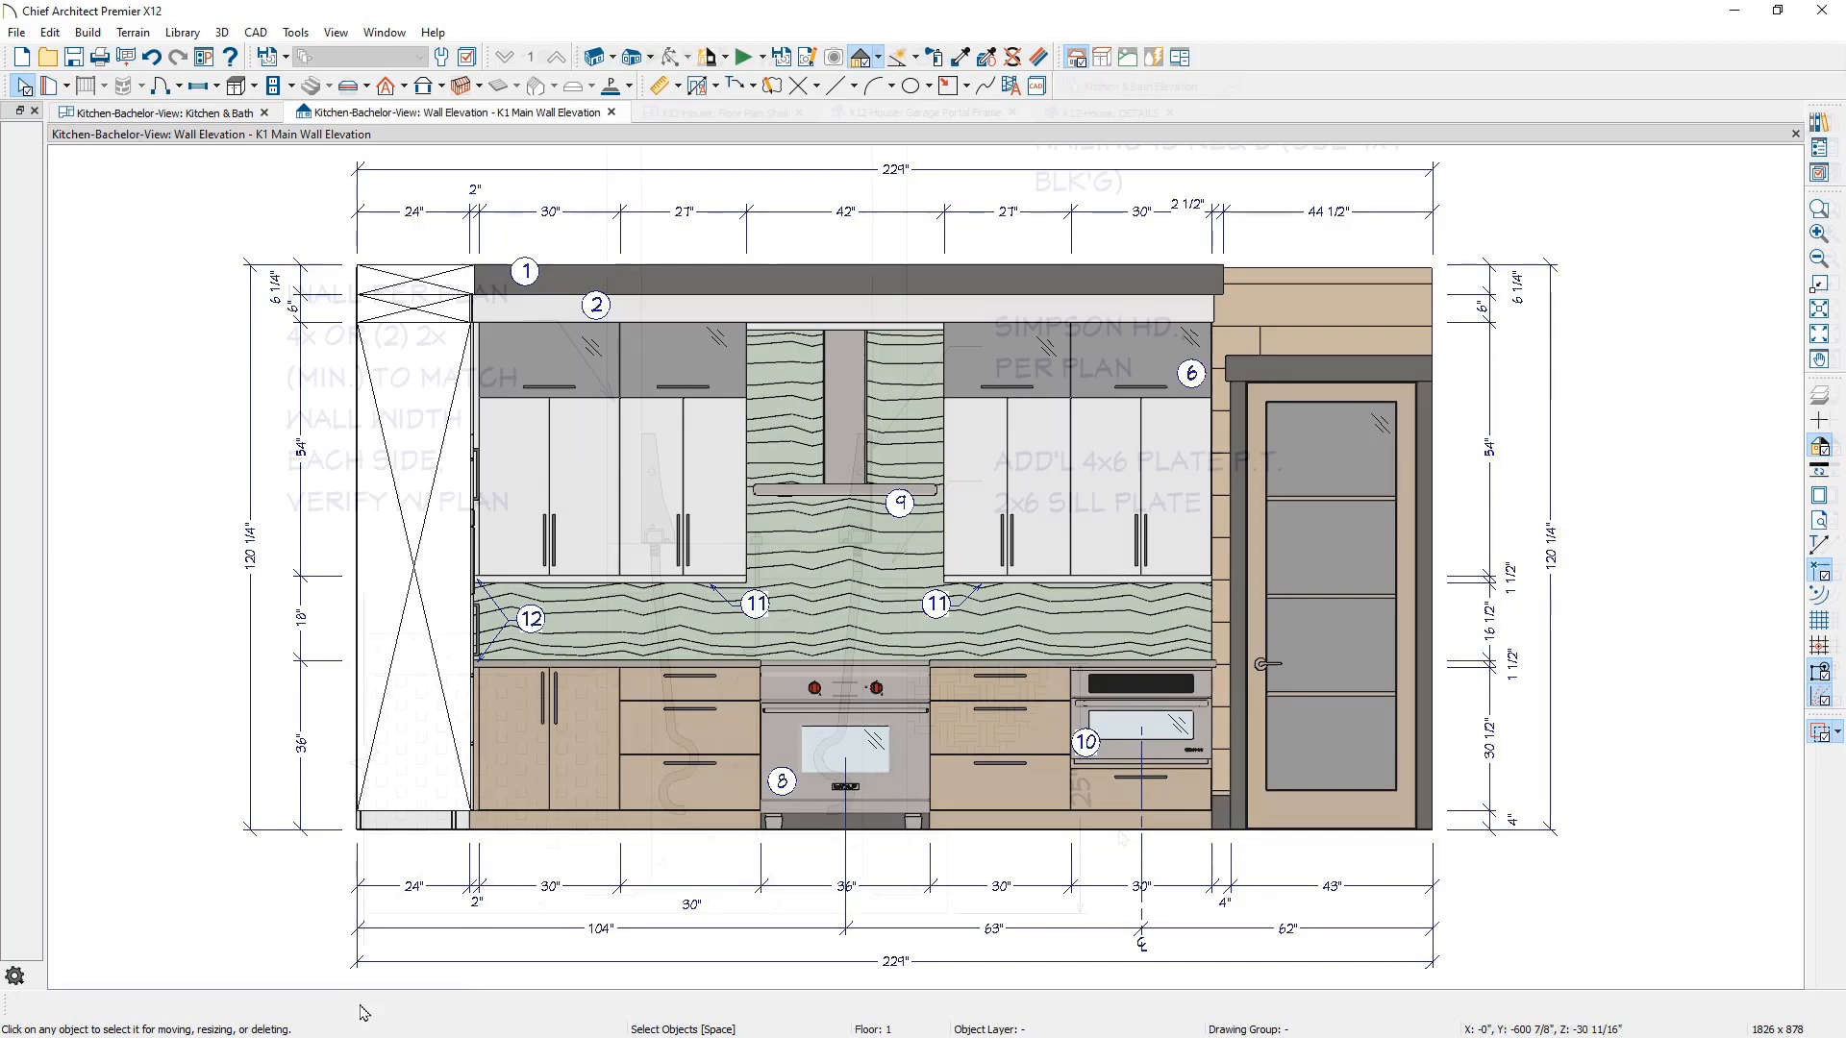
- Relabel the garage portal frame's 25" footing dimension as 24" MIN., then show DETAILS
{"action": "left_click", "coordinate": [924, 112]}
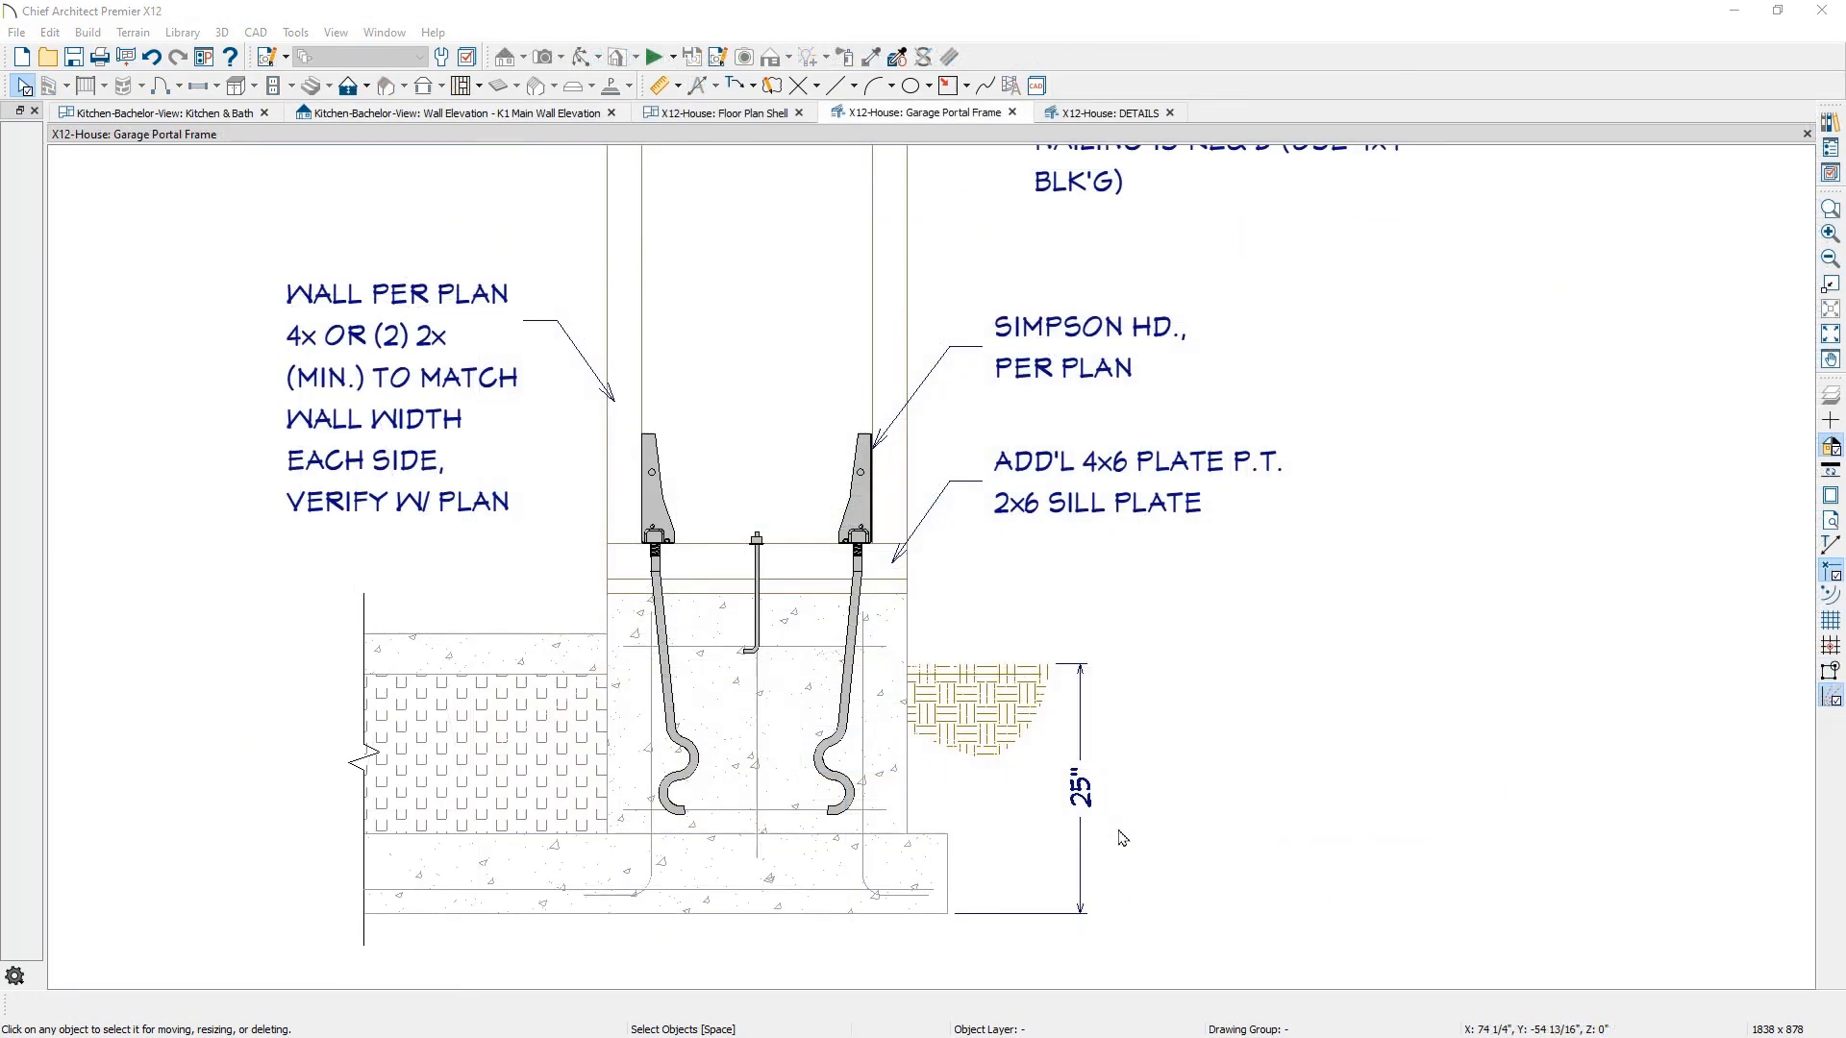
{"action": "double_click", "coordinate": [1076, 788]}
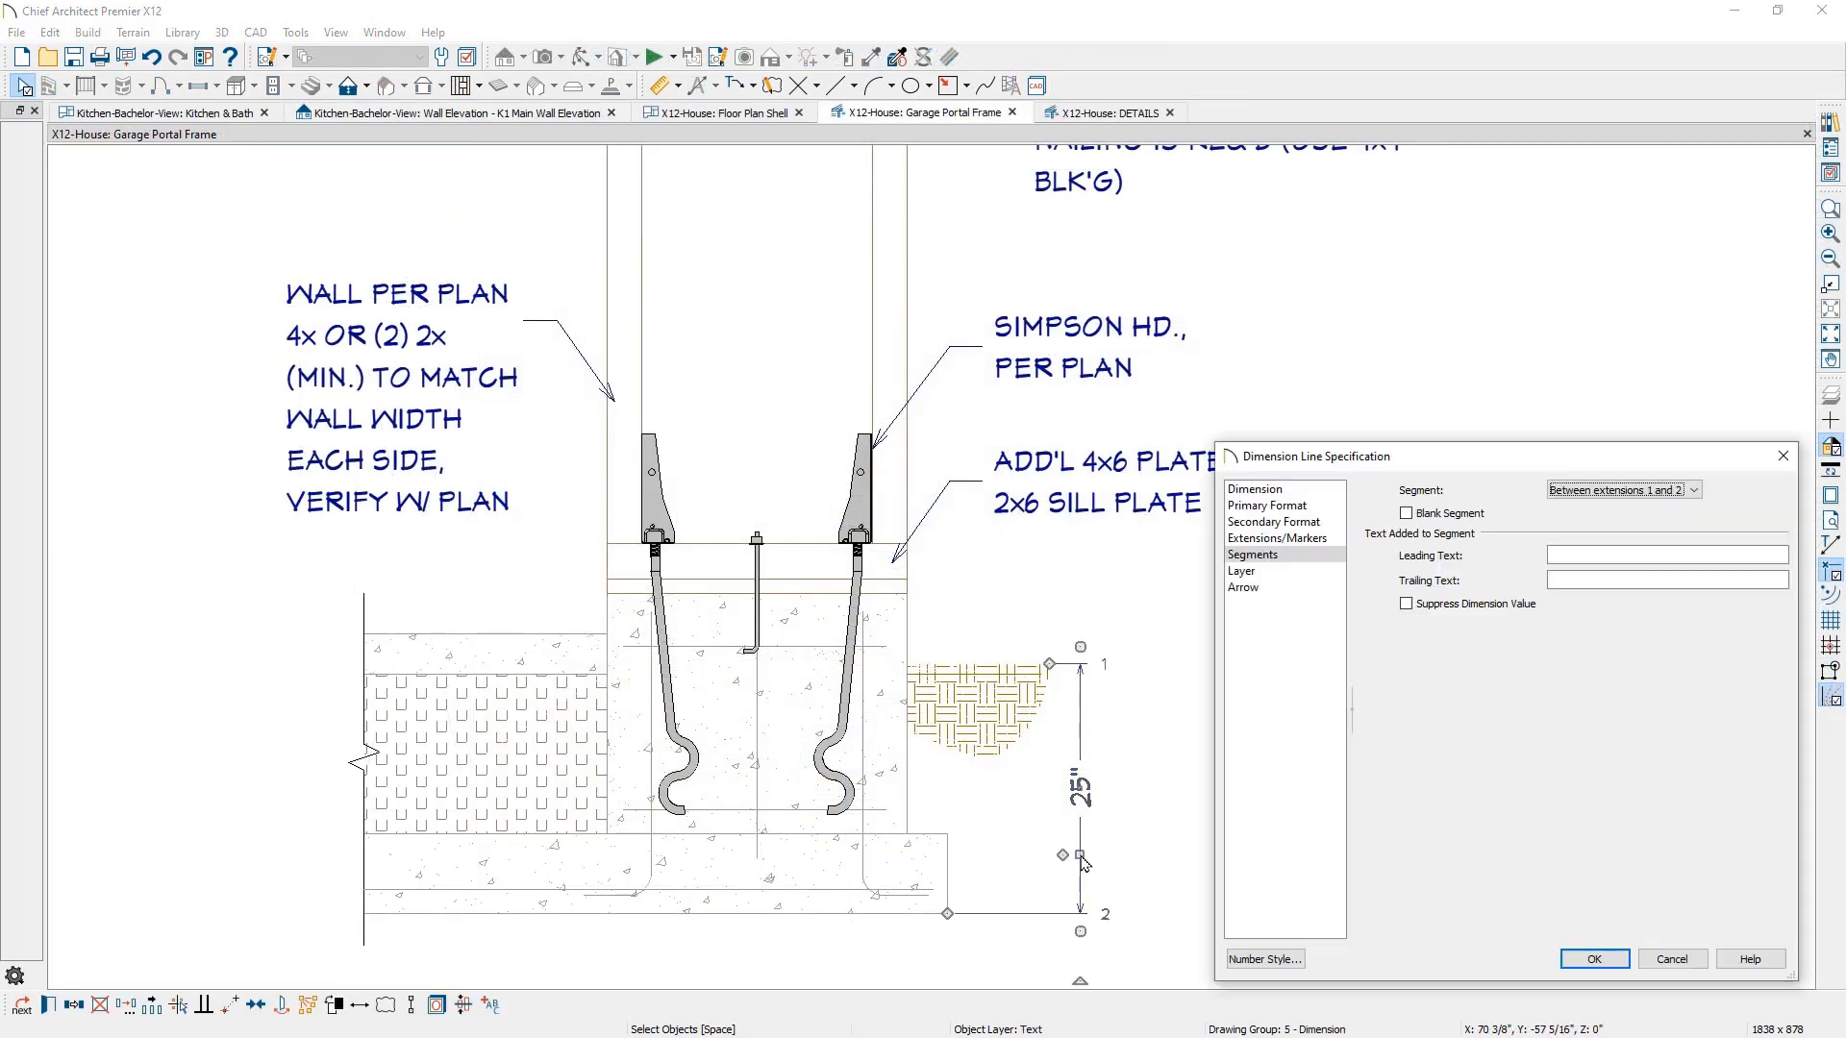
{"action": "left_click", "coordinate": [1406, 603]}
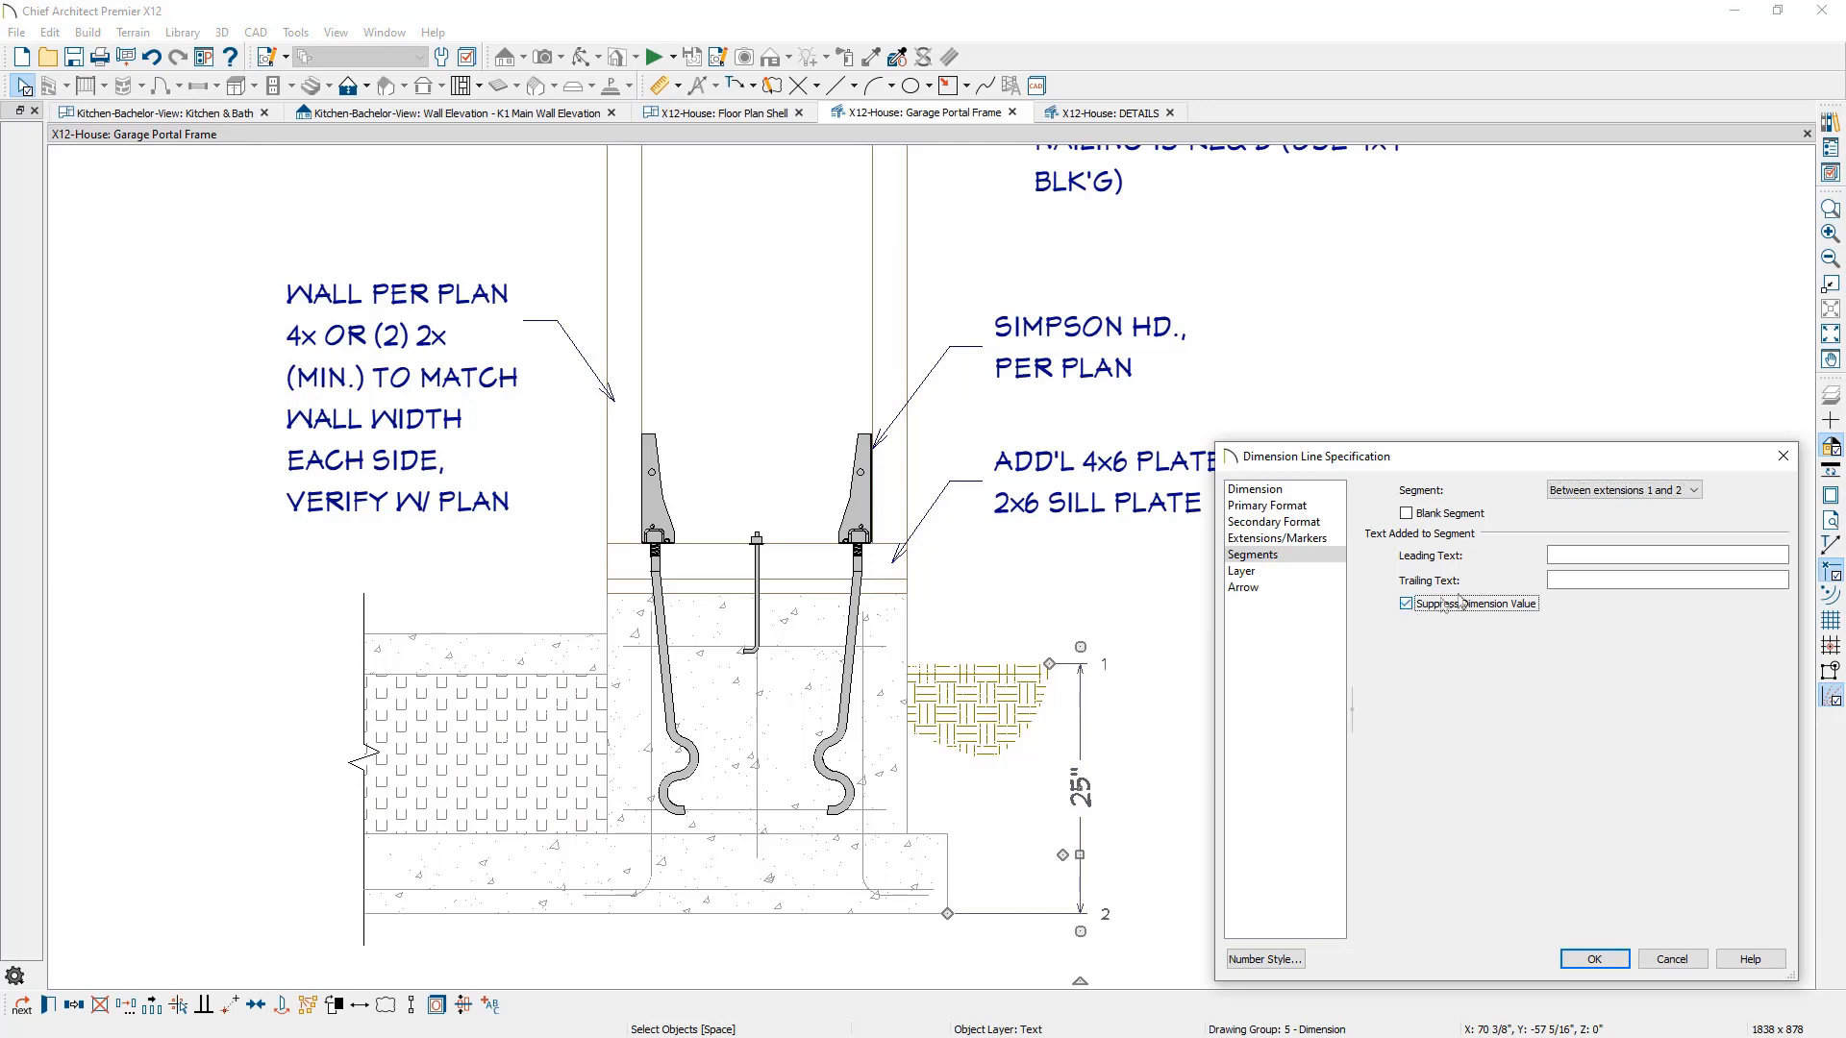
{"action": "type", "text": "2x MIN."}
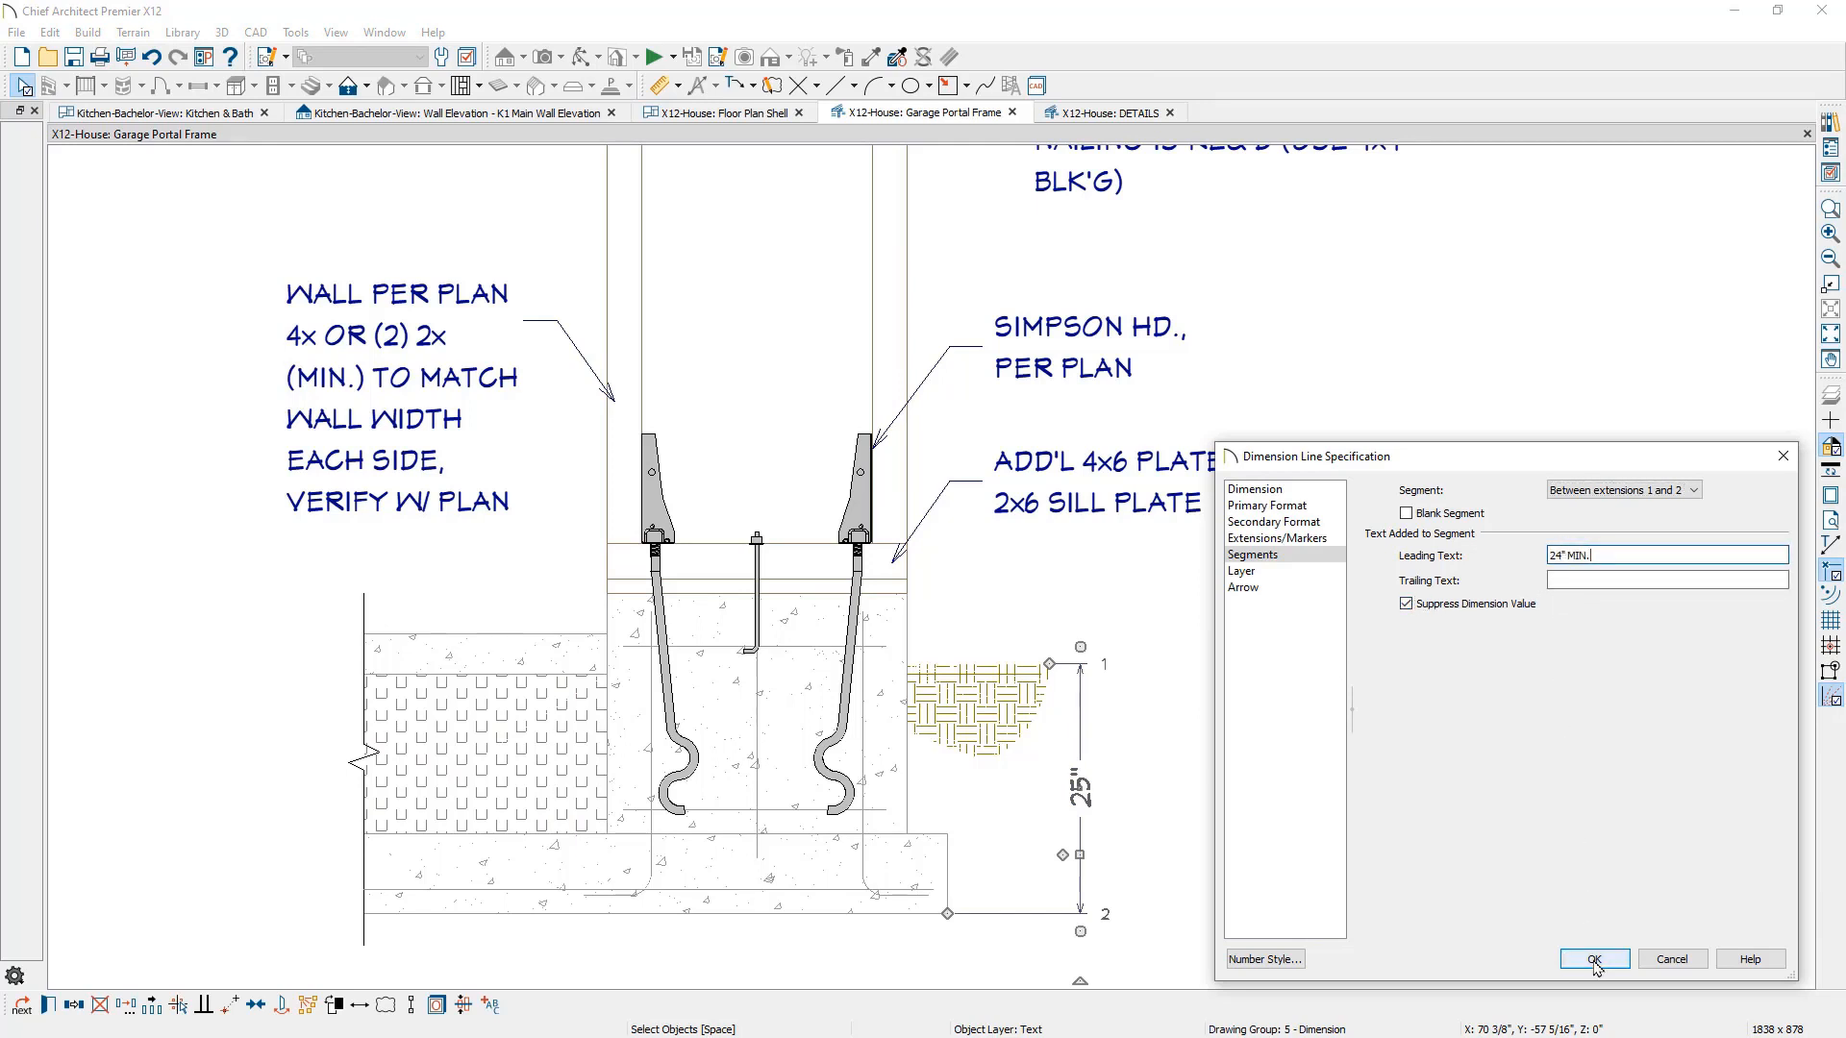
{"action": "left_click", "coordinate": [1592, 958]}
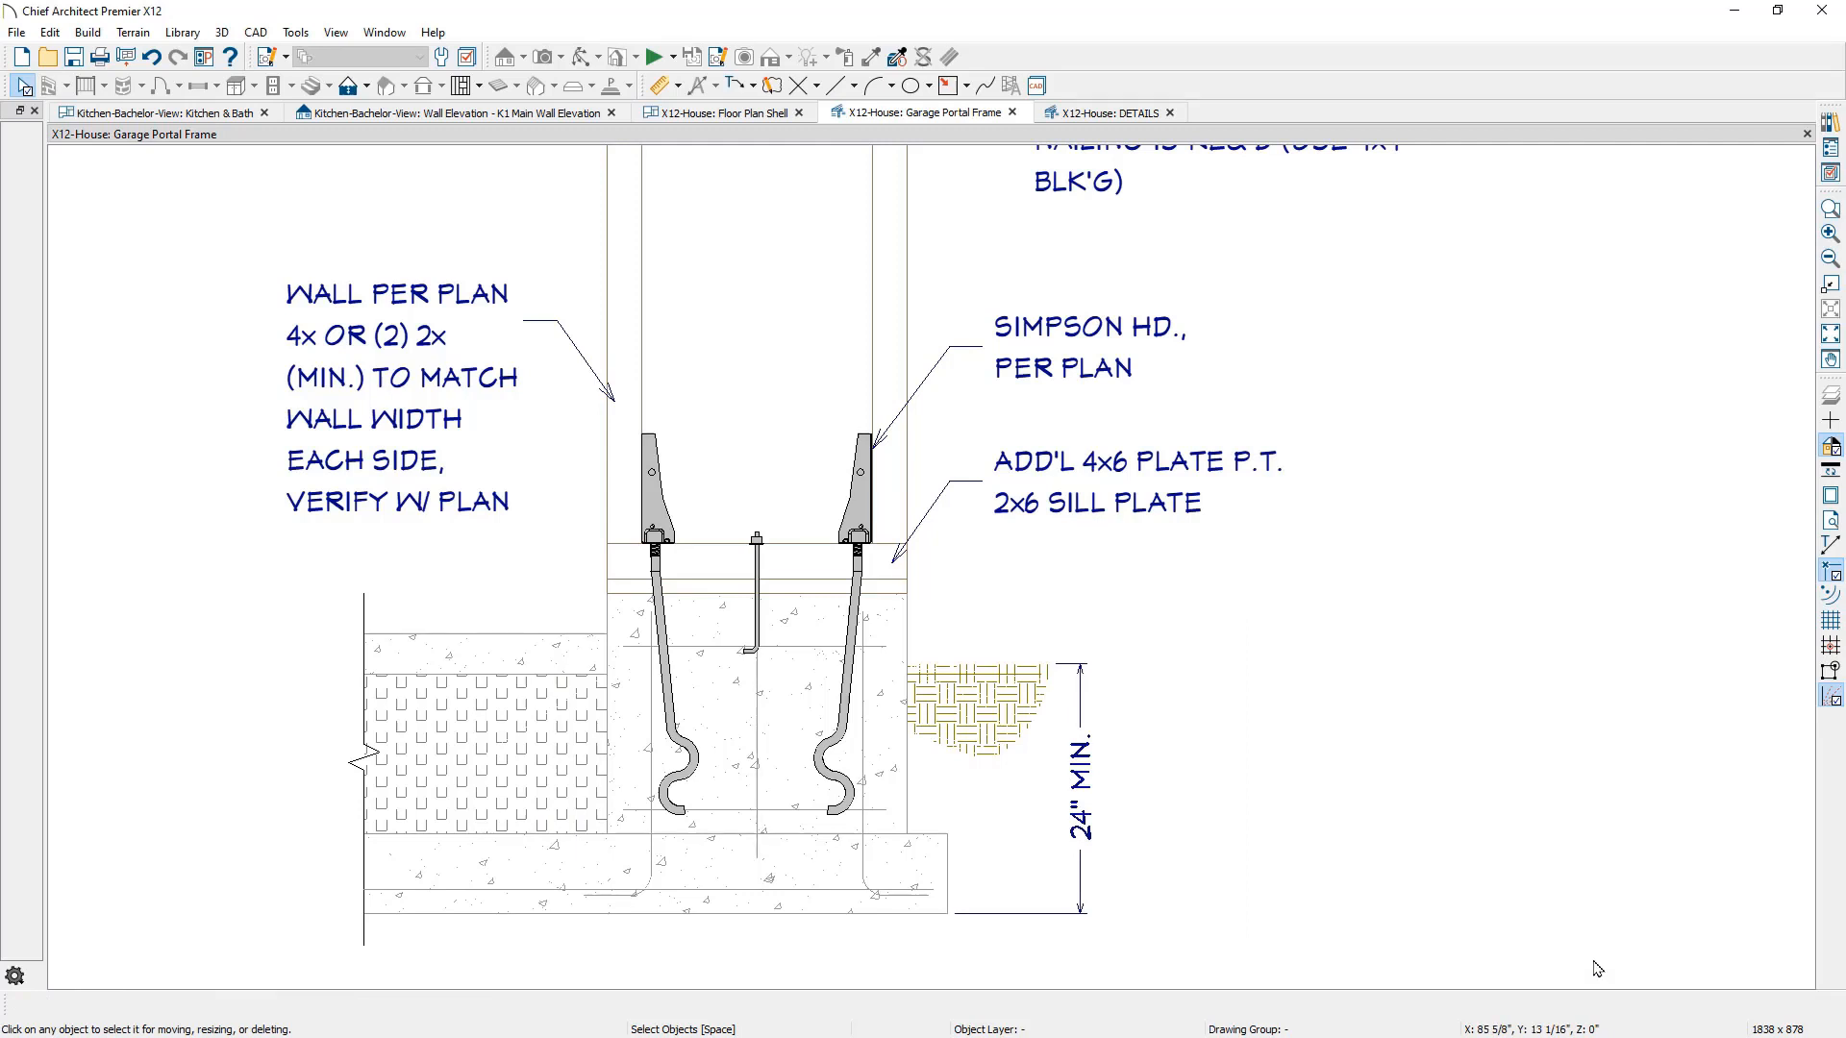
{"action": "left_click", "coordinate": [1107, 112]}
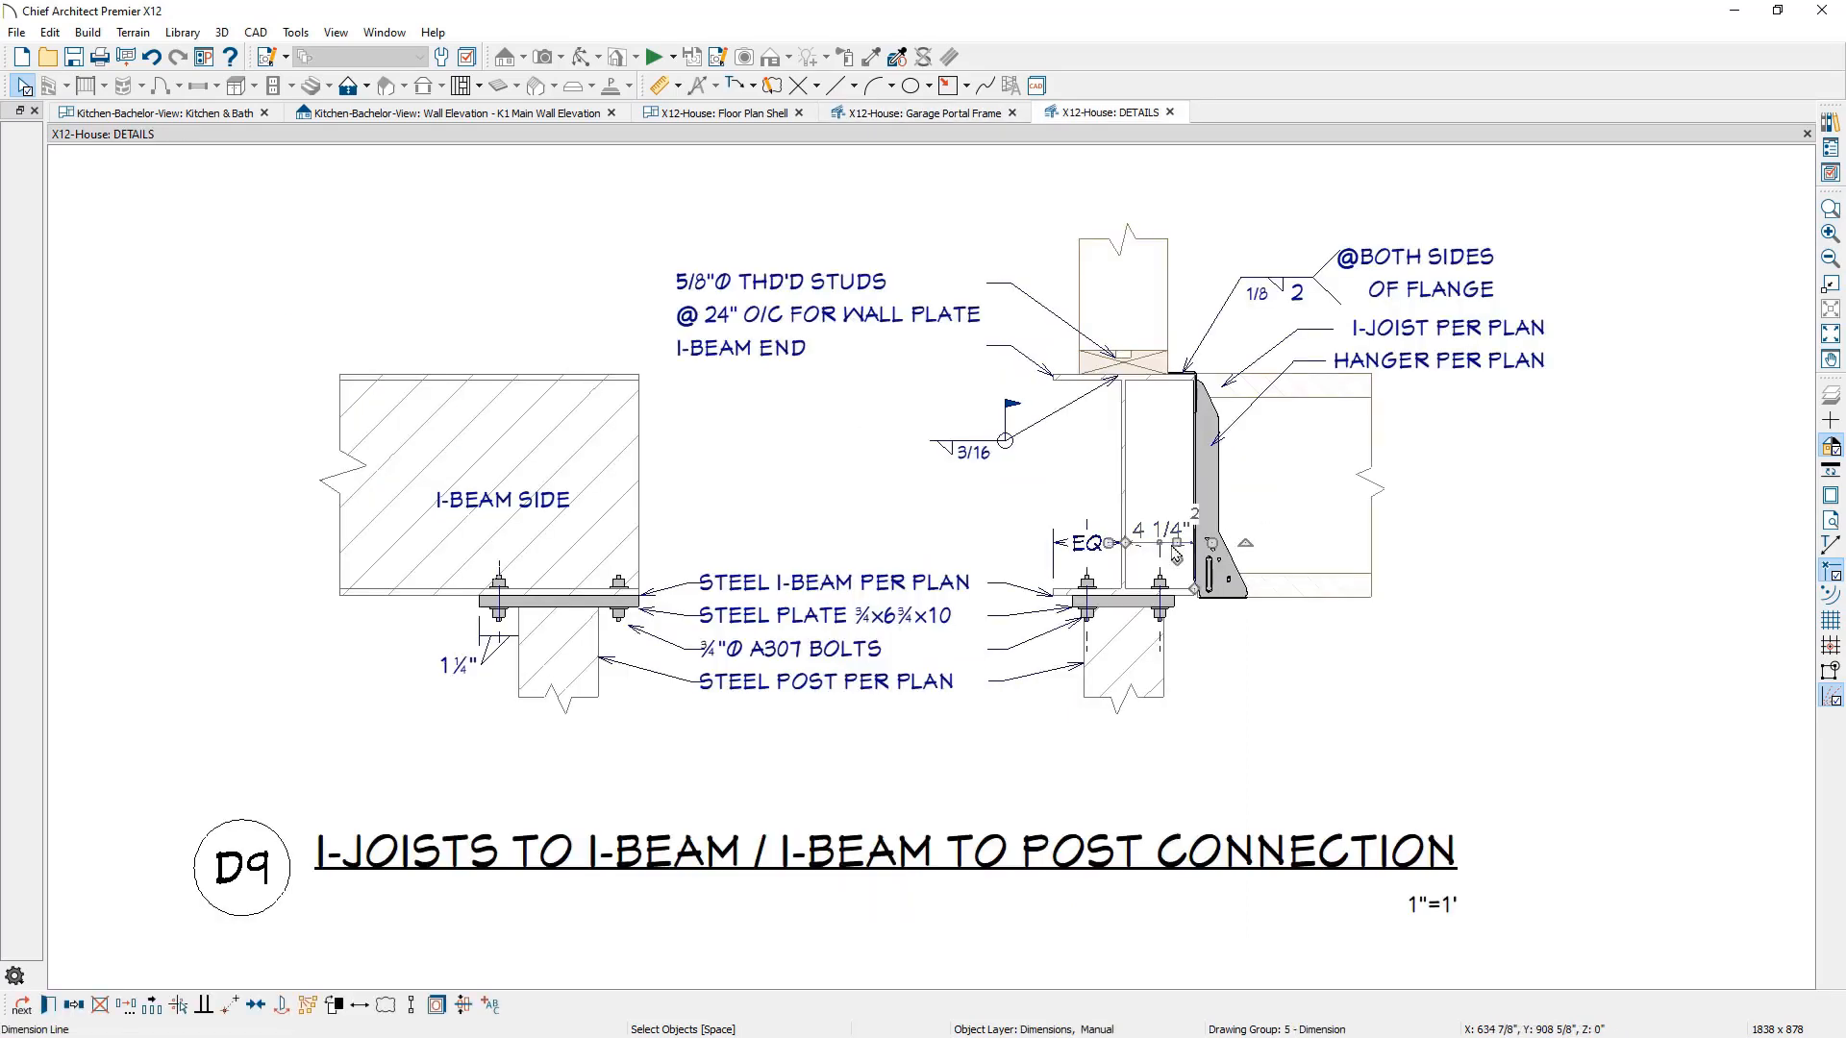
- Suppress the I-beam connection dimension's measured value and label it EQ
{"action": "double_click", "coordinate": [1170, 542]}
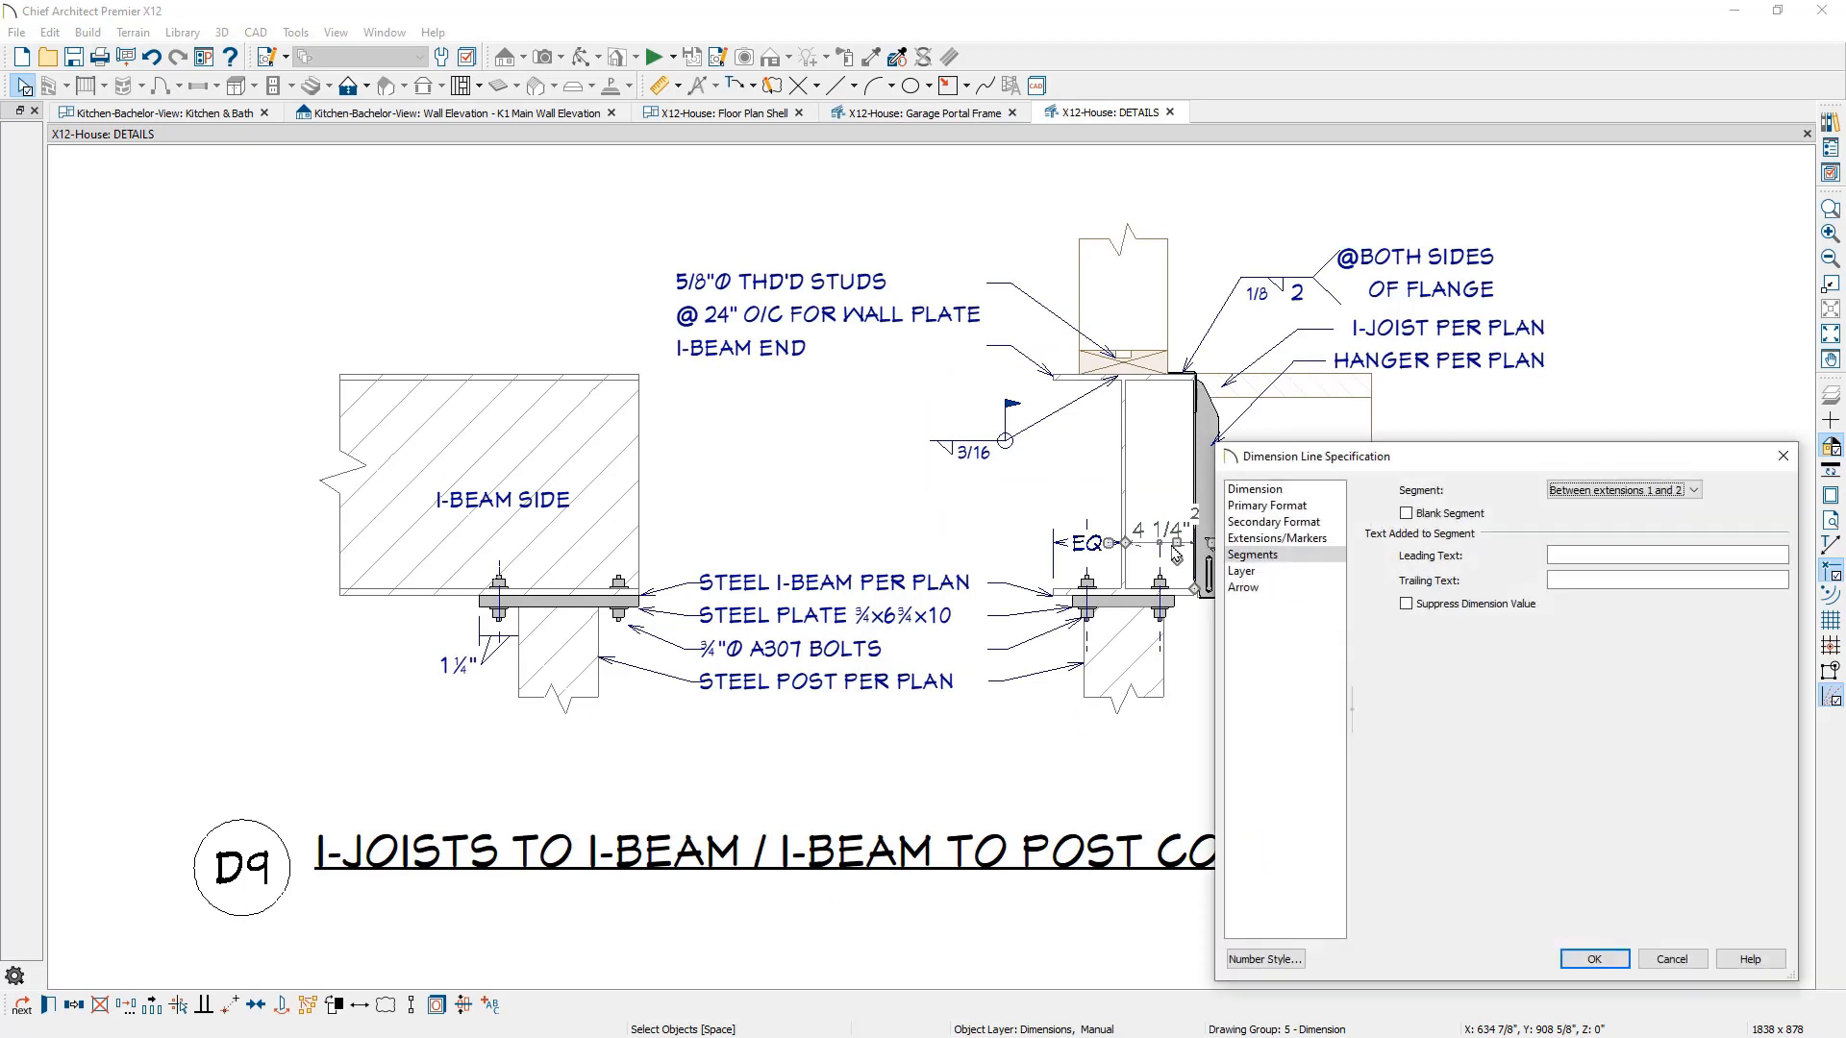
{"action": "left_click", "coordinate": [1406, 603]}
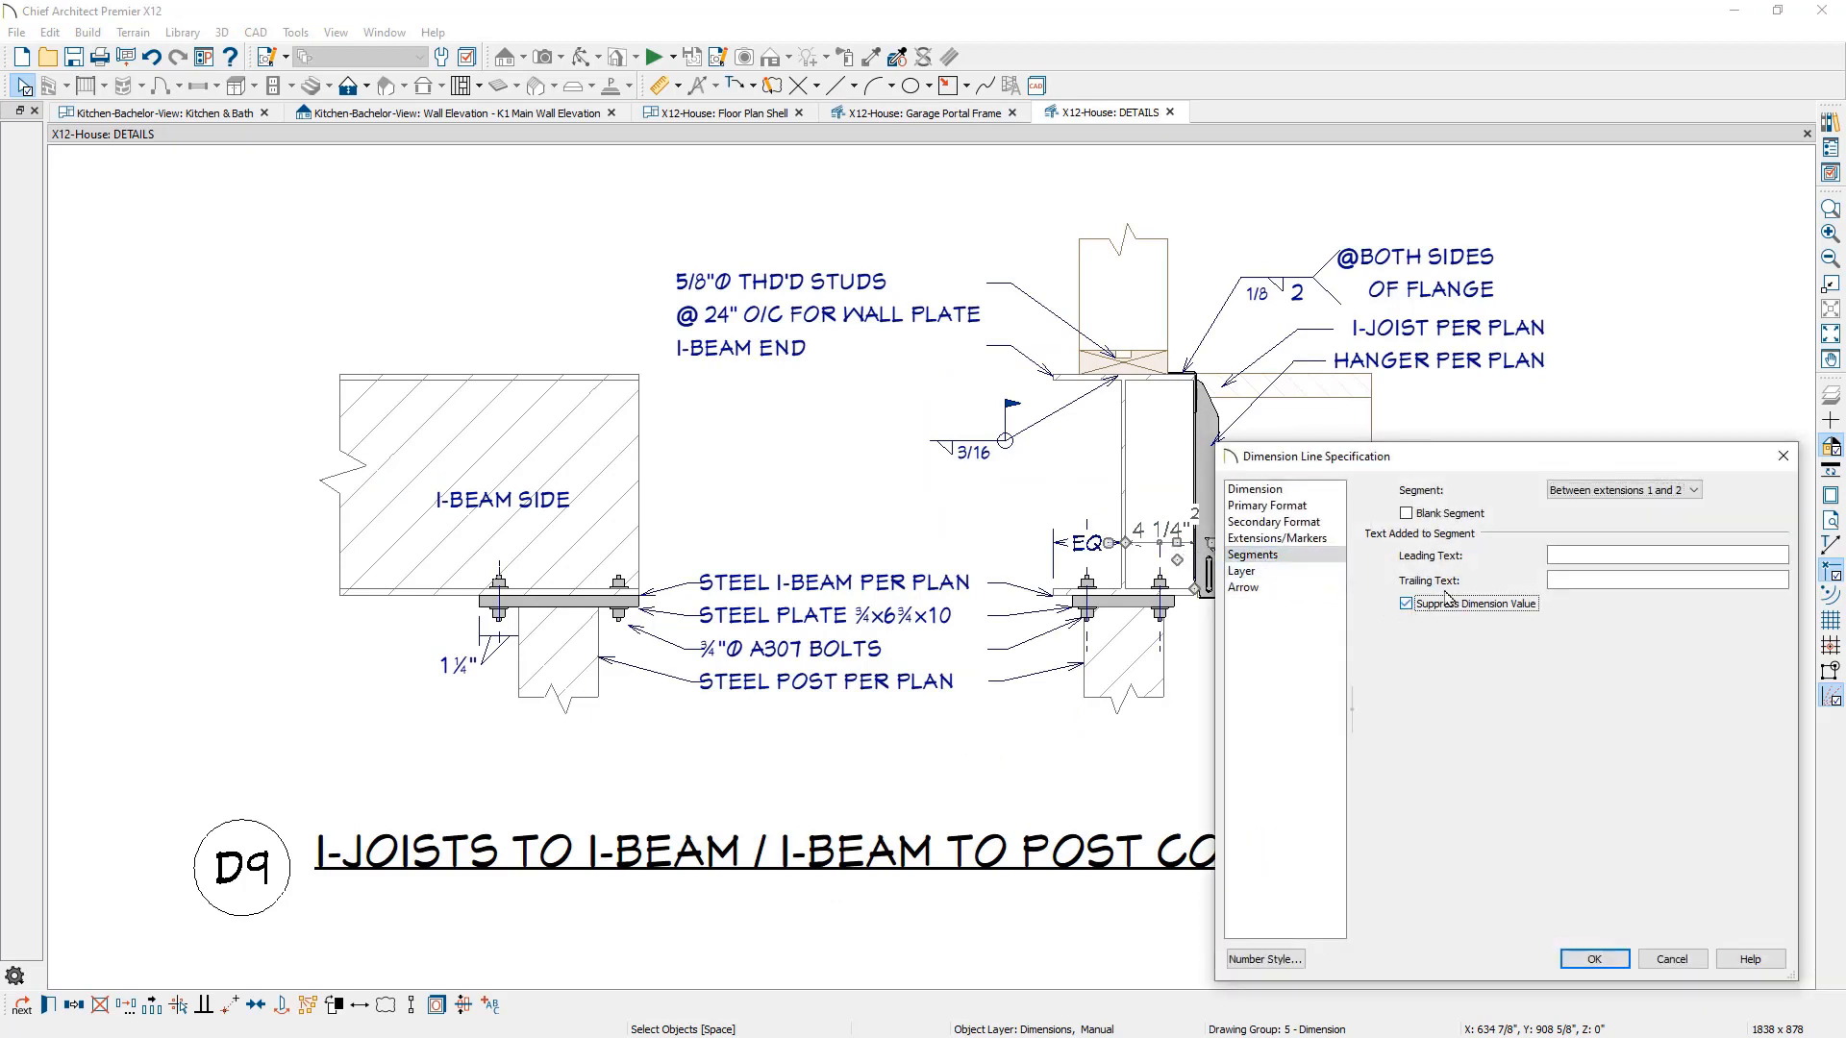
{"action": "type", "text": "EQ"}
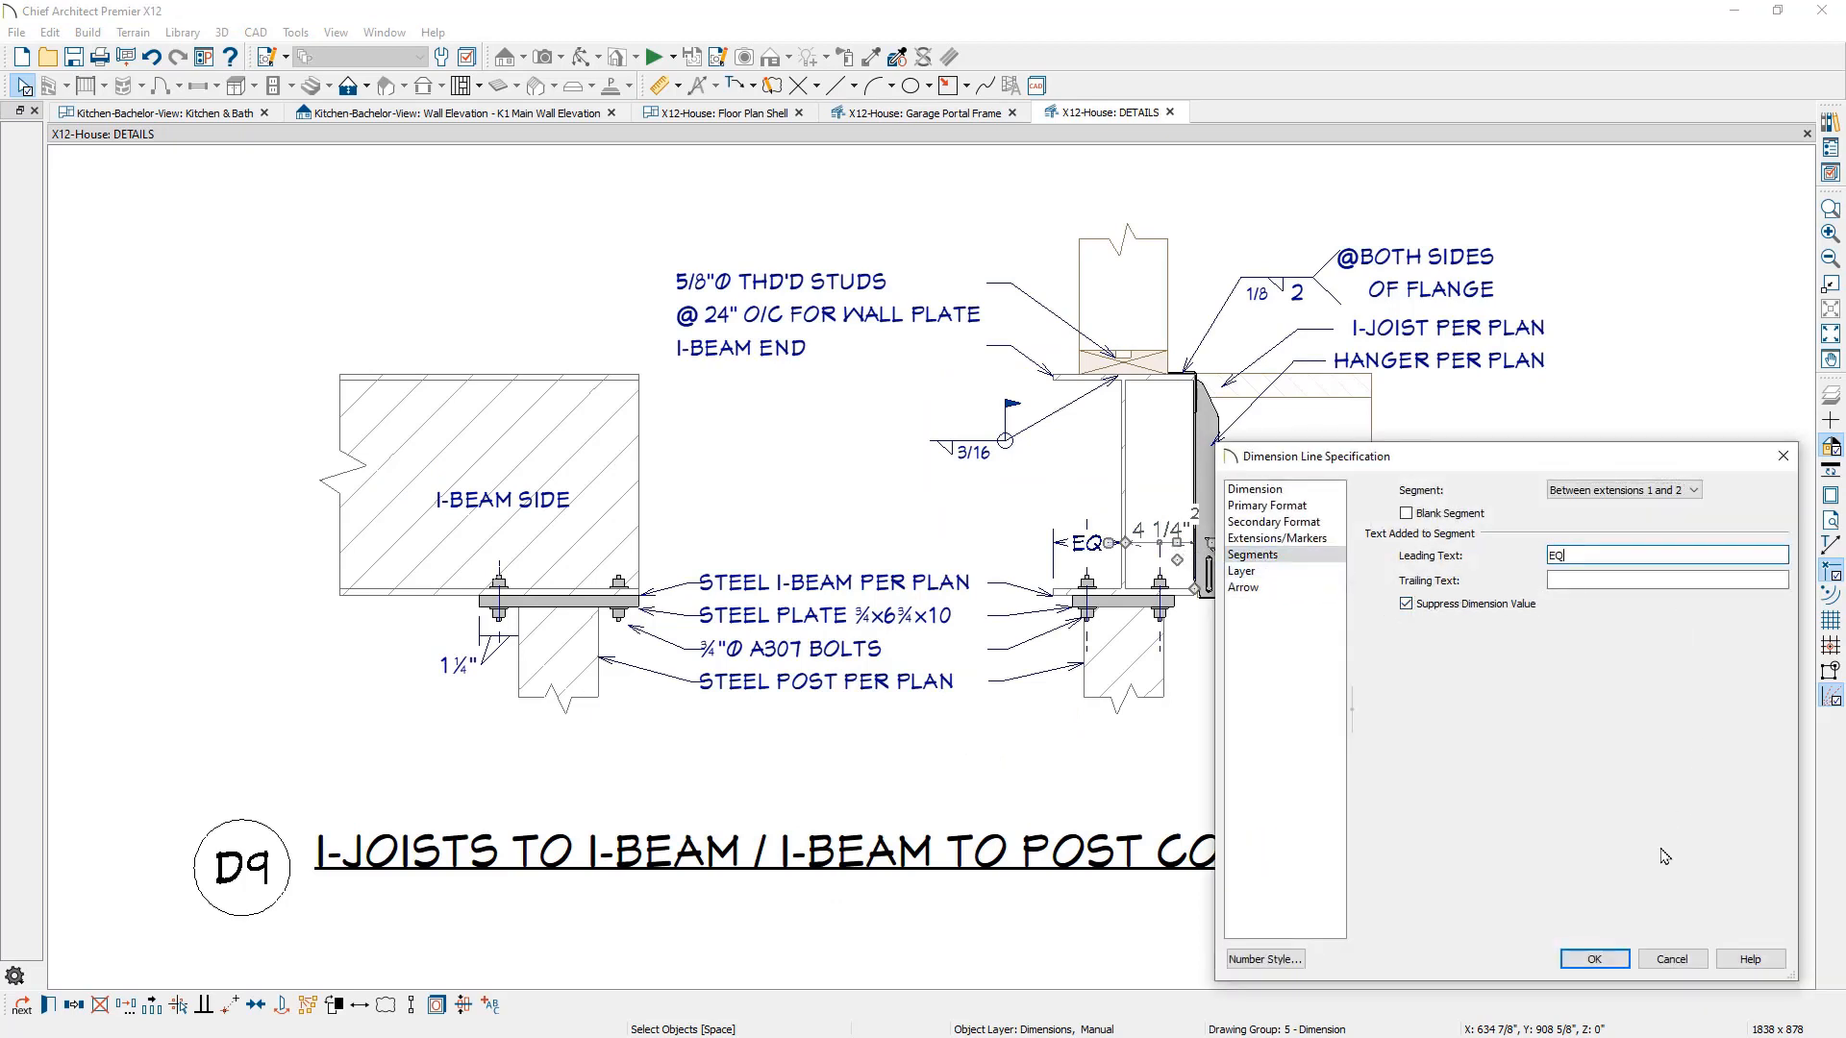
{"action": "left_click", "coordinate": [1593, 959]}
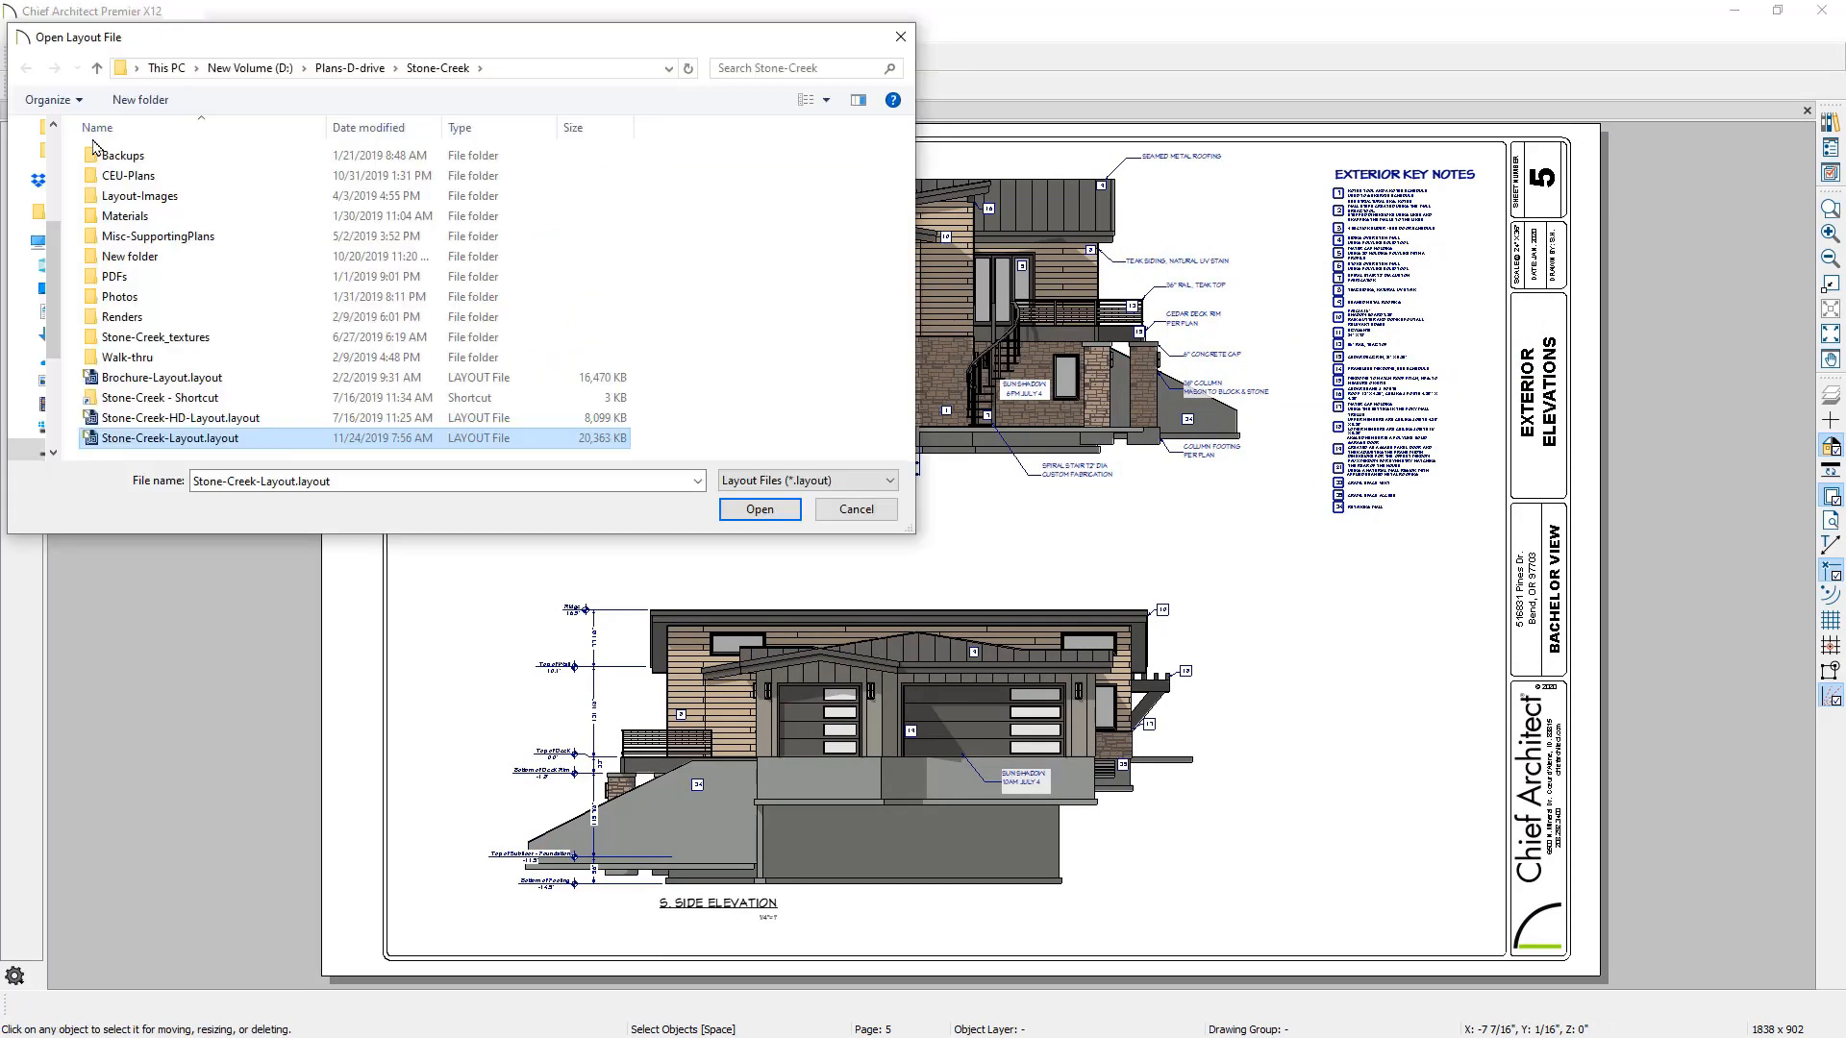
- Open Stone-Creek-Layout.layout, then bring up the X12-House layout's main floor plan page
{"action": "left_click", "coordinate": [759, 508]}
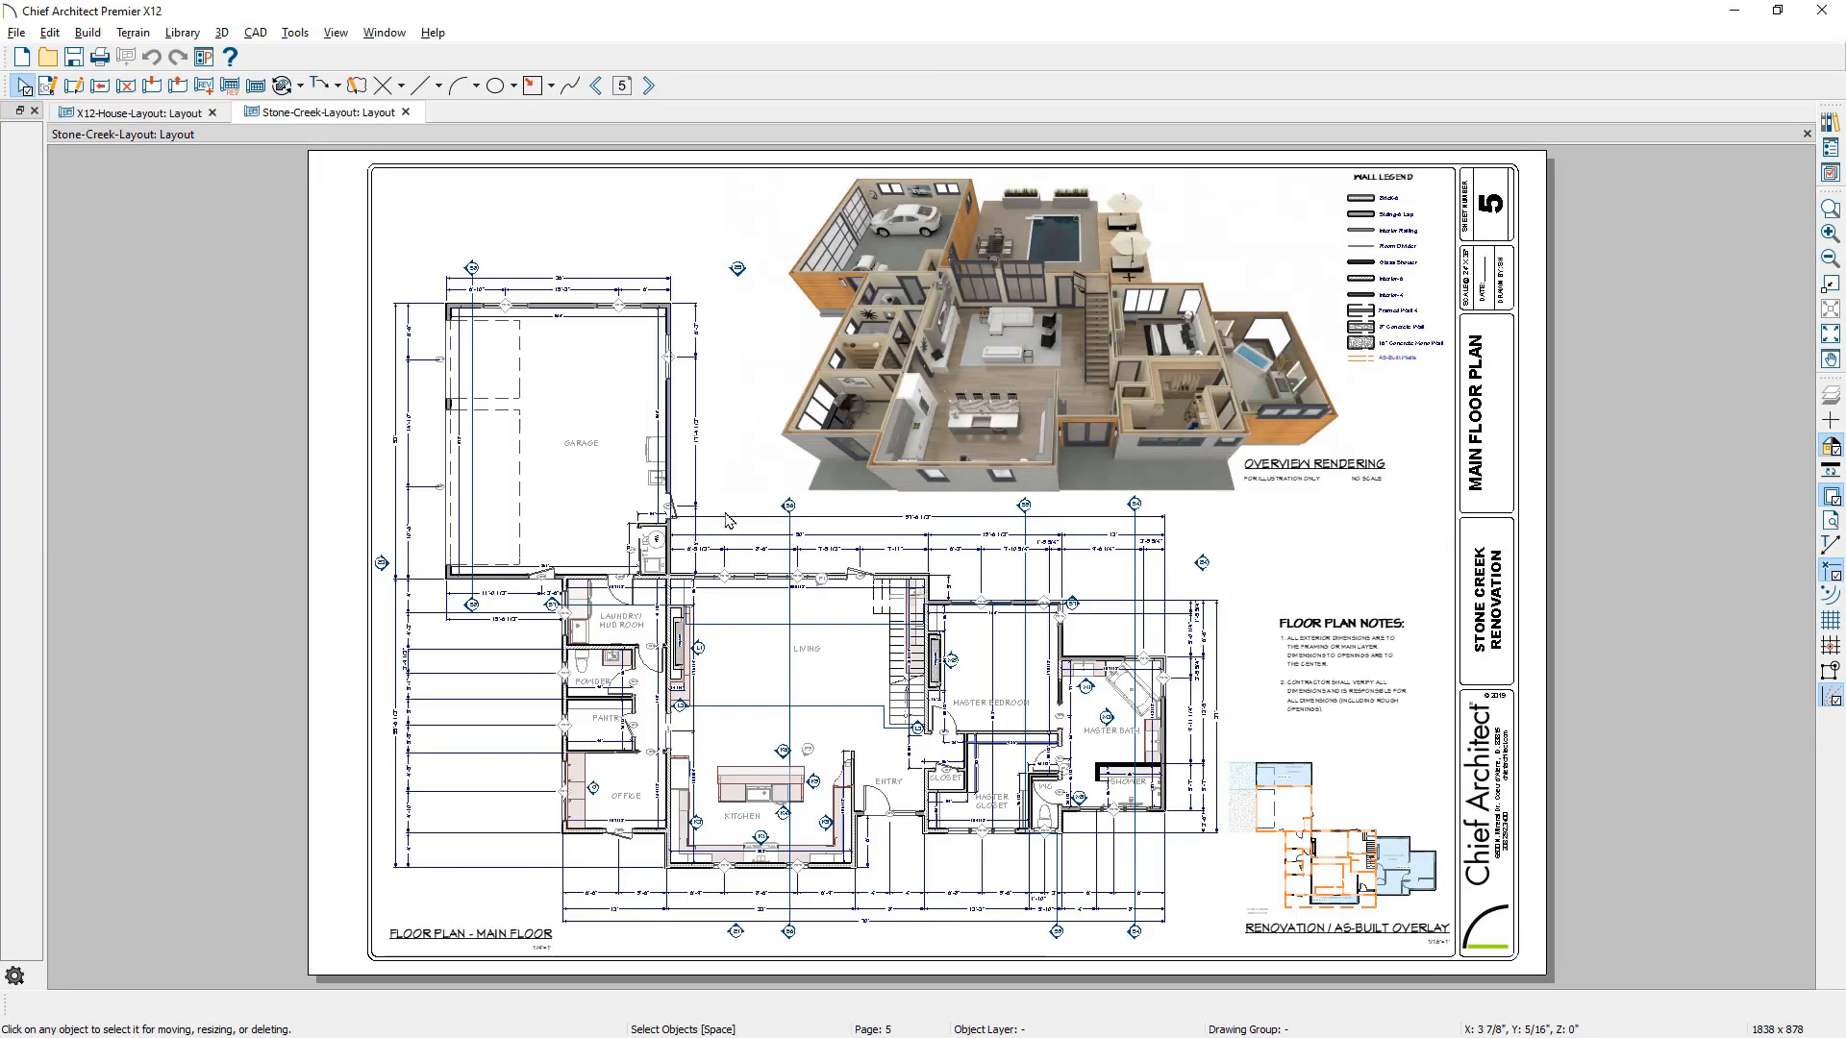
{"action": "left_click", "coordinate": [383, 32]}
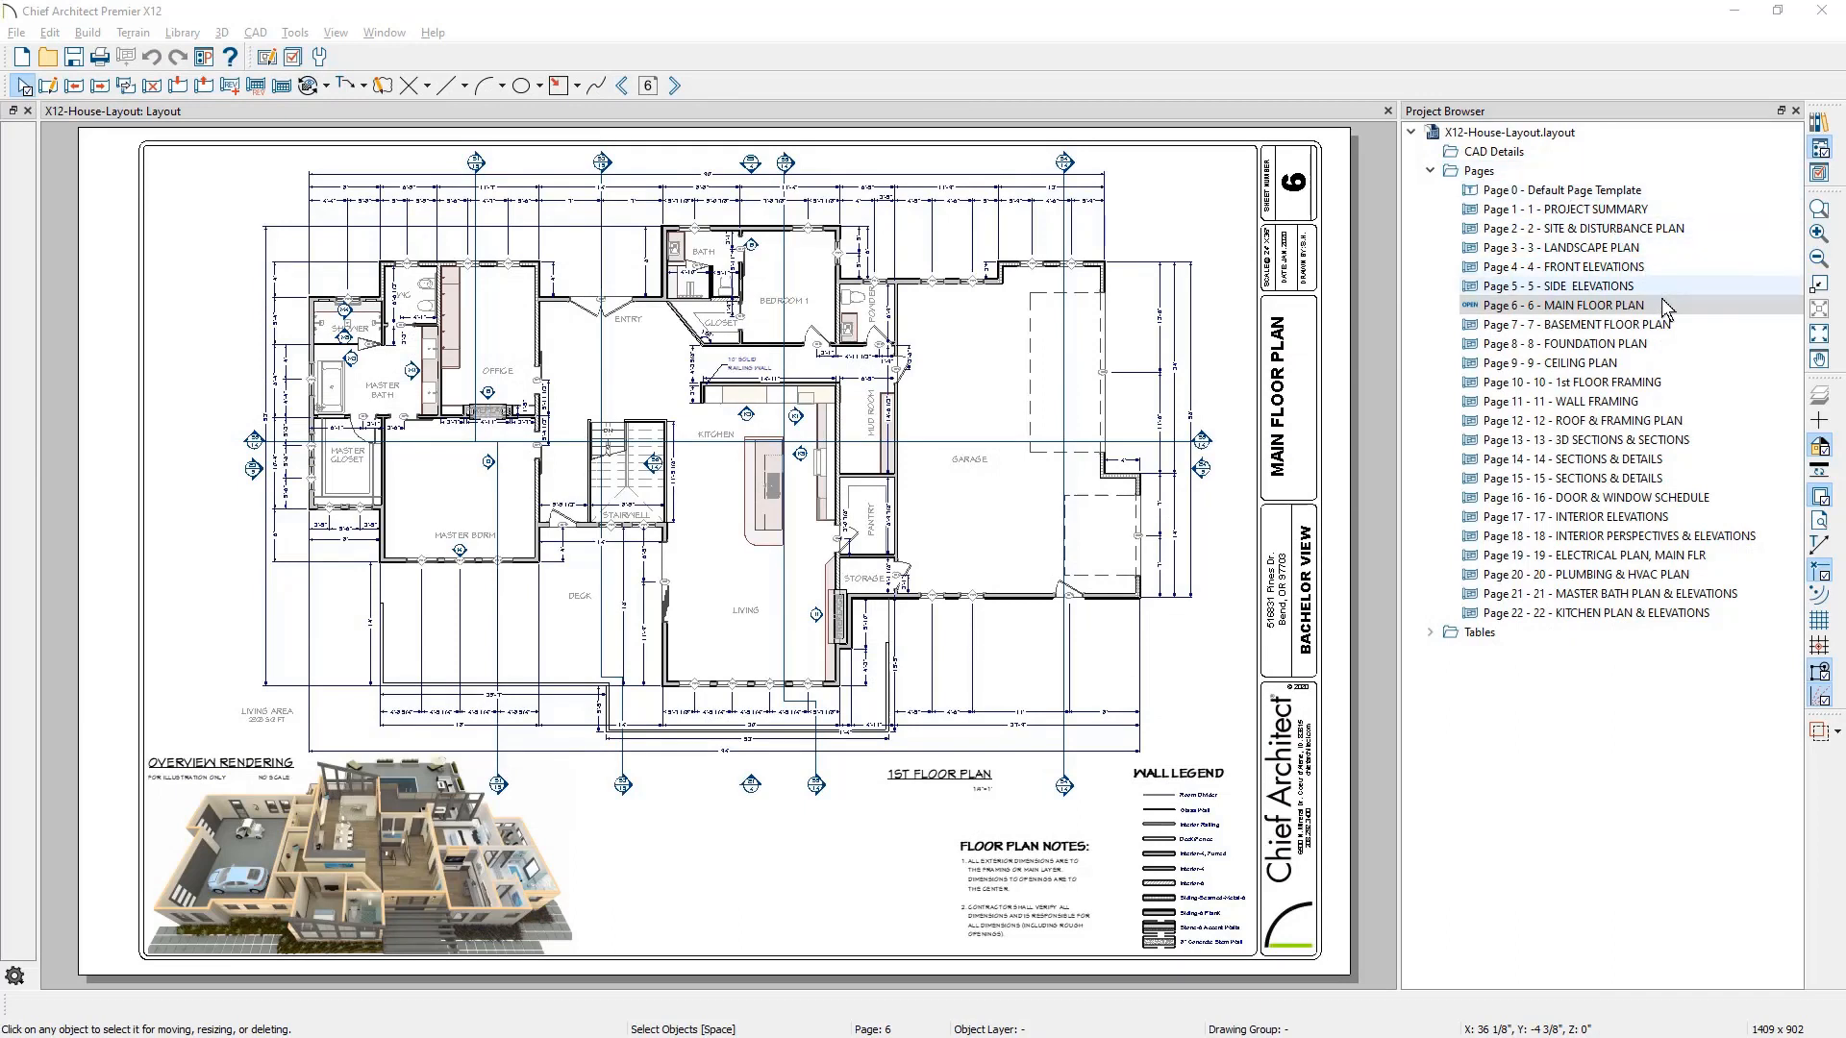
- Duplicate main floor plan page 6 and title the new page 7 '2ND FLOOR PLAN'
{"action": "right_click", "coordinate": [1566, 305]}
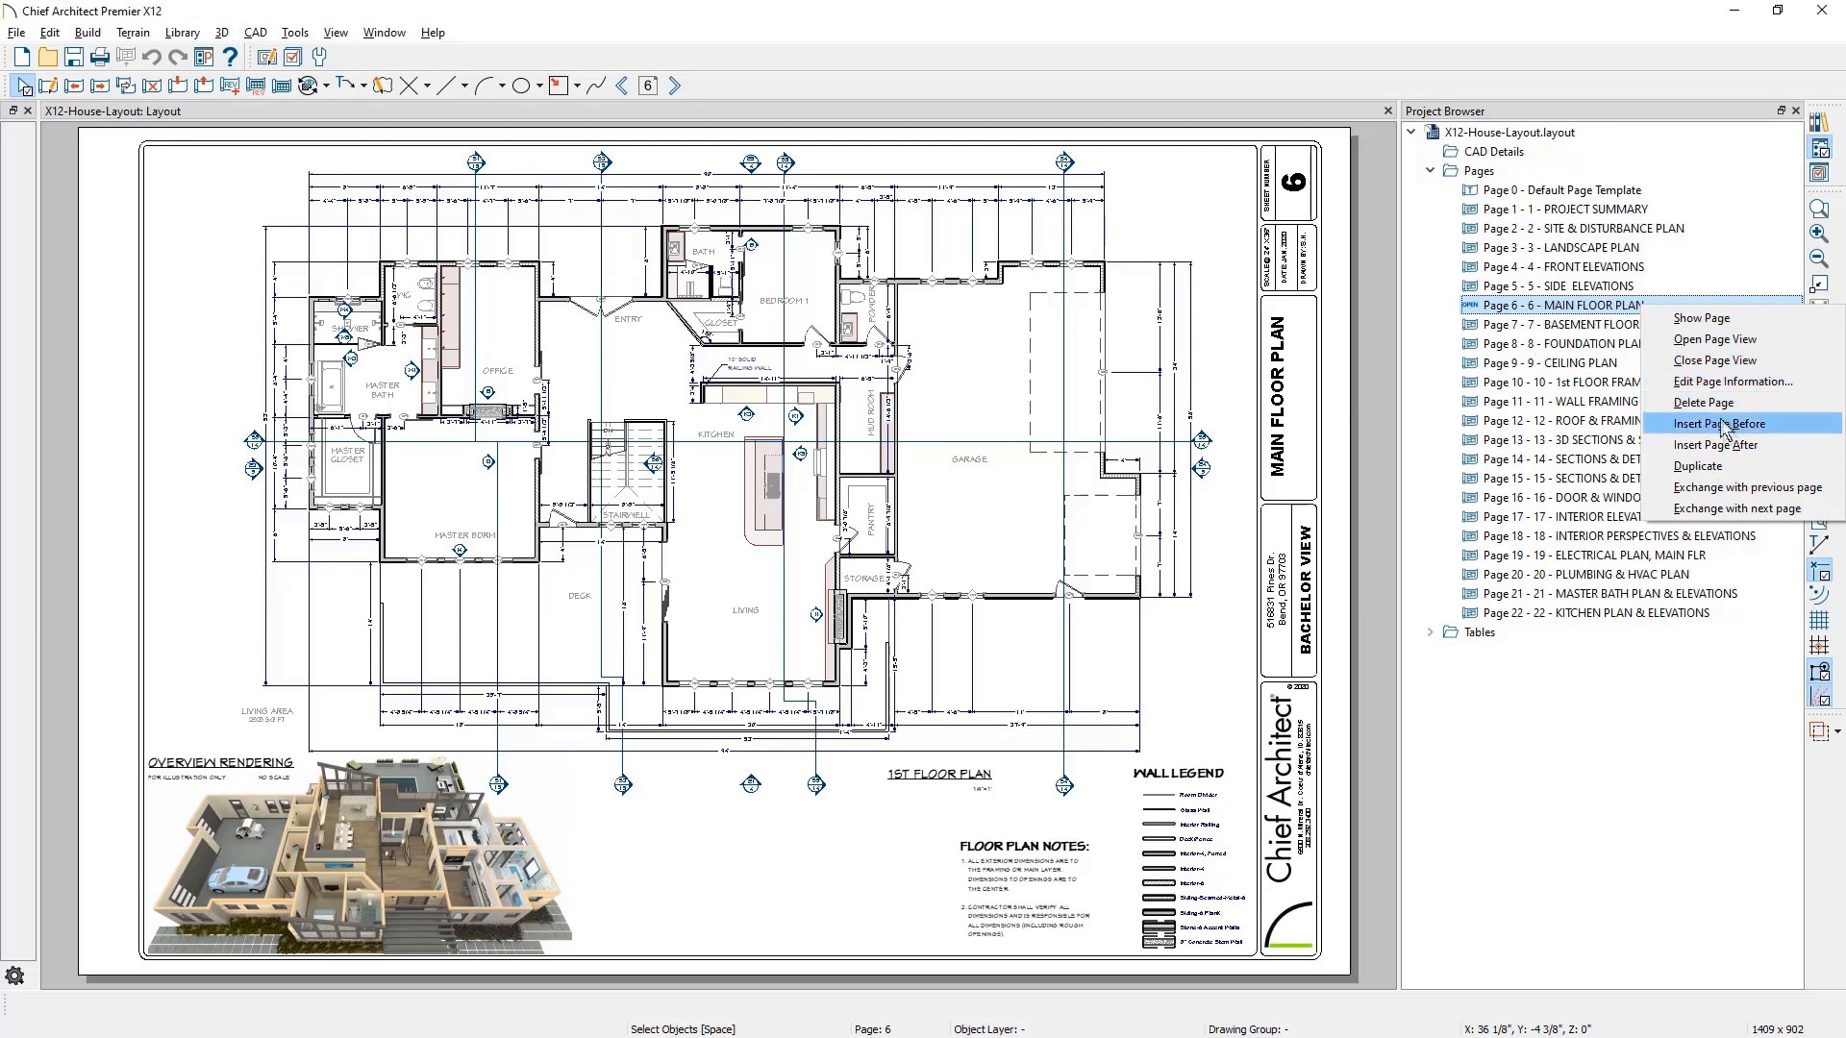
{"action": "left_click", "coordinate": [1720, 423]}
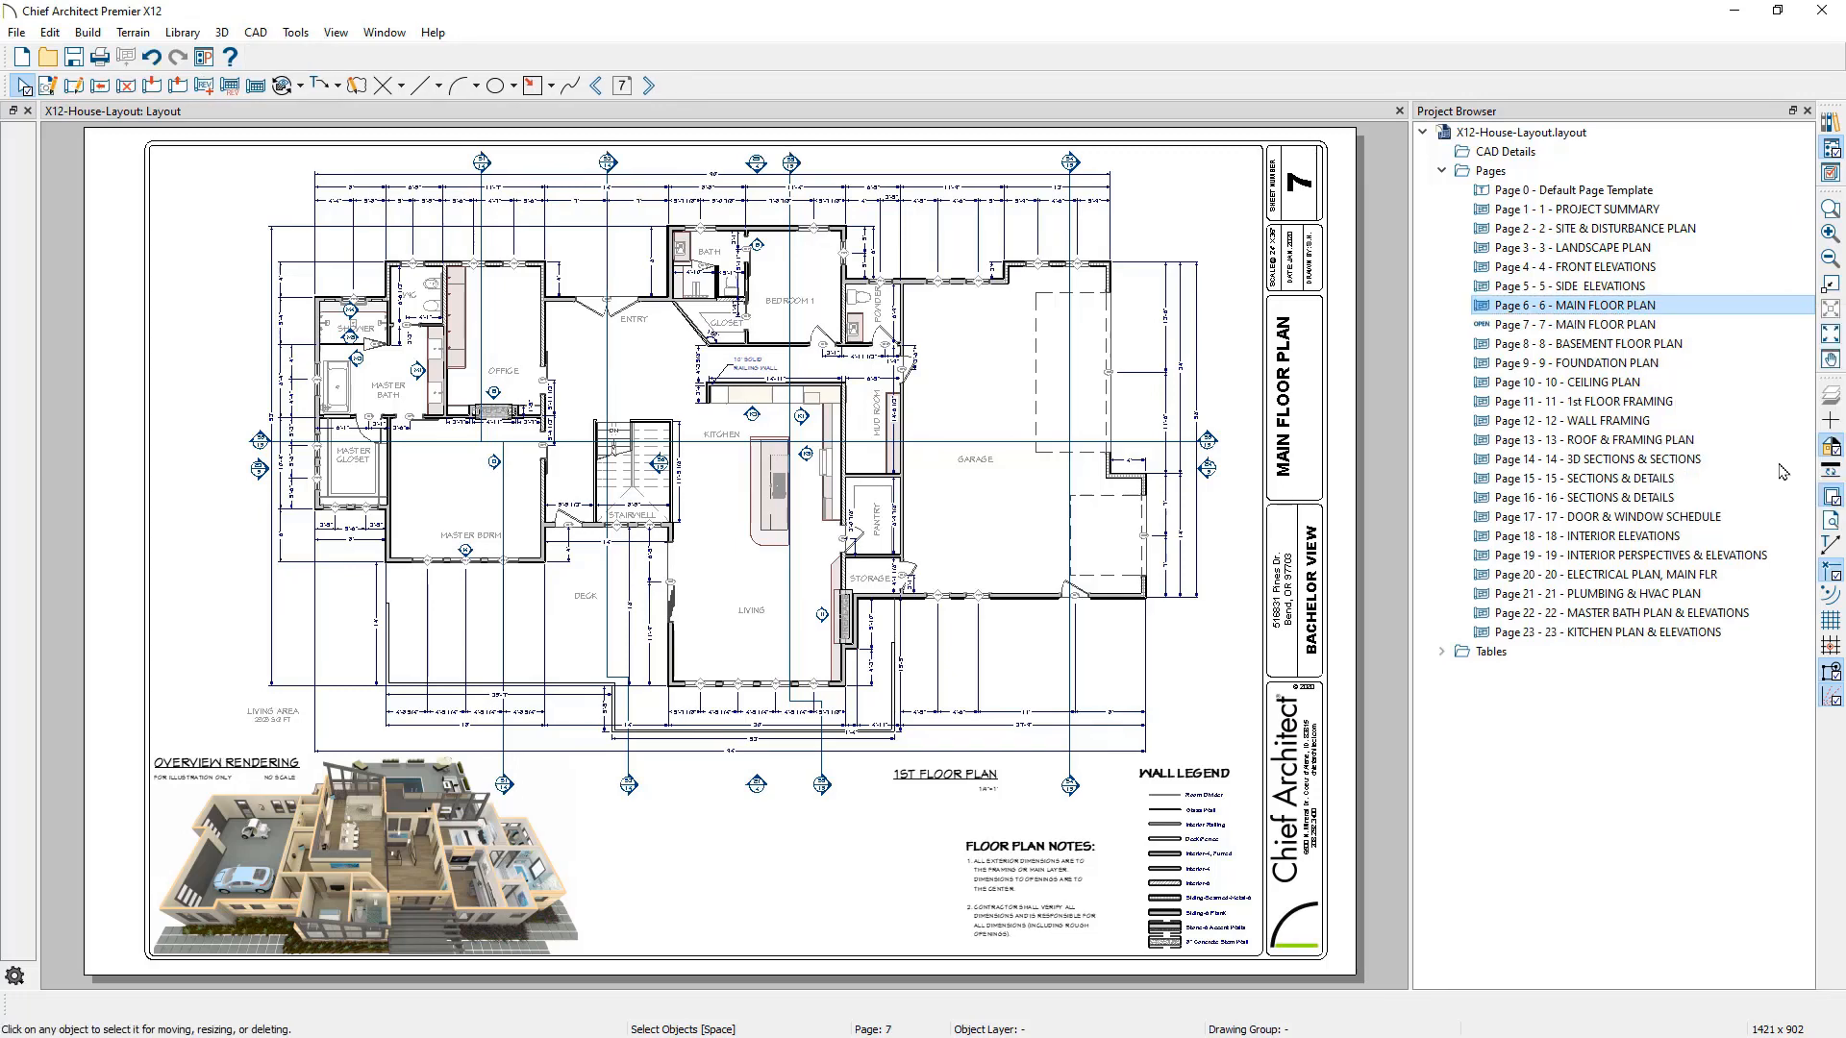
{"action": "right_click", "coordinate": [1578, 324]}
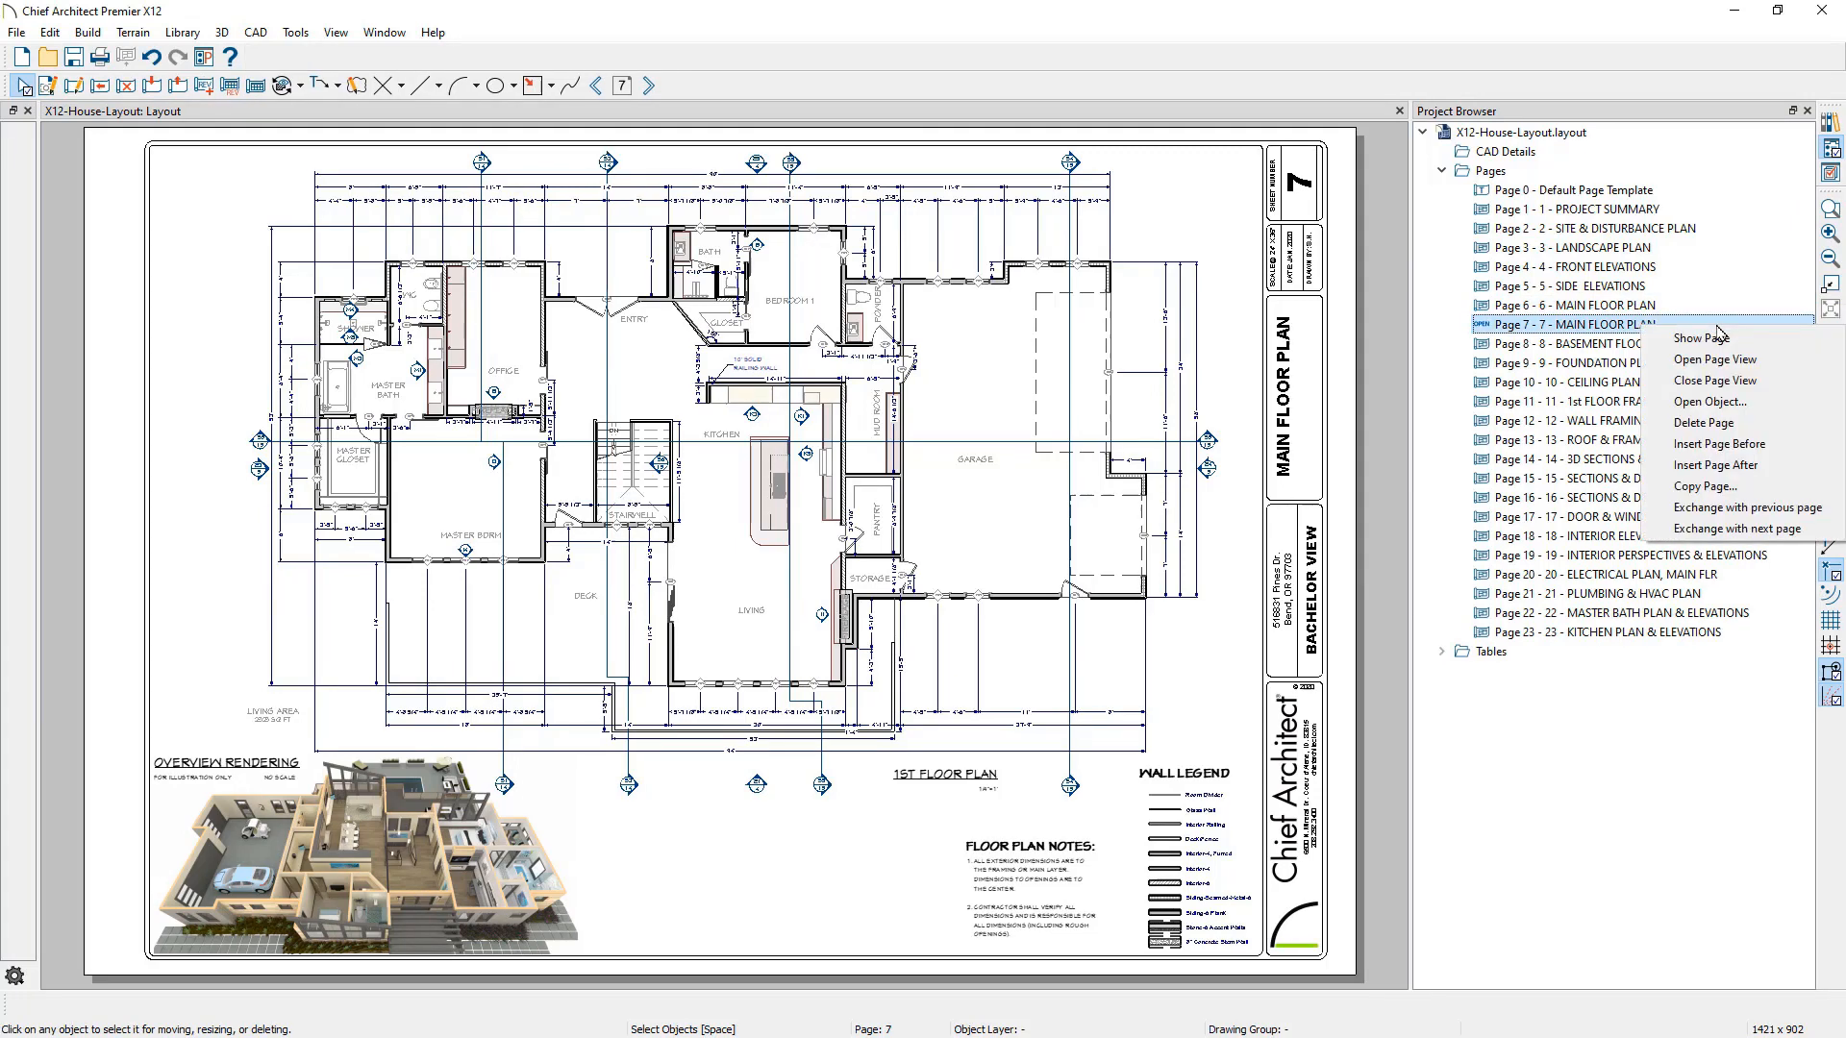
{"action": "left_click", "coordinate": [1708, 403]}
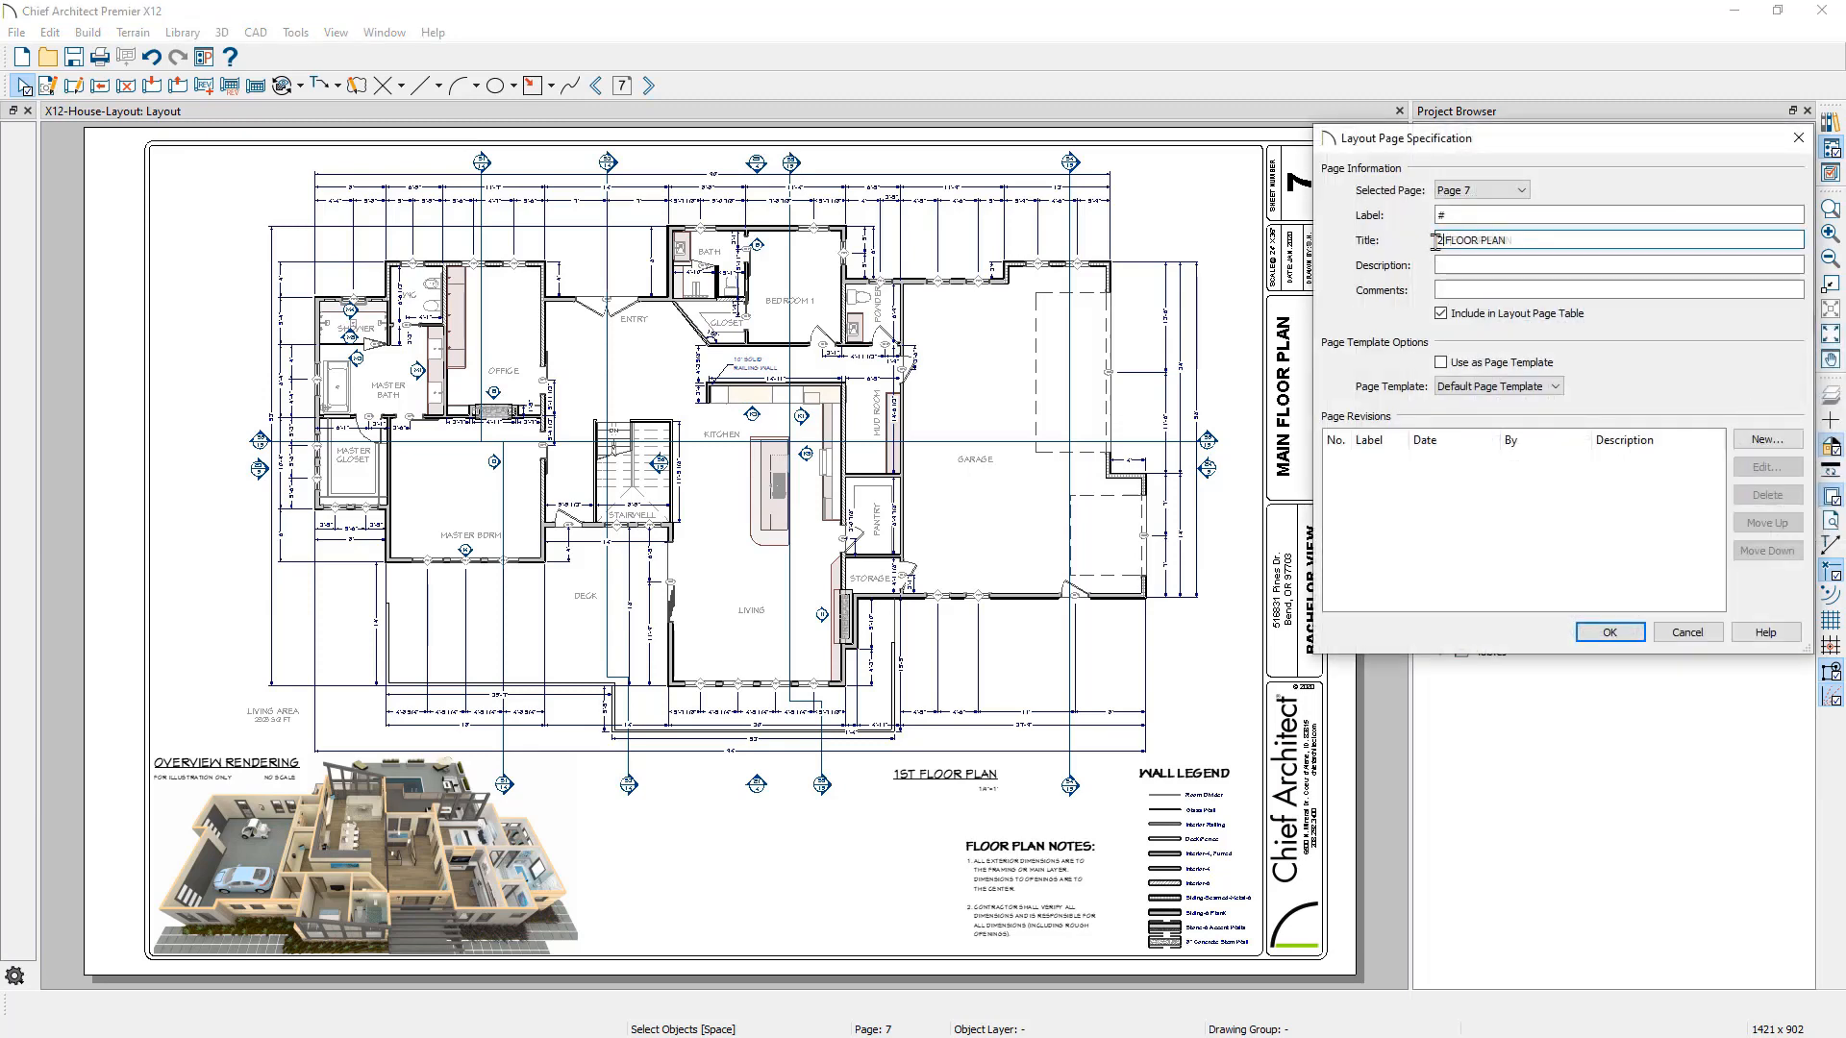
{"action": "left_click", "coordinate": [1608, 633]}
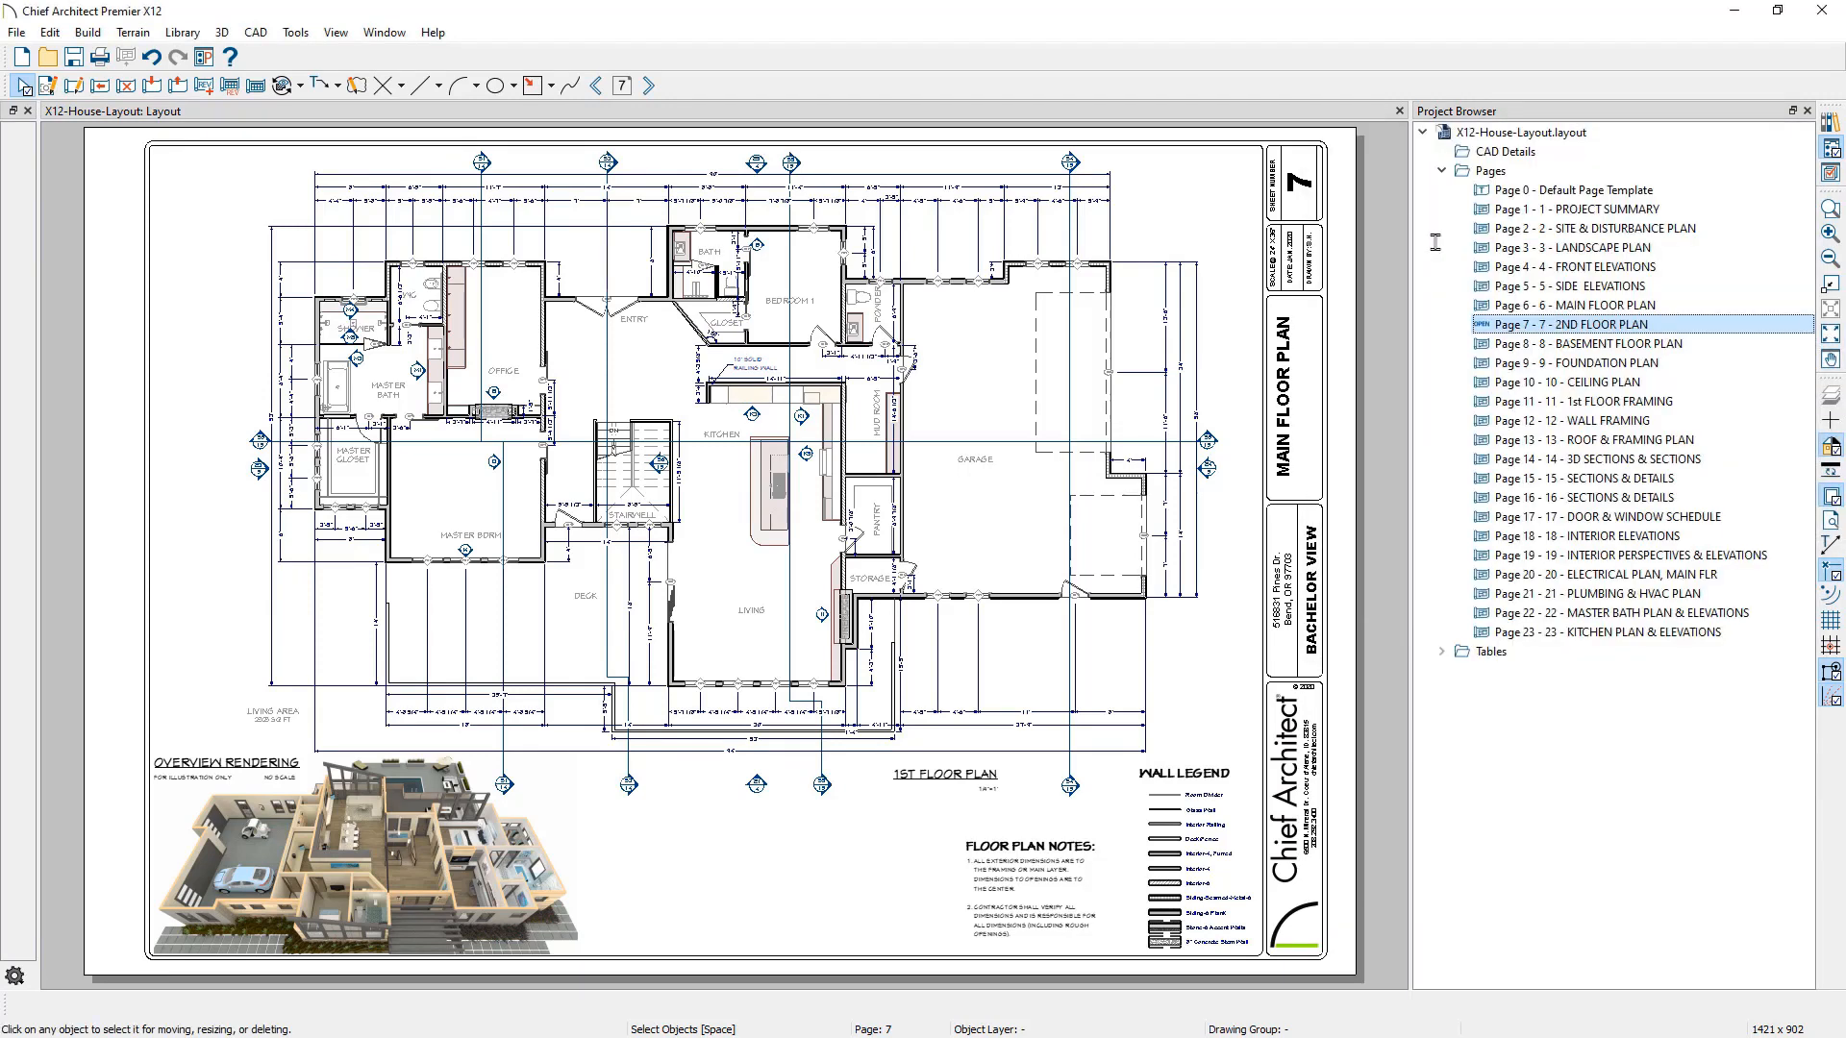